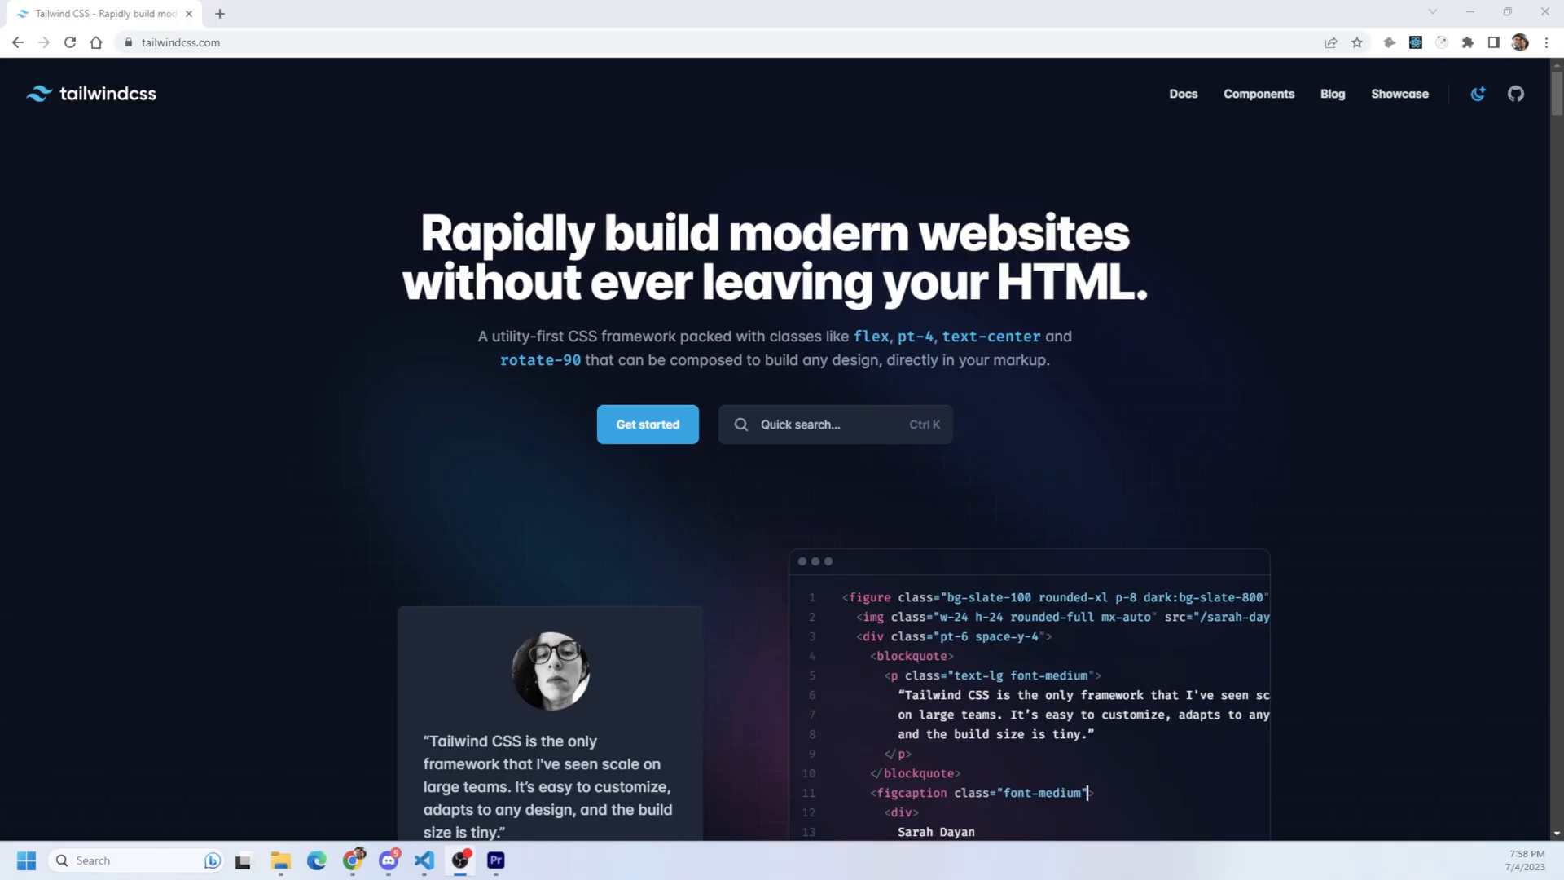
Read the Tailwind CSS IntelliSense details: autocomplete, linting and hover preview.
scroll("down", 3)
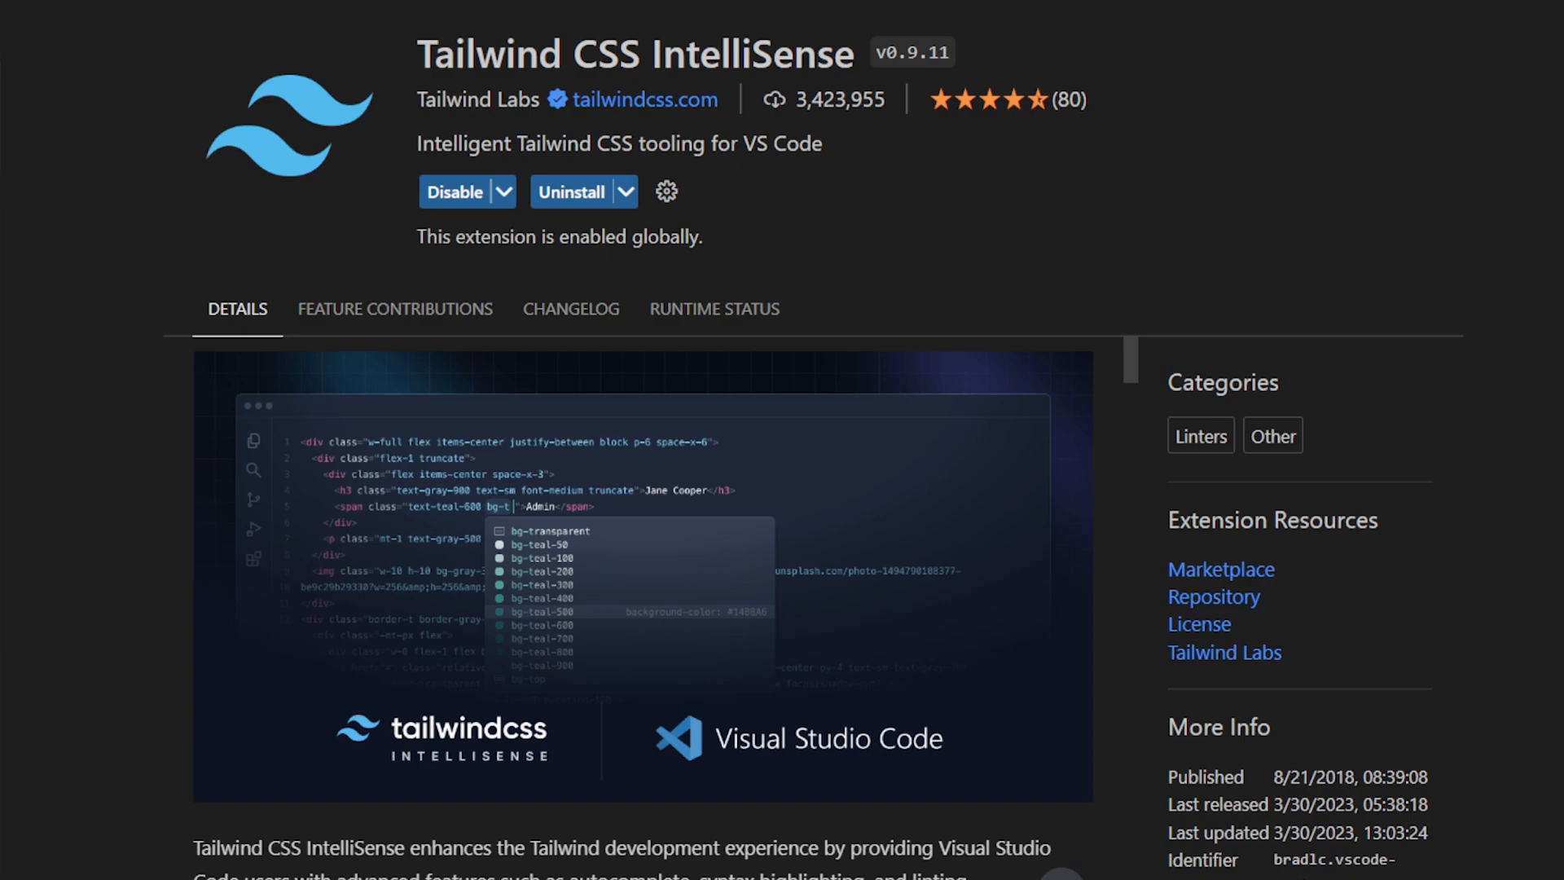
mouse_move(786, 517)
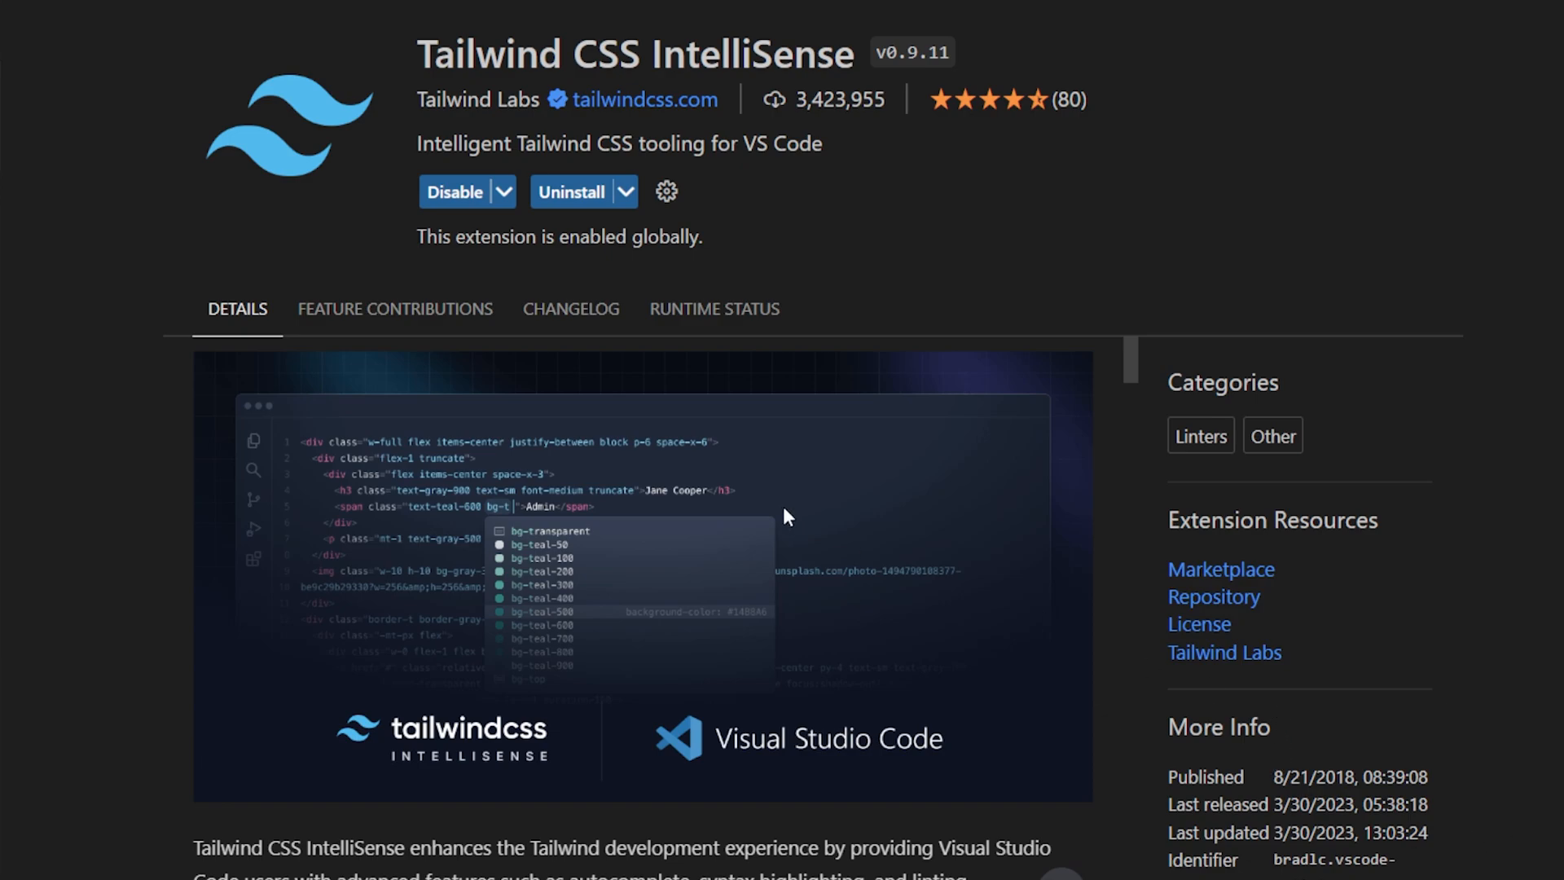
scroll("down", 3)
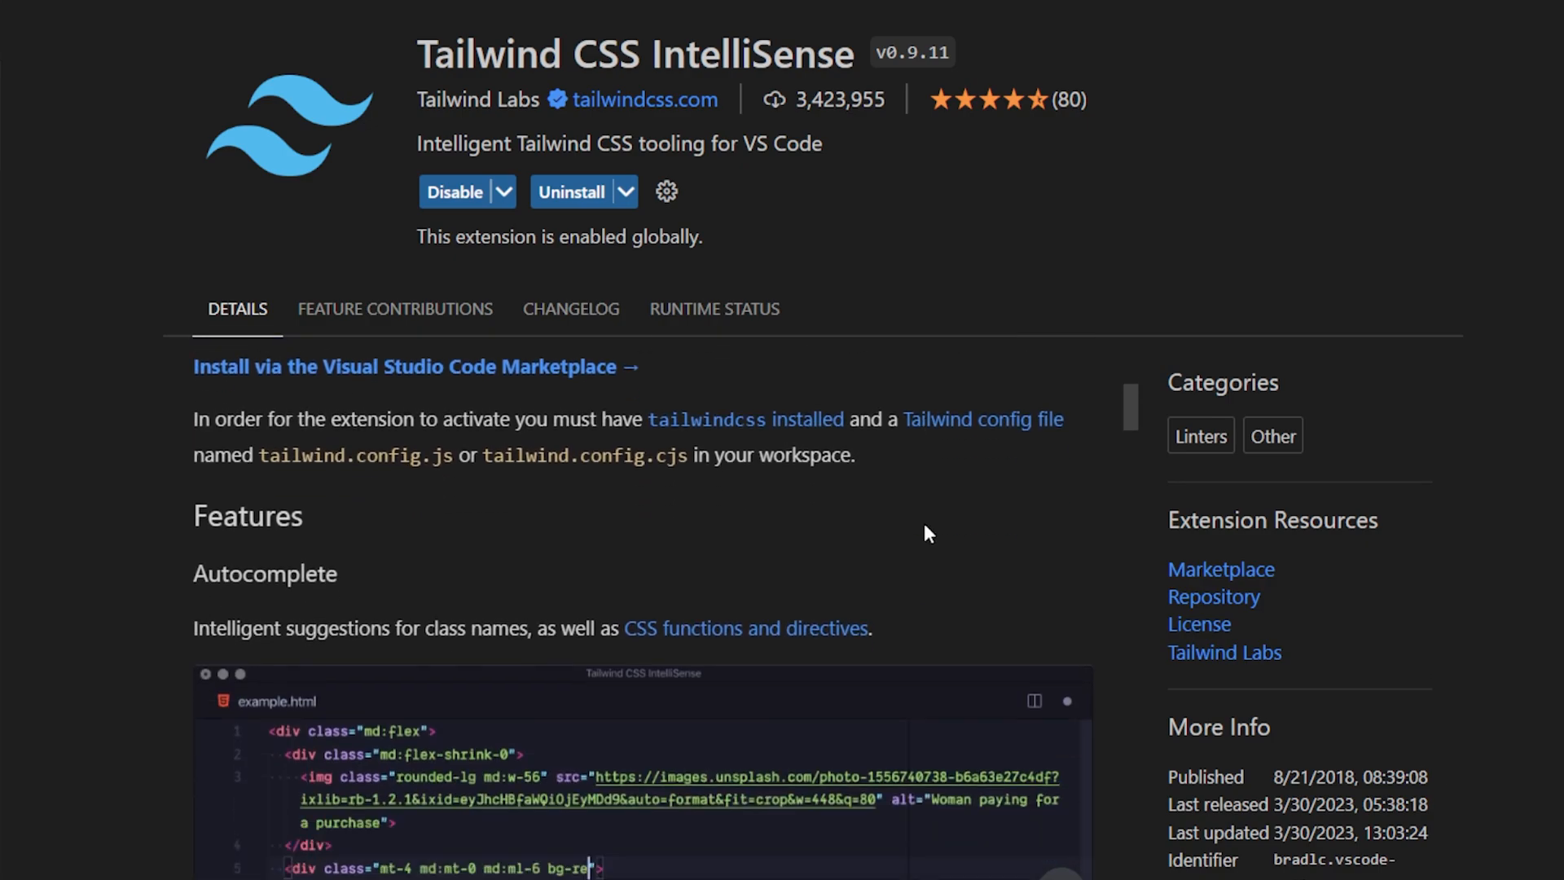
scroll("down", 3)
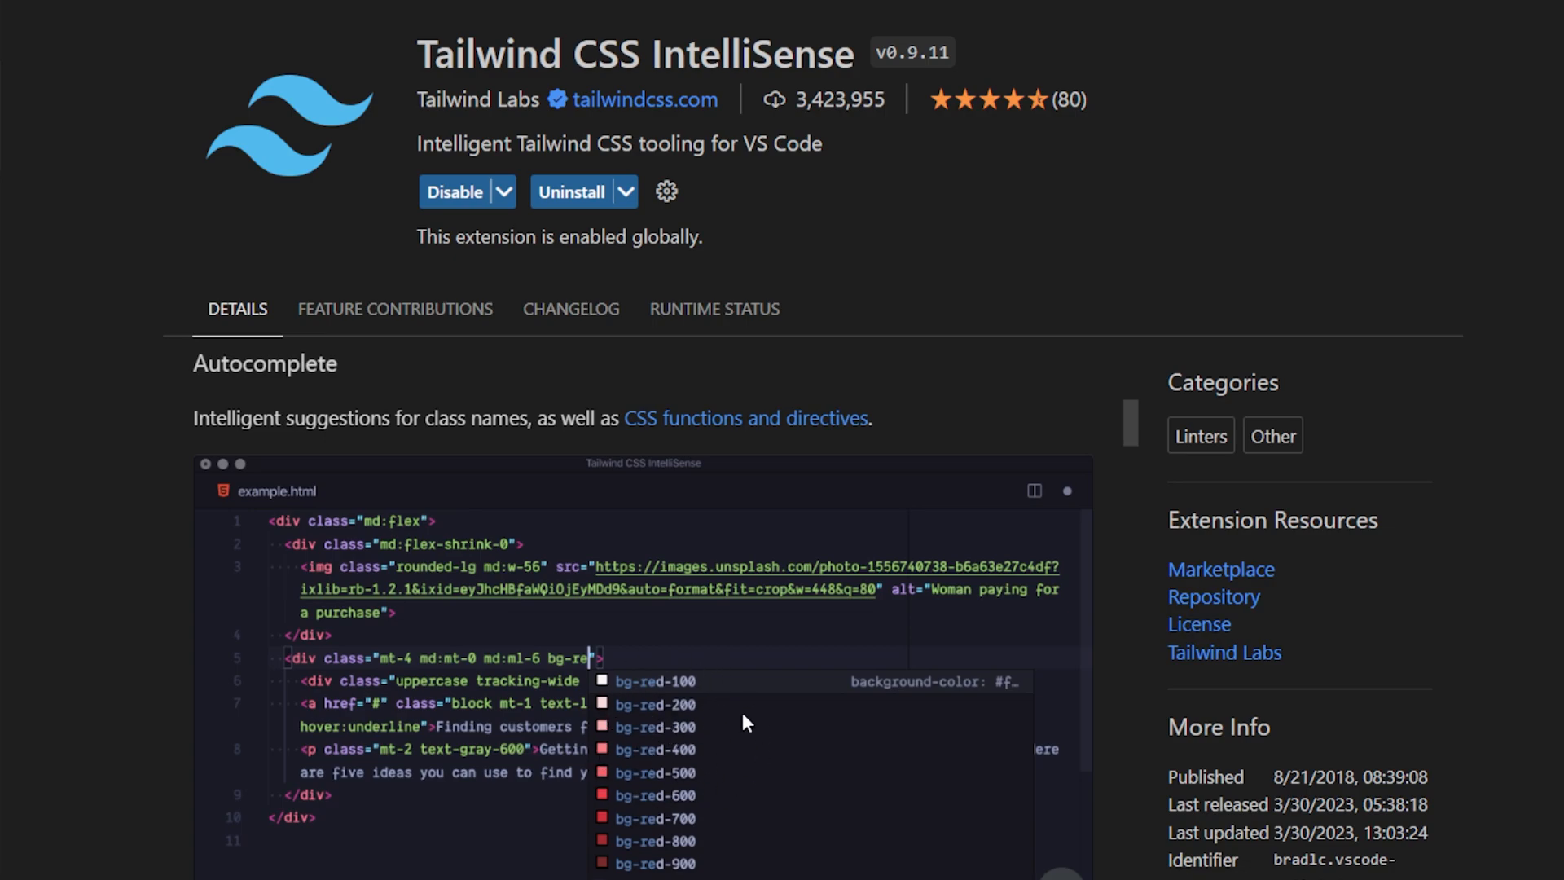
scroll("down", 3)
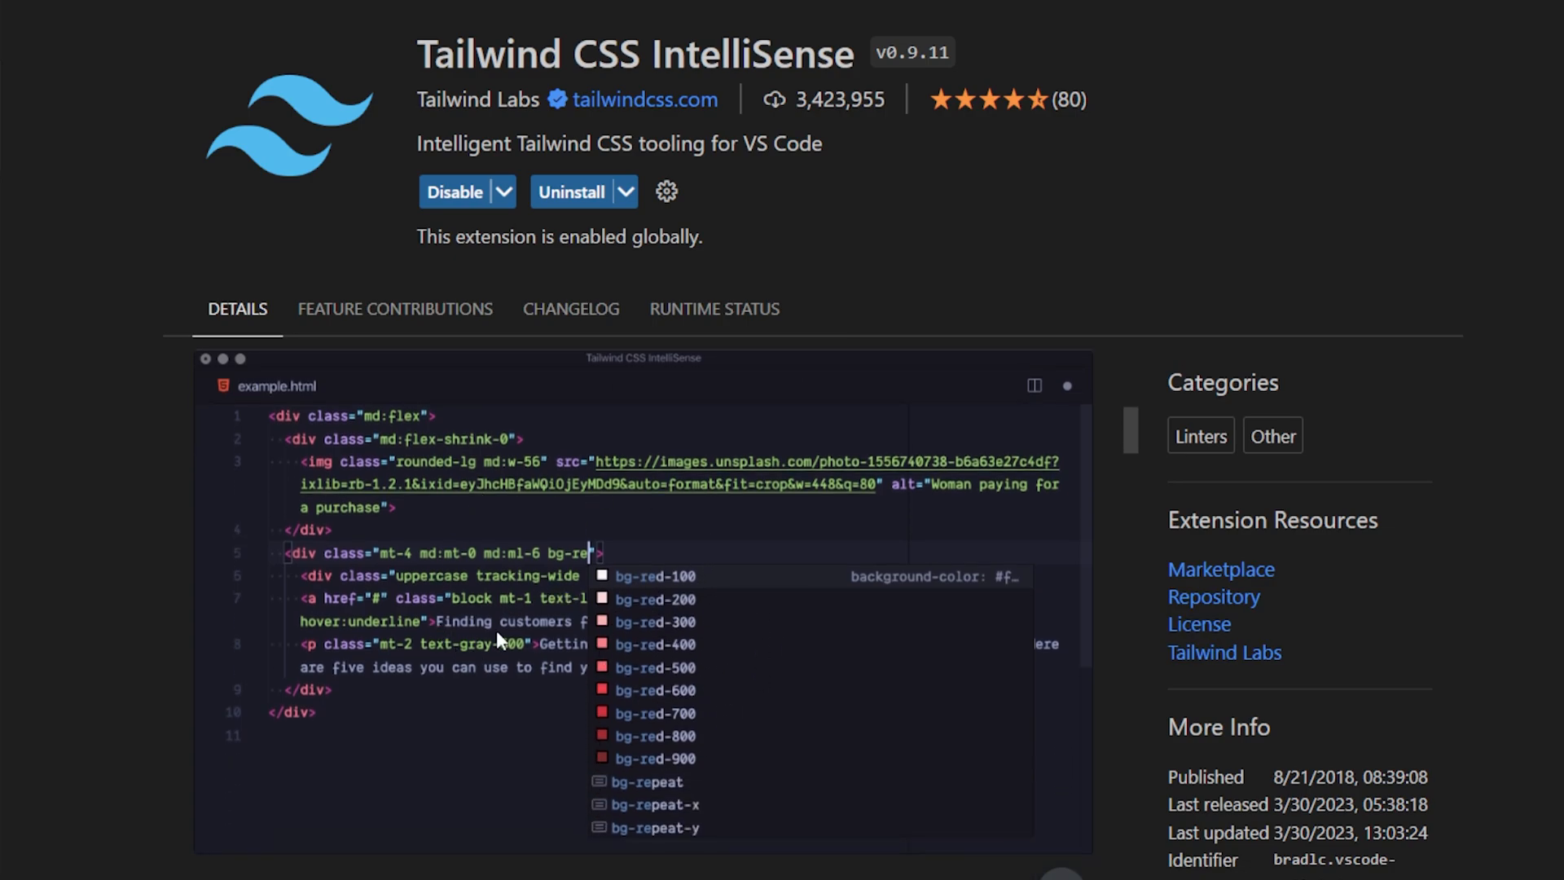
scroll("down", 3)
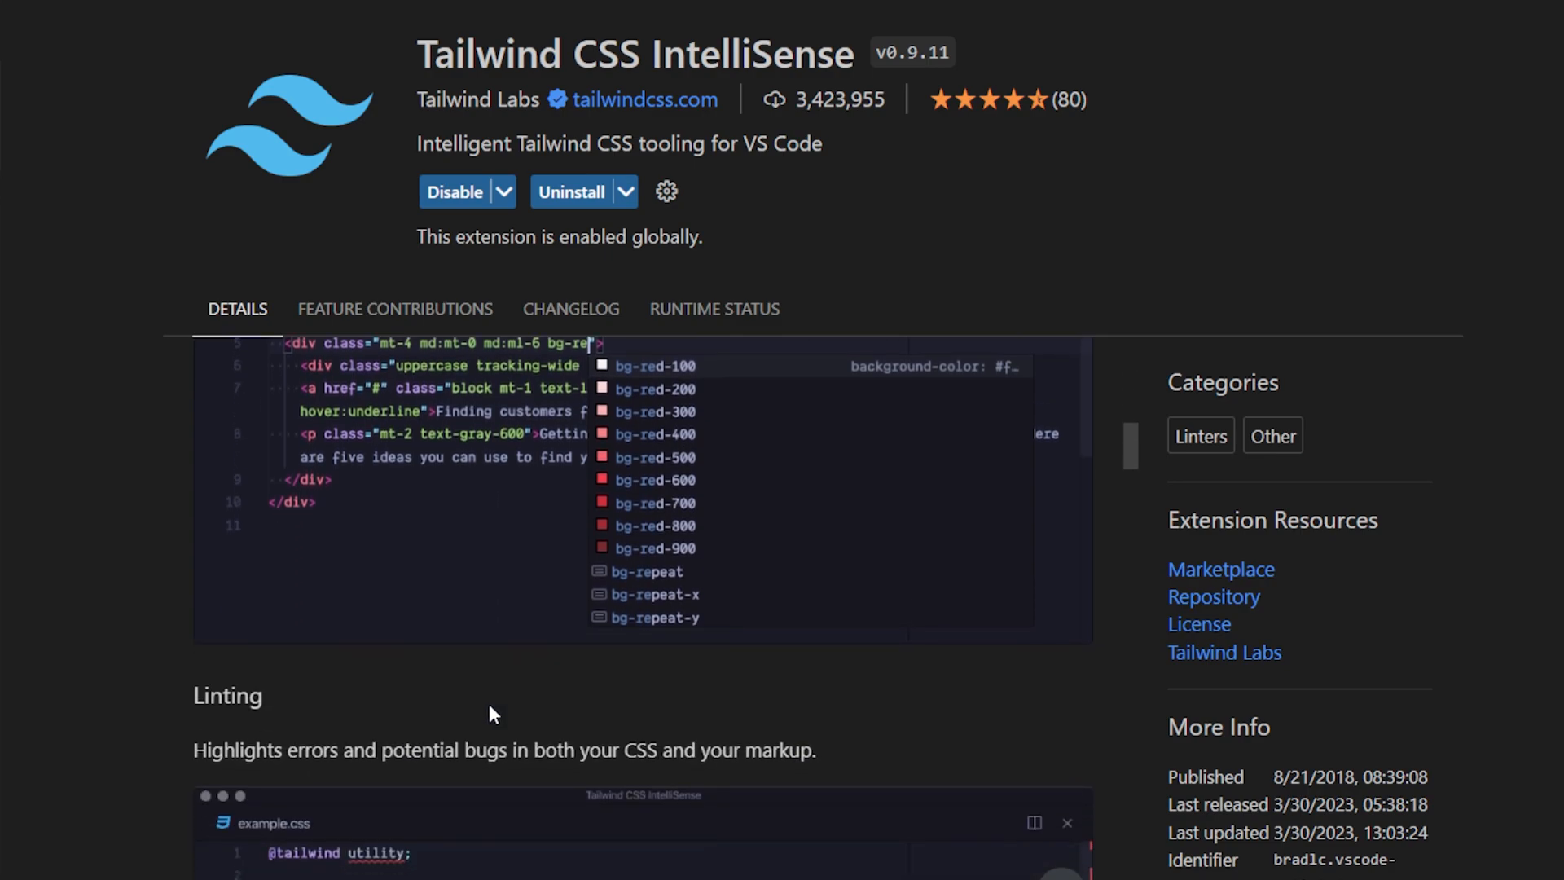
scroll("down", 3)
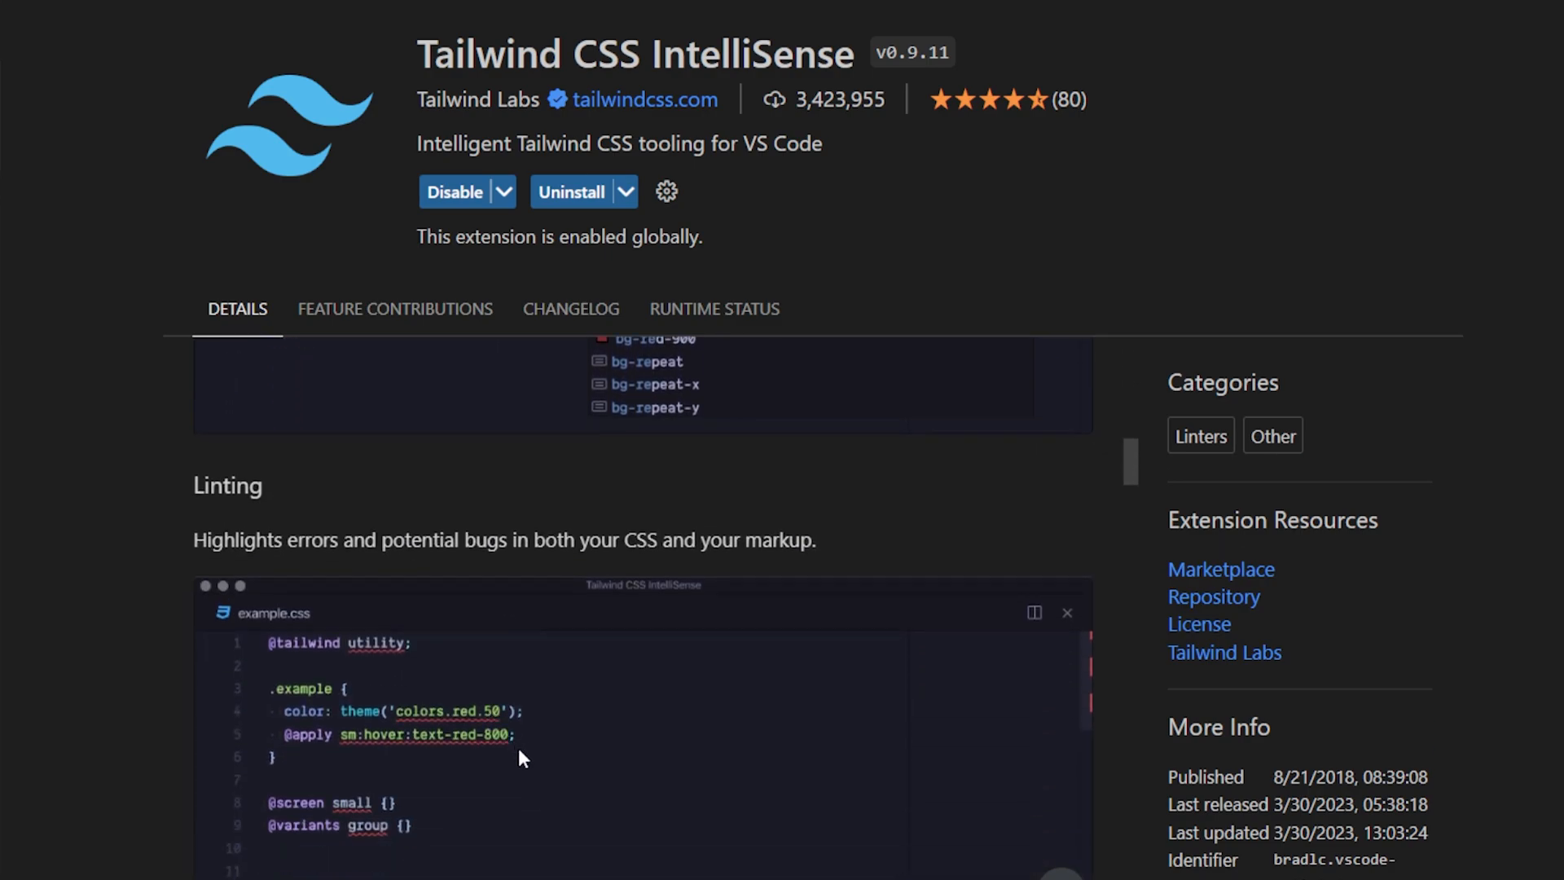
scroll("down", 3)
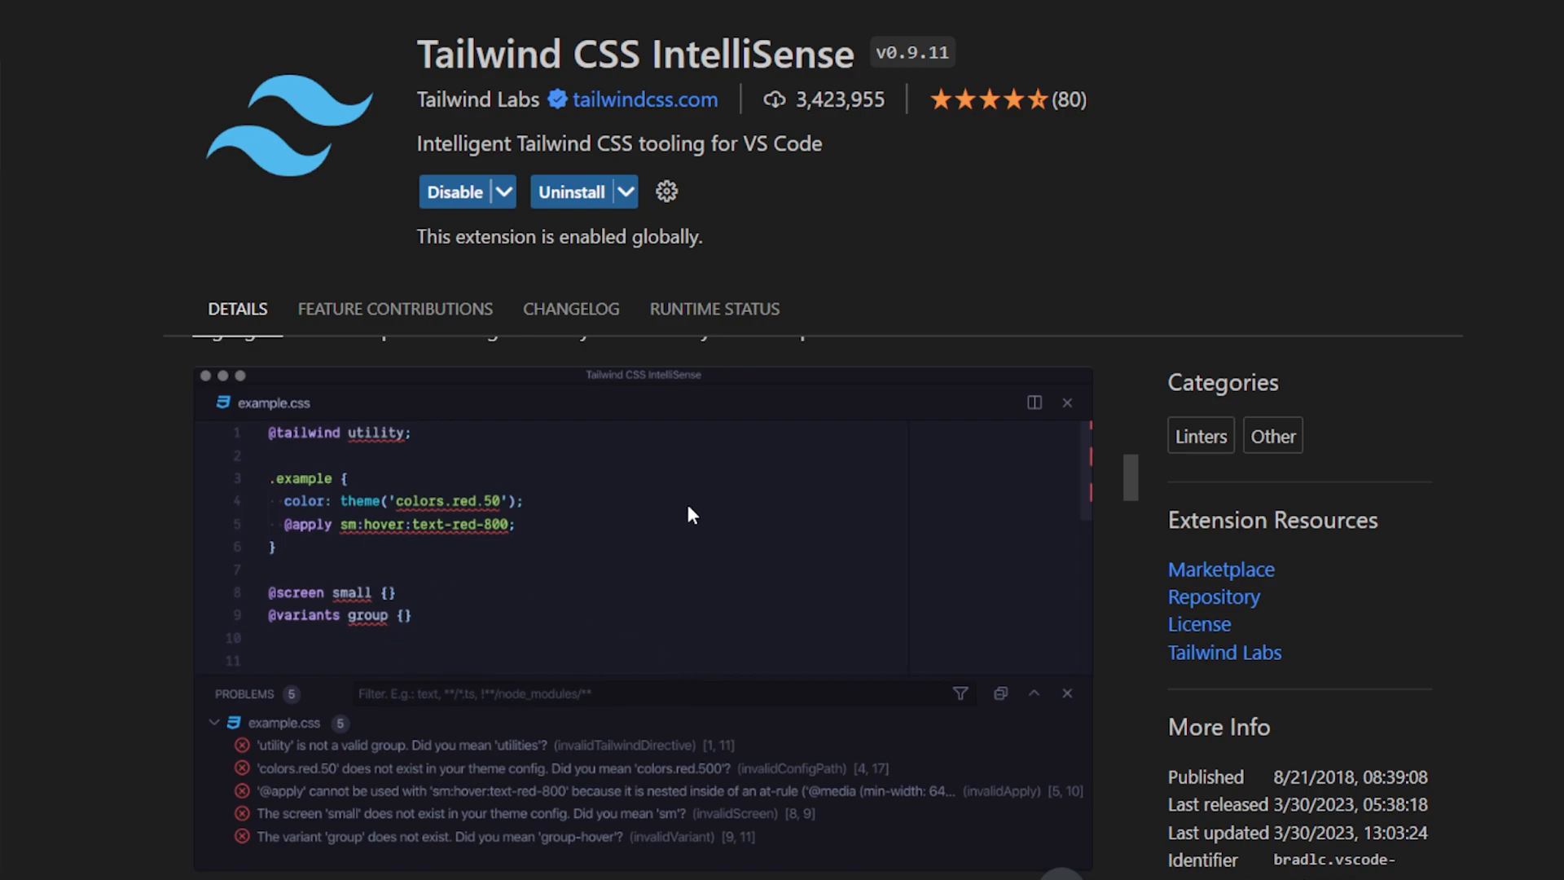
scroll("down", 3)
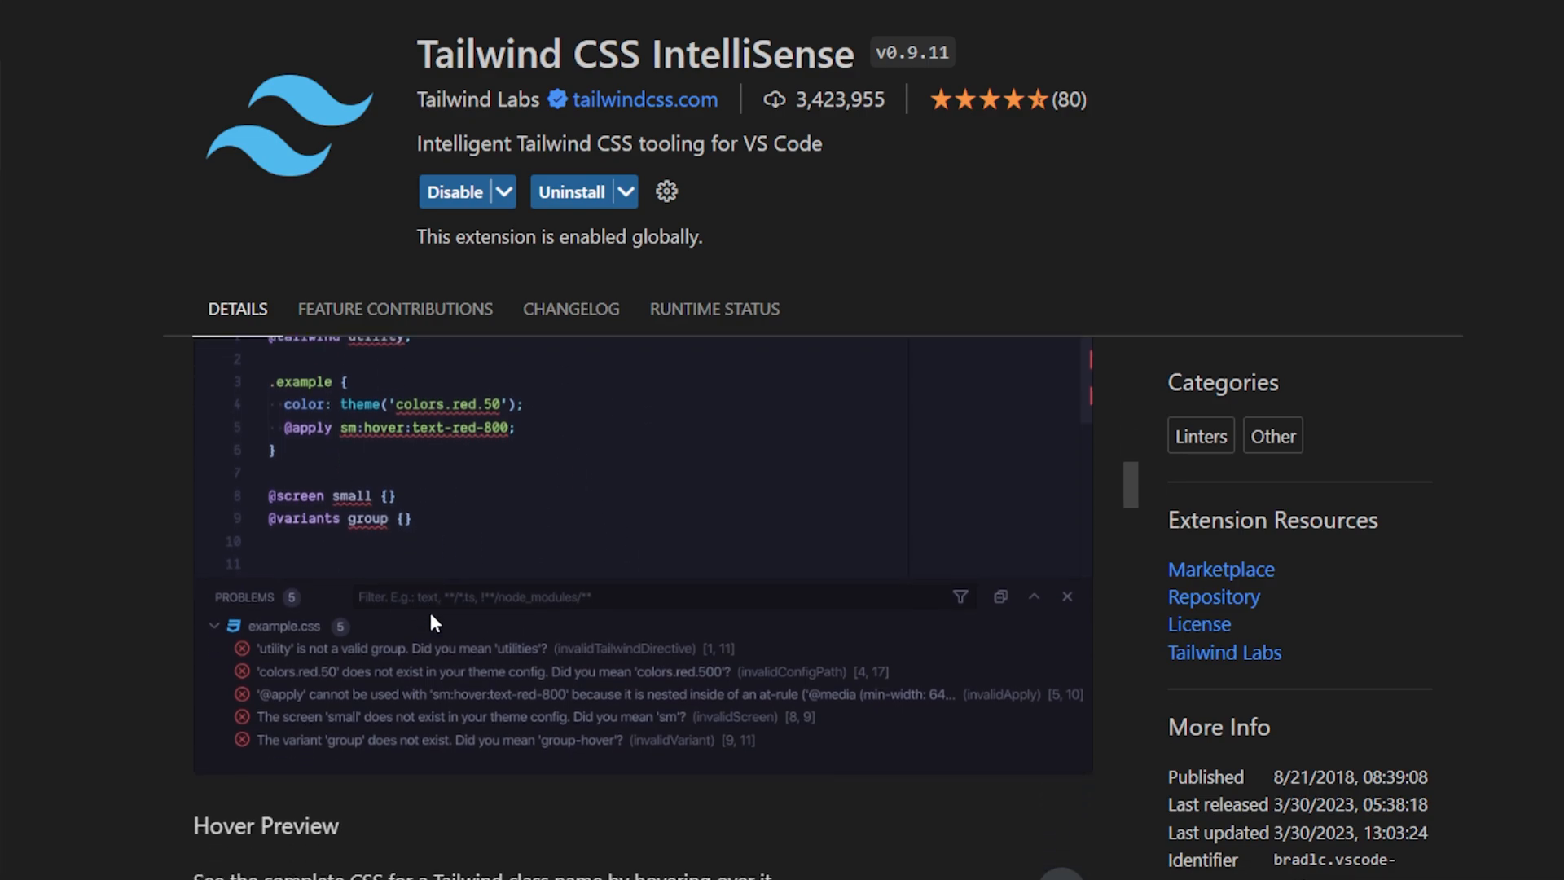
scroll("down", 3)
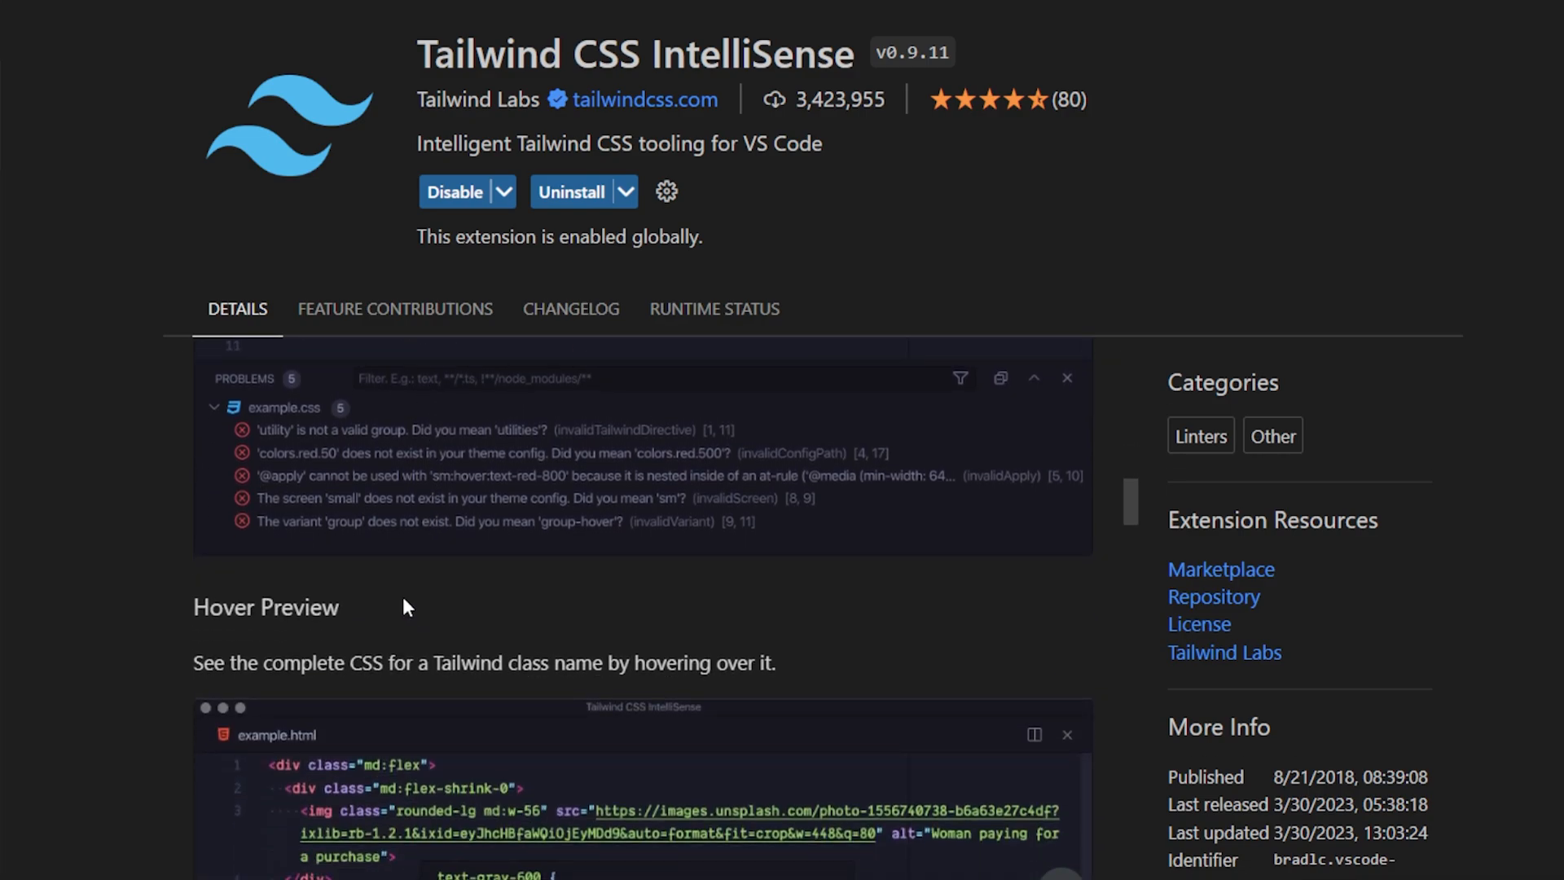
scroll("down", 3)
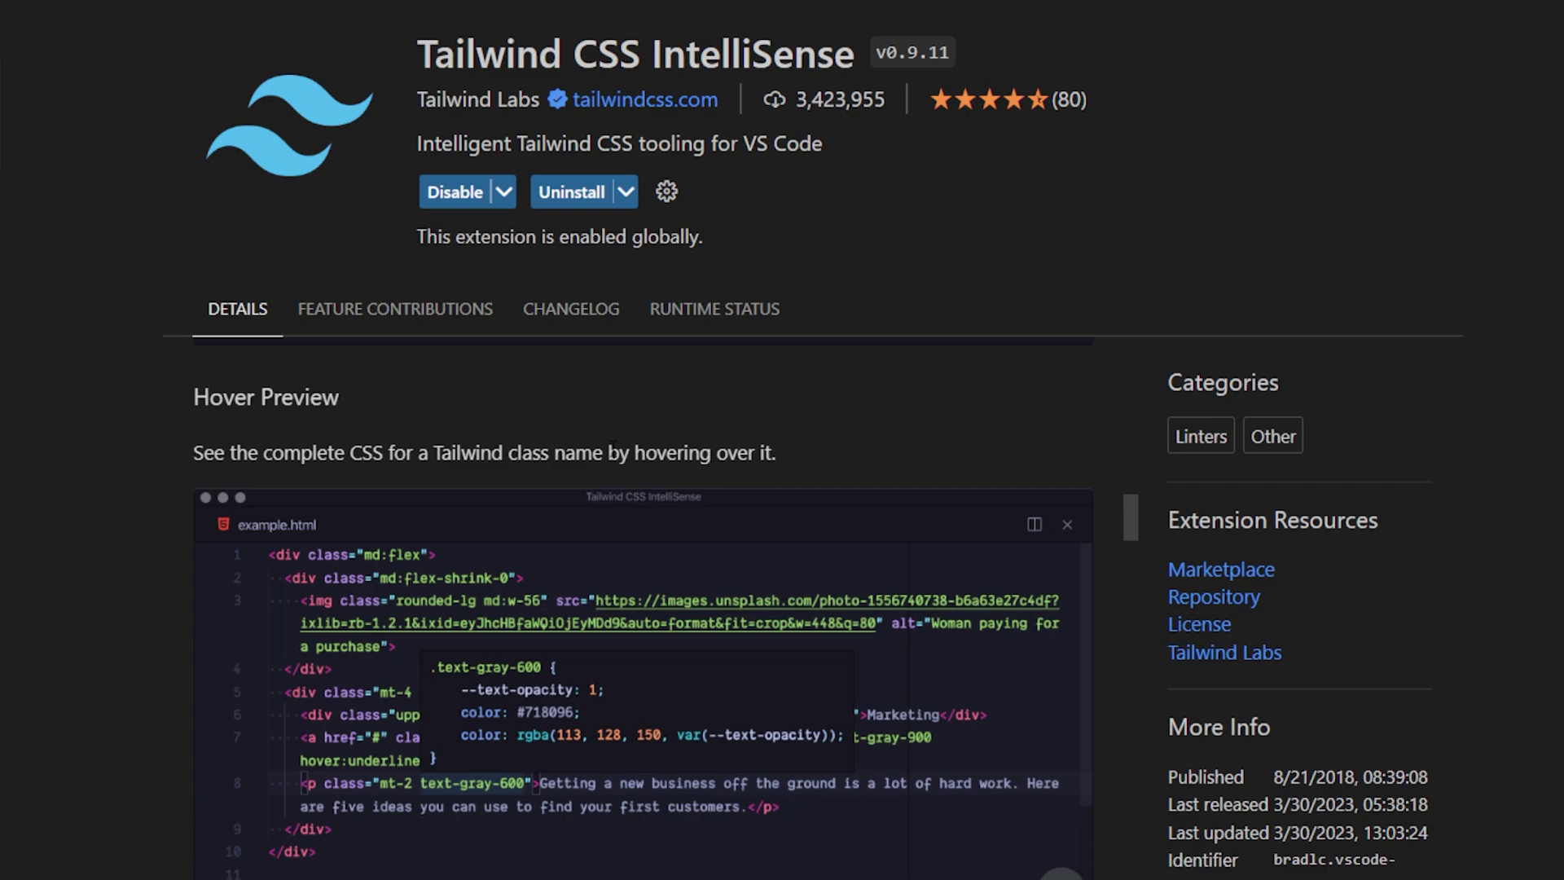
Give the Home Page h1 in page.js className="text-red-500" via IntelliSense.
left_click(129, 31)
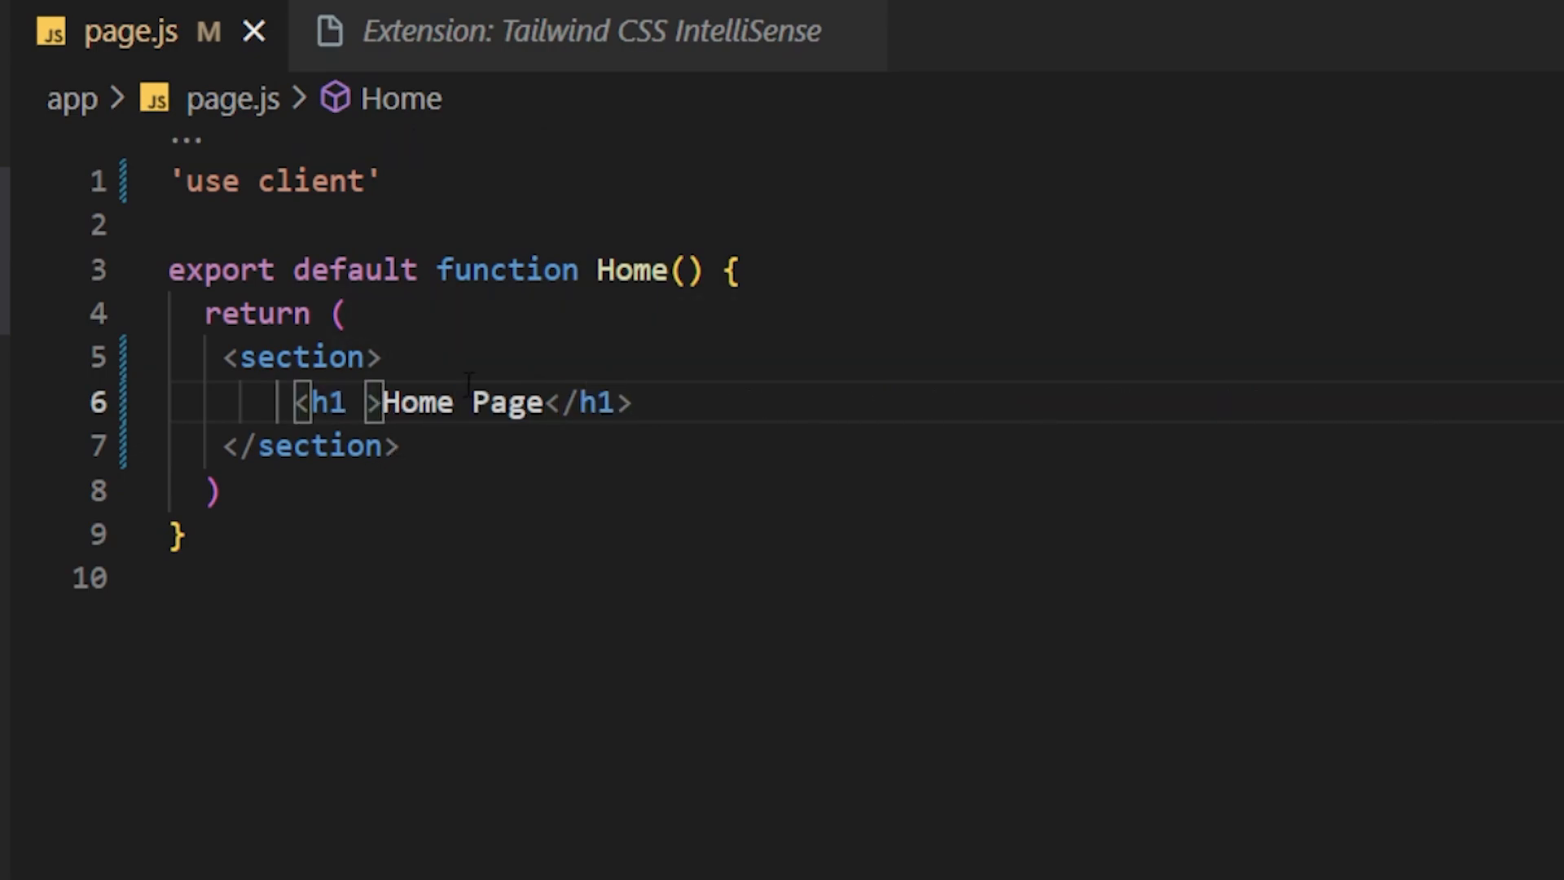
type("className=\"\"")
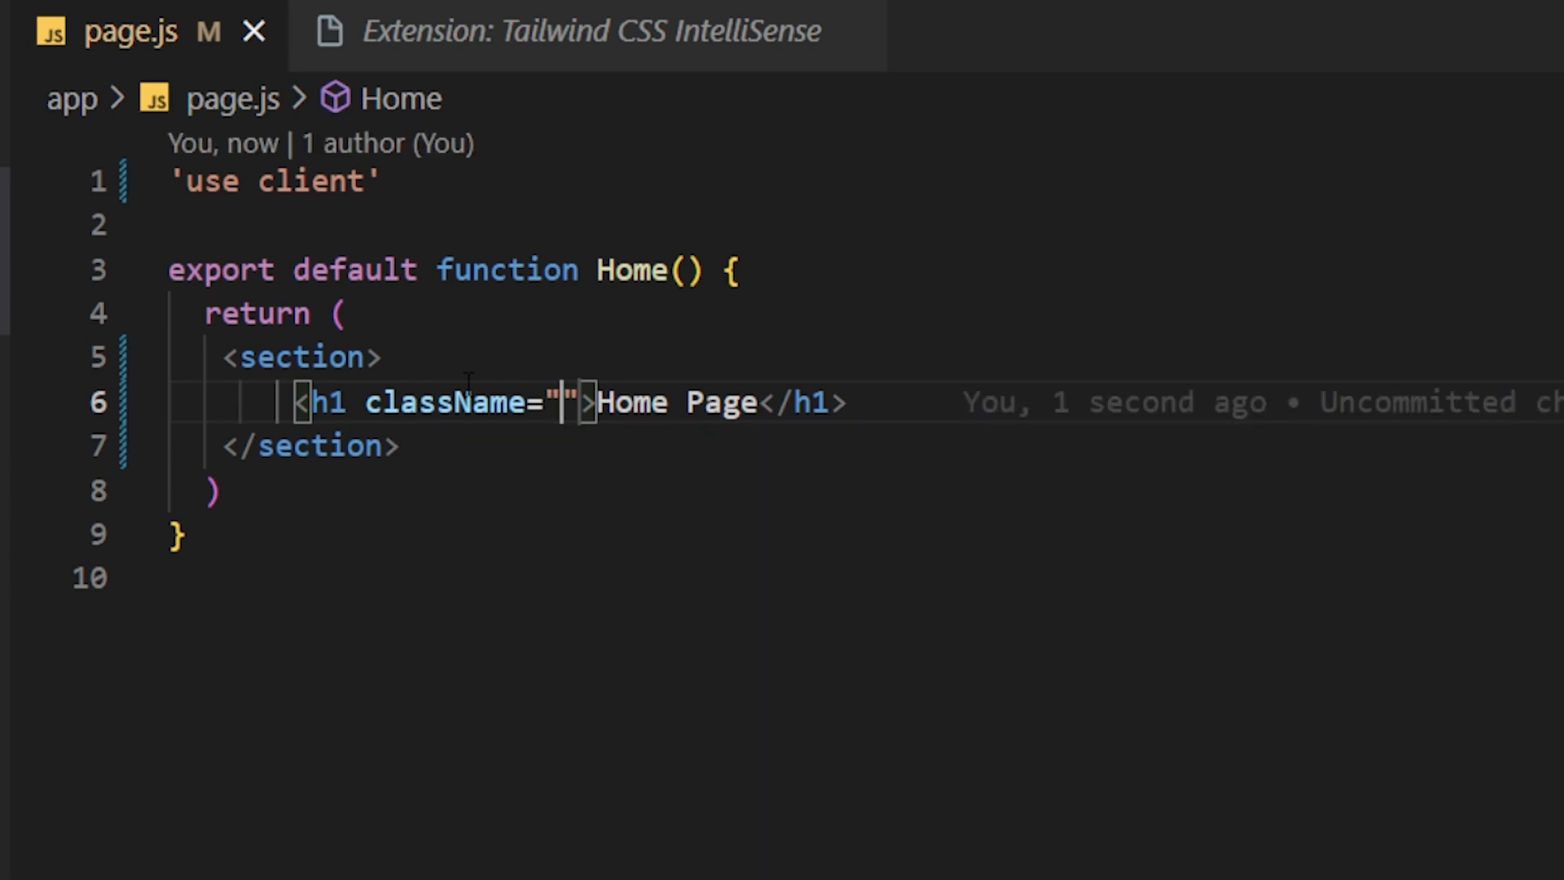
type("t")
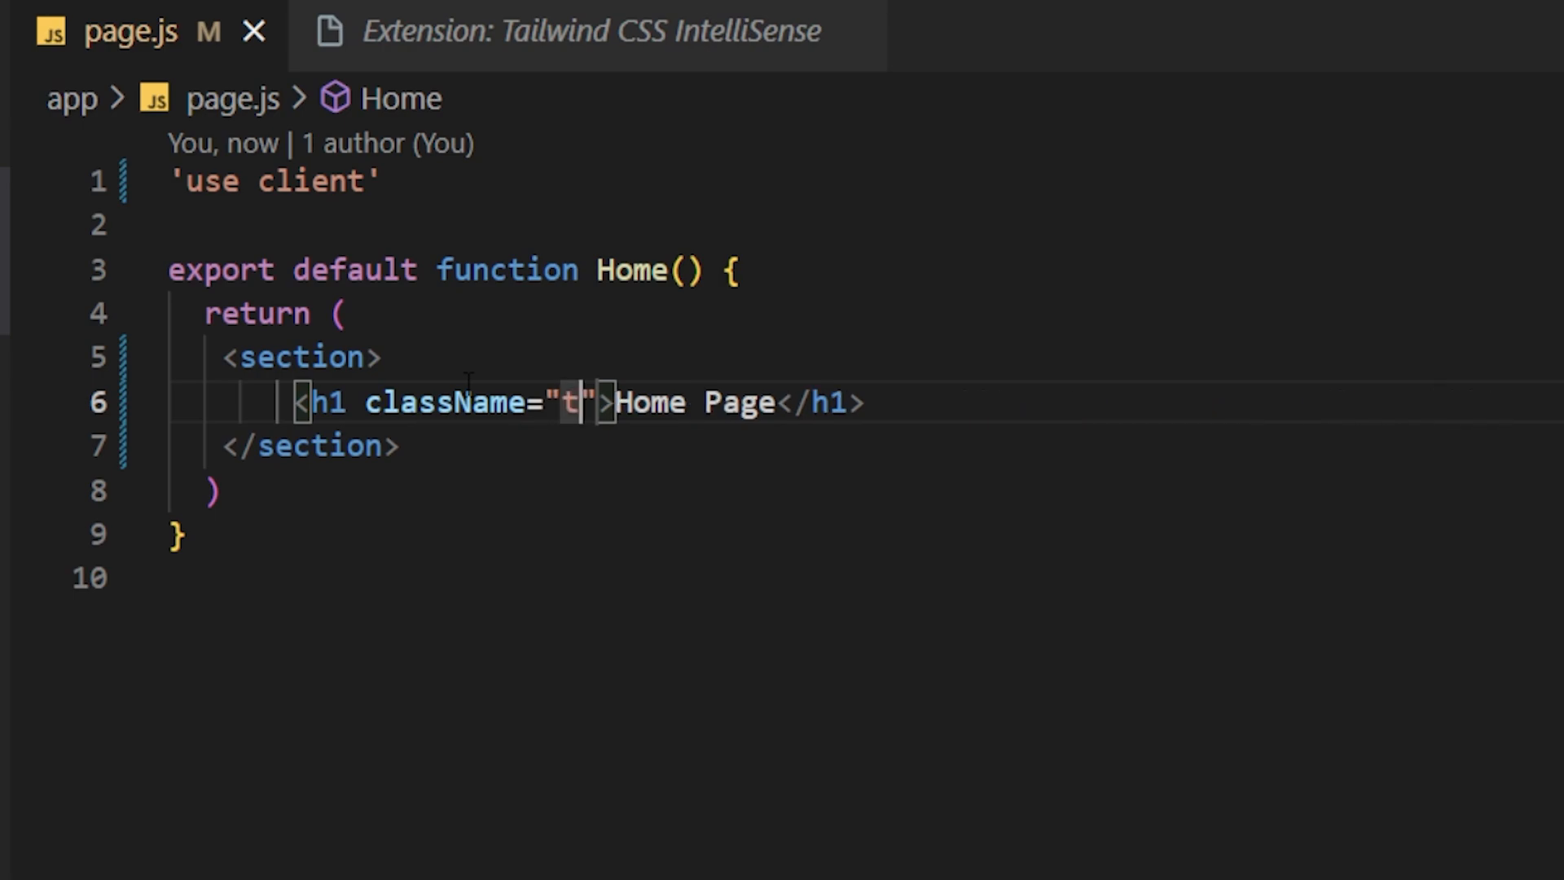
type("ext-red")
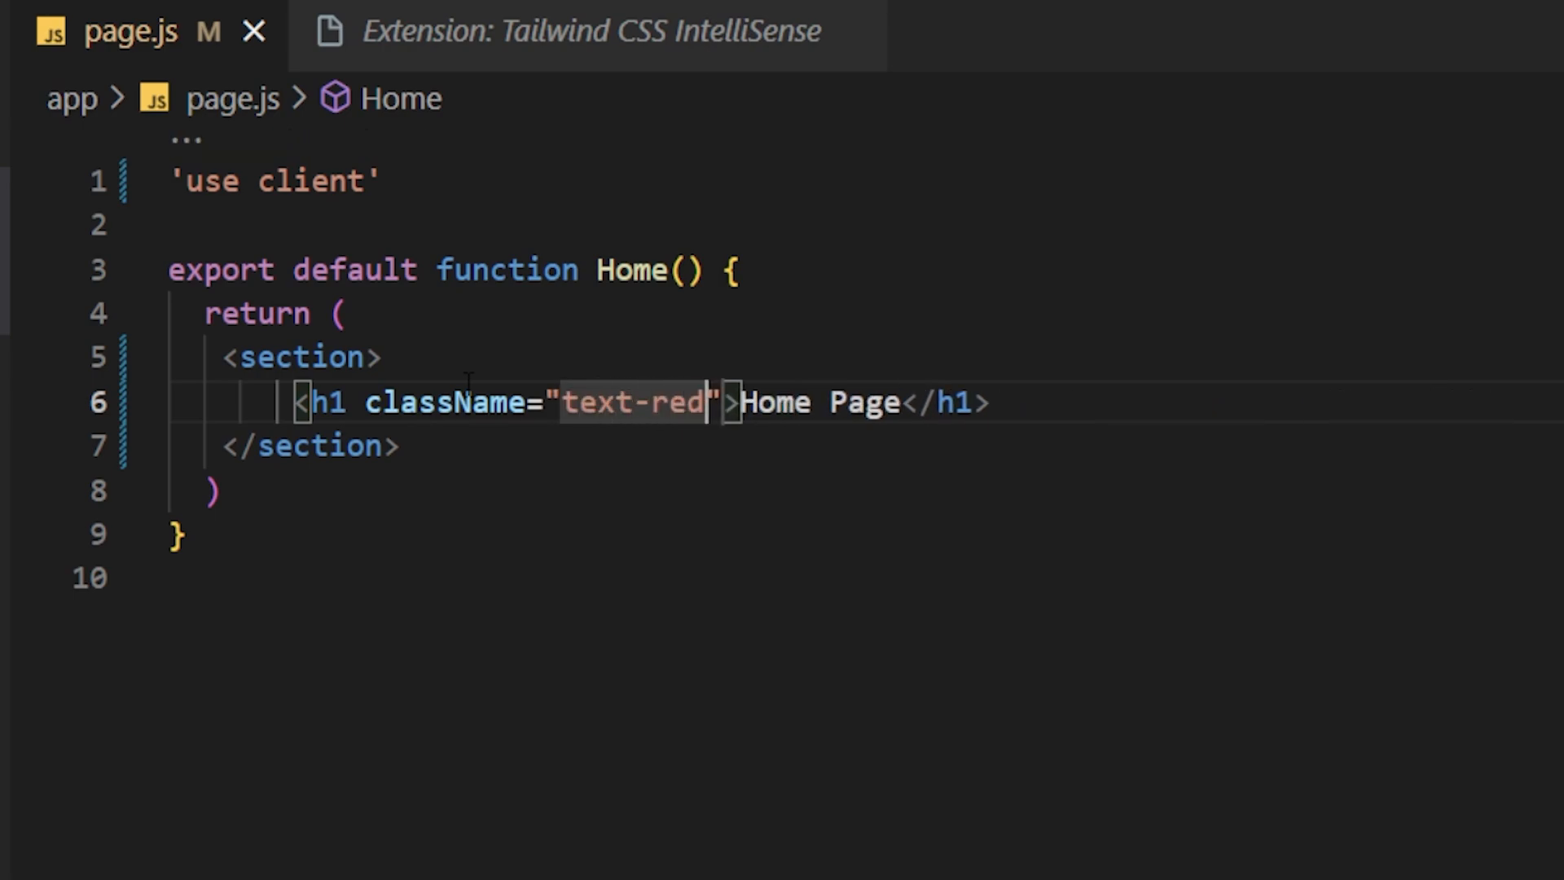
type("-500")
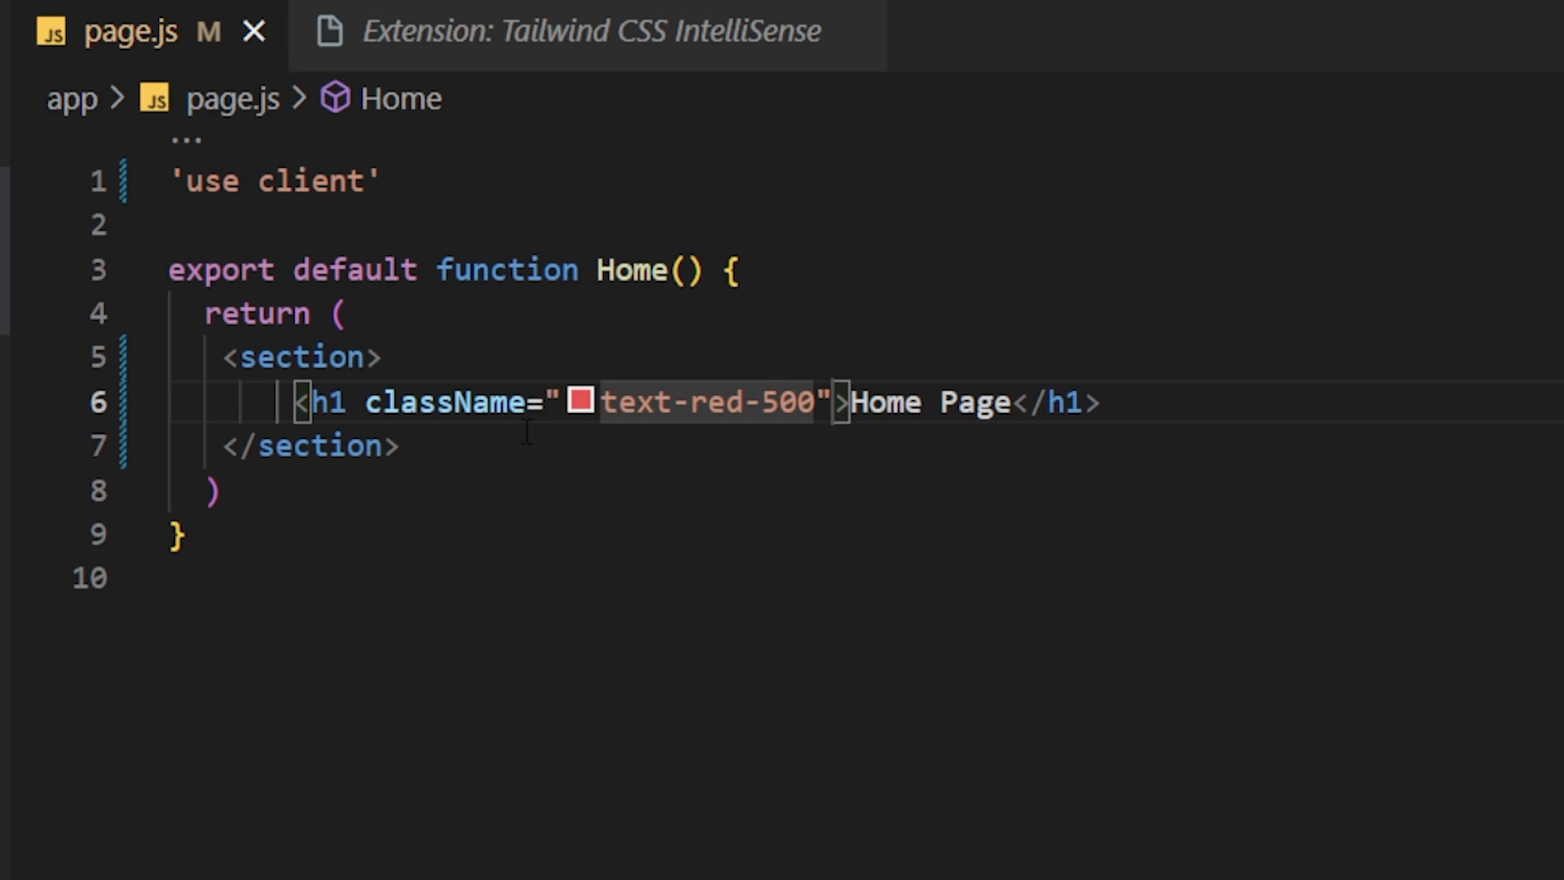
mouse_move(707, 402)
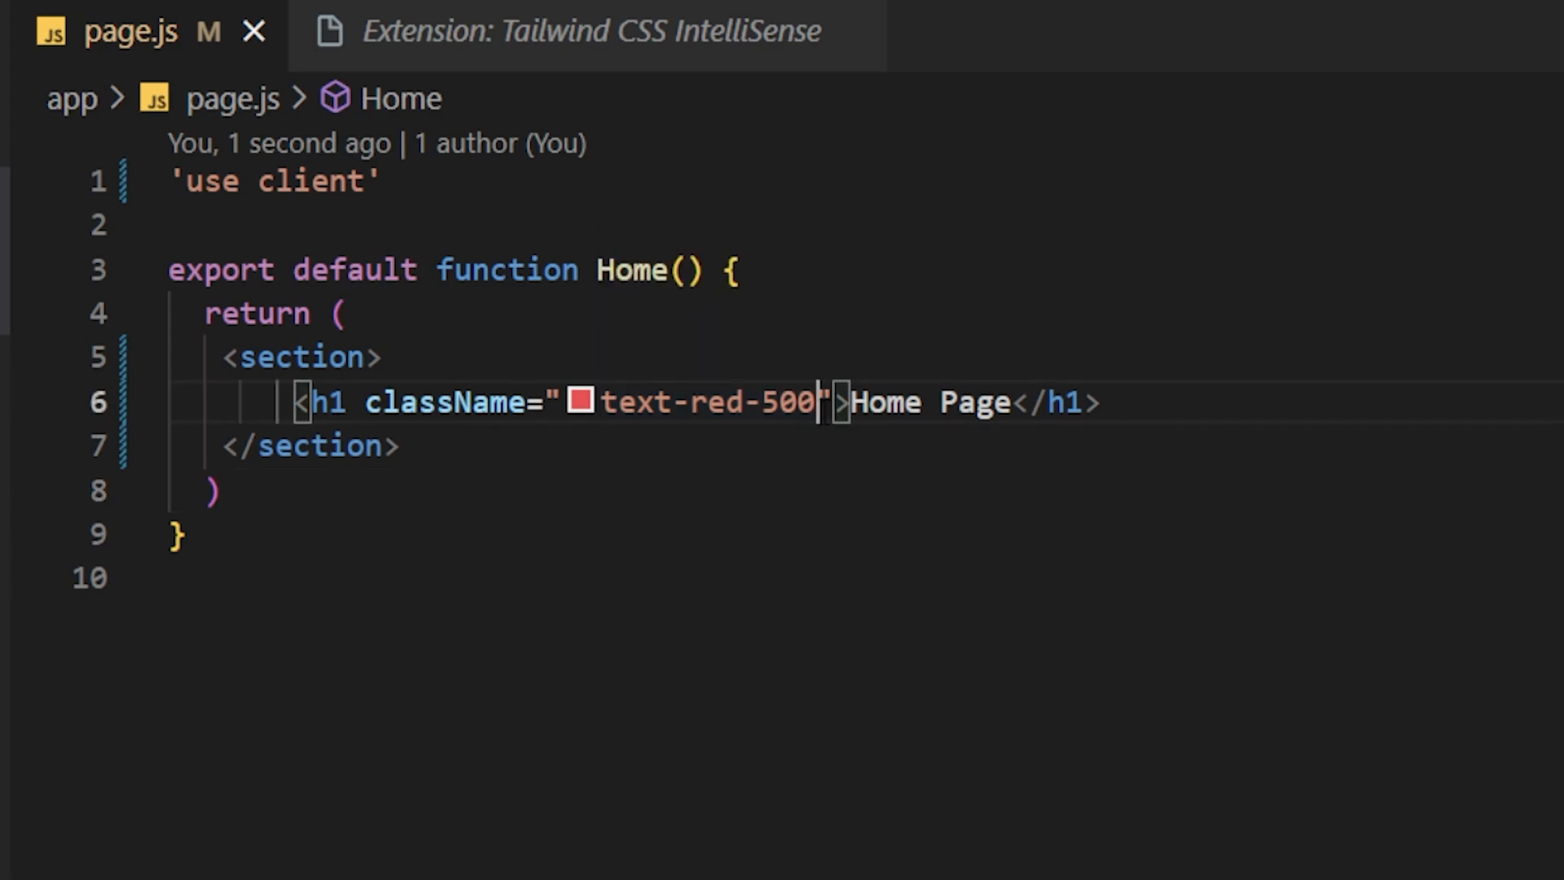
type("text-")
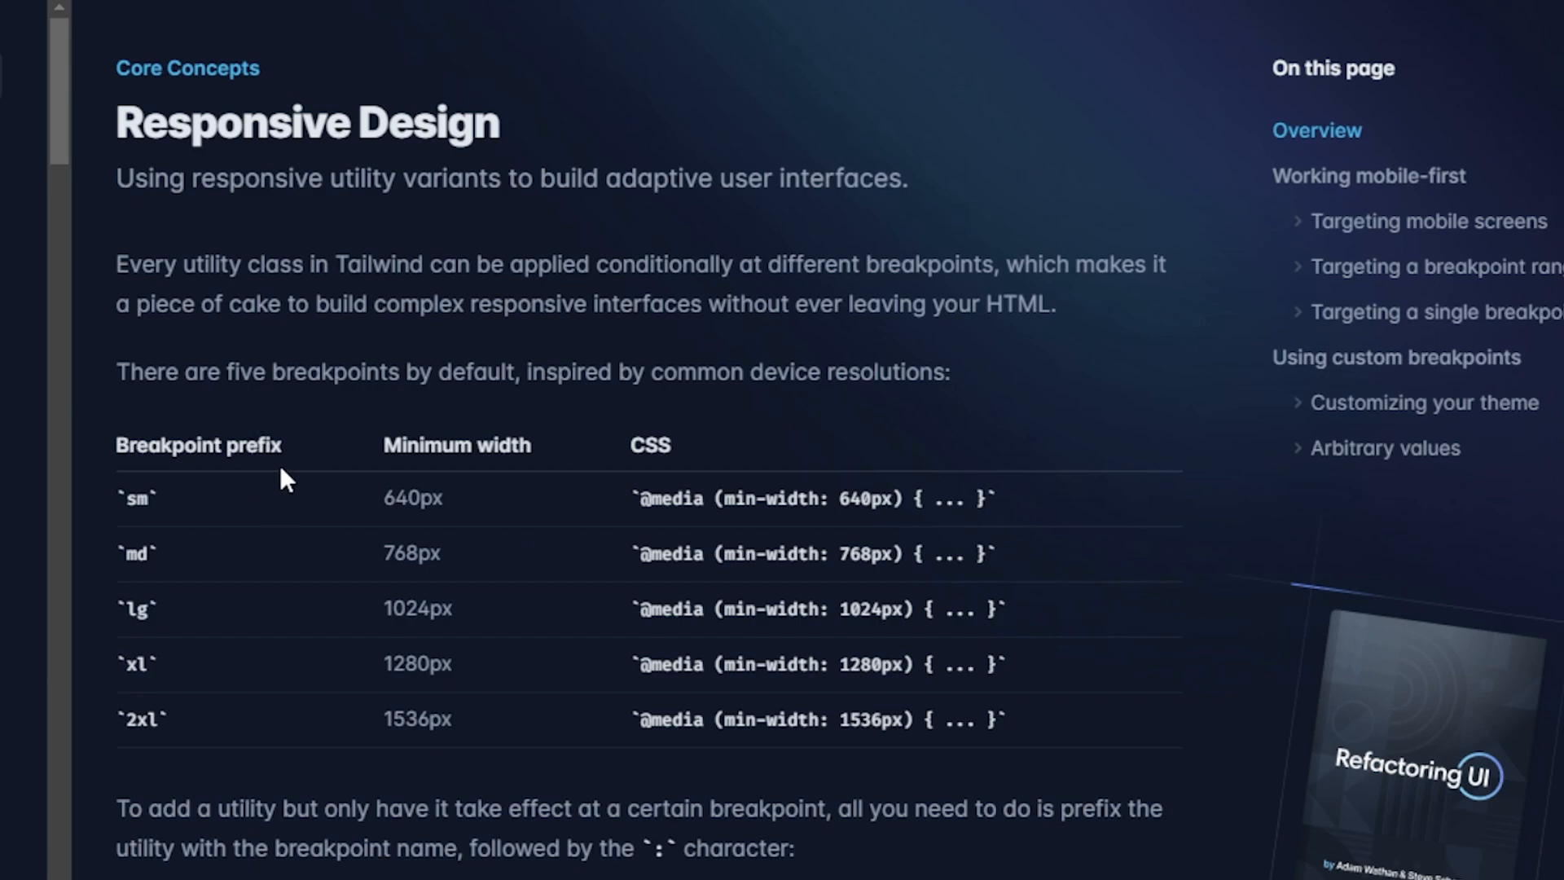
mouse_move(192, 557)
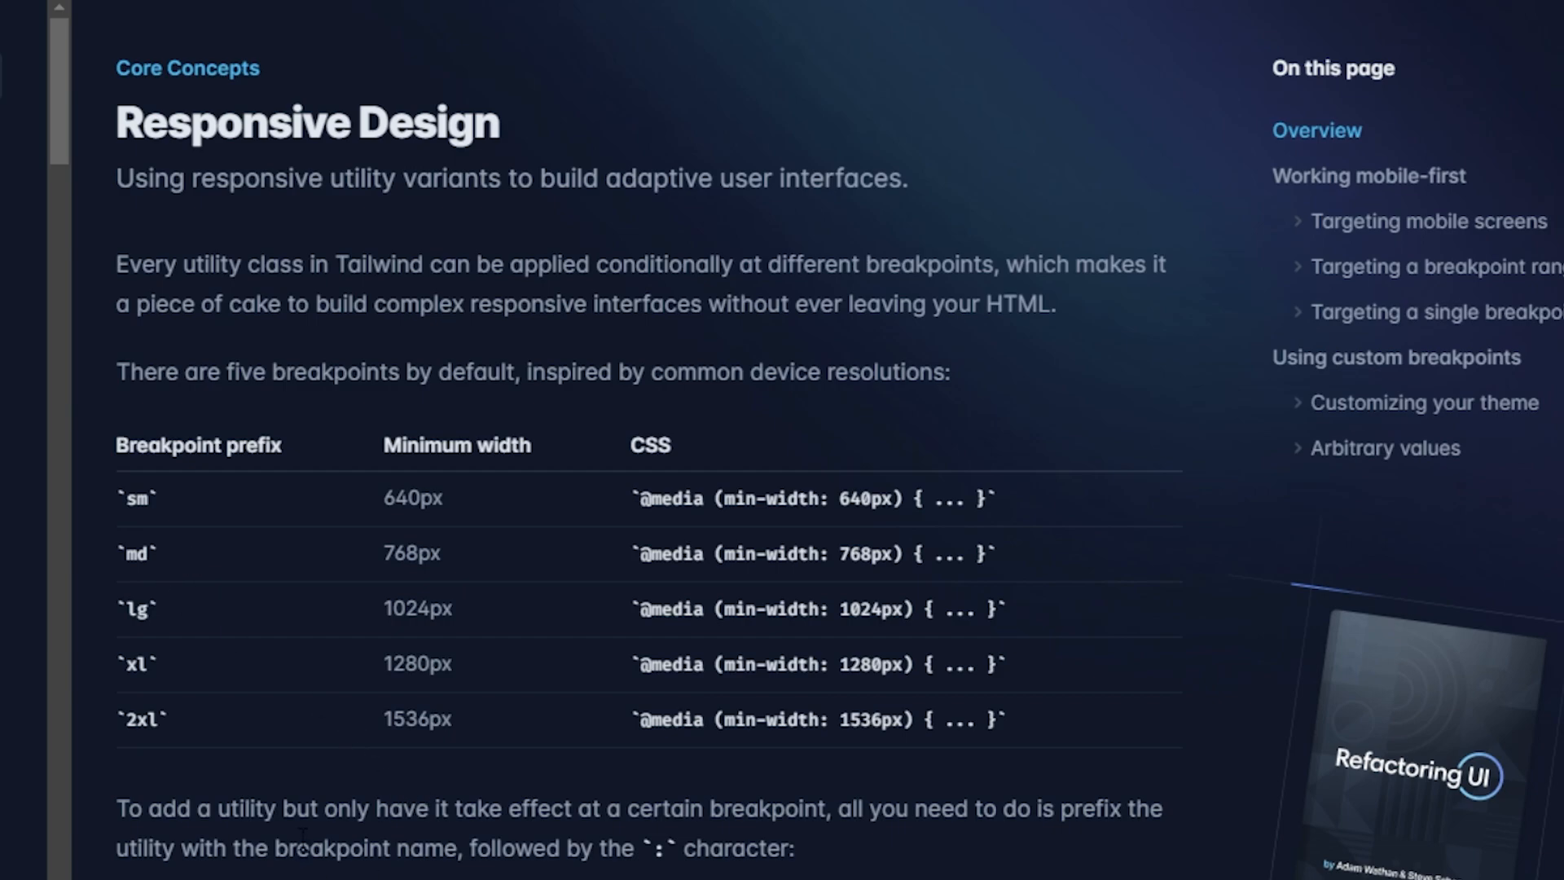
mouse_move(506, 502)
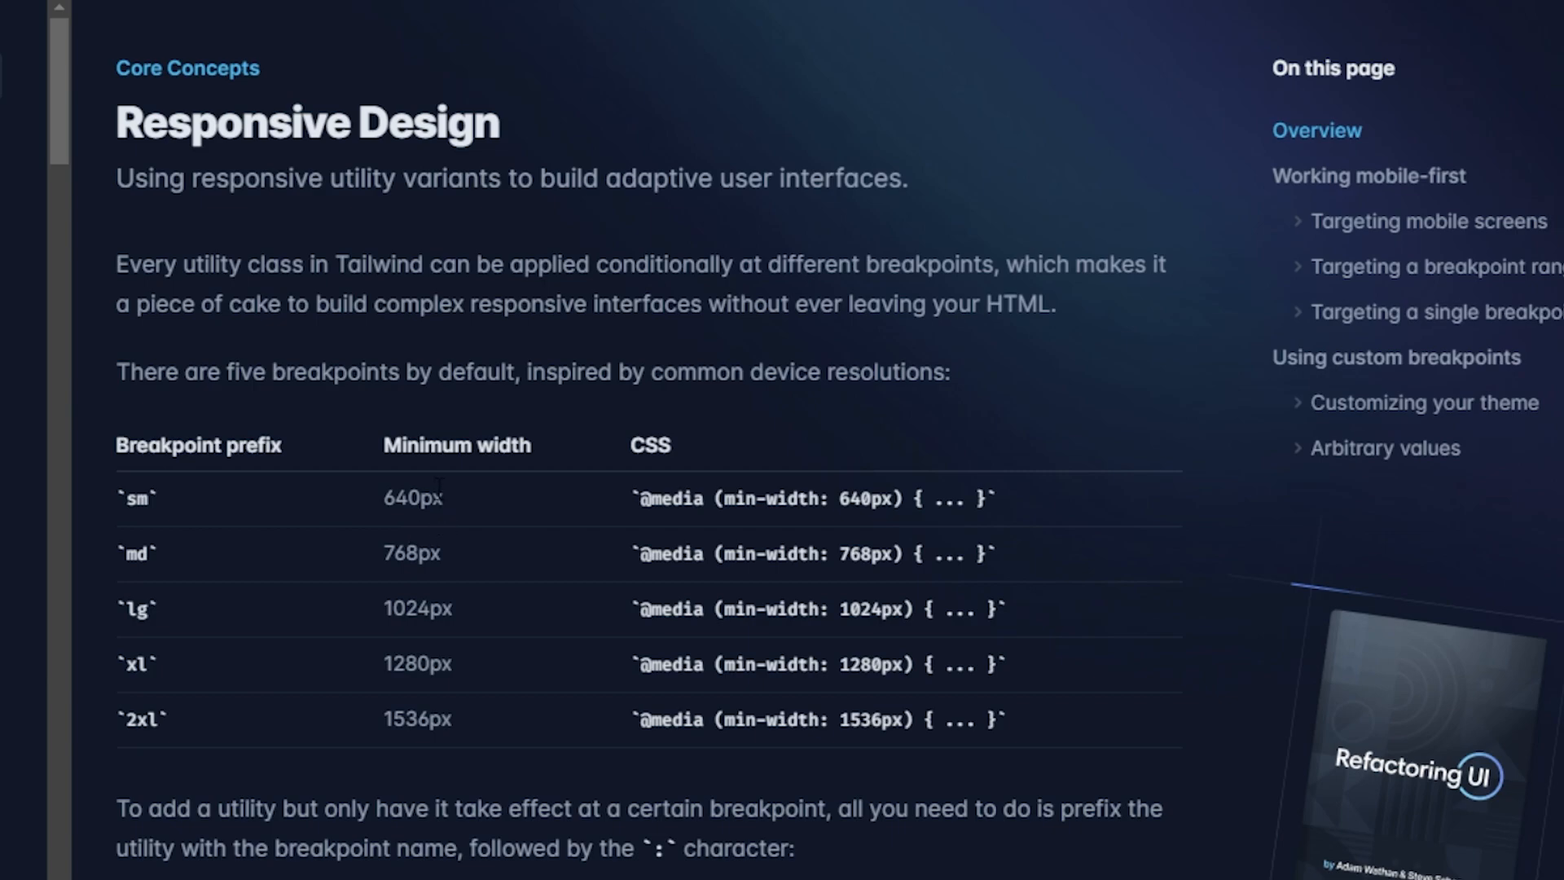
mouse_move(447, 637)
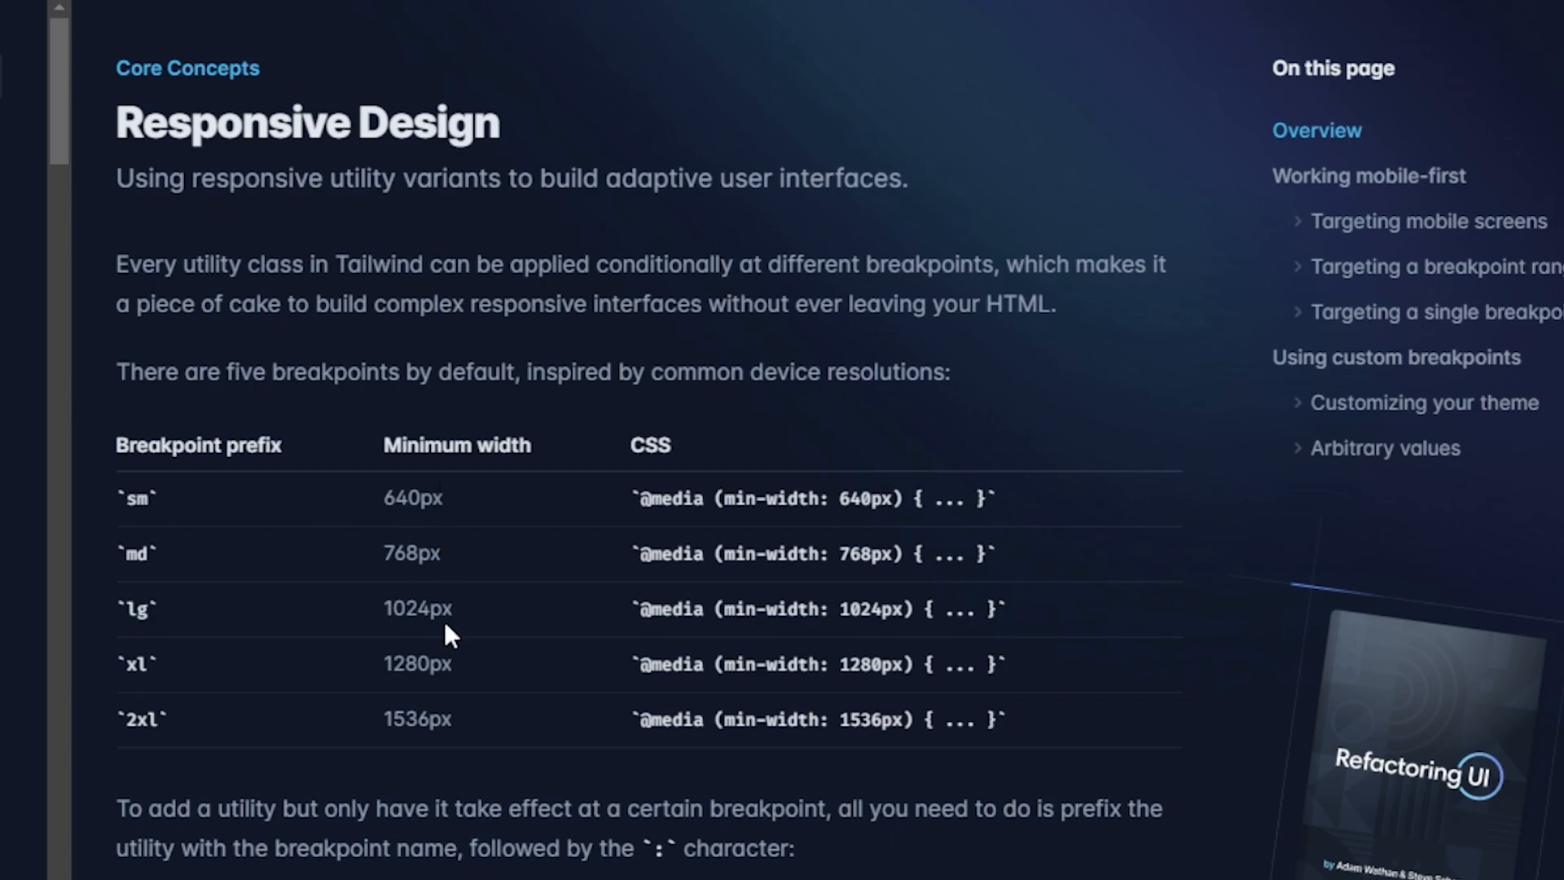
mouse_move(484, 714)
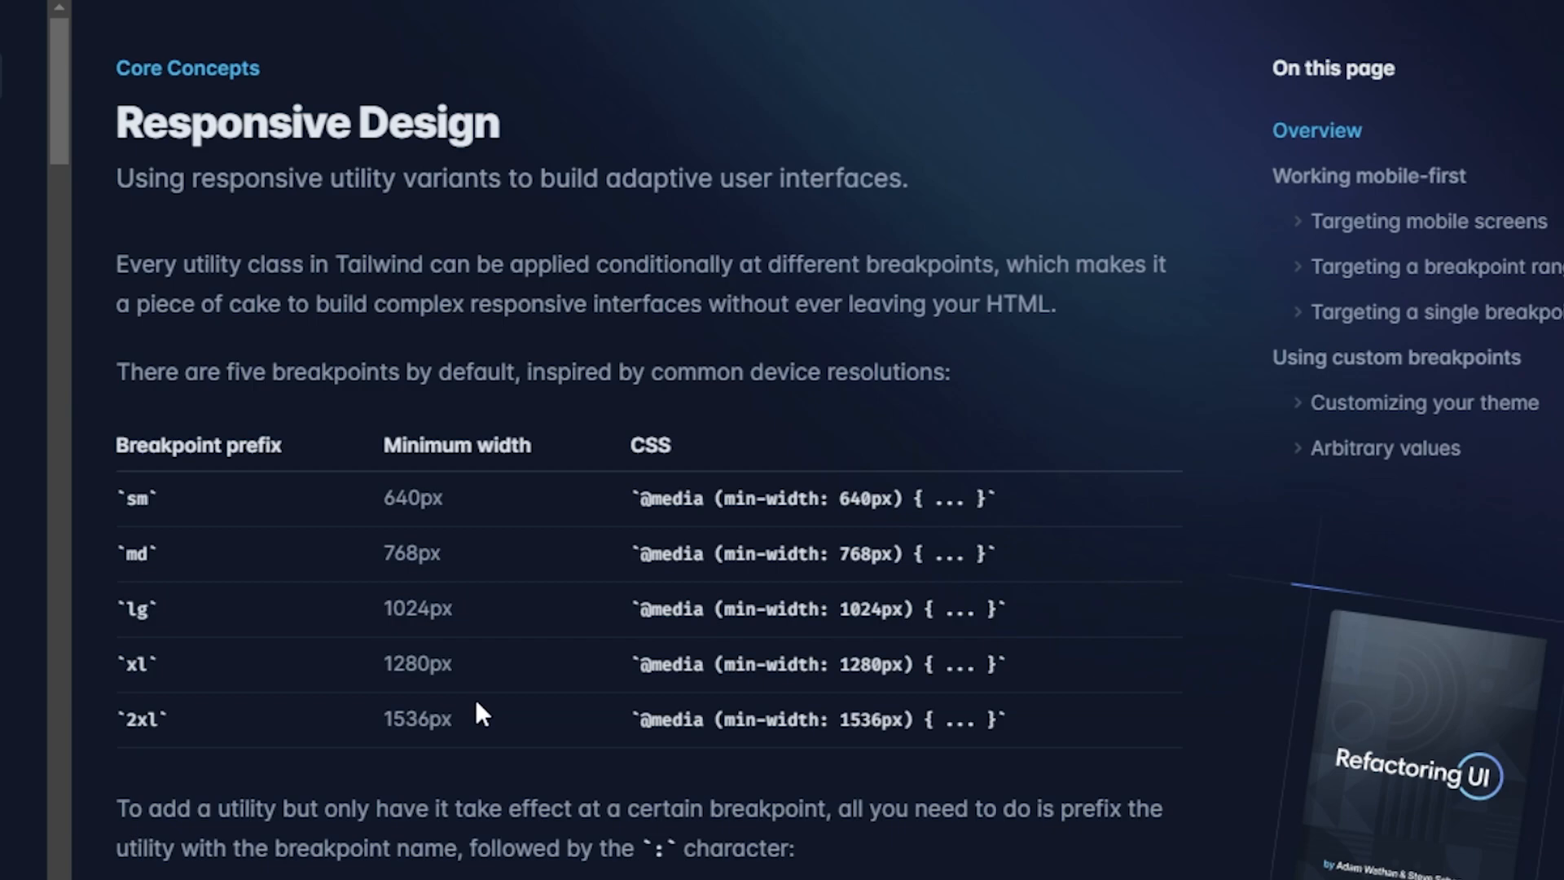
mouse_move(503, 750)
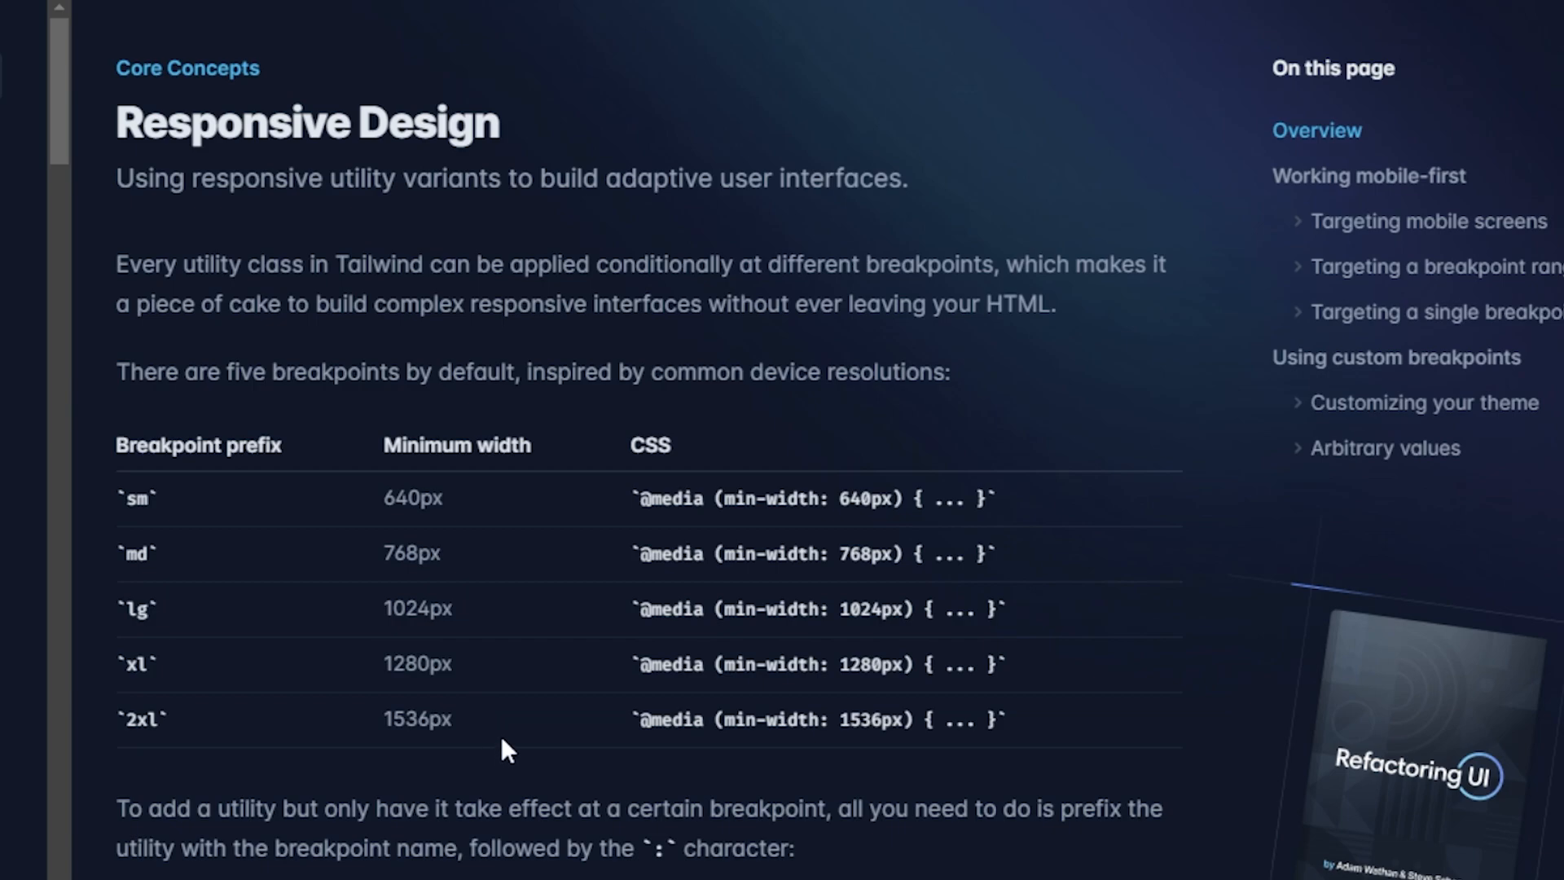
mouse_move(517, 785)
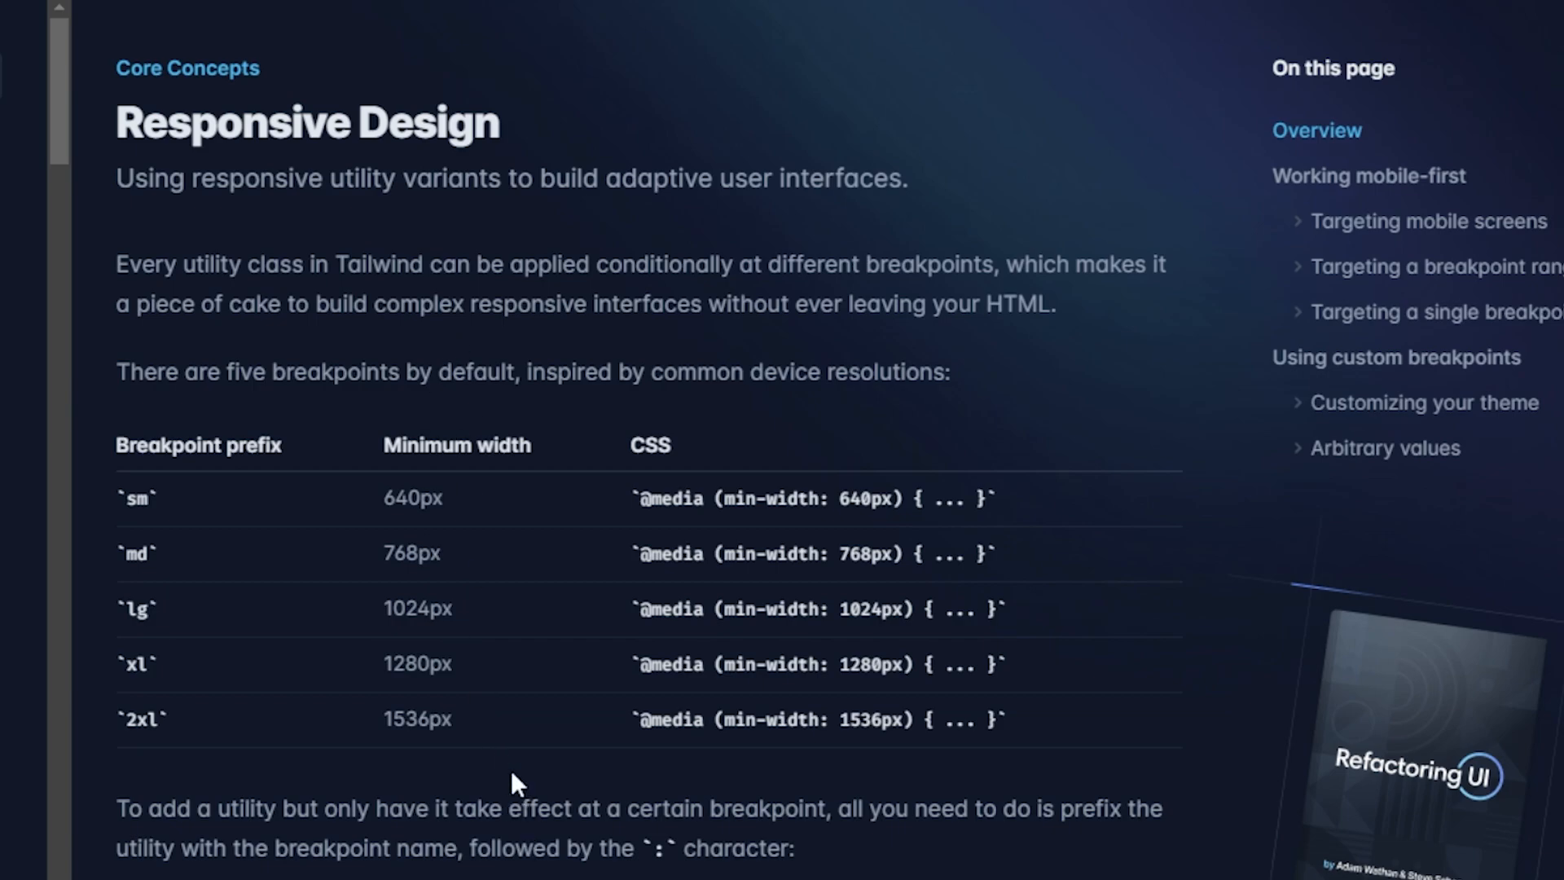
mouse_move(519, 759)
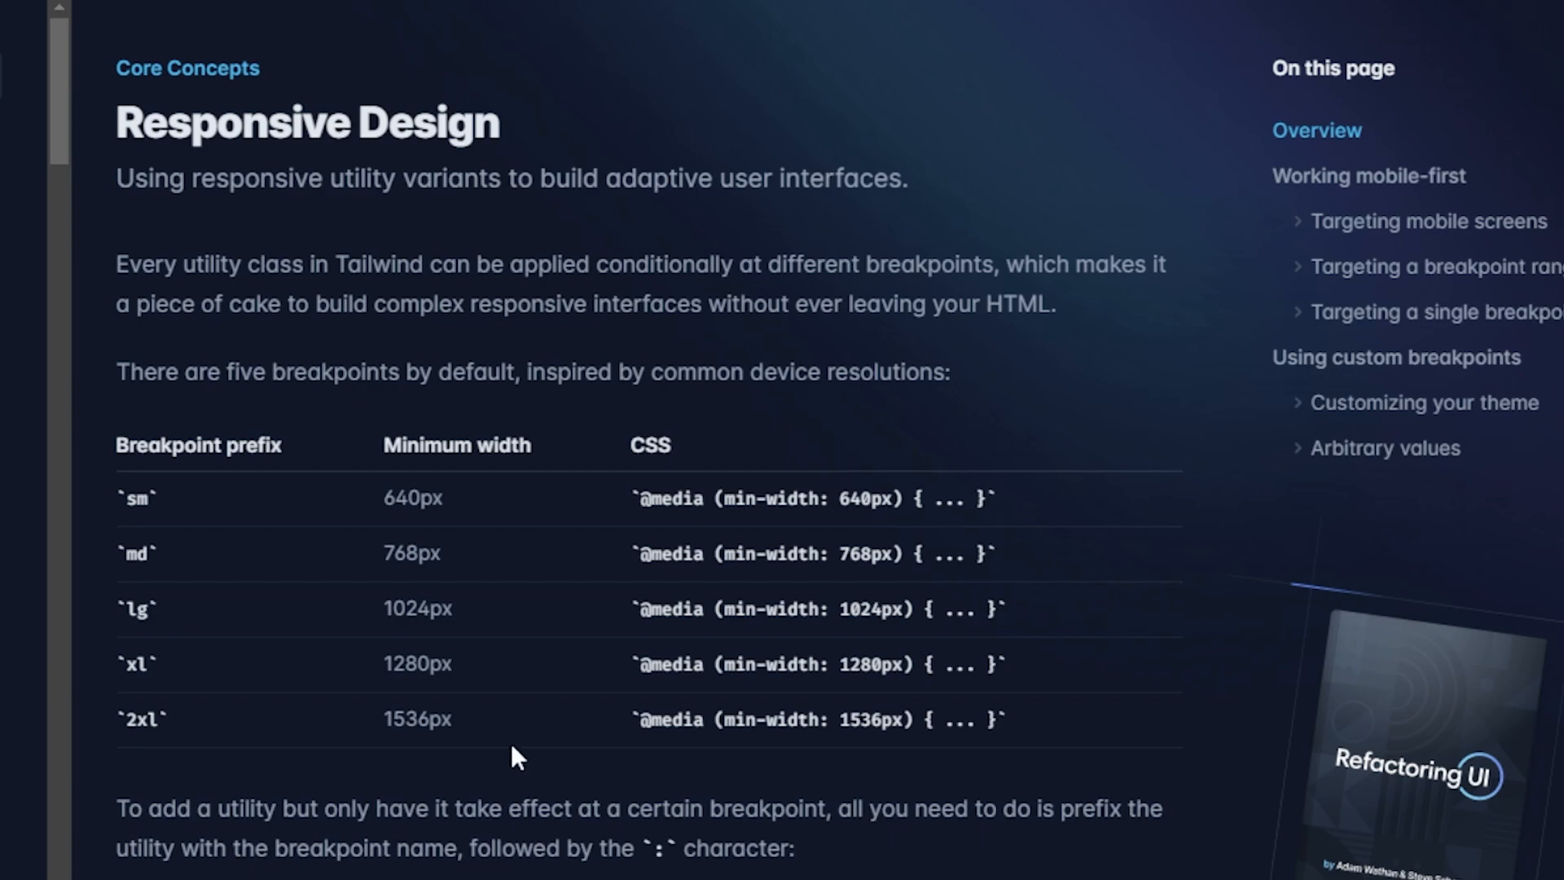
mouse_move(568, 716)
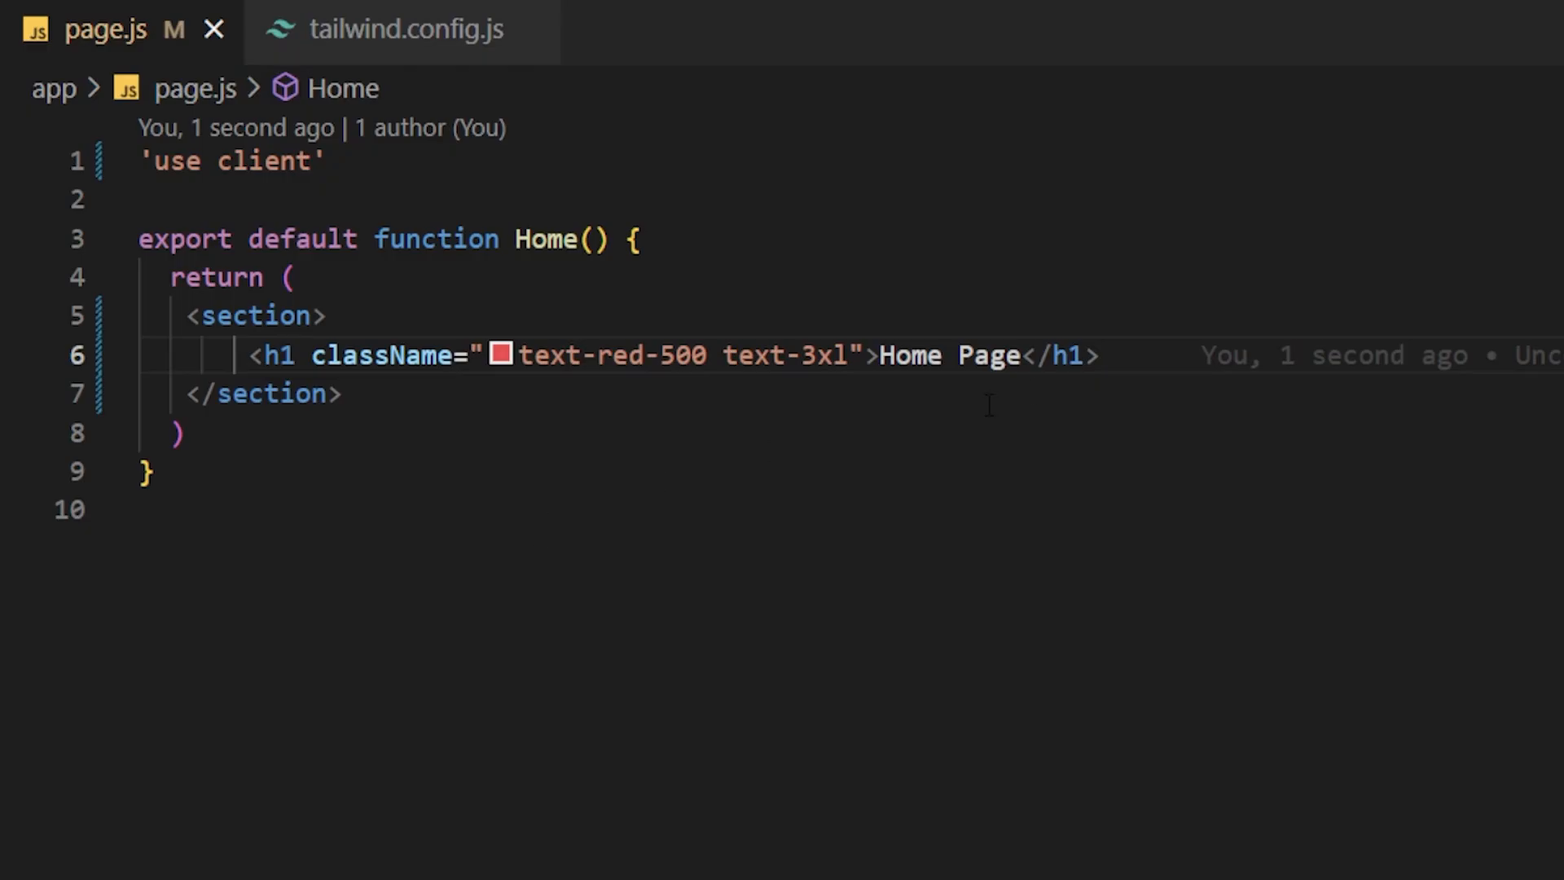
Add sm:text-5xl to the heading's className using the sm: suggestion.
left_click(871, 355)
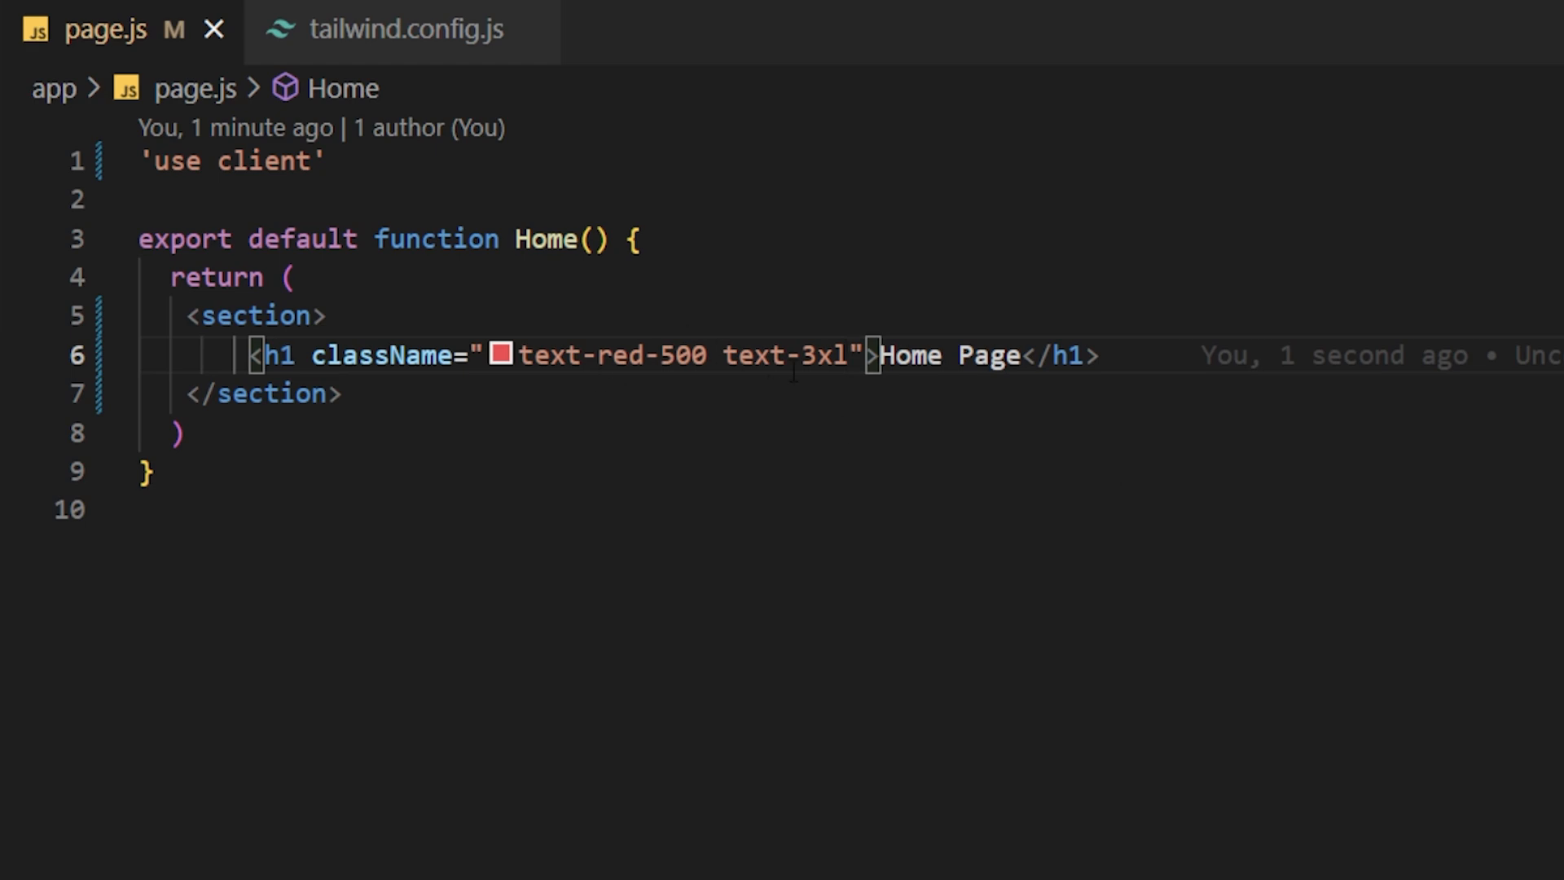
mouse_move(788, 355)
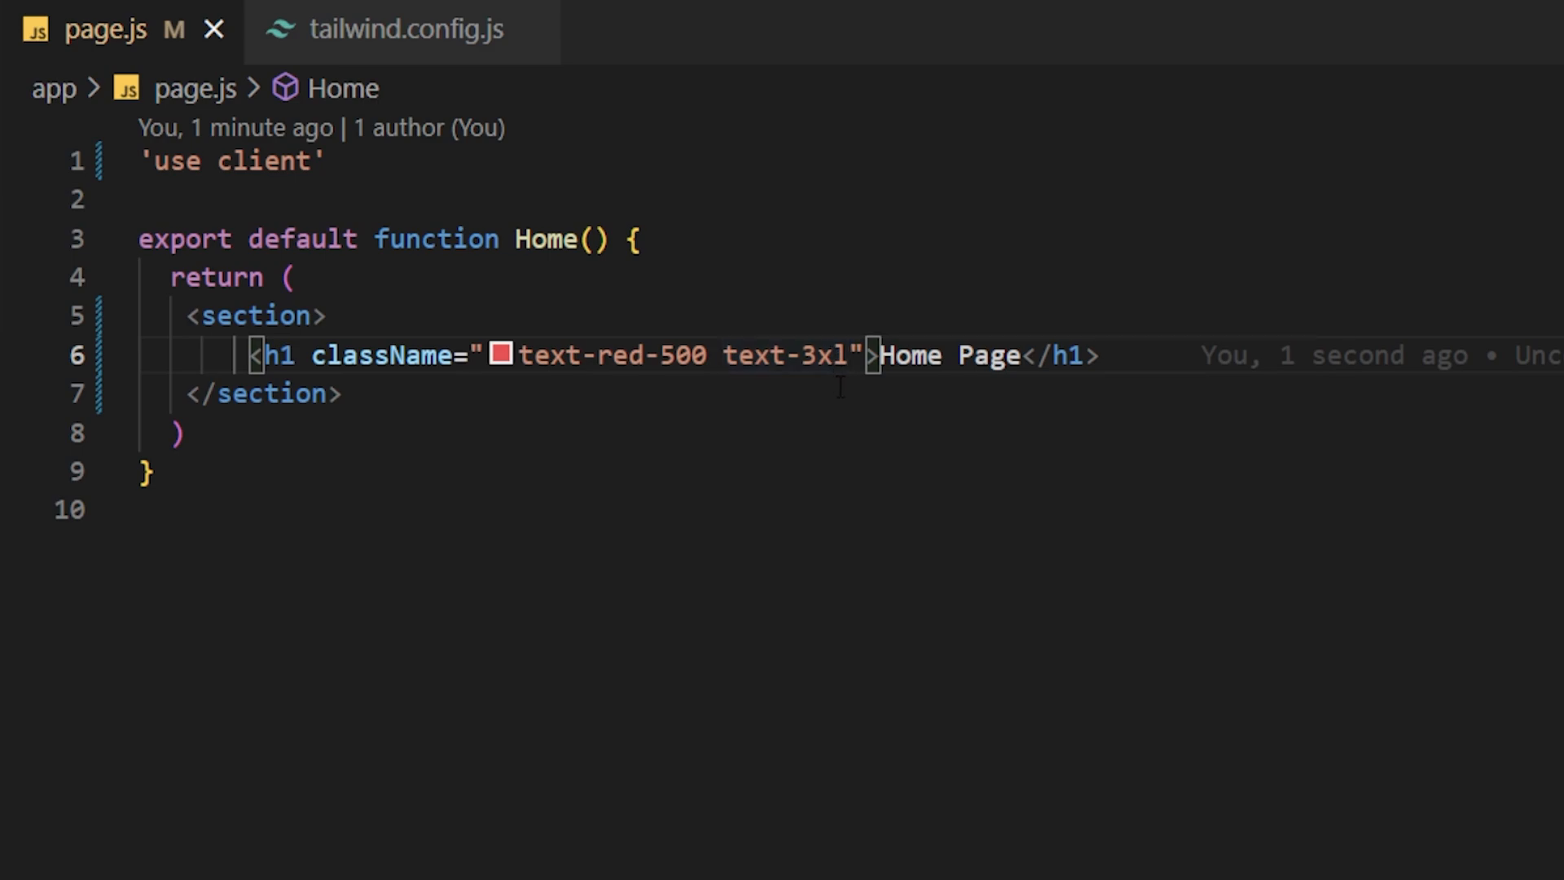
mouse_move(901, 408)
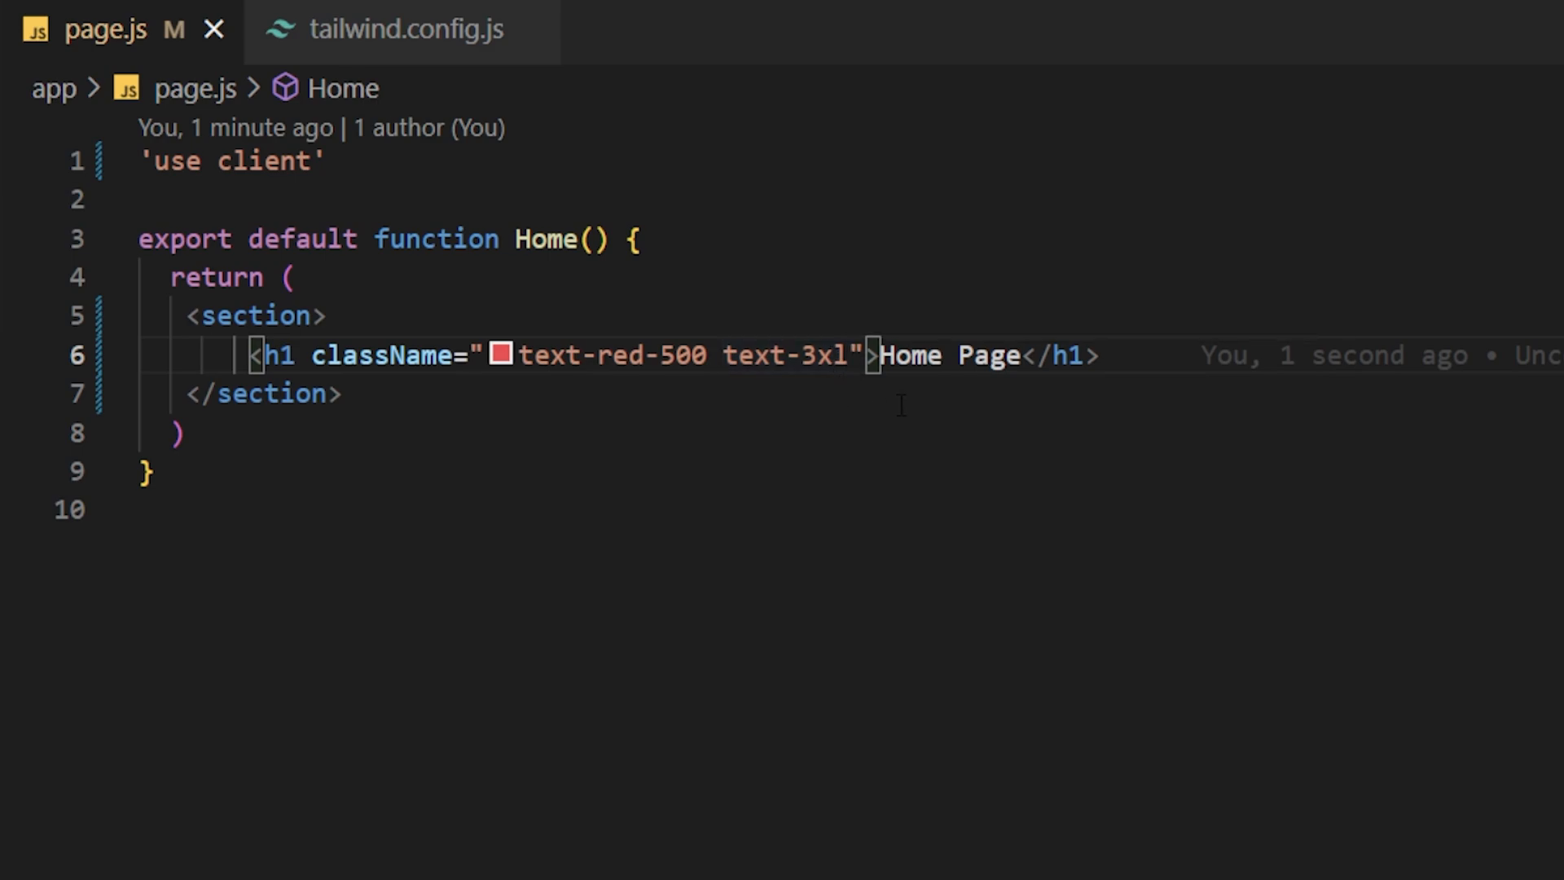
type("sm")
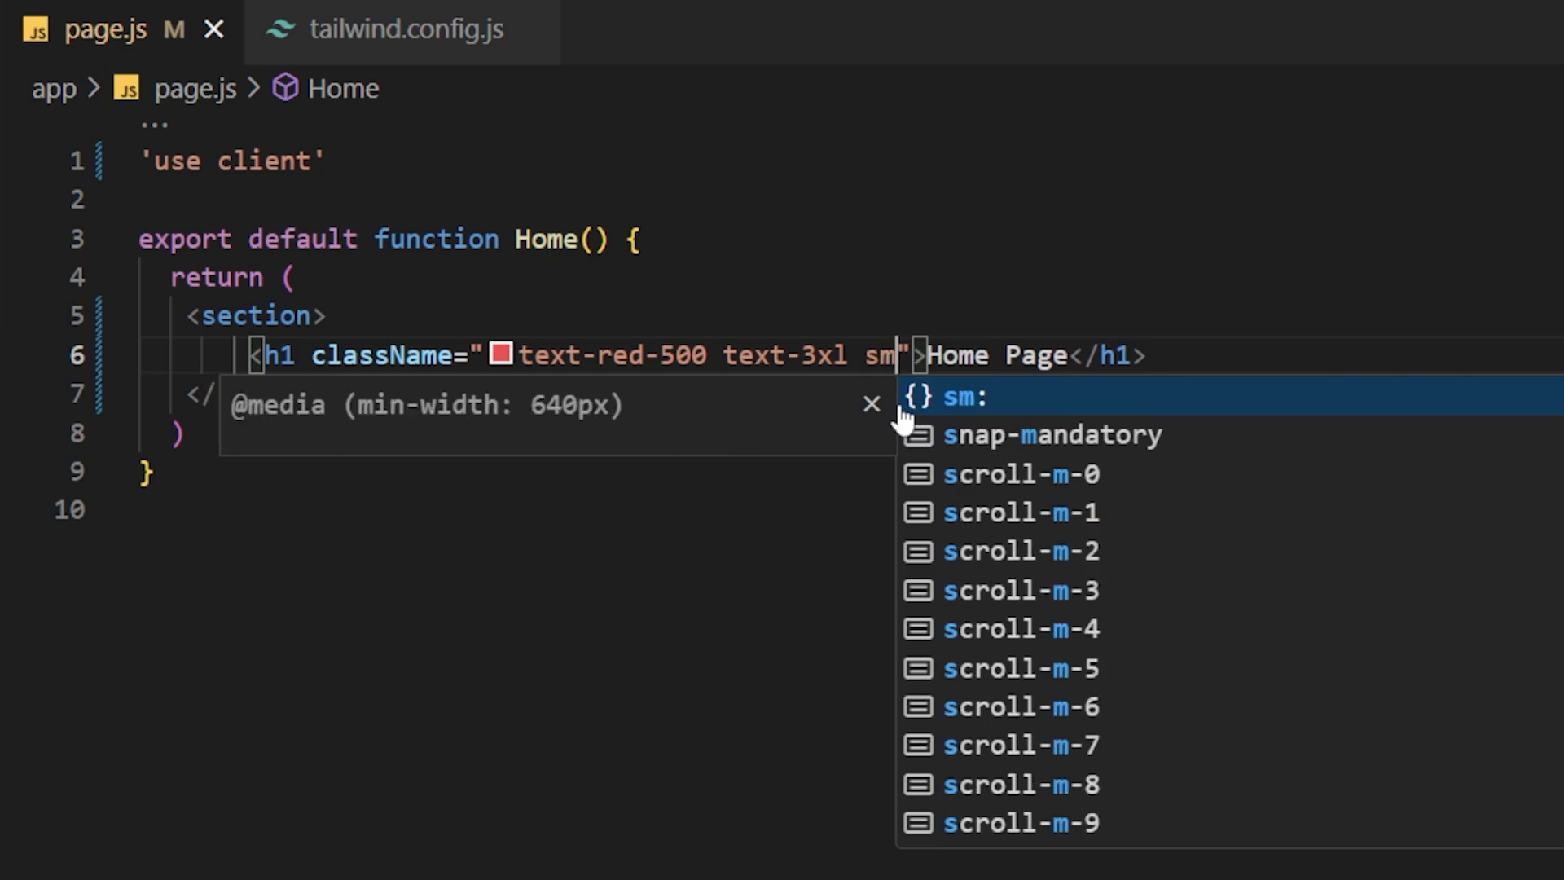
type("text-5xl")
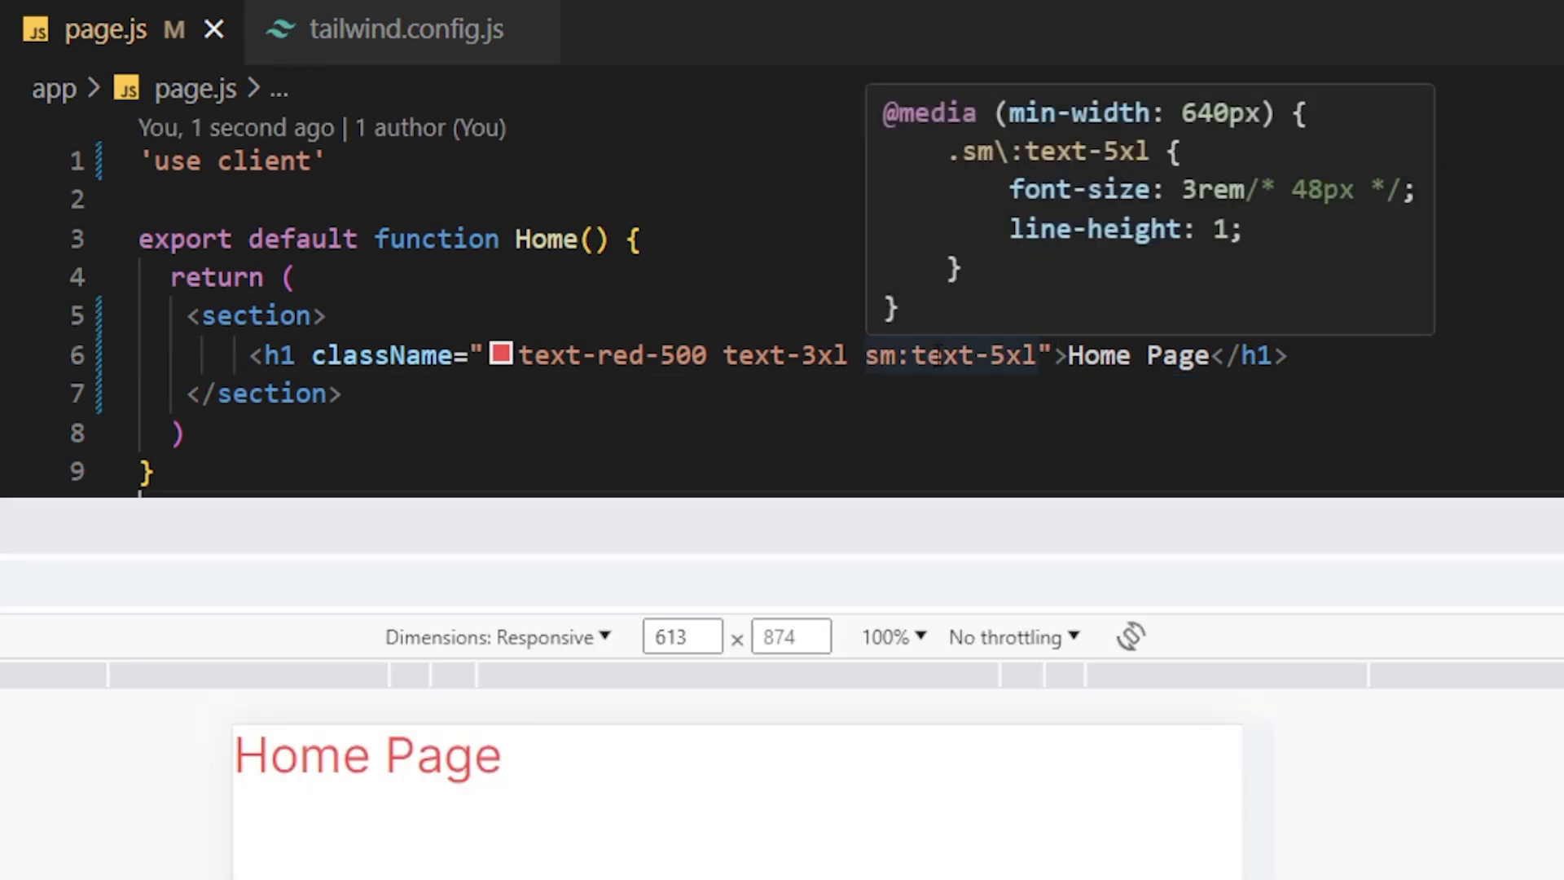
mouse_move(947, 361)
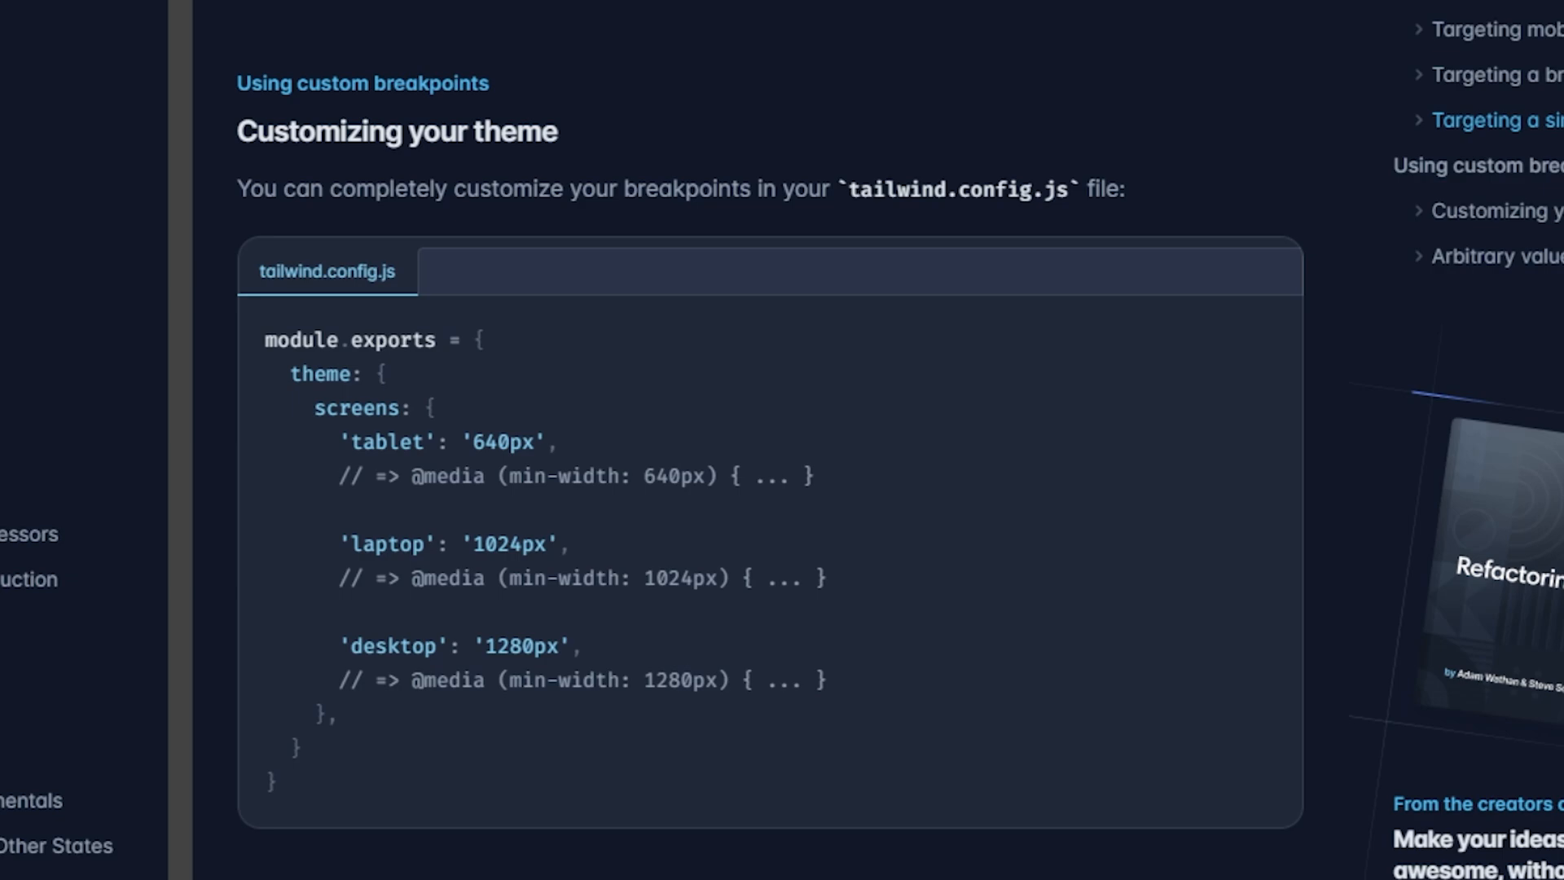
mouse_move(1532, 424)
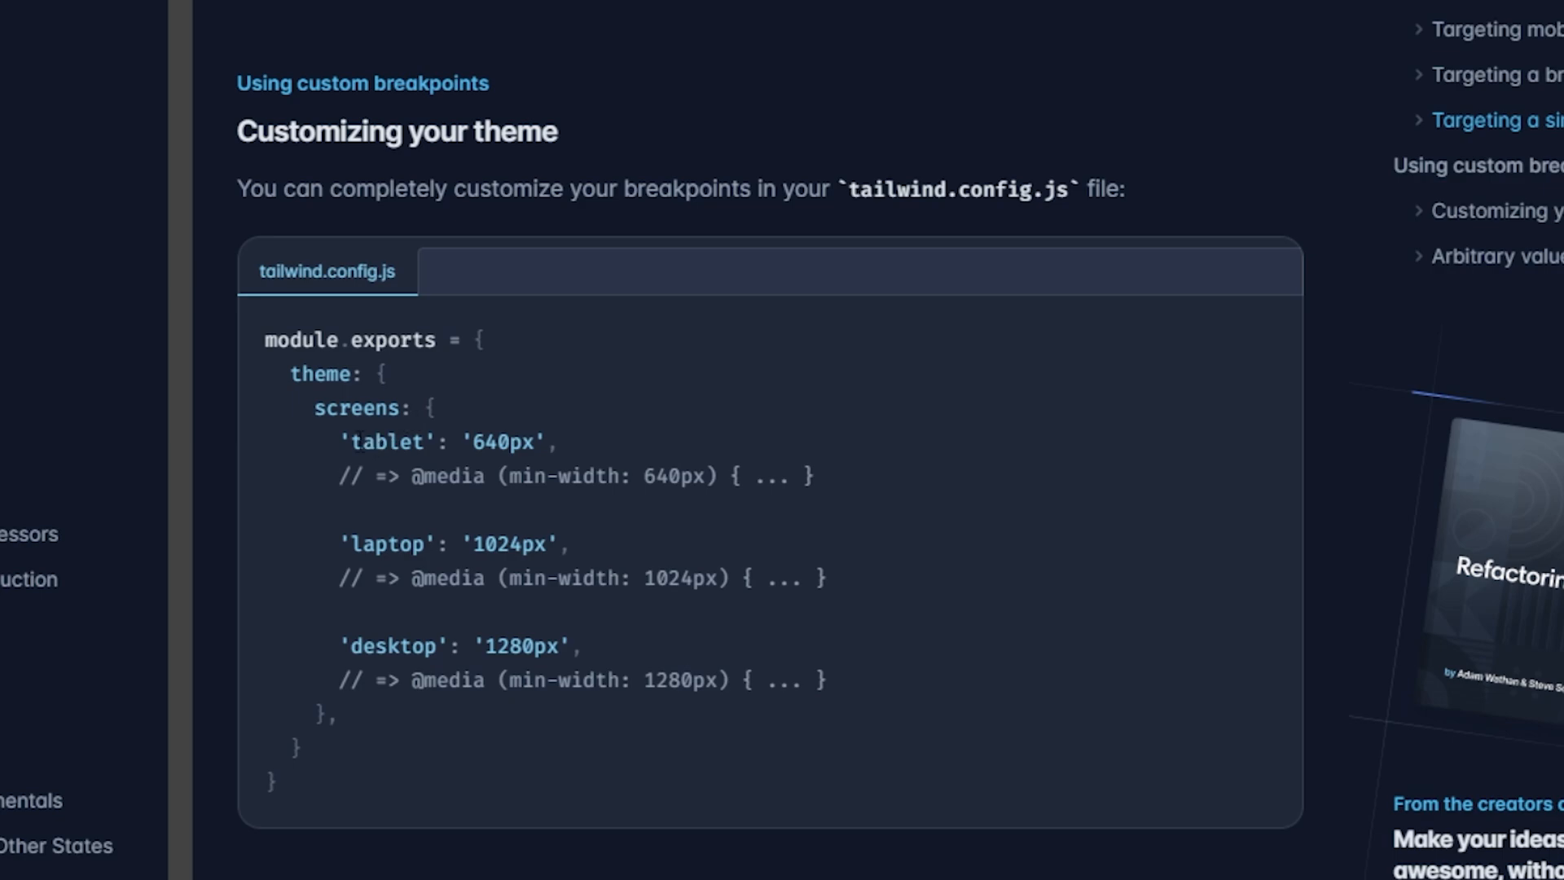
mouse_move(637, 641)
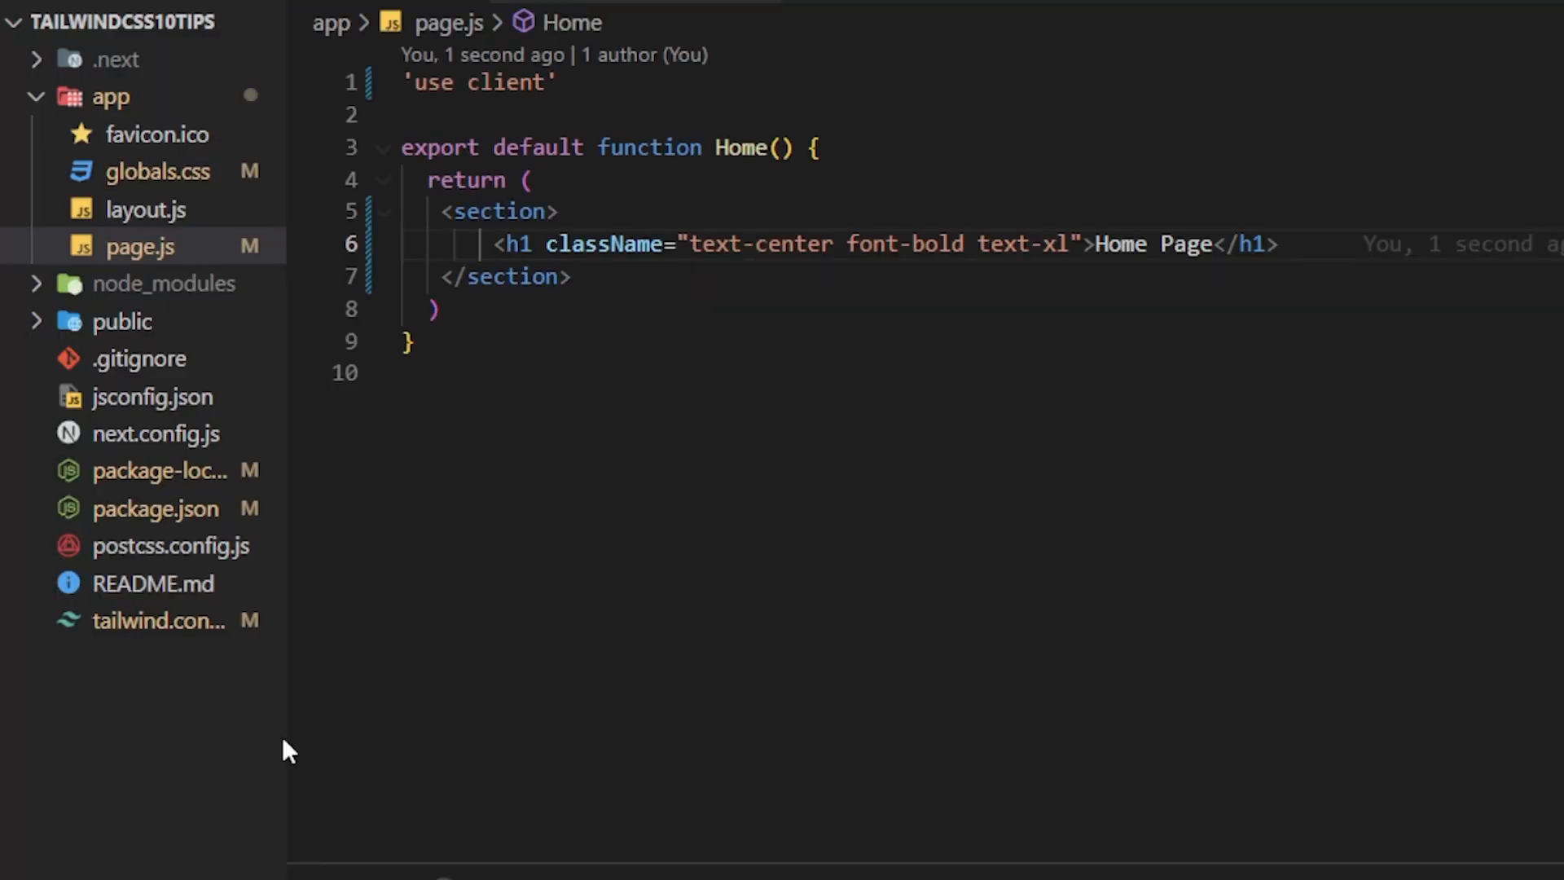
Open tailwind.config.js from the Explorer.
left_click(159, 620)
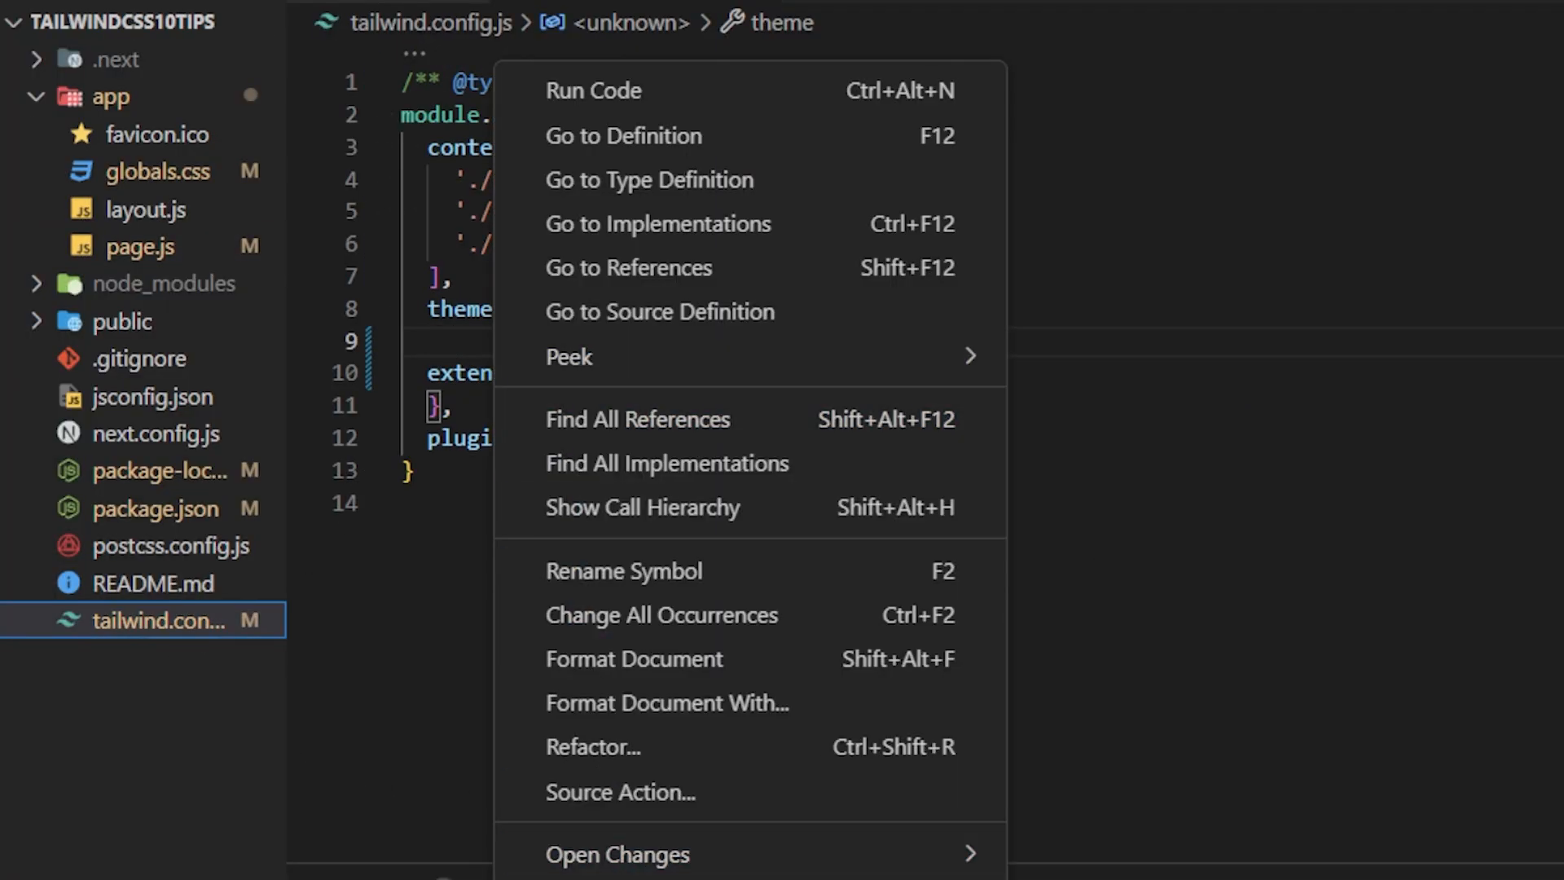
Paste the tablet, laptop and desktop screens into the theme and return to page.js.
key("Escape")
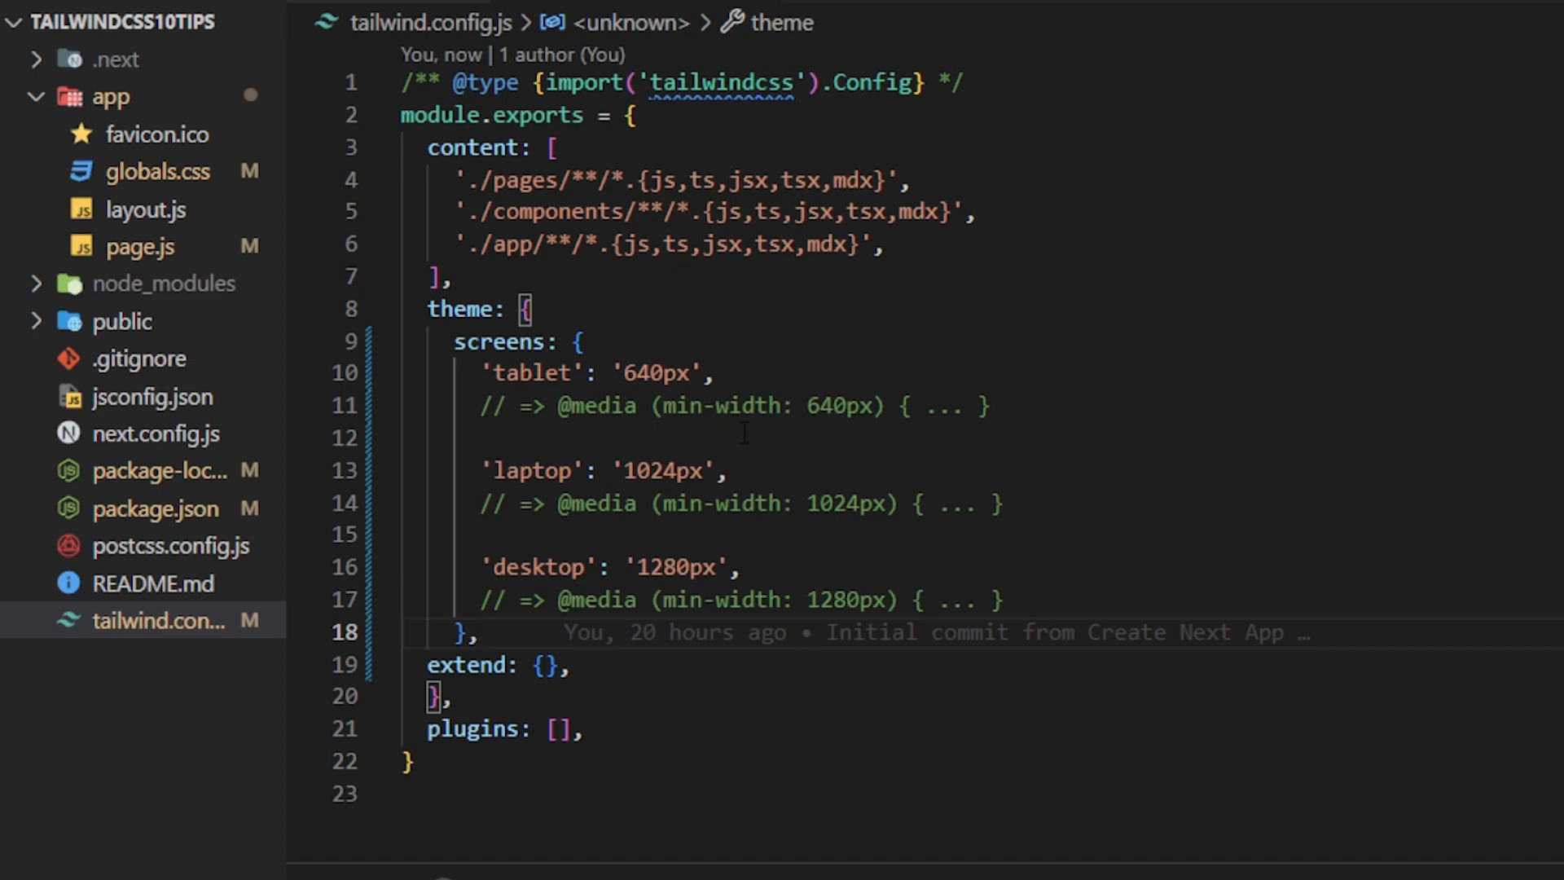
mouse_move(627, 532)
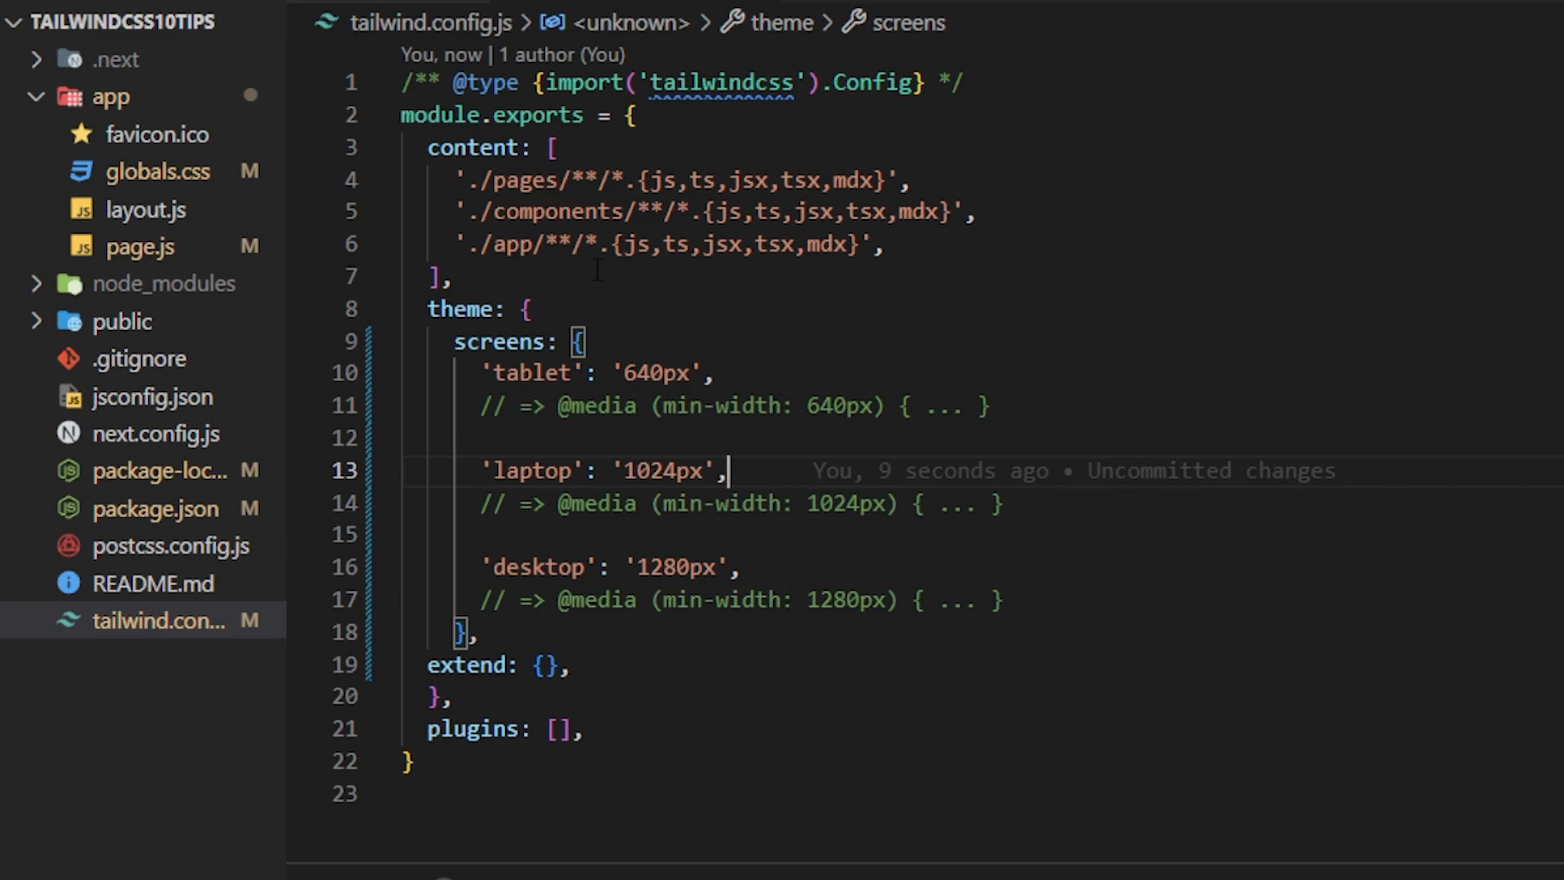
left_click(141, 246)
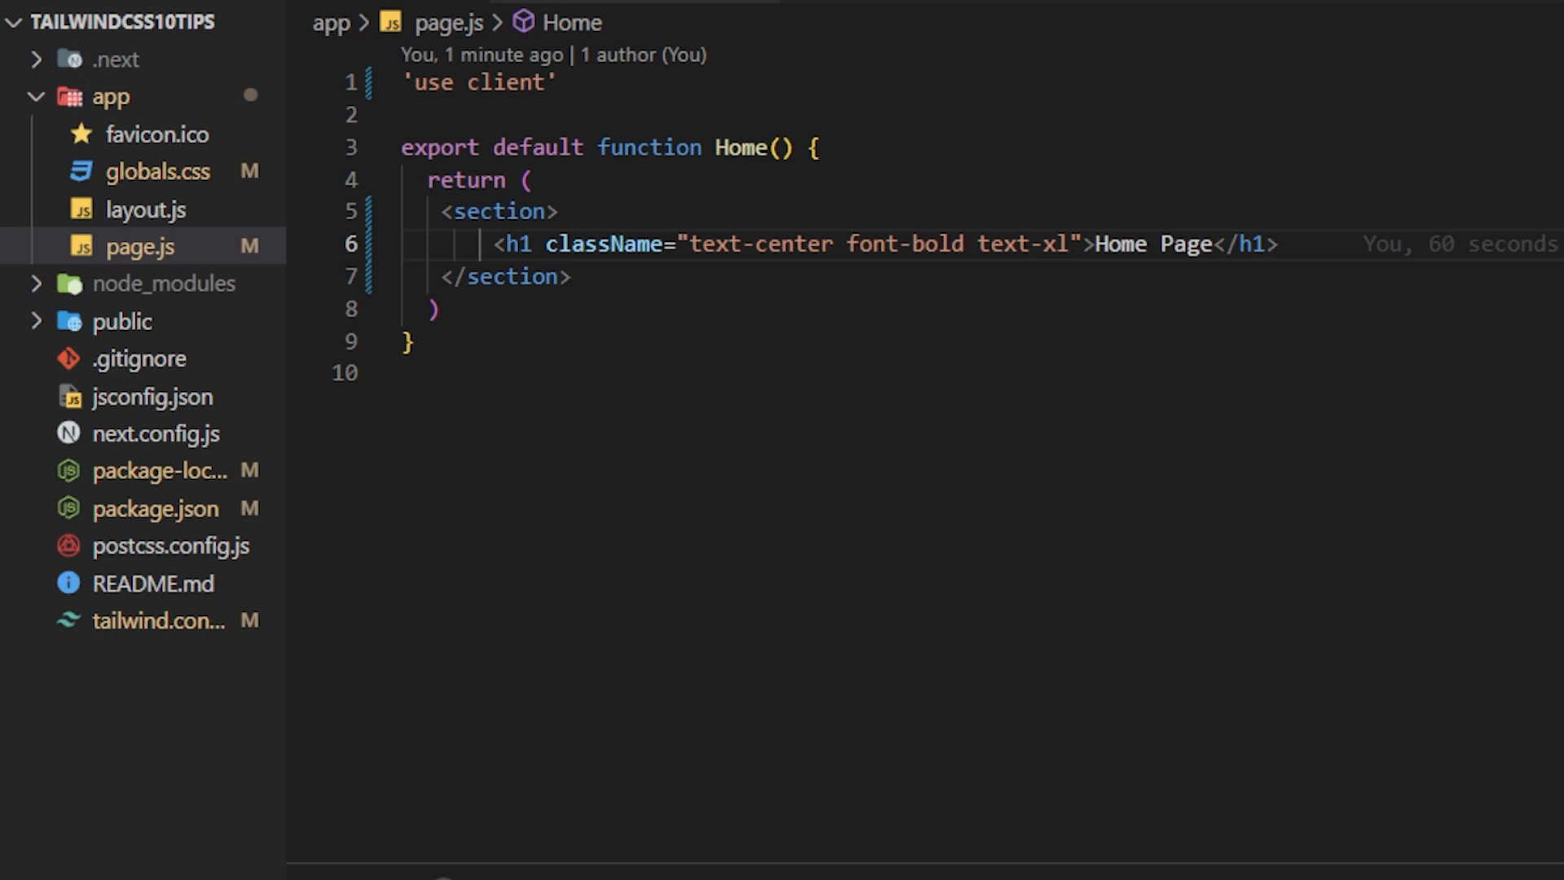
mouse_move(158, 621)
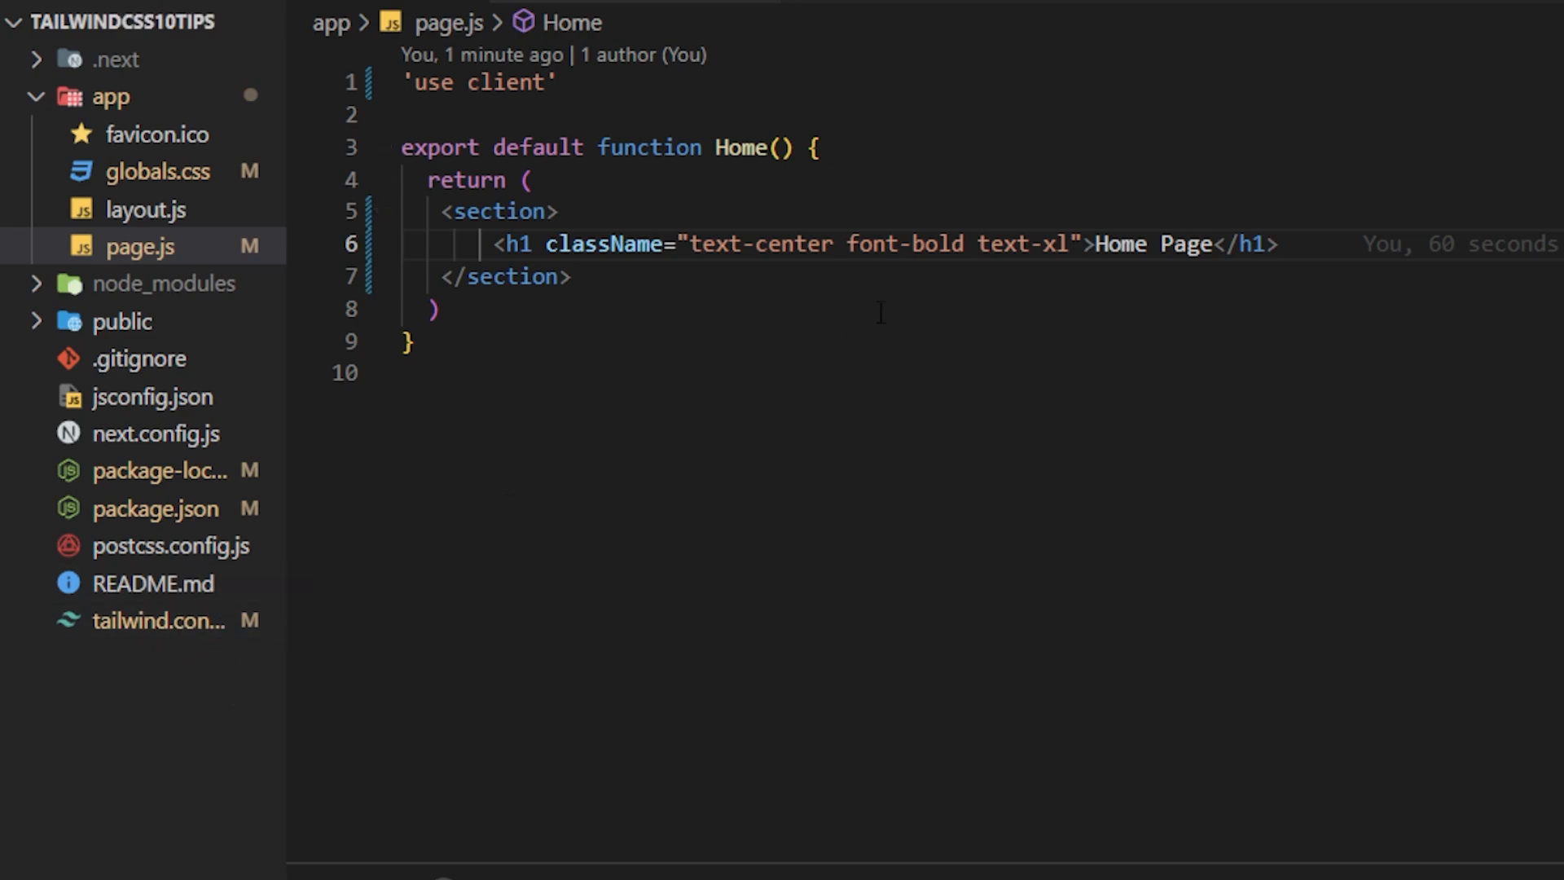
Append tablet:text-3xl after text-center font-bold text-xl on the heading.
left_click(1072, 243)
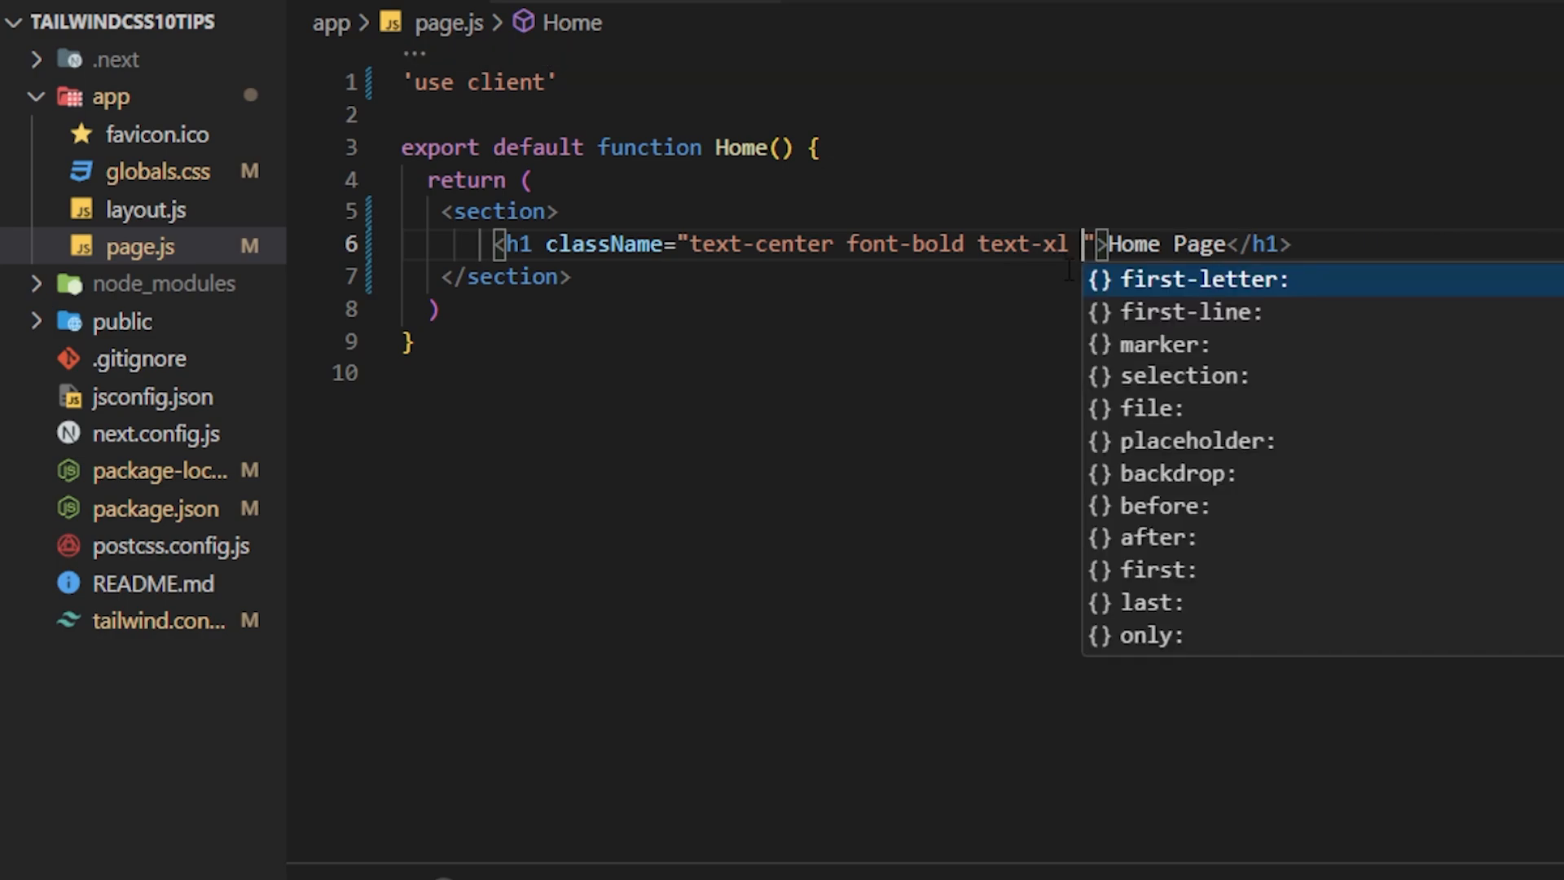
type("ta")
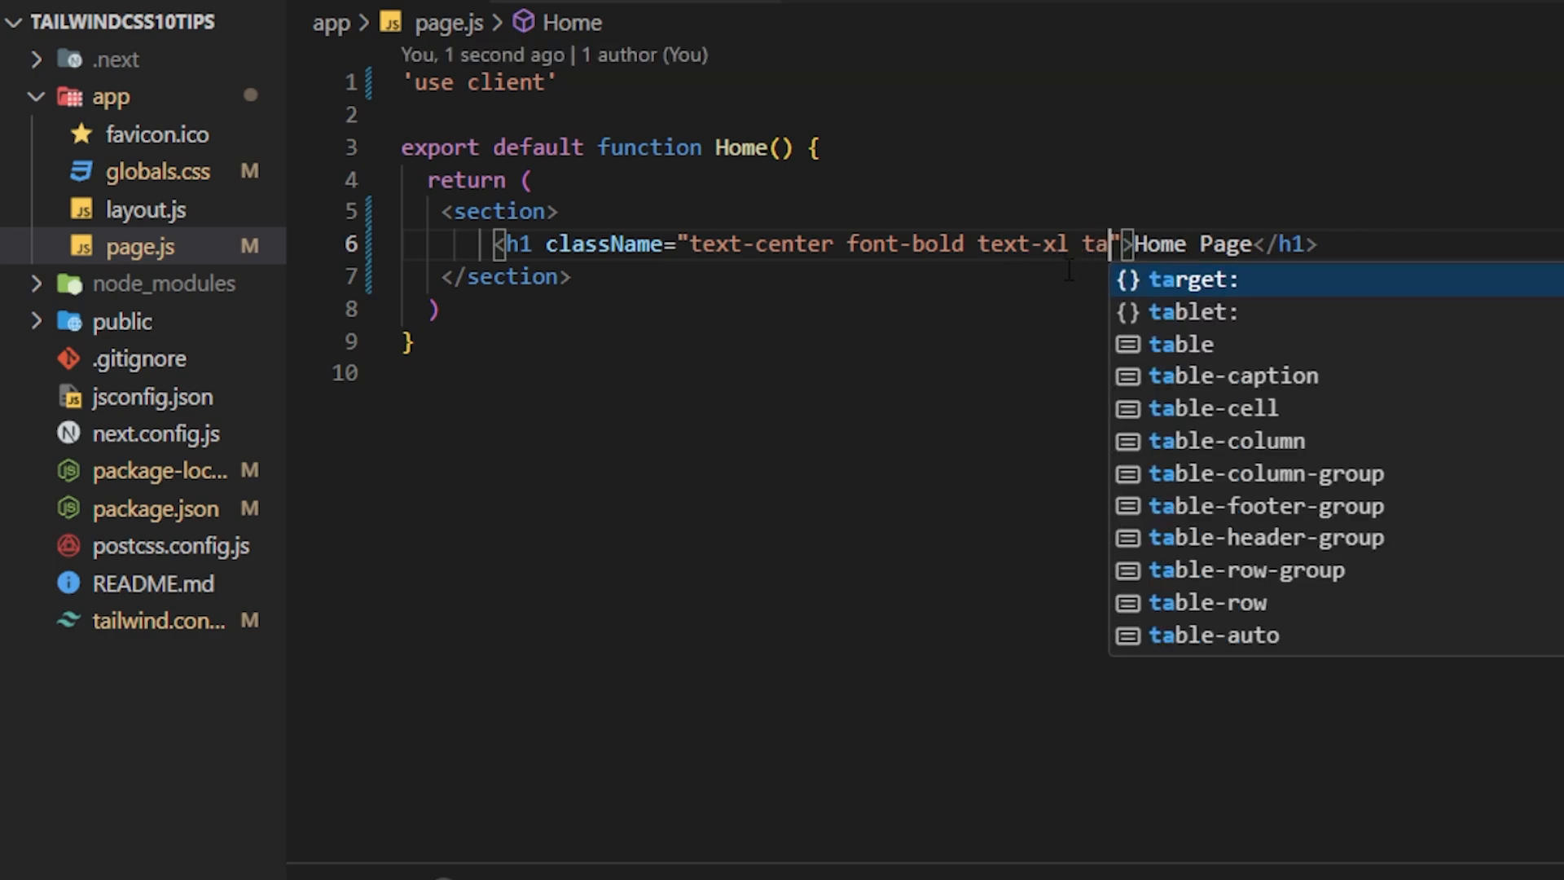
type("blet")
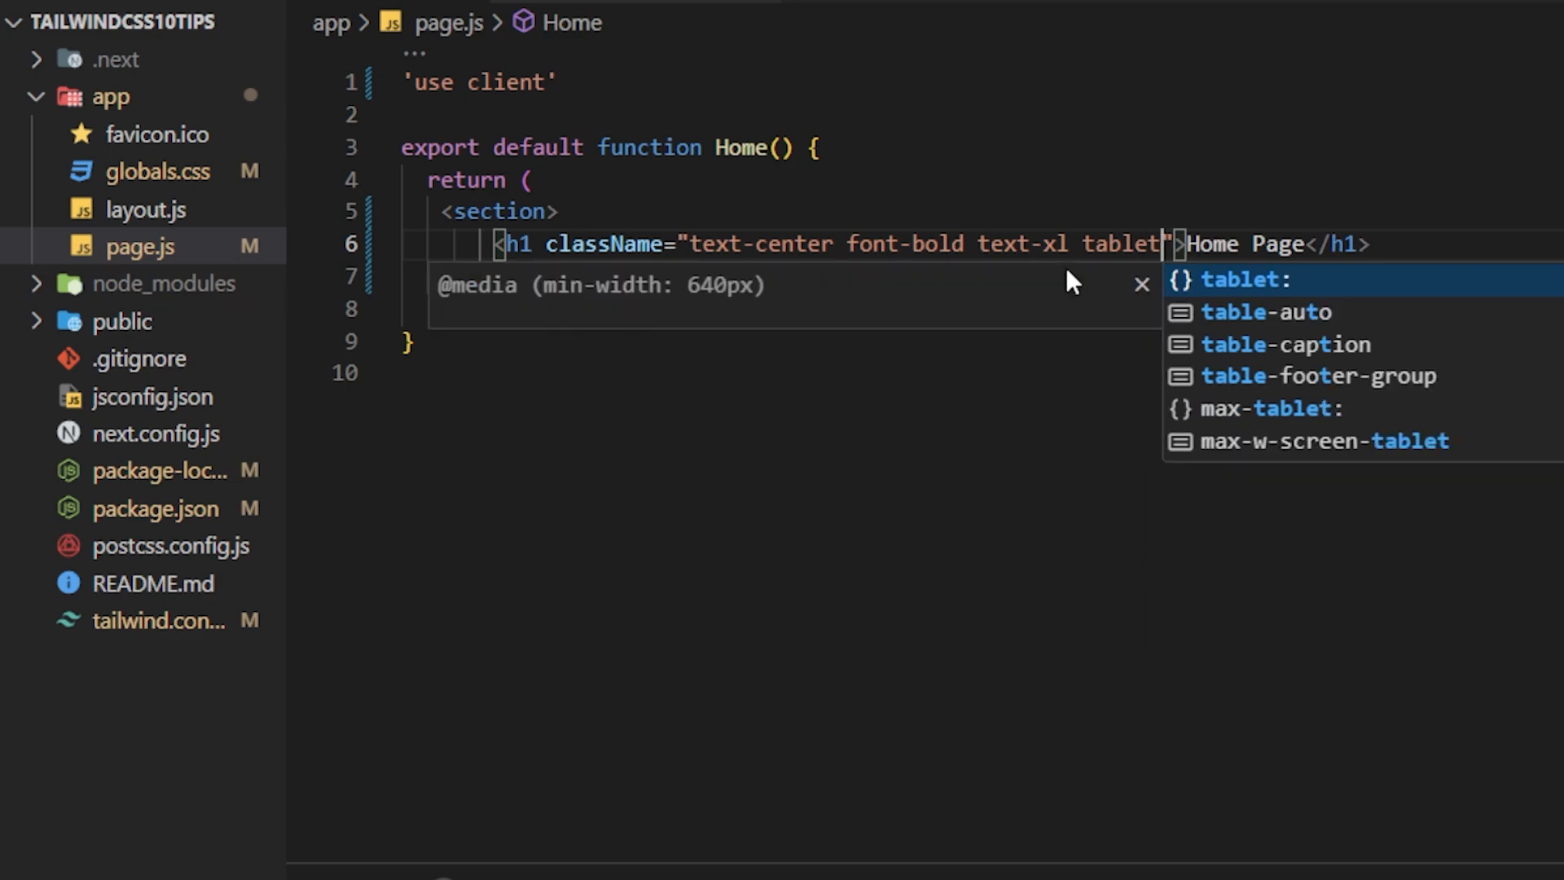
type(":tex")
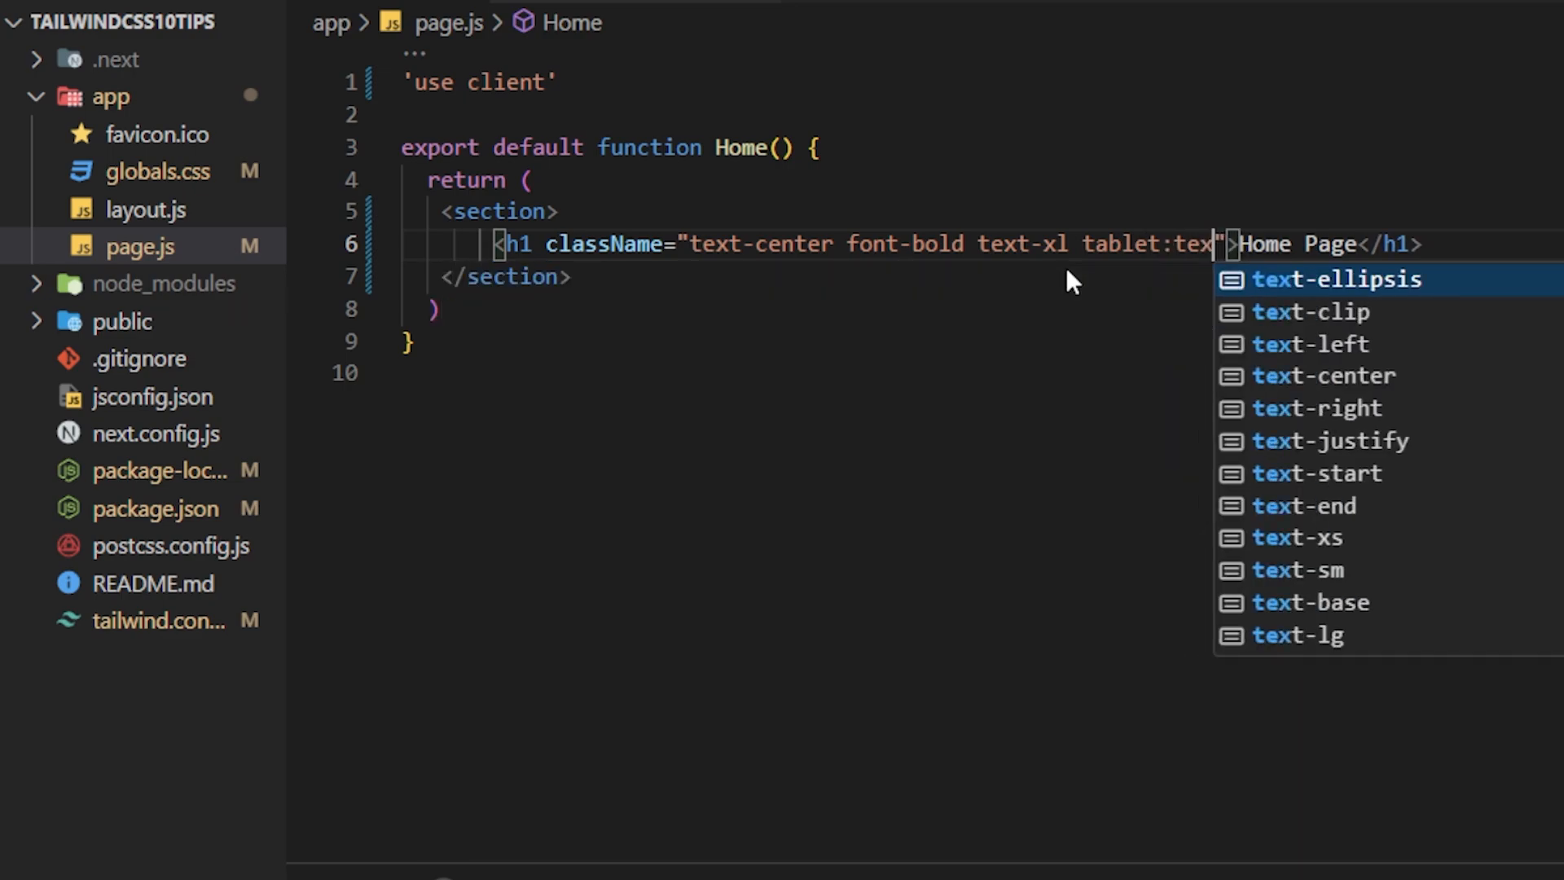
type("t-")
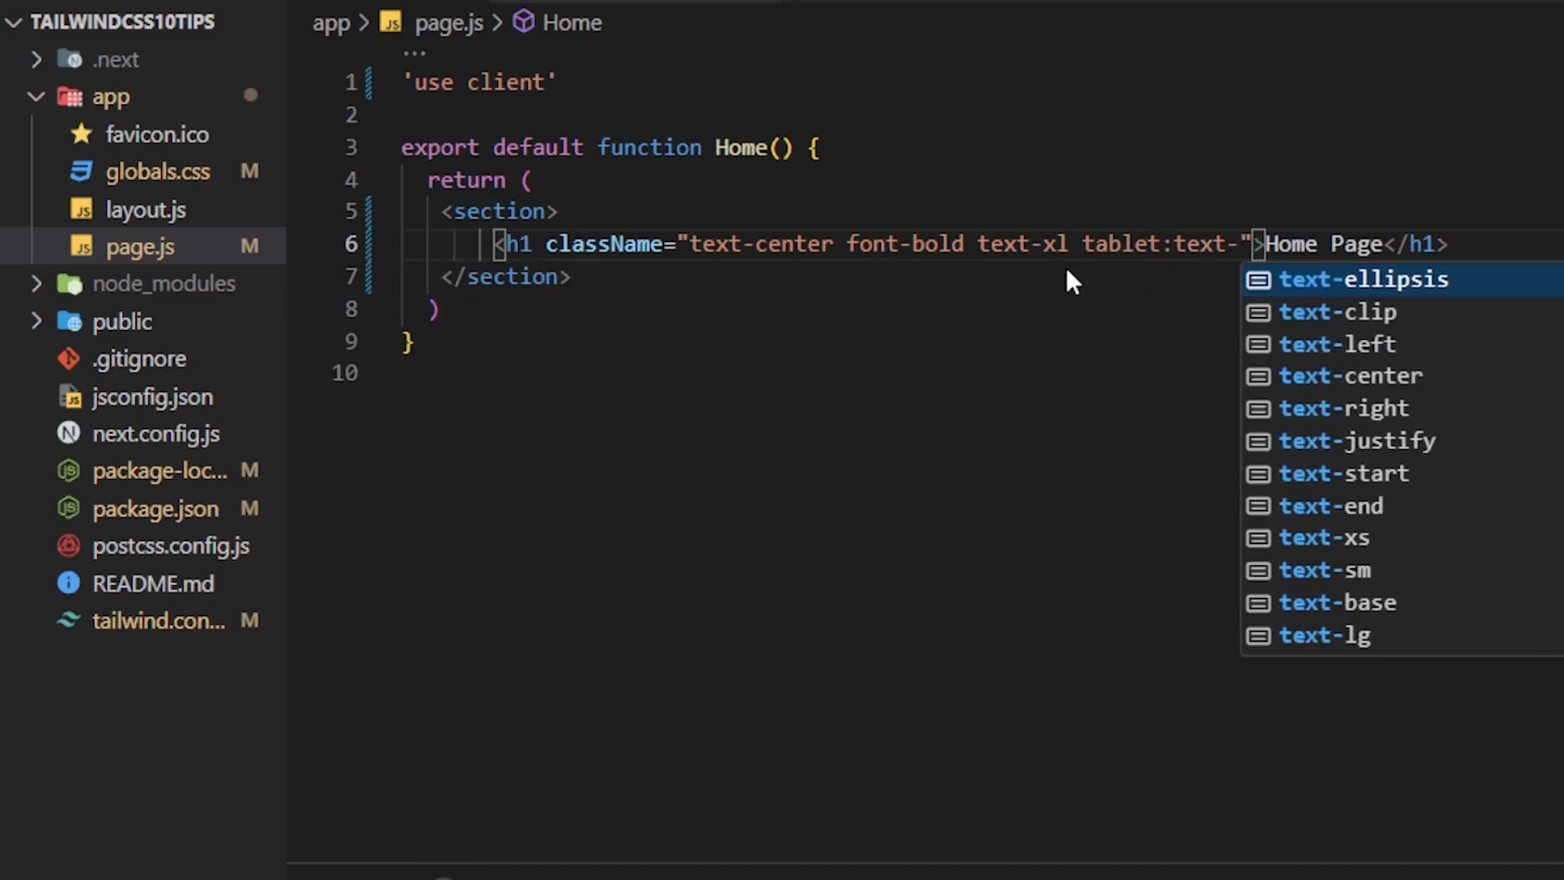
type("3xl")
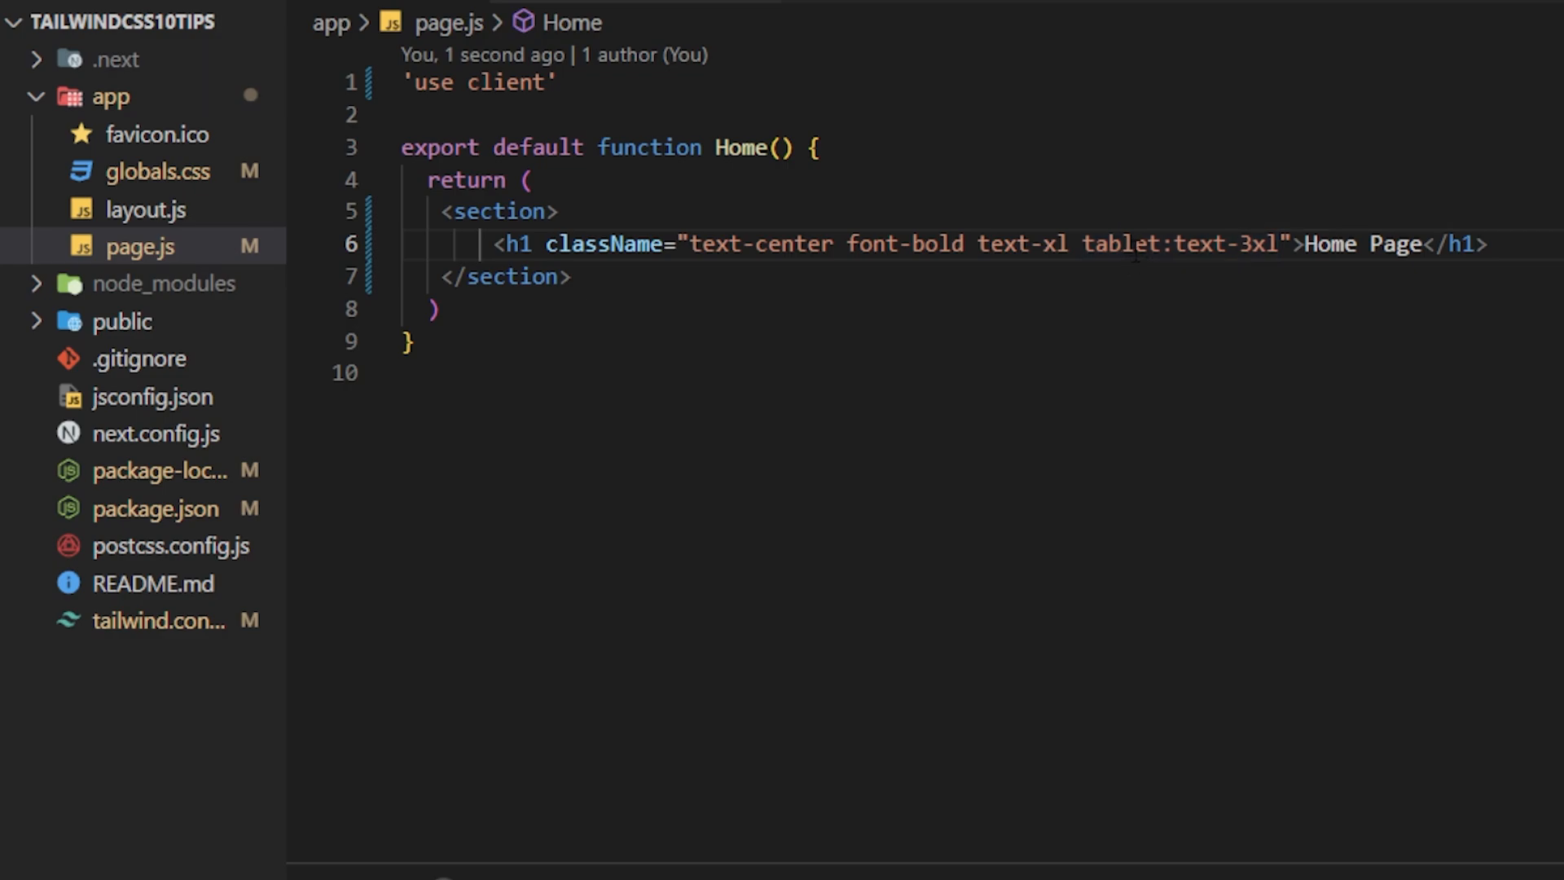
mouse_move(1182, 244)
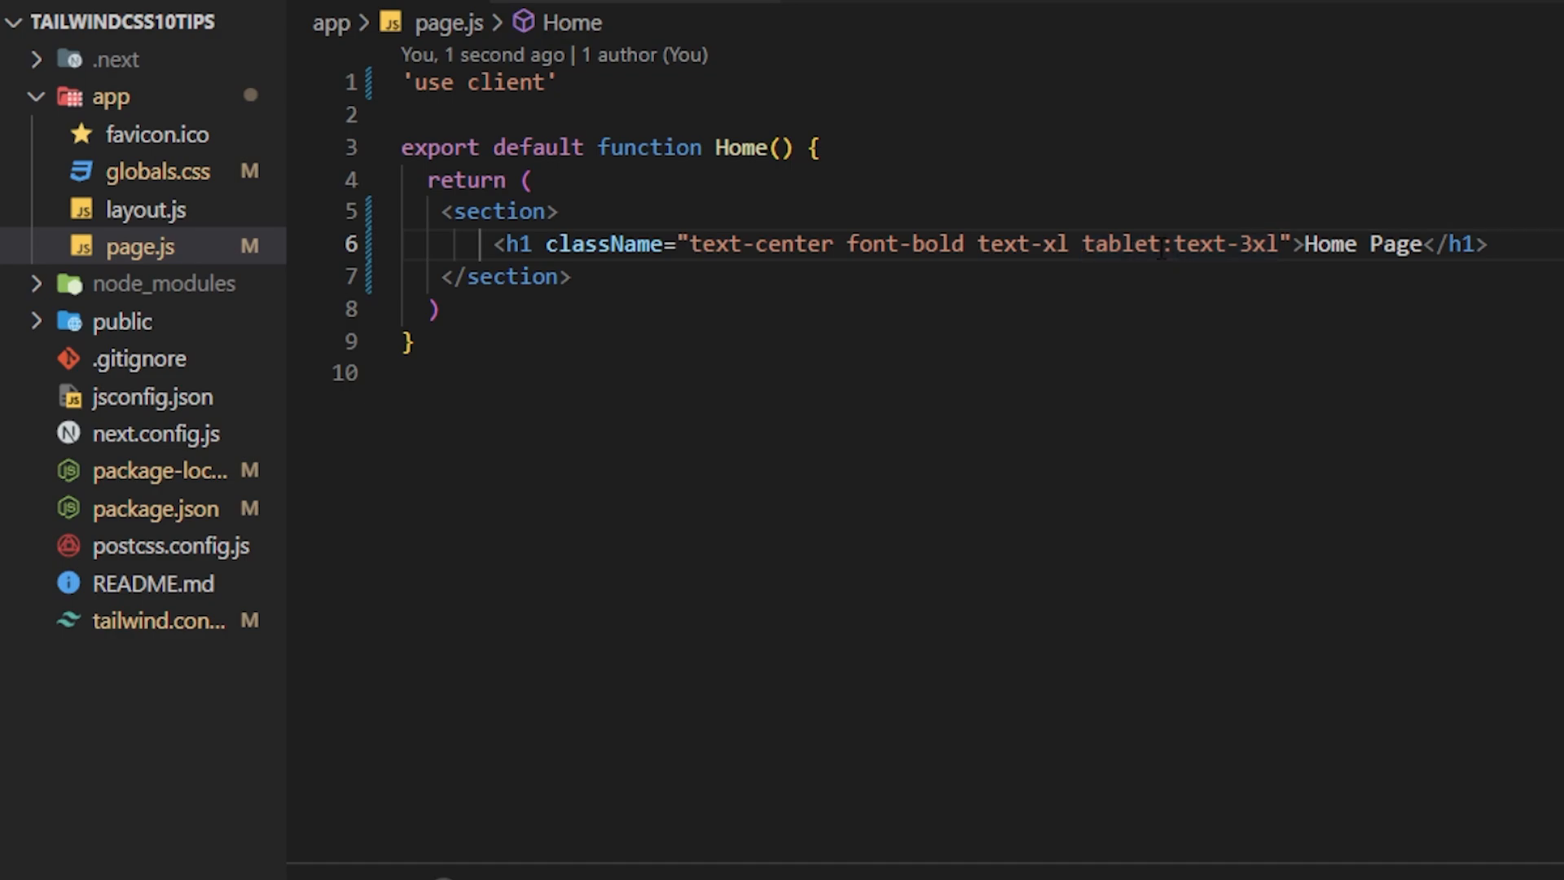
Reopen tailwind.config.js to review the 640px, 1024px and 1280px breakpoints.
left_click(151, 620)
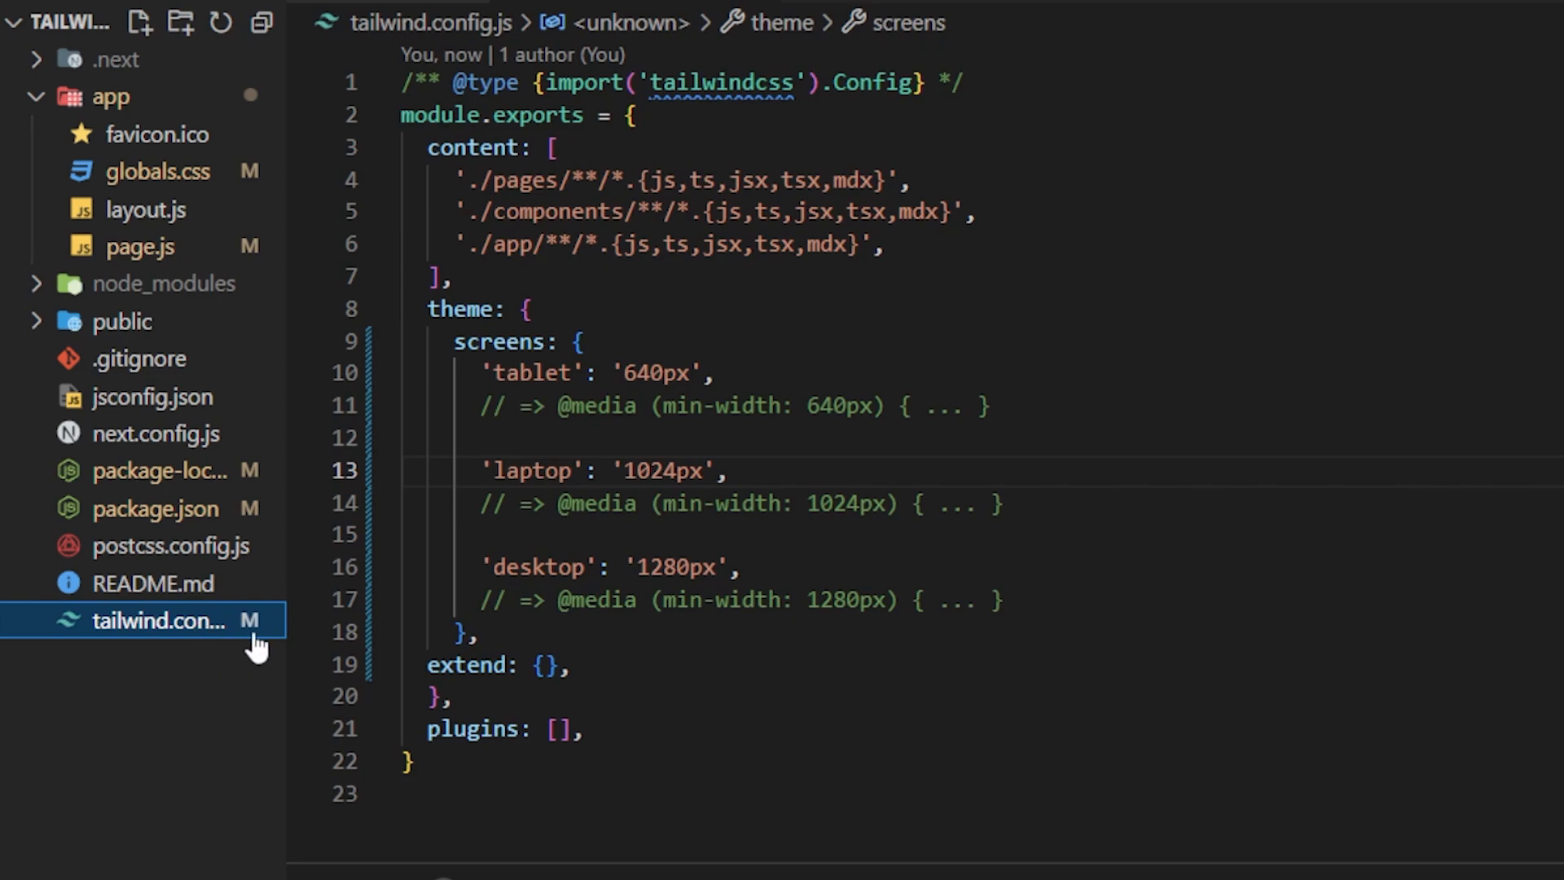
mouse_move(537, 567)
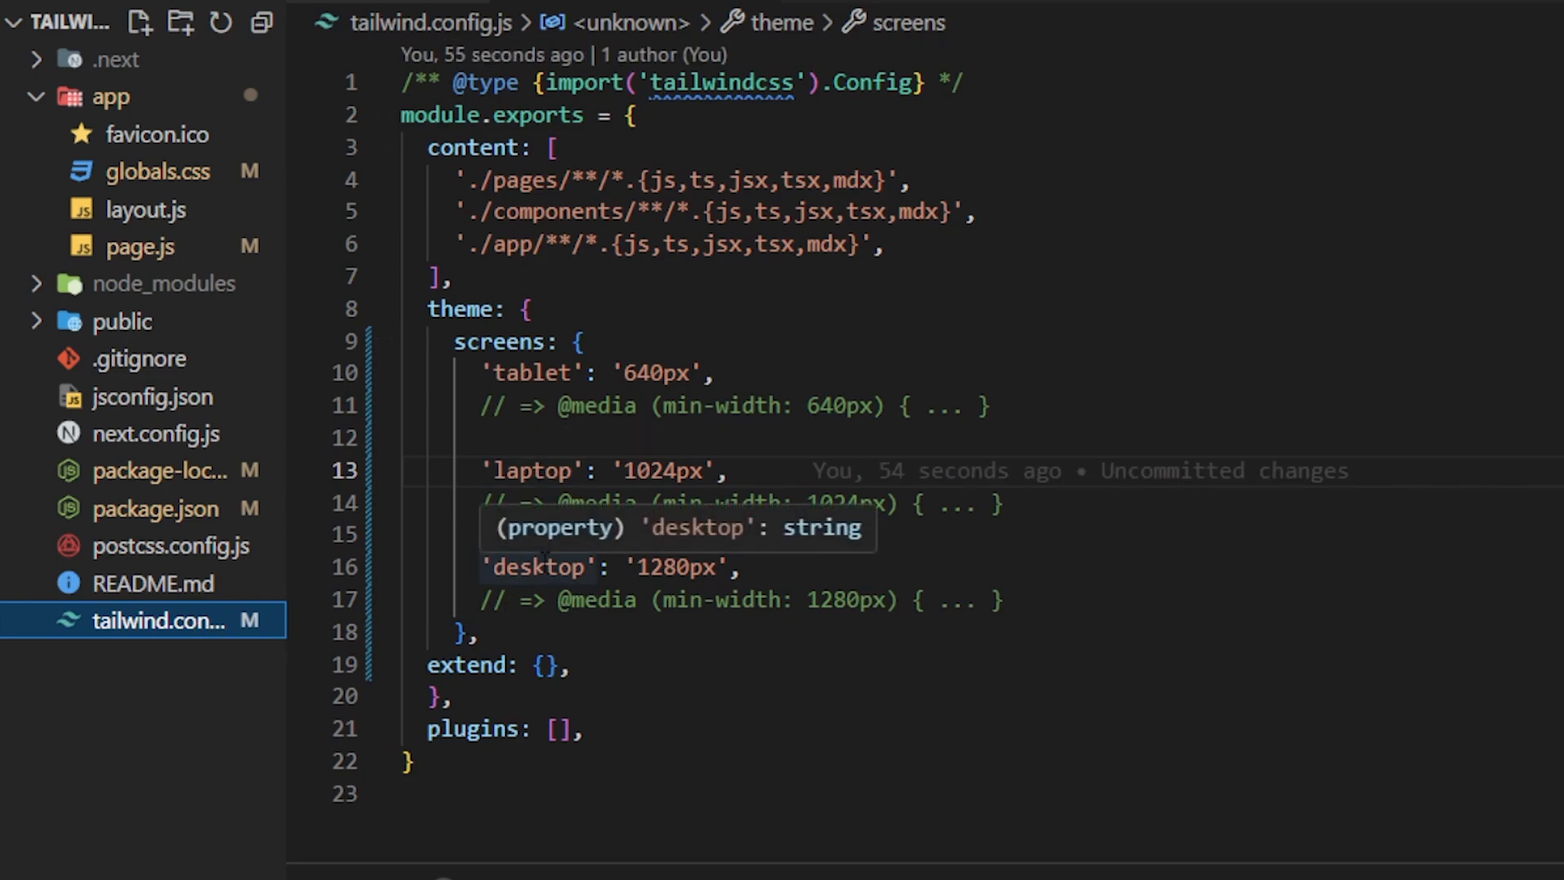
mouse_move(1052, 408)
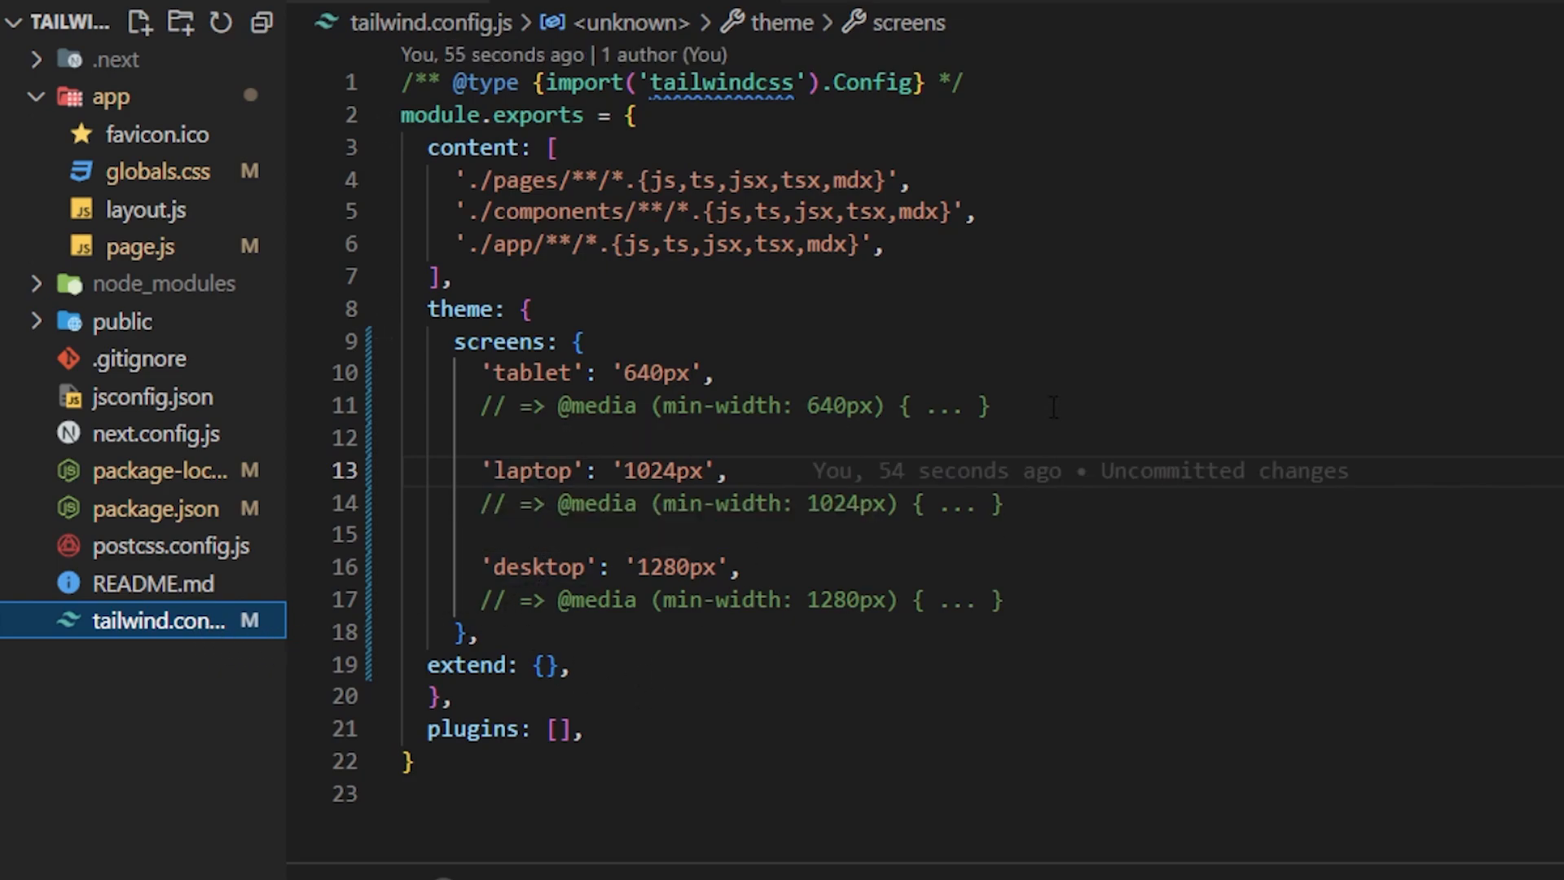
mouse_move(1107, 586)
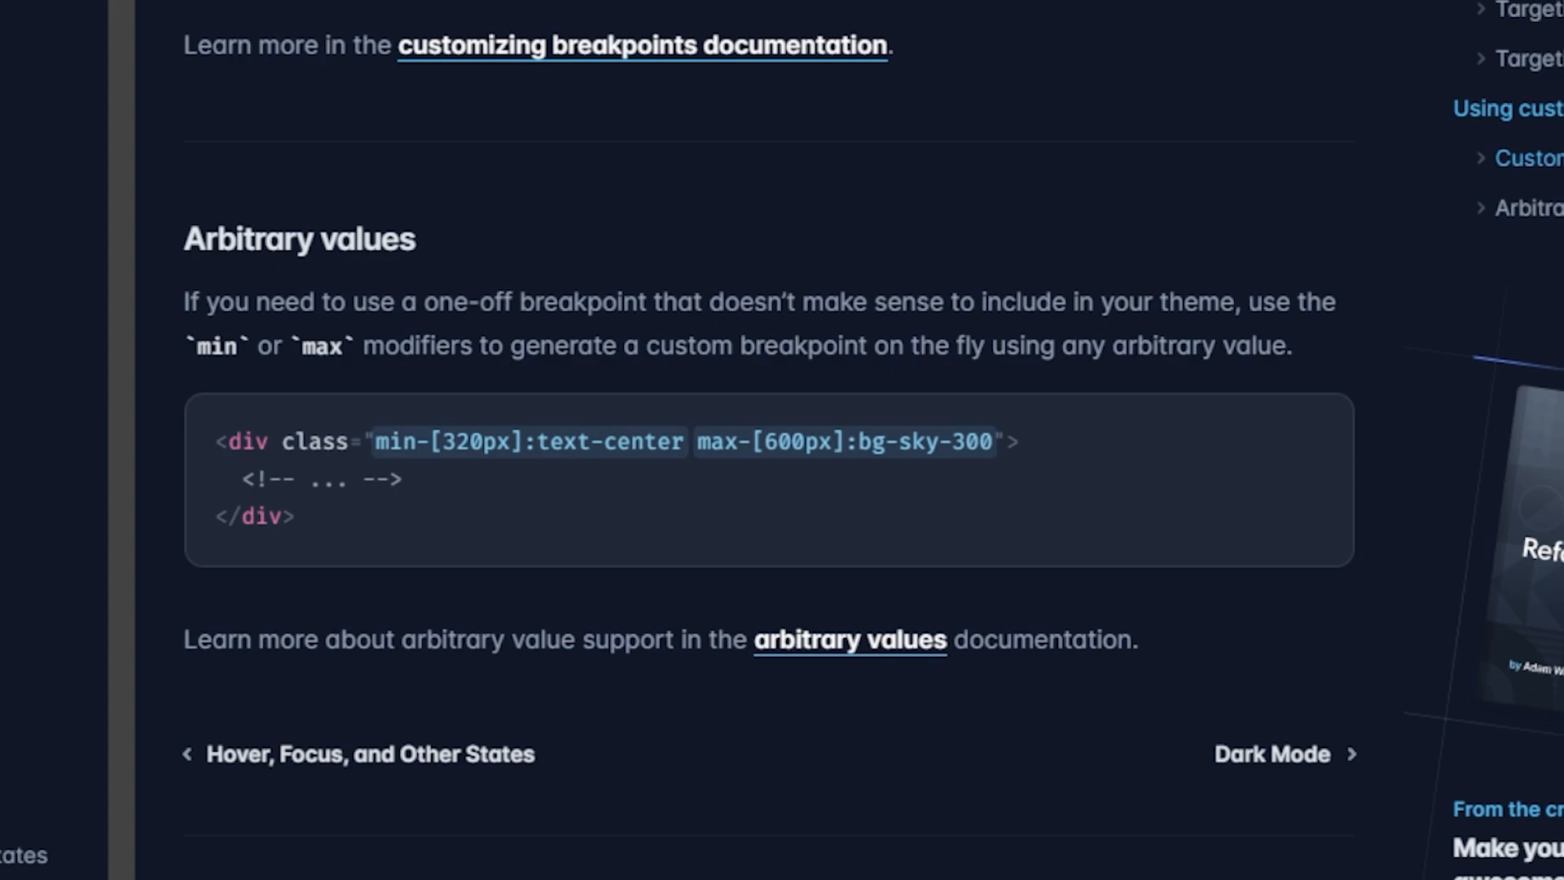
mouse_move(426, 489)
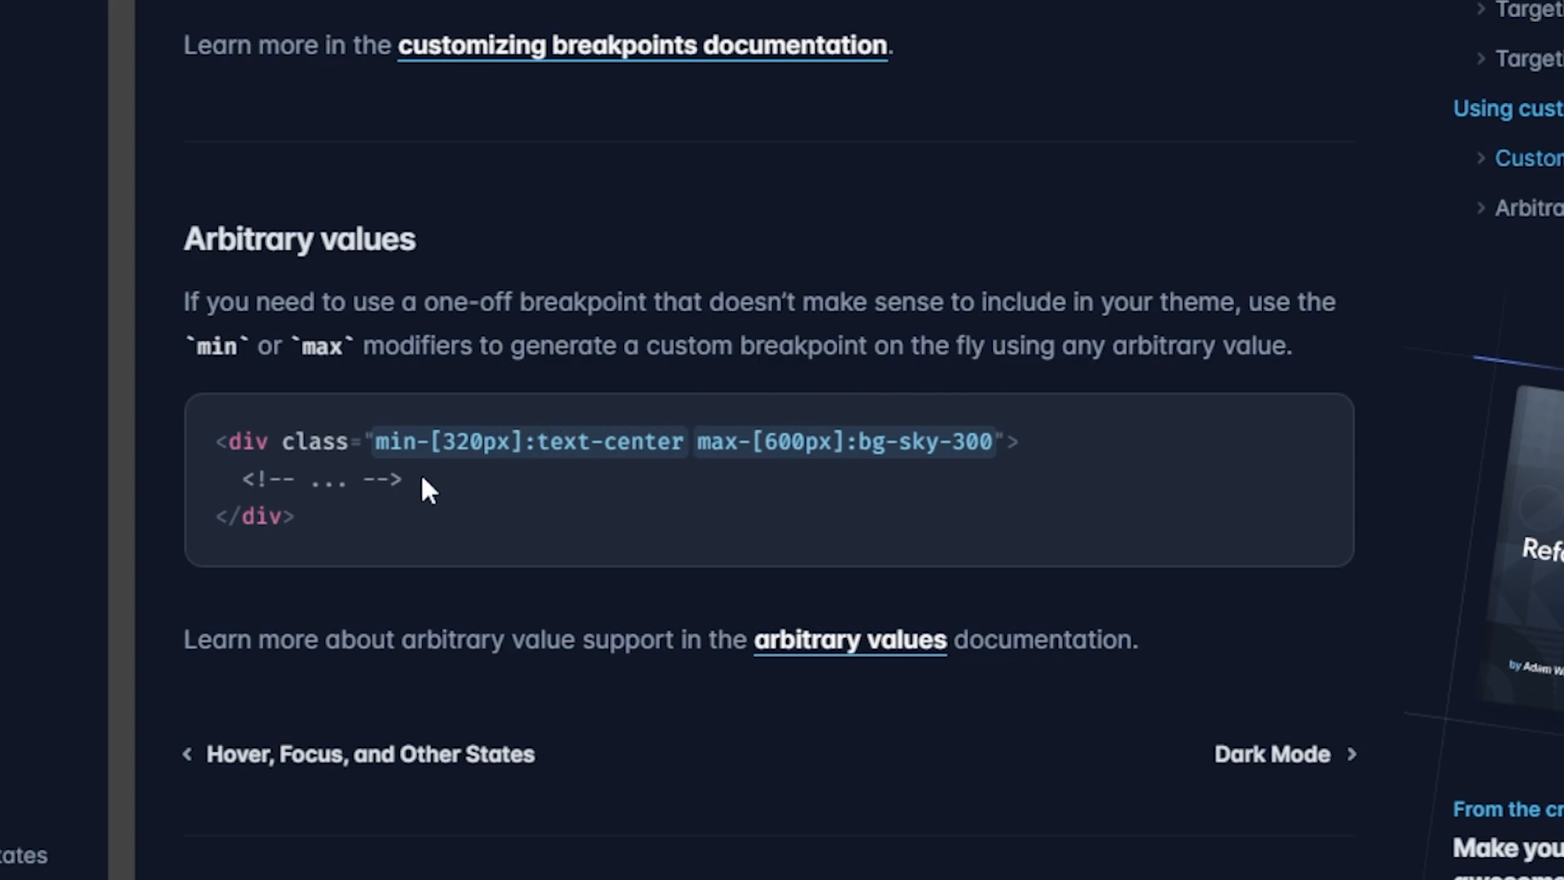
mouse_move(534, 453)
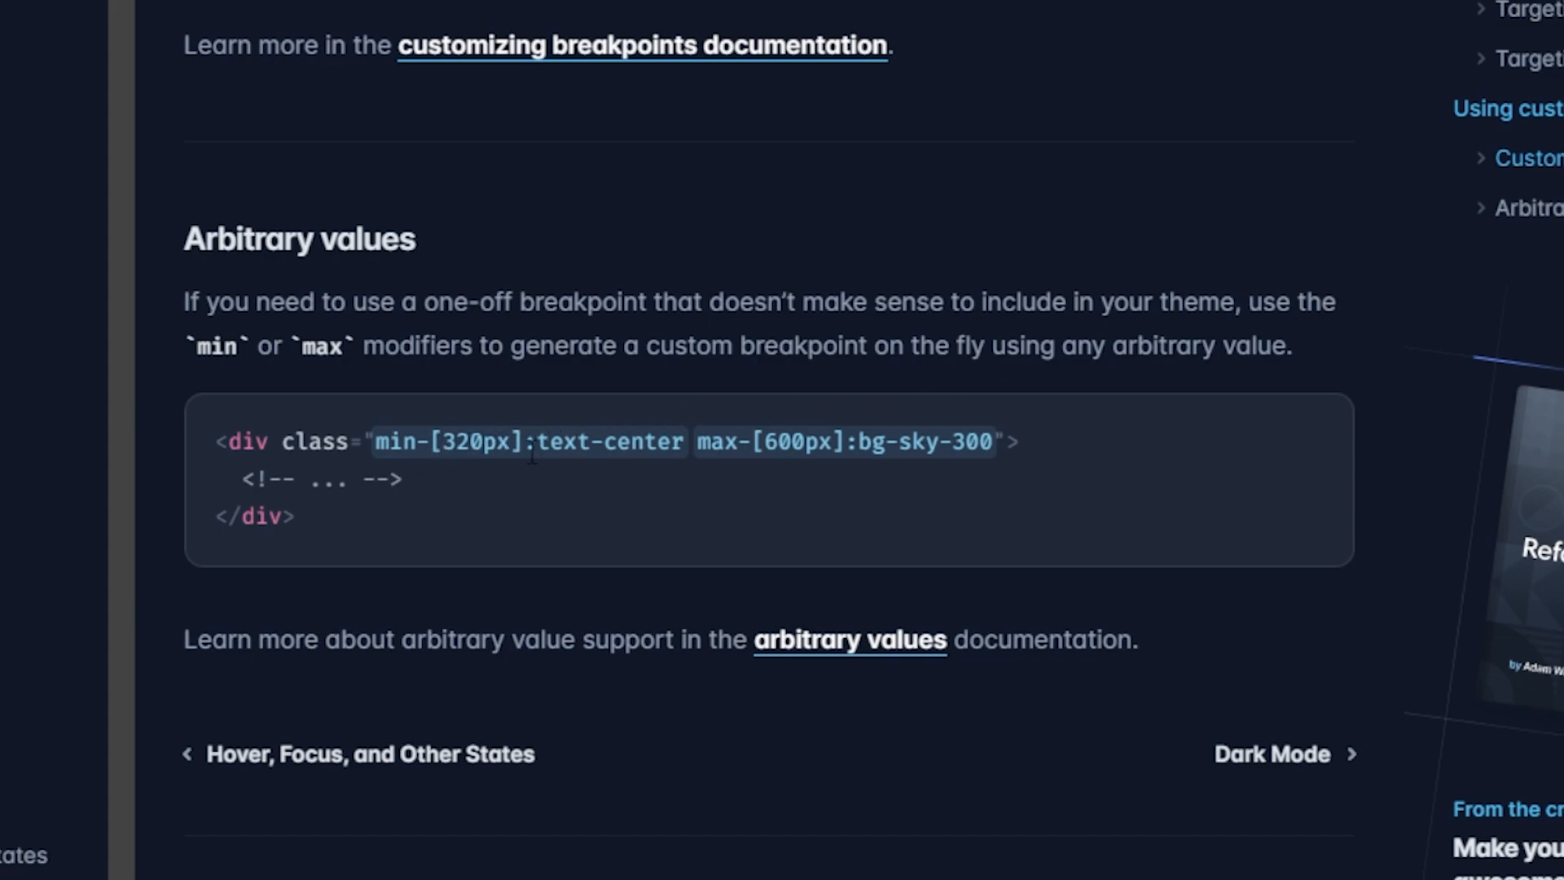
mouse_move(508, 479)
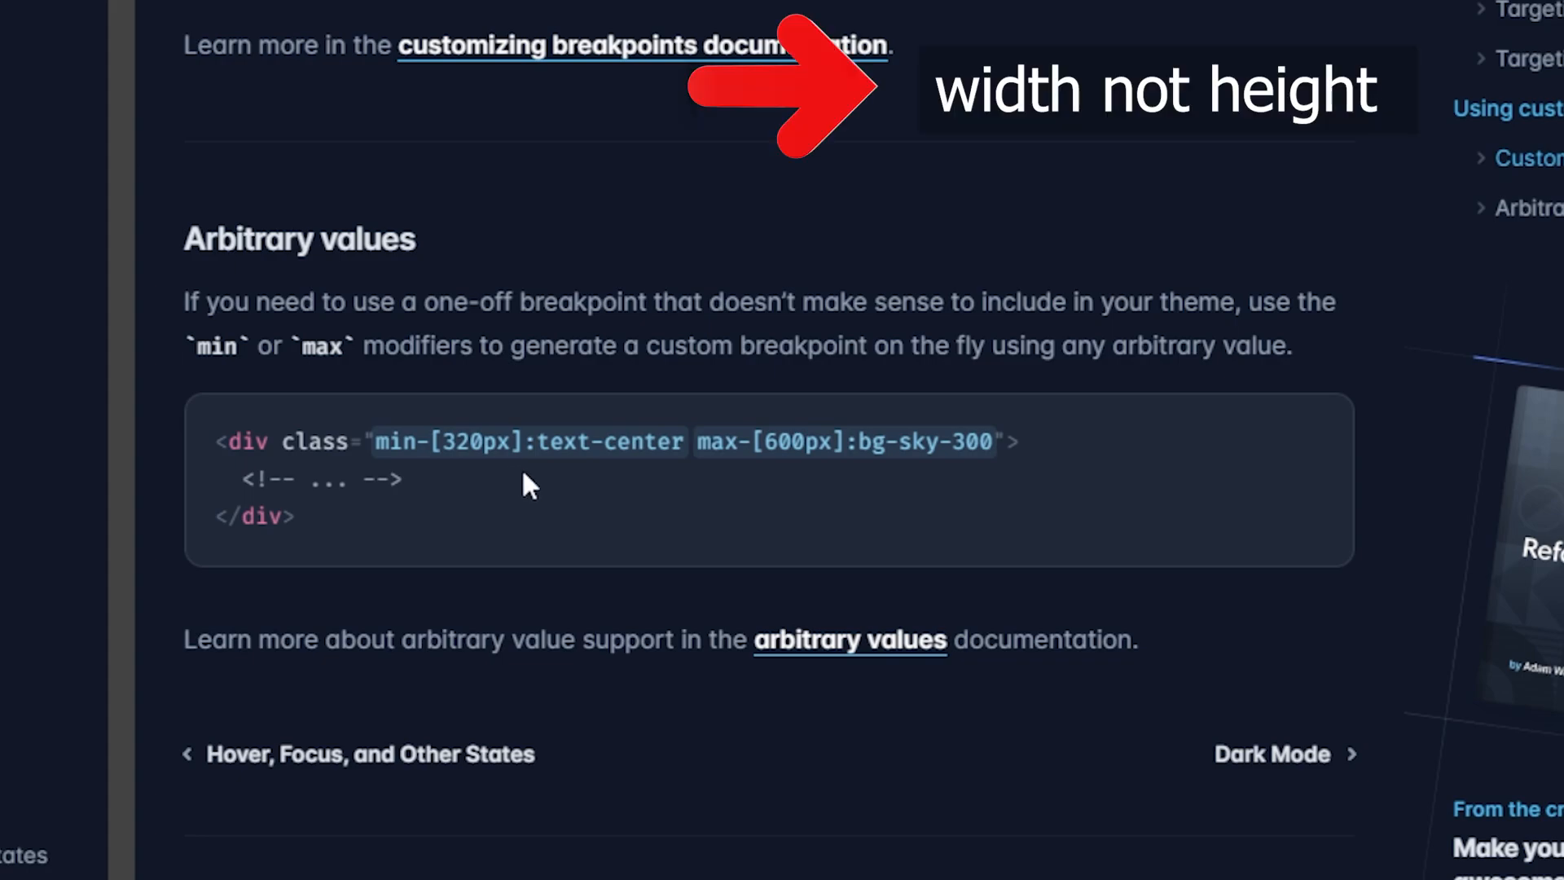
mouse_move(724, 439)
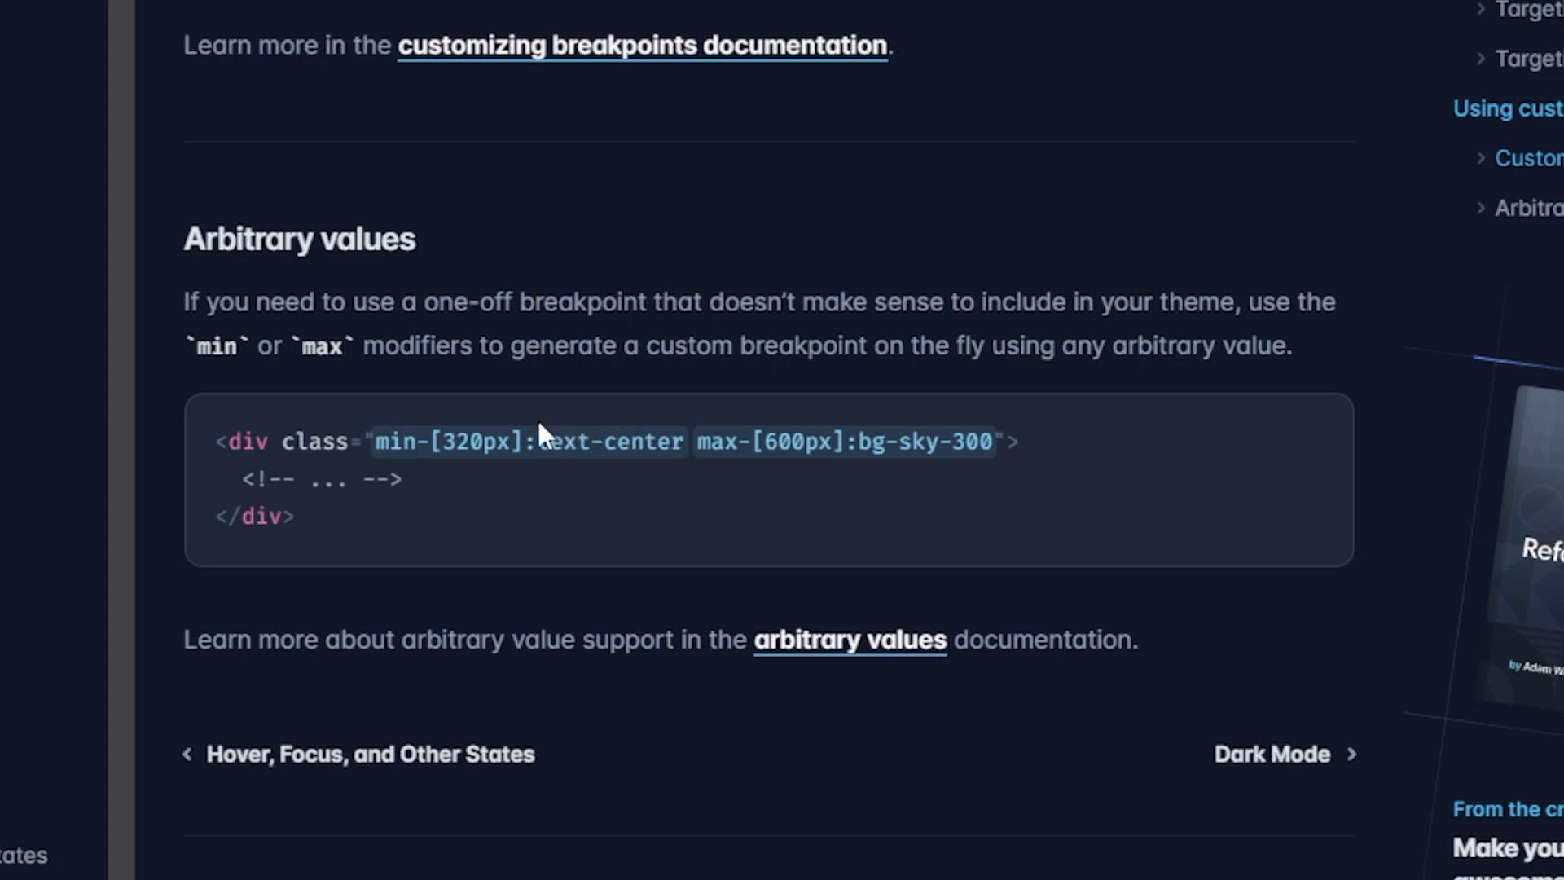
mouse_move(721, 451)
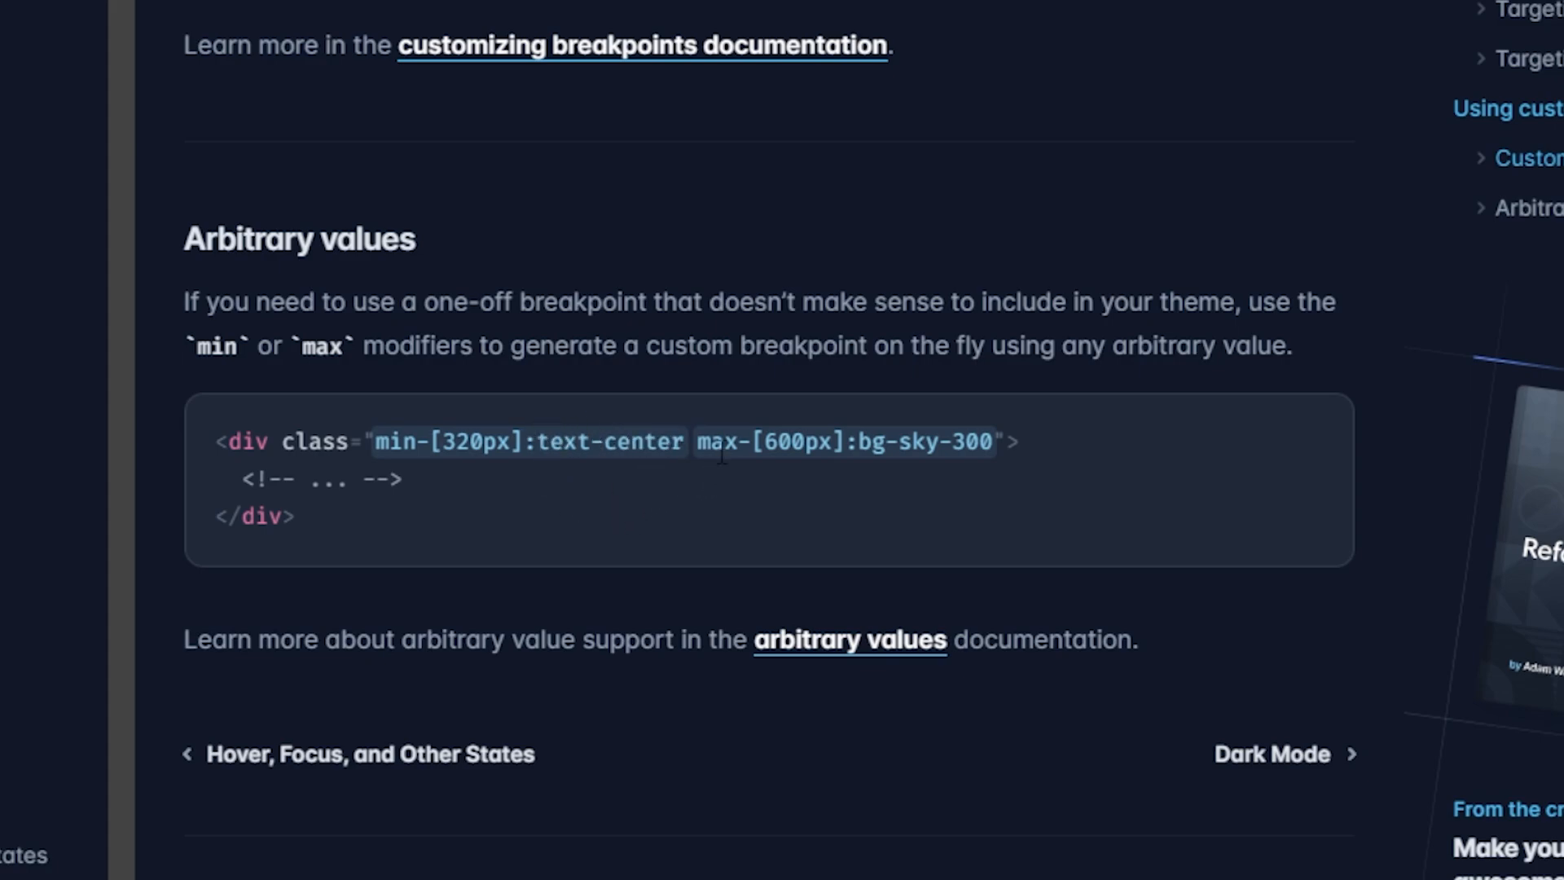
mouse_move(912, 454)
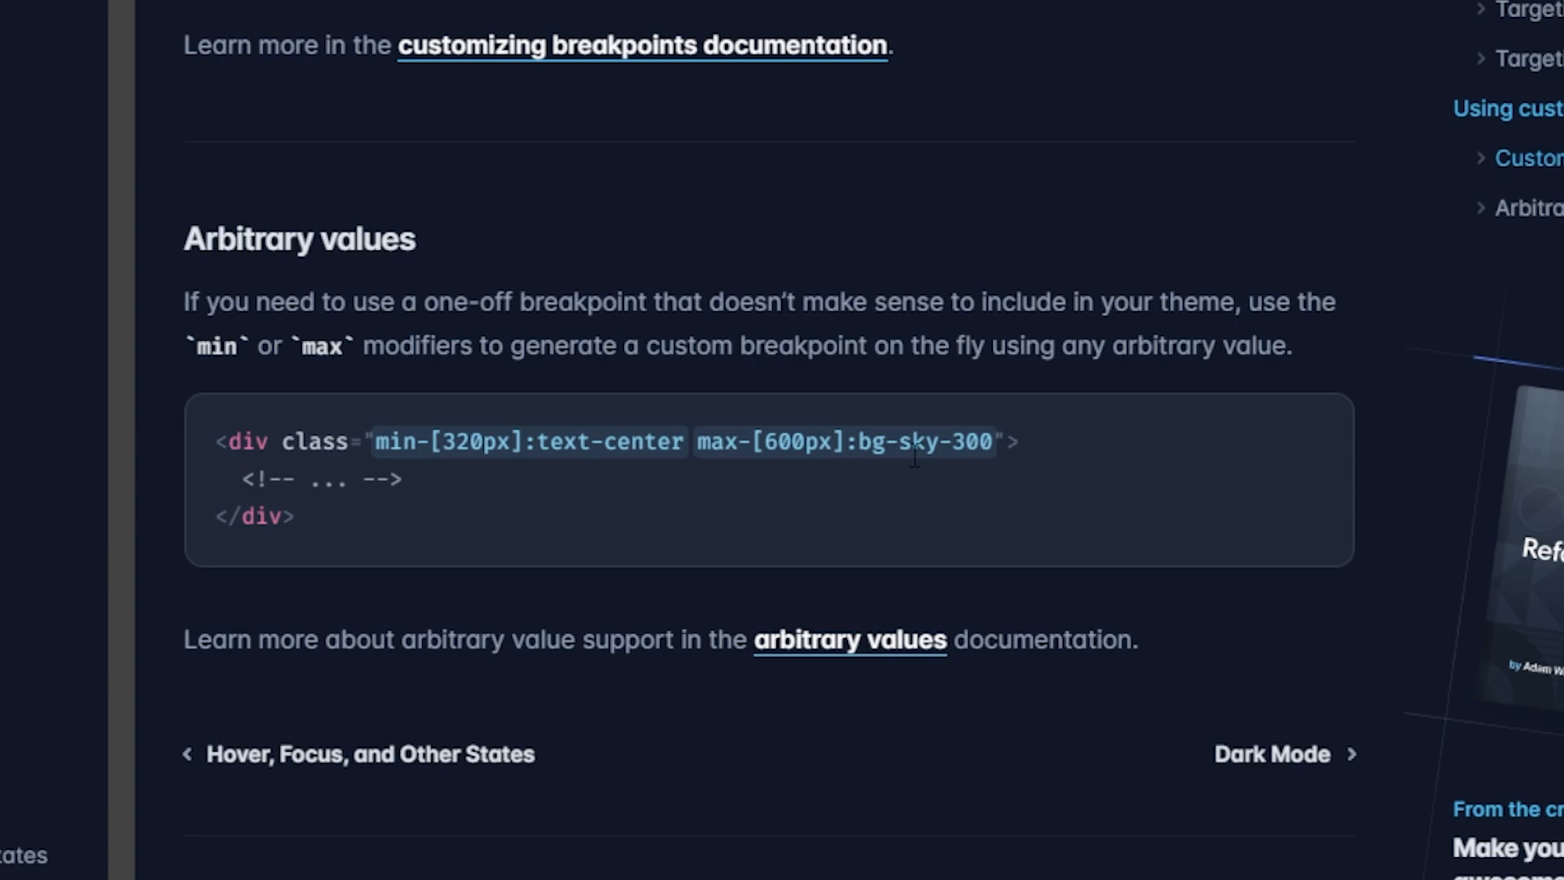
mouse_move(993, 477)
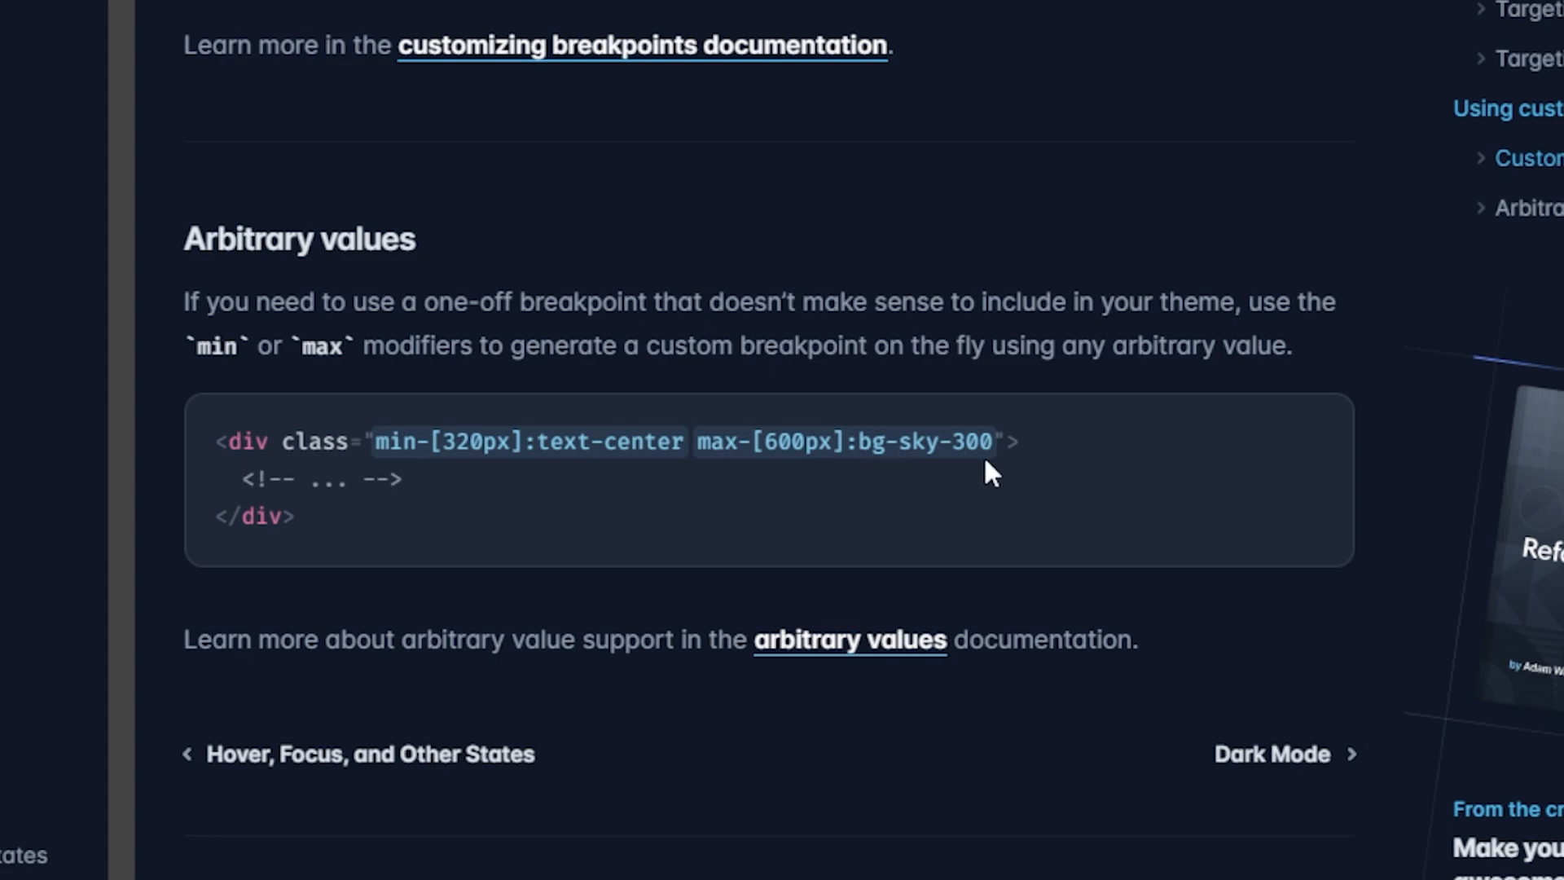
mouse_move(1026, 847)
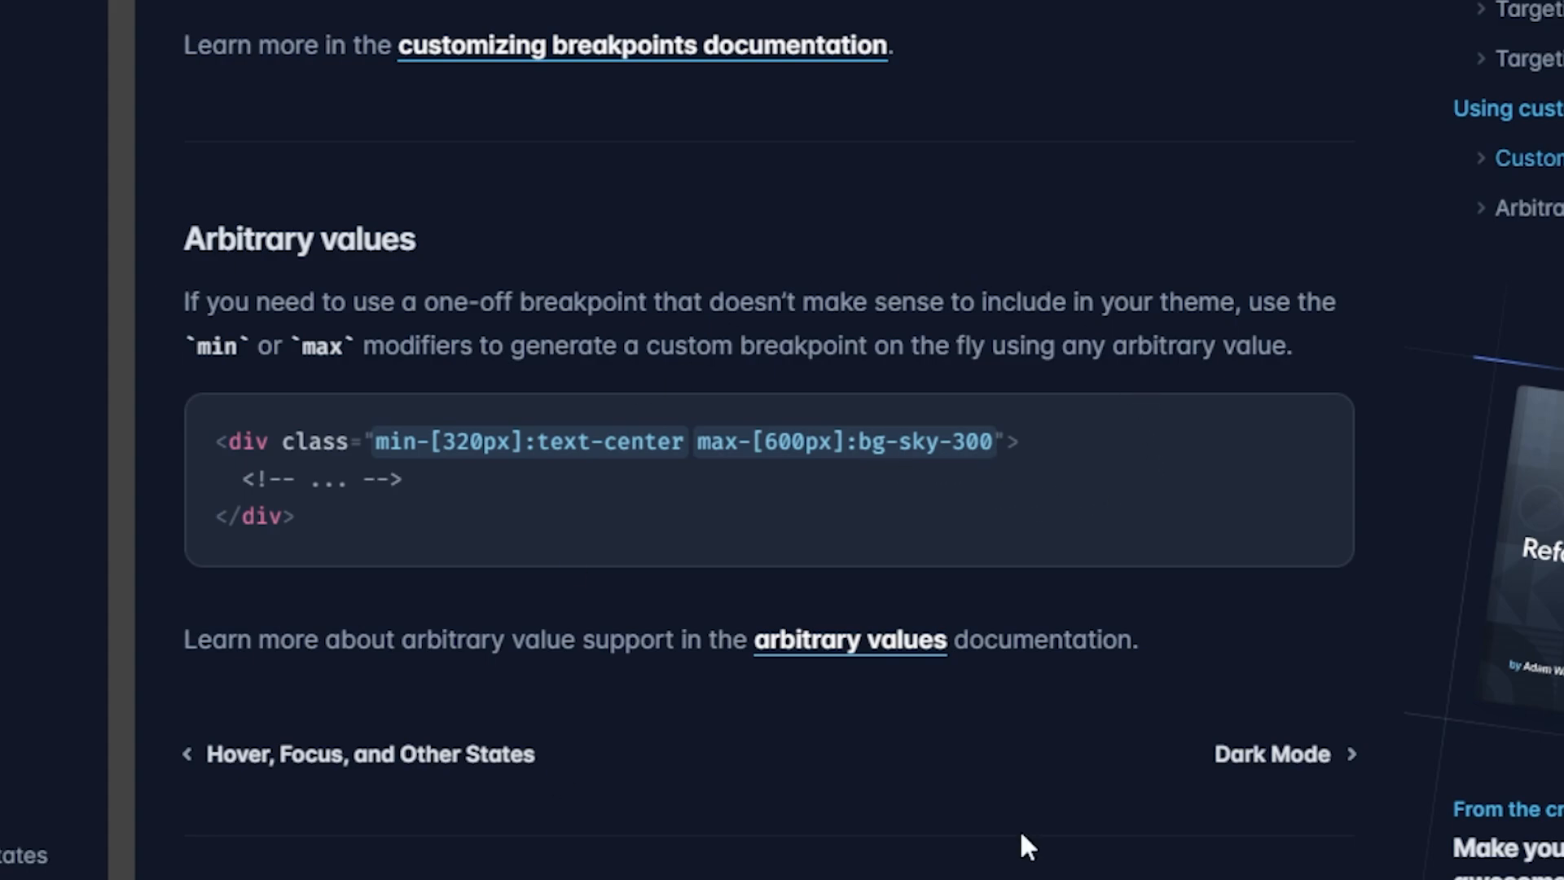
mouse_move(970, 600)
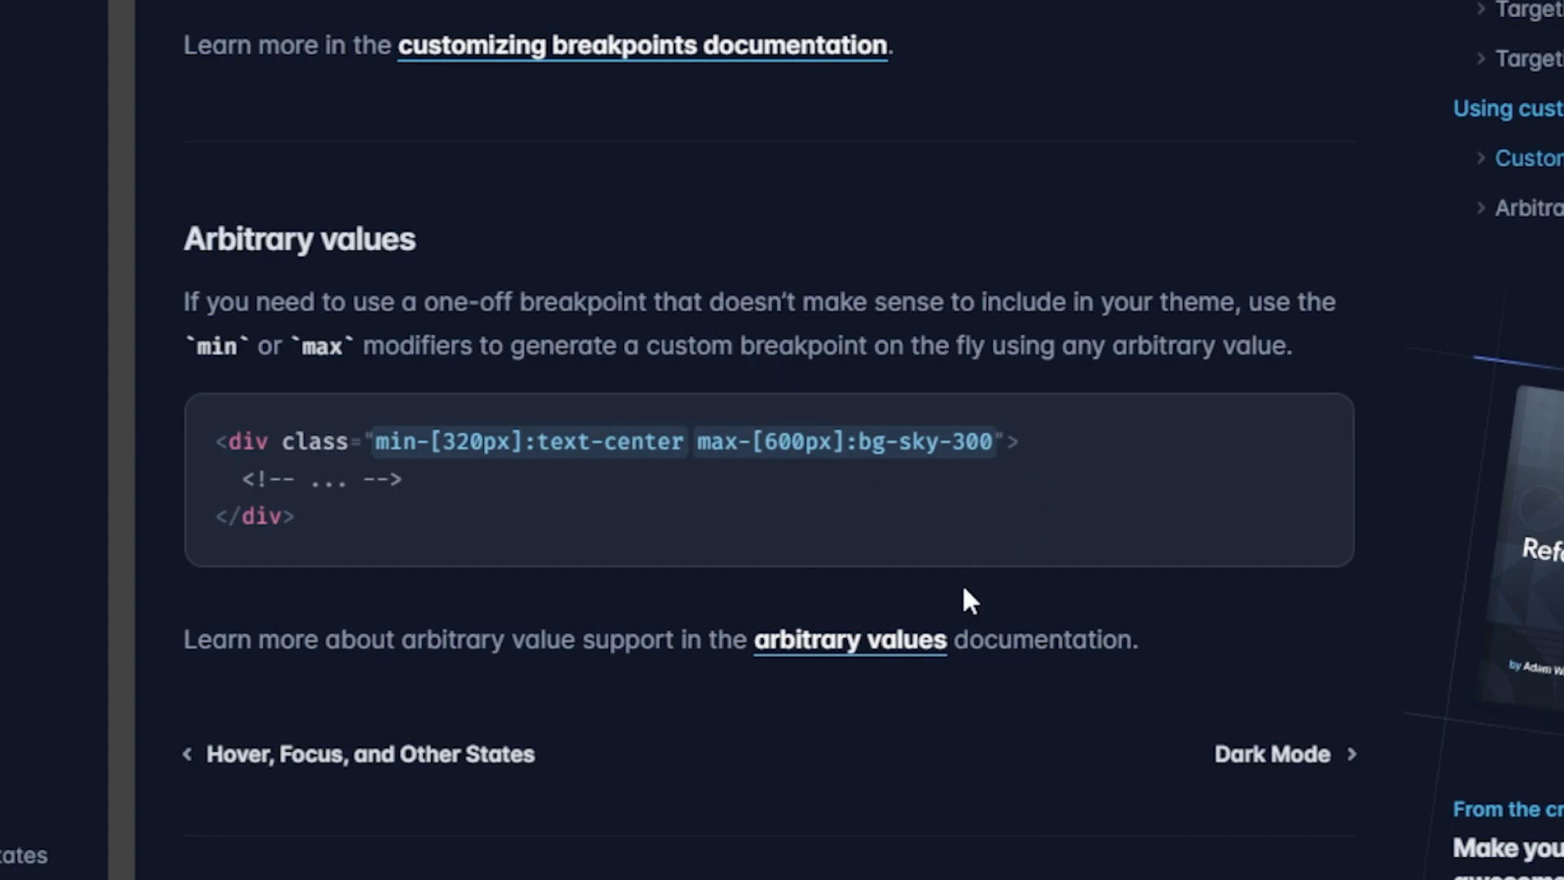
mouse_move(992, 499)
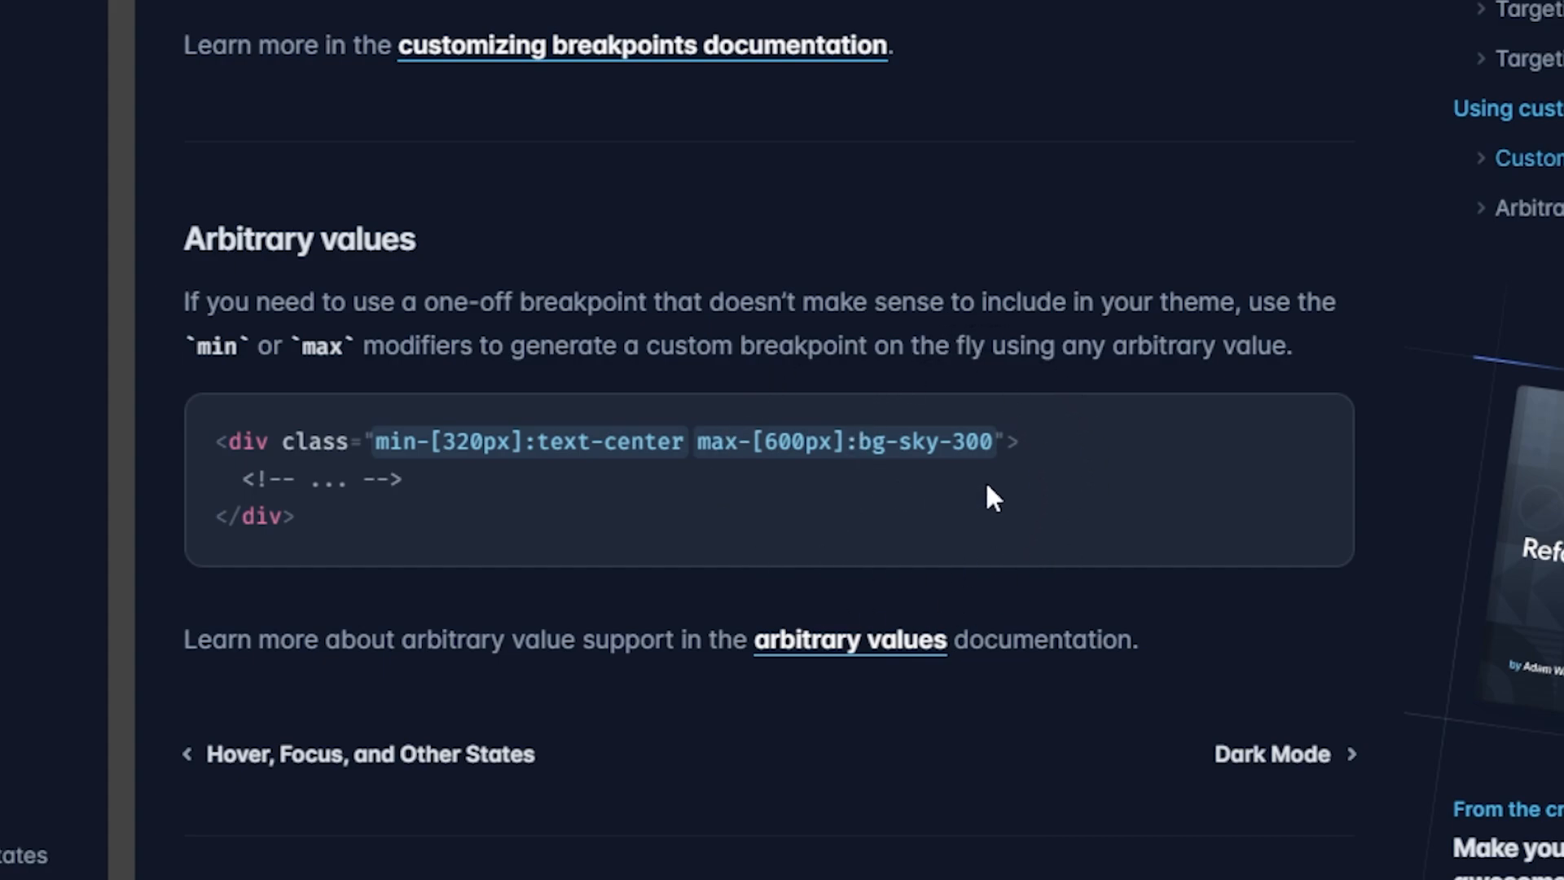
mouse_move(826, 450)
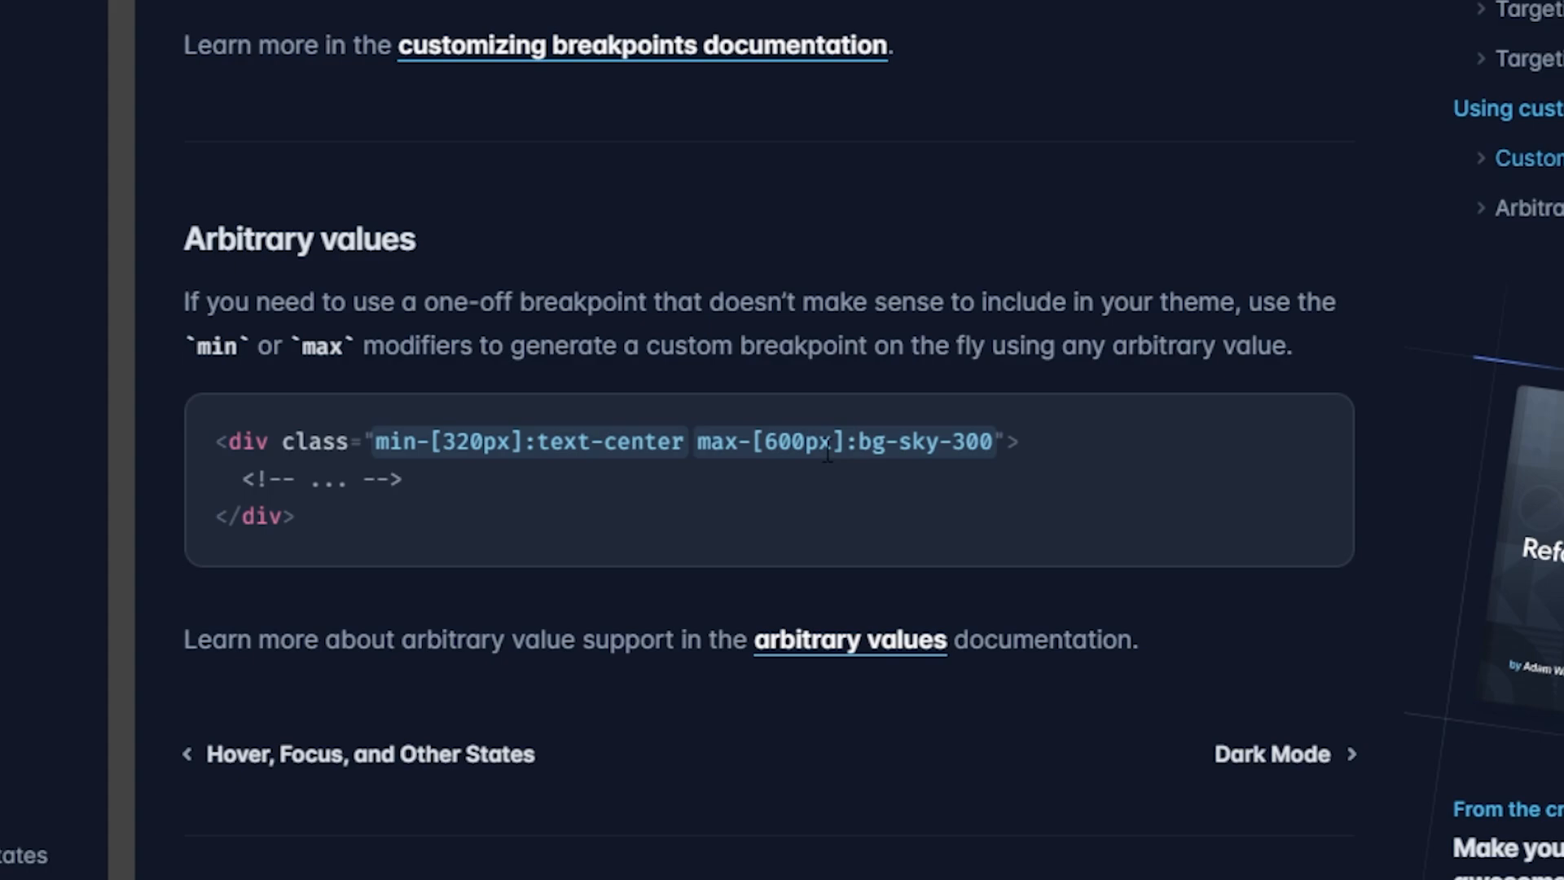
mouse_move(889, 494)
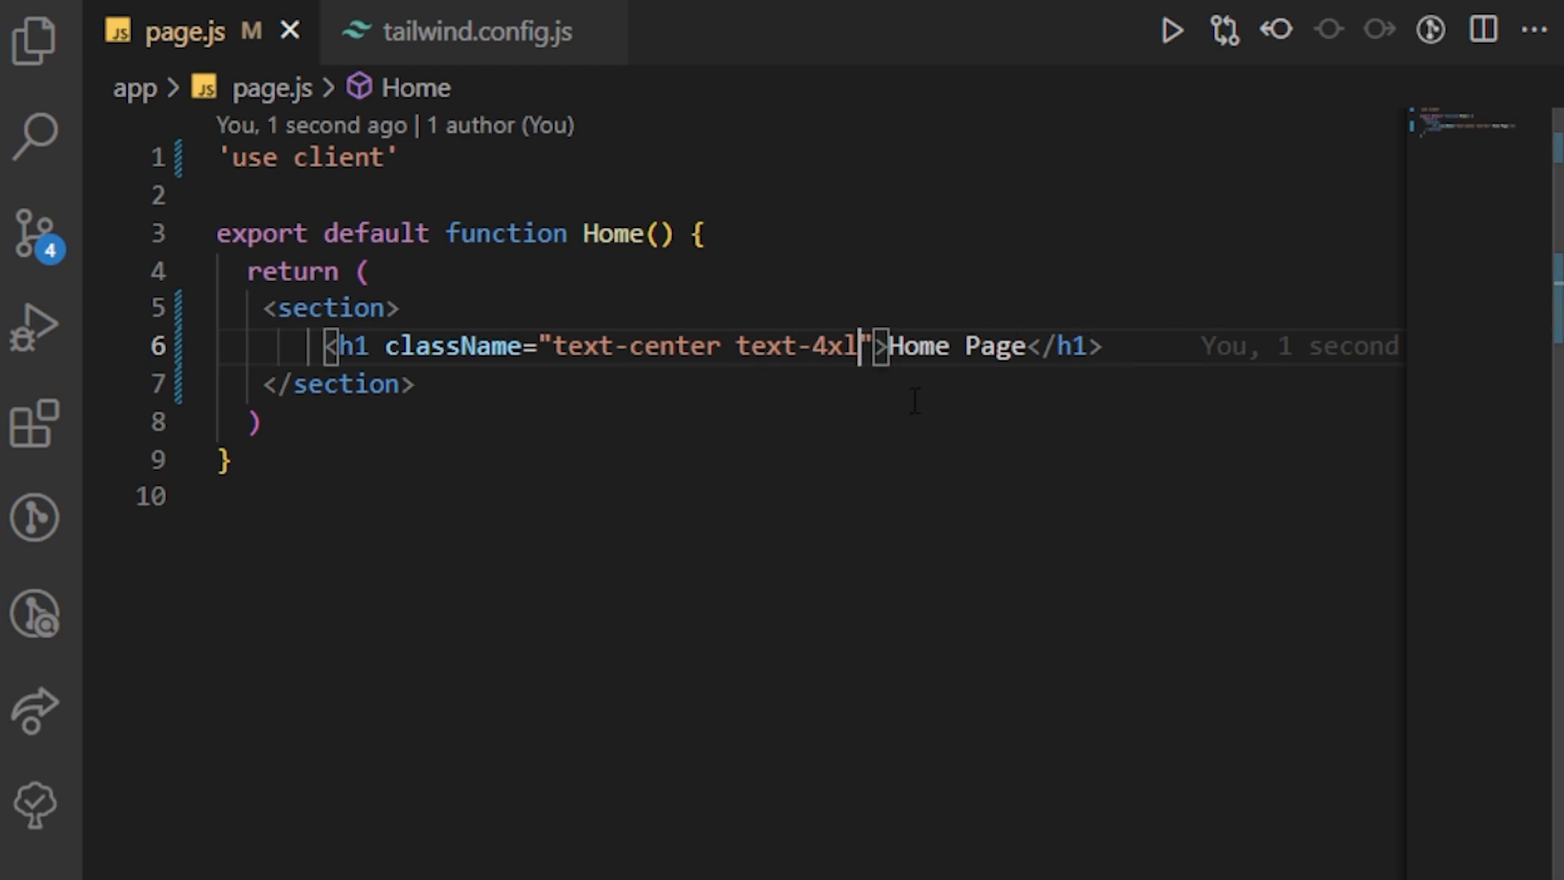
Give the heading bg-gradient-to-r, from-green-400 and a to-green end colour.
type("bg")
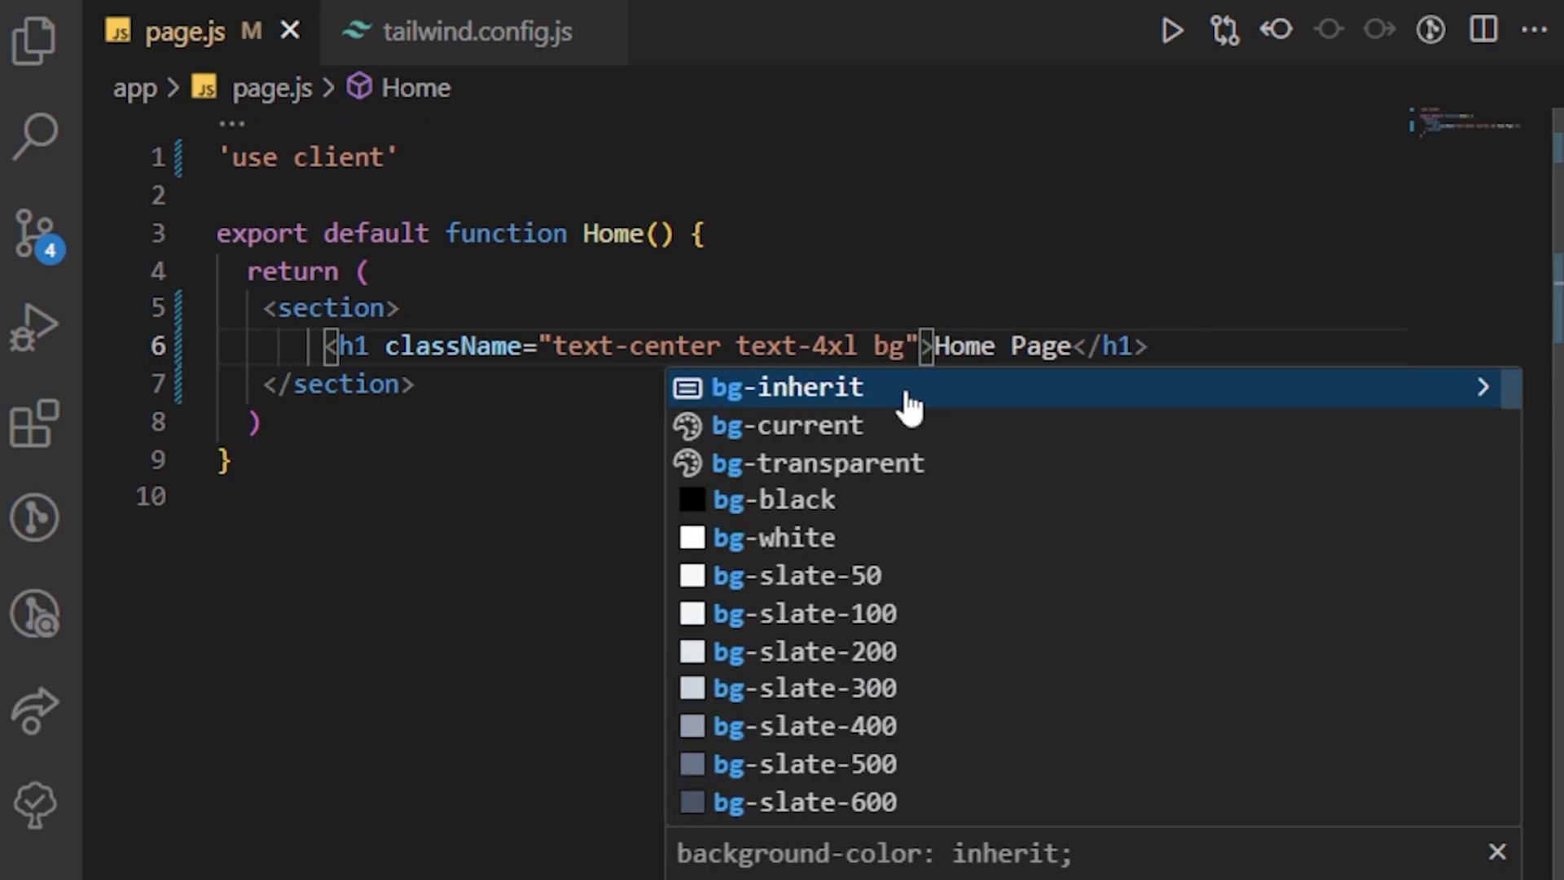
type("-gradient")
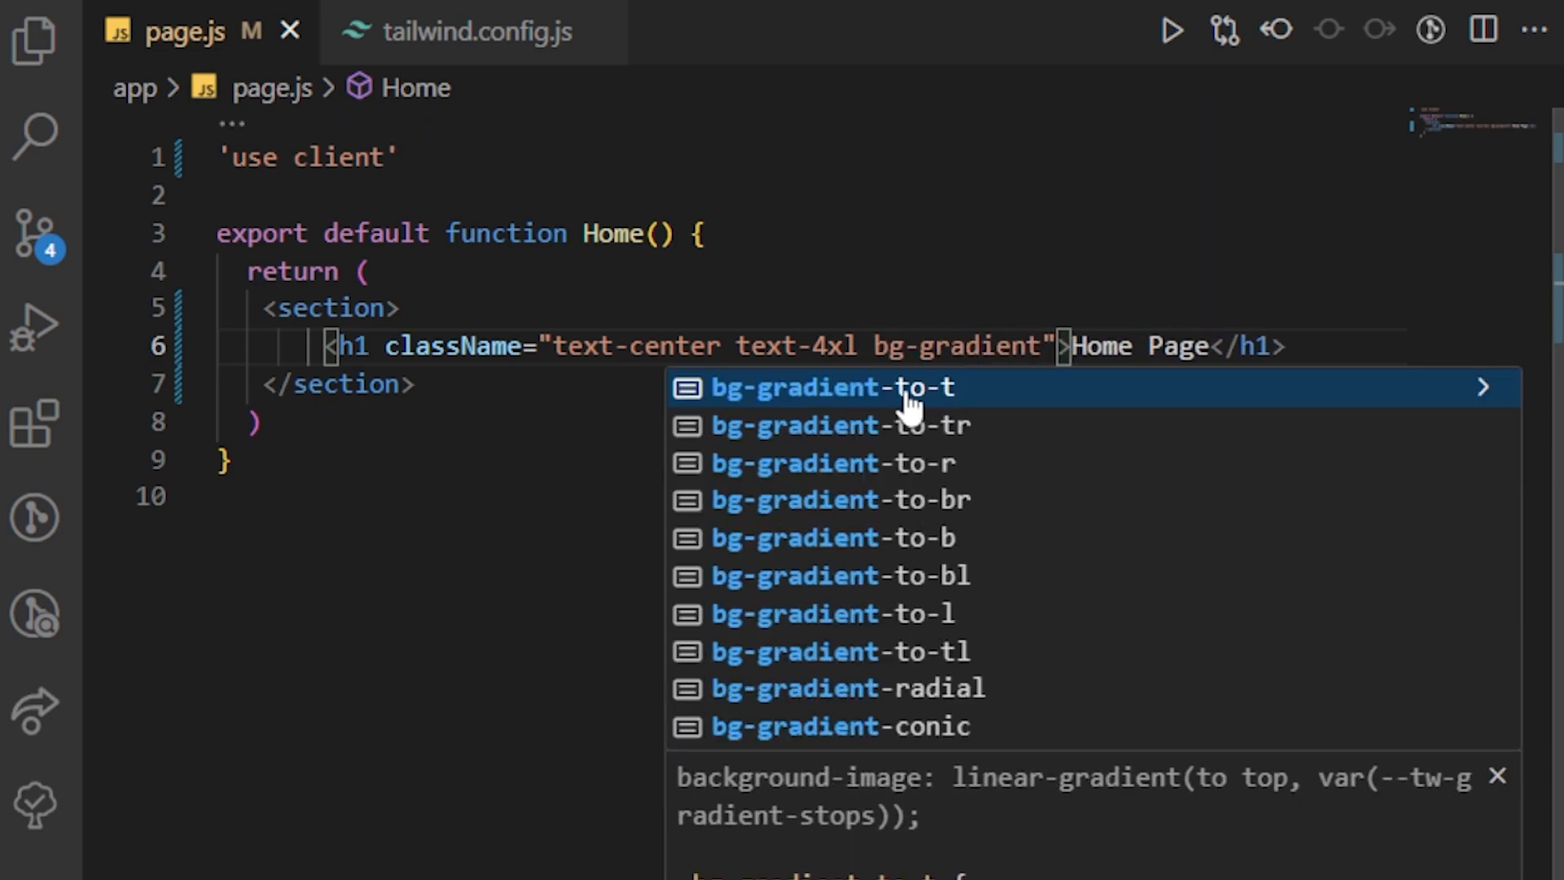
mouse_move(987, 470)
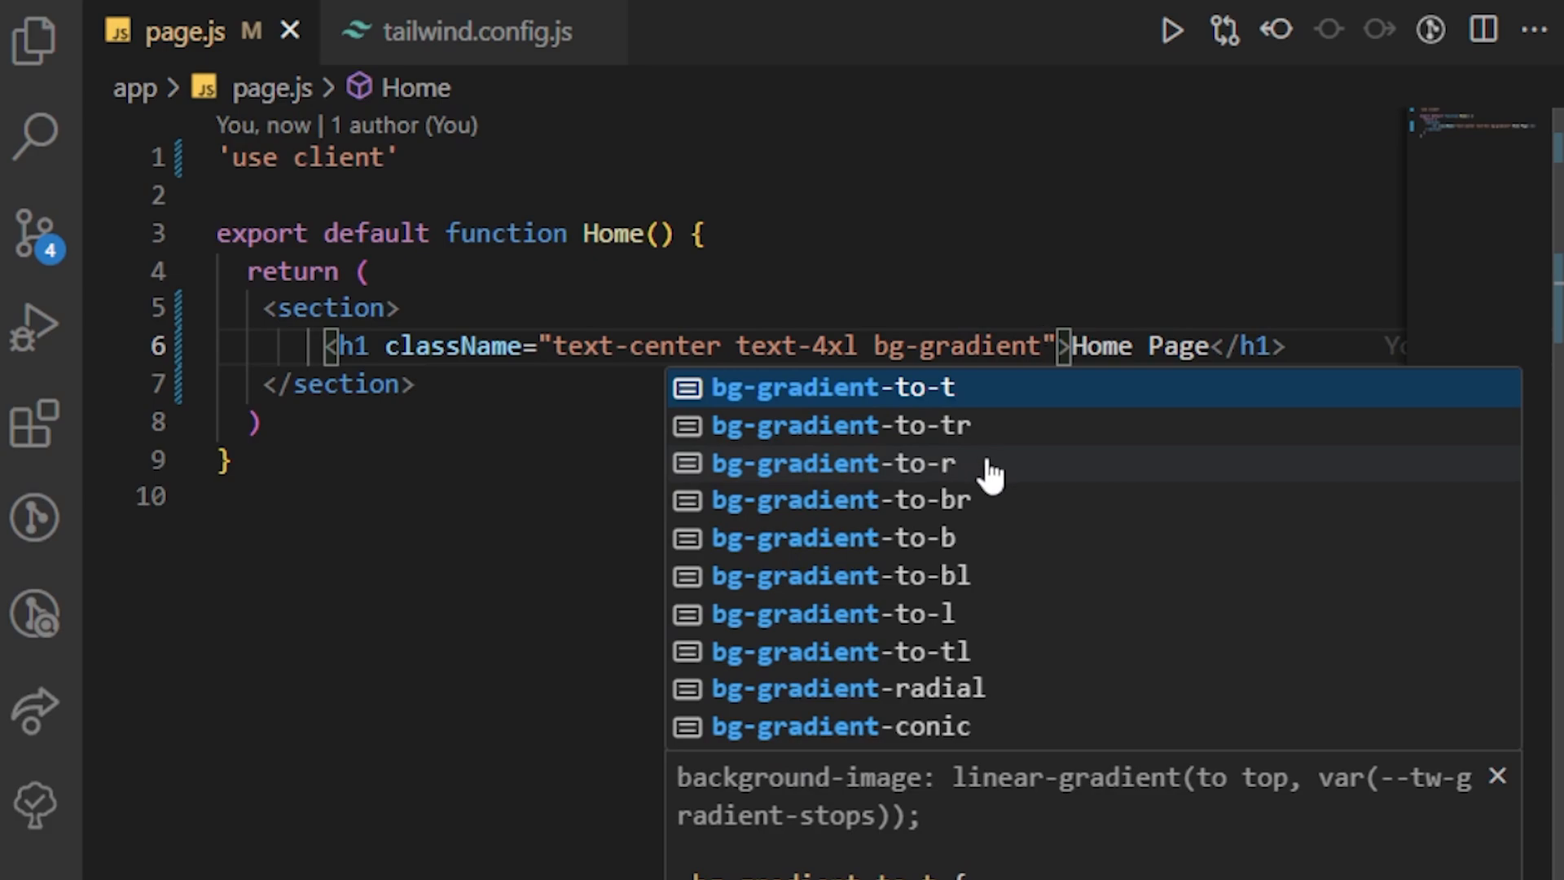
left_click(836, 462)
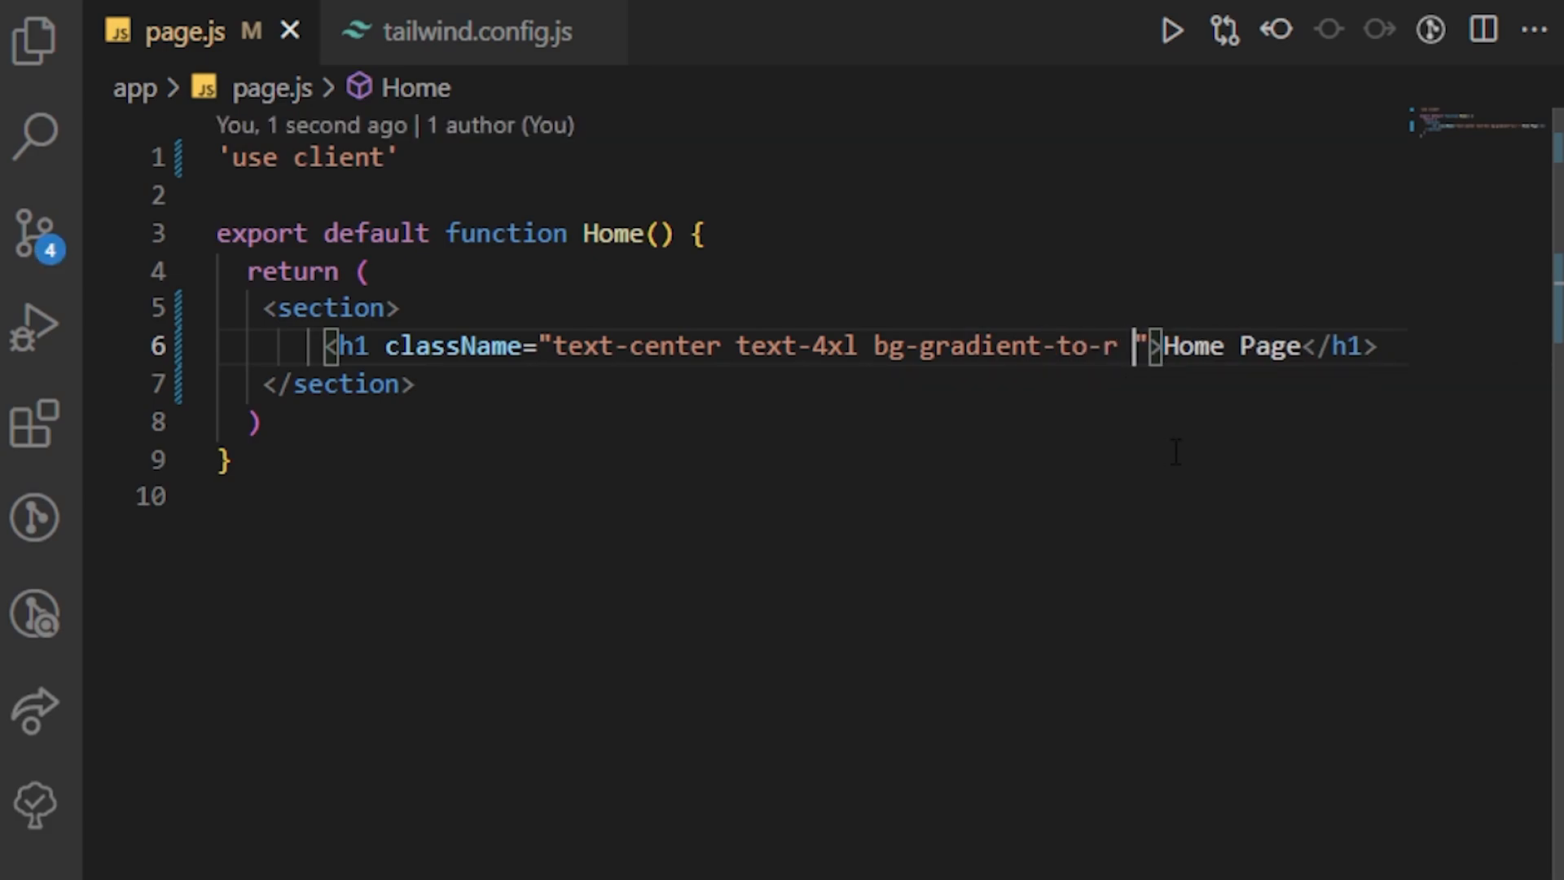
type("from")
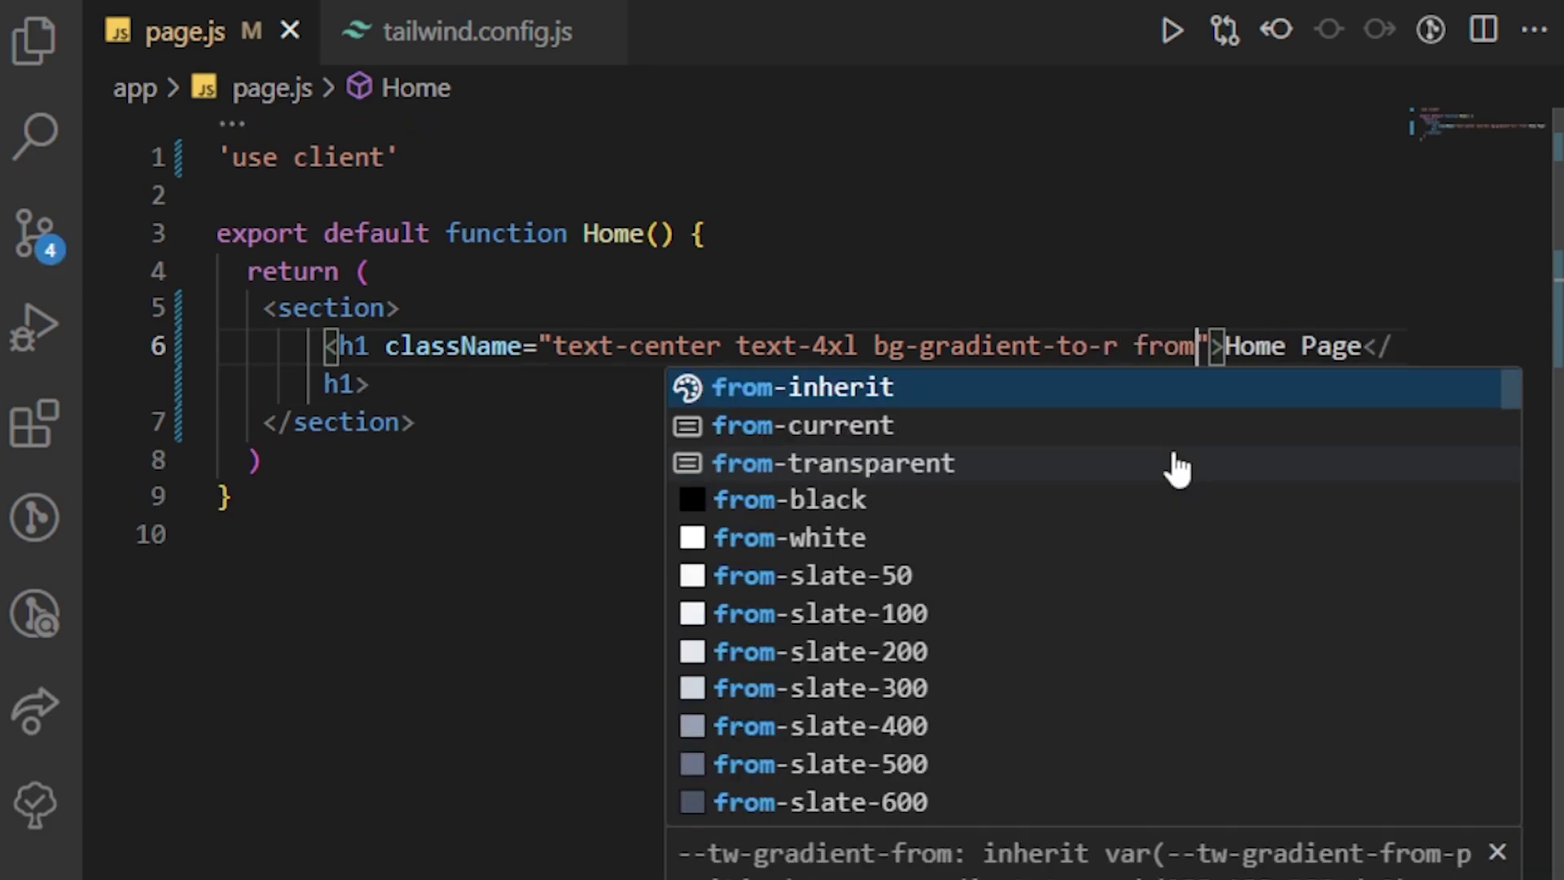
type("-green-400")
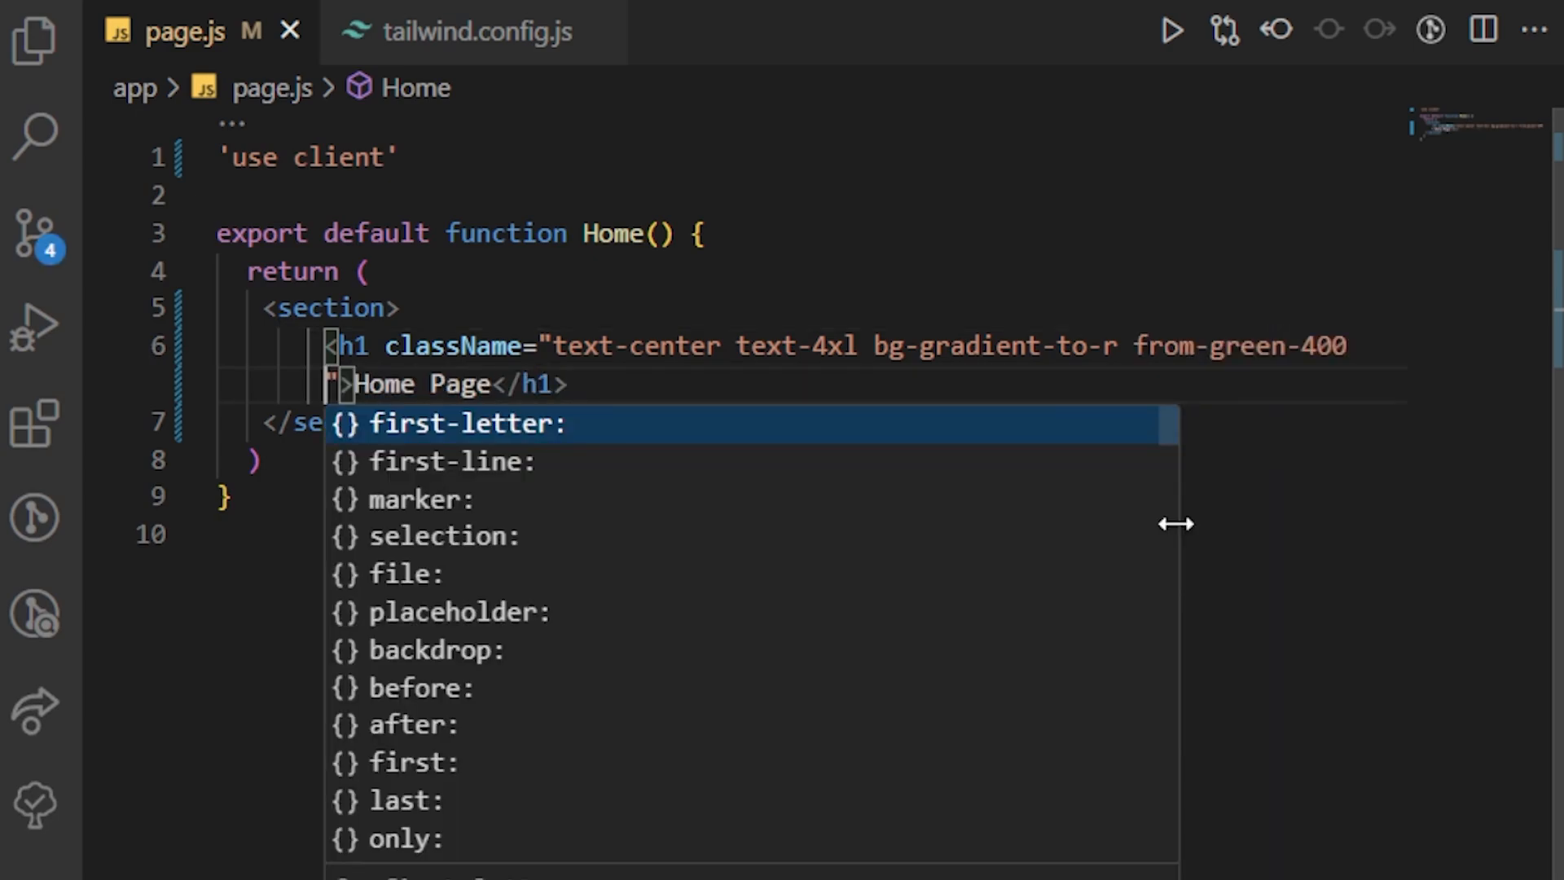
type("to")
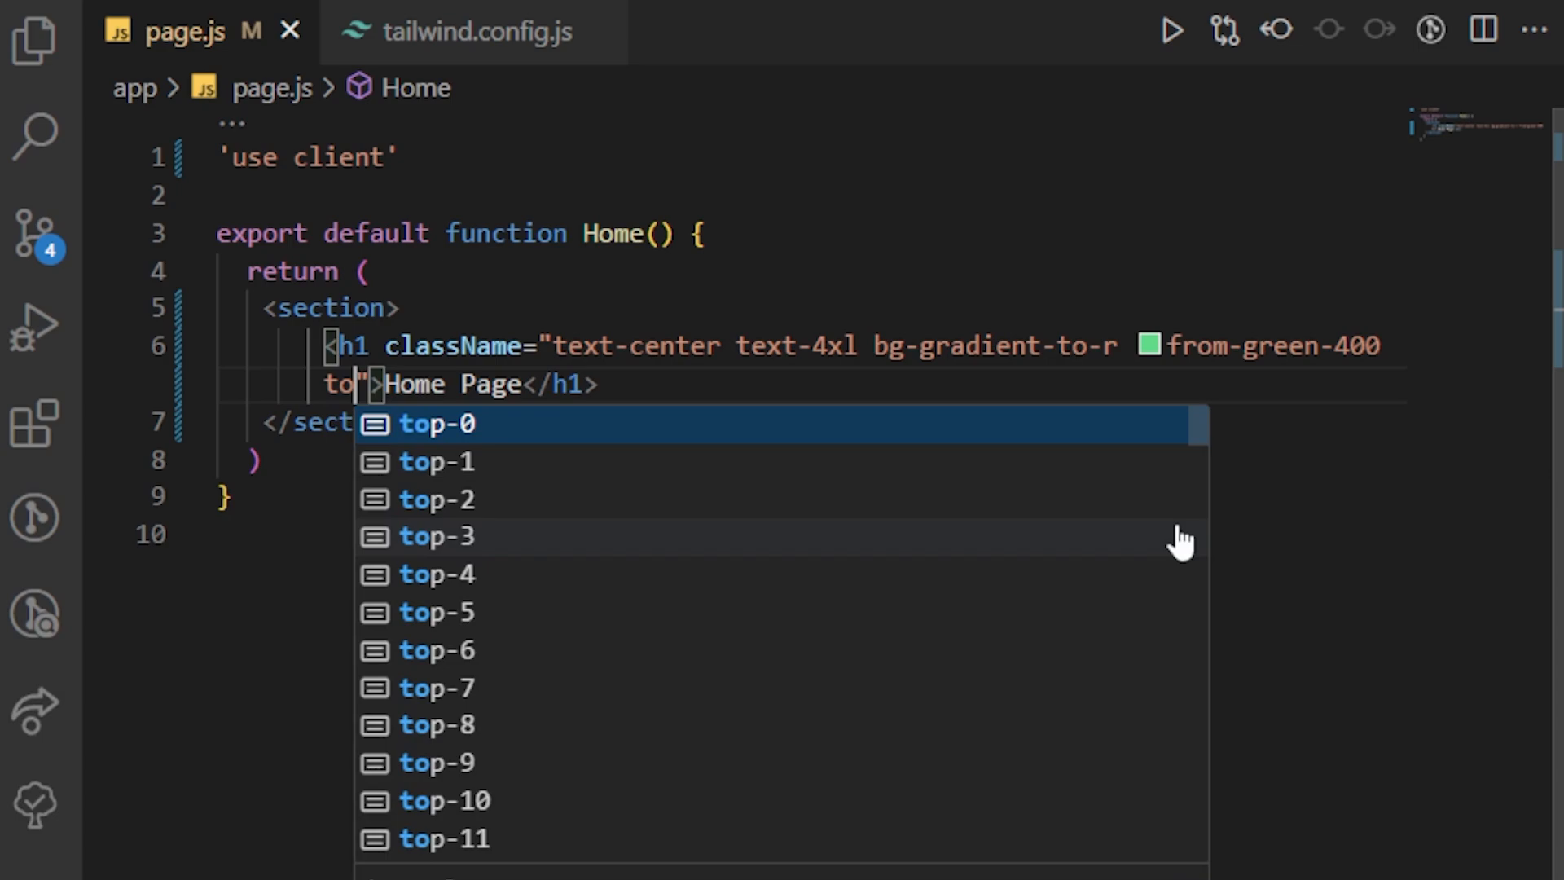
type("-gr")
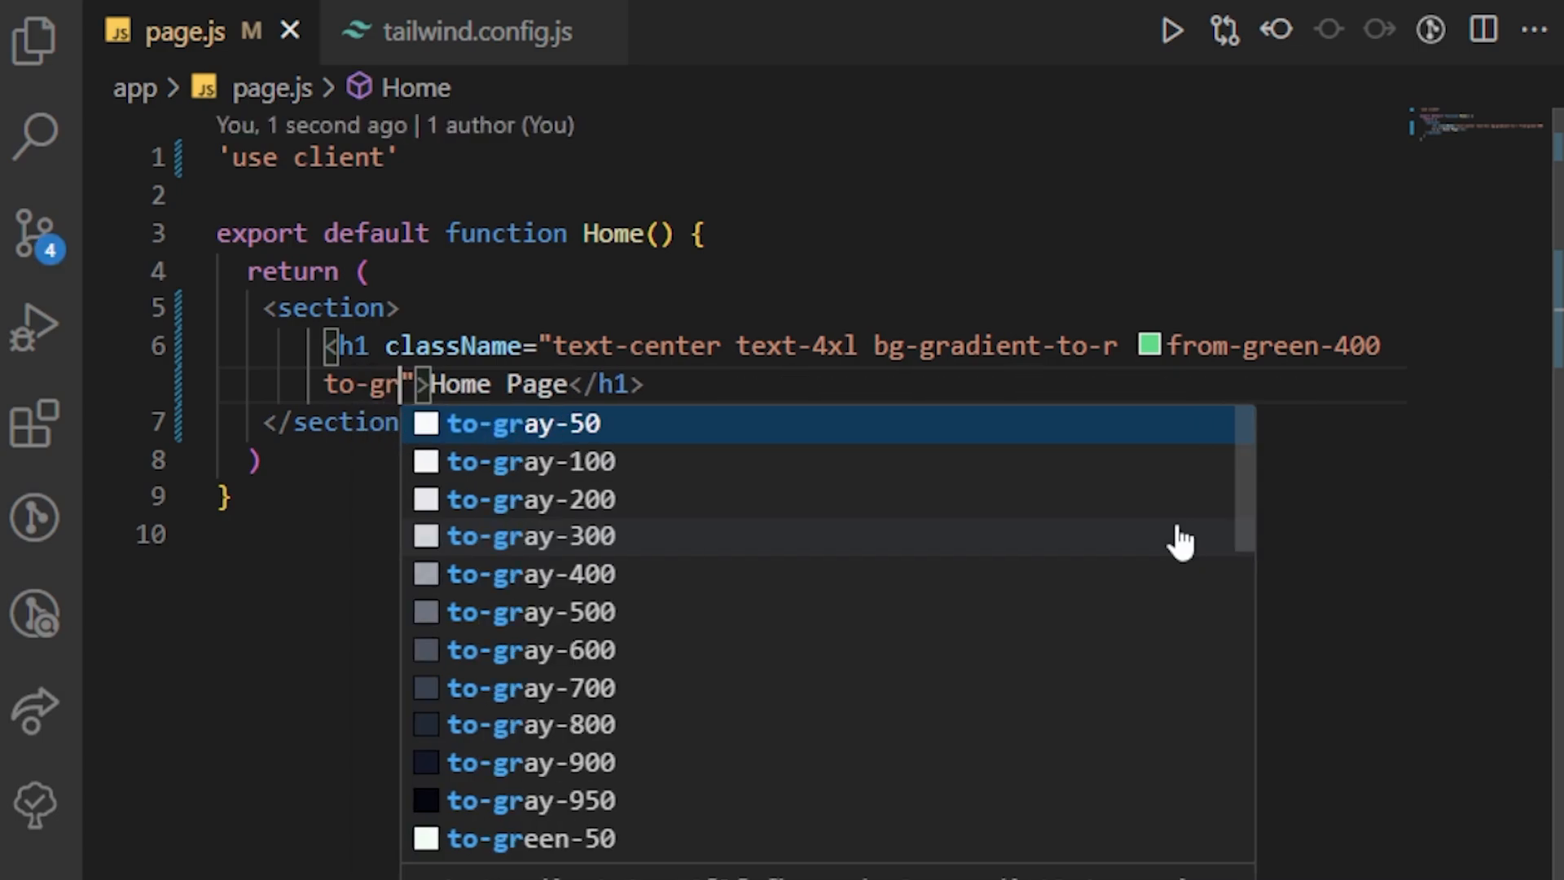
type("een")
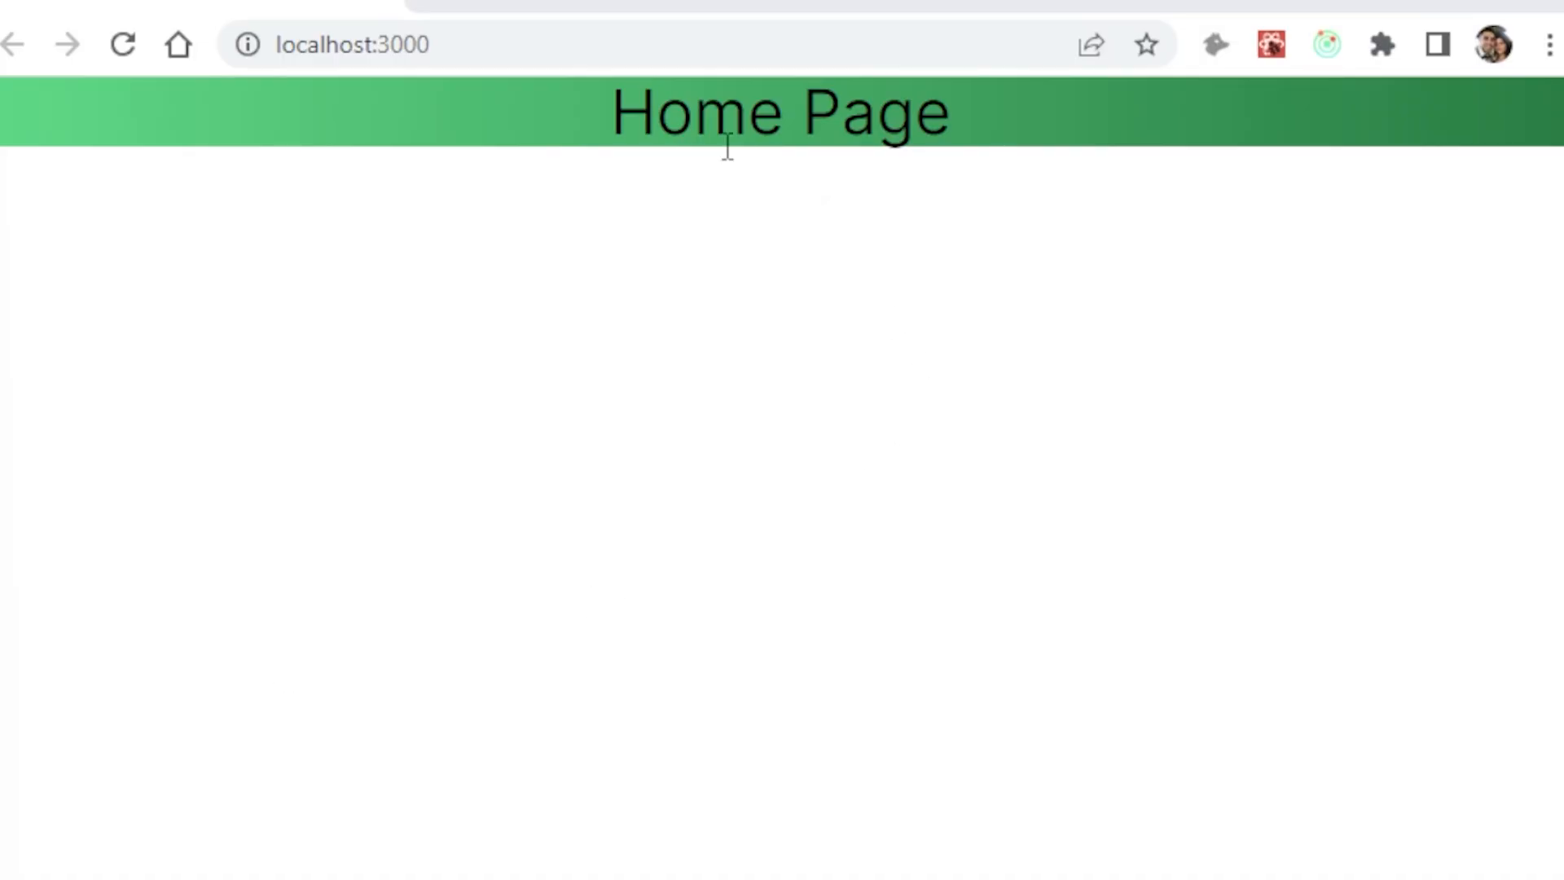
mouse_move(1369, 293)
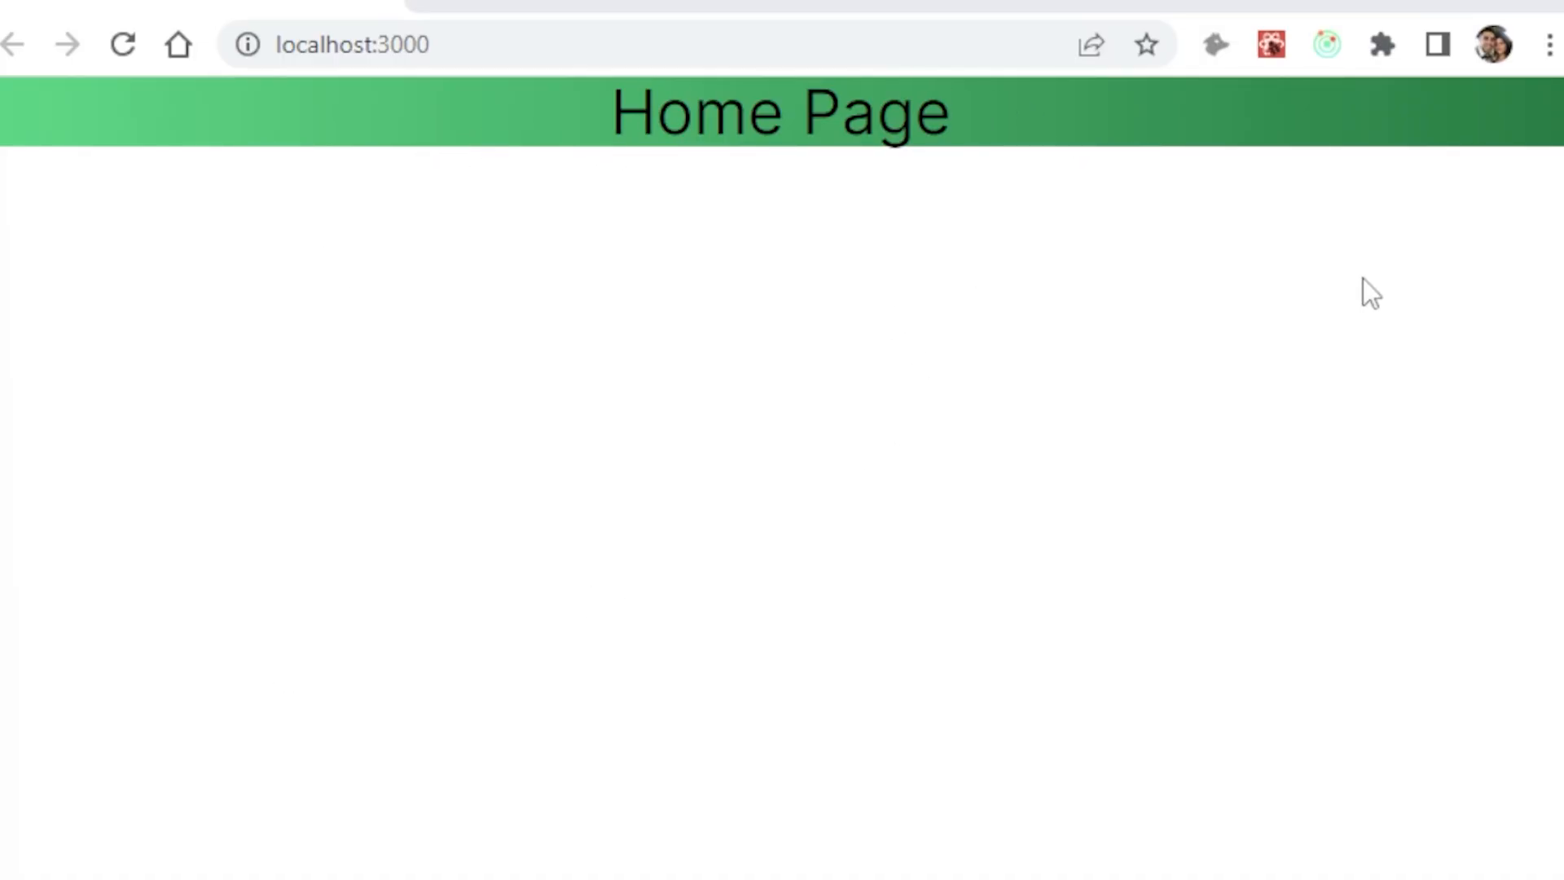
mouse_move(870, 191)
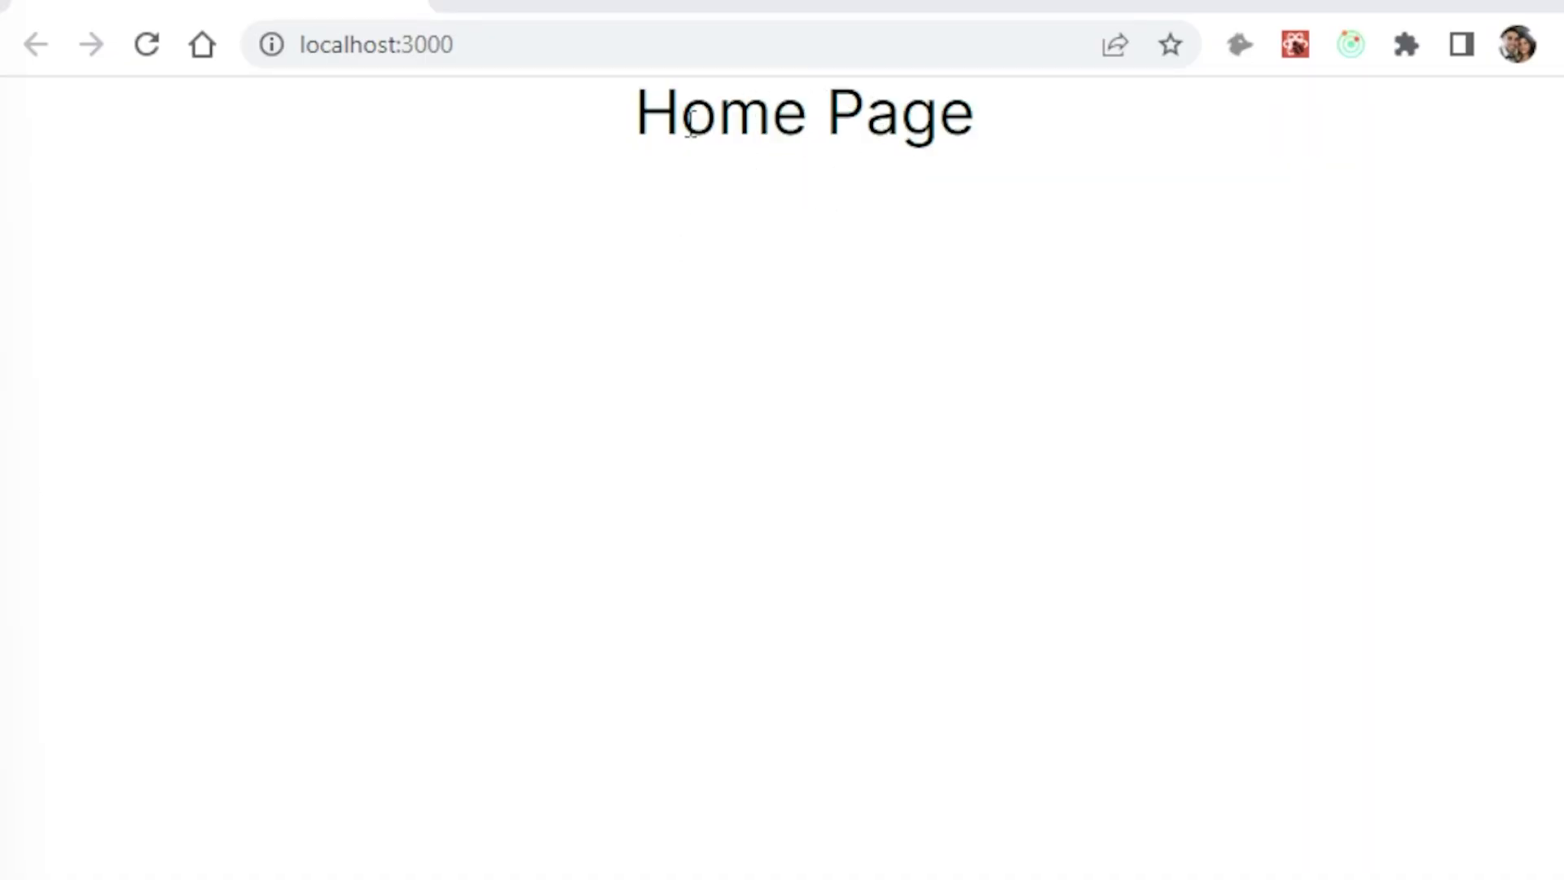
mouse_move(497, 165)
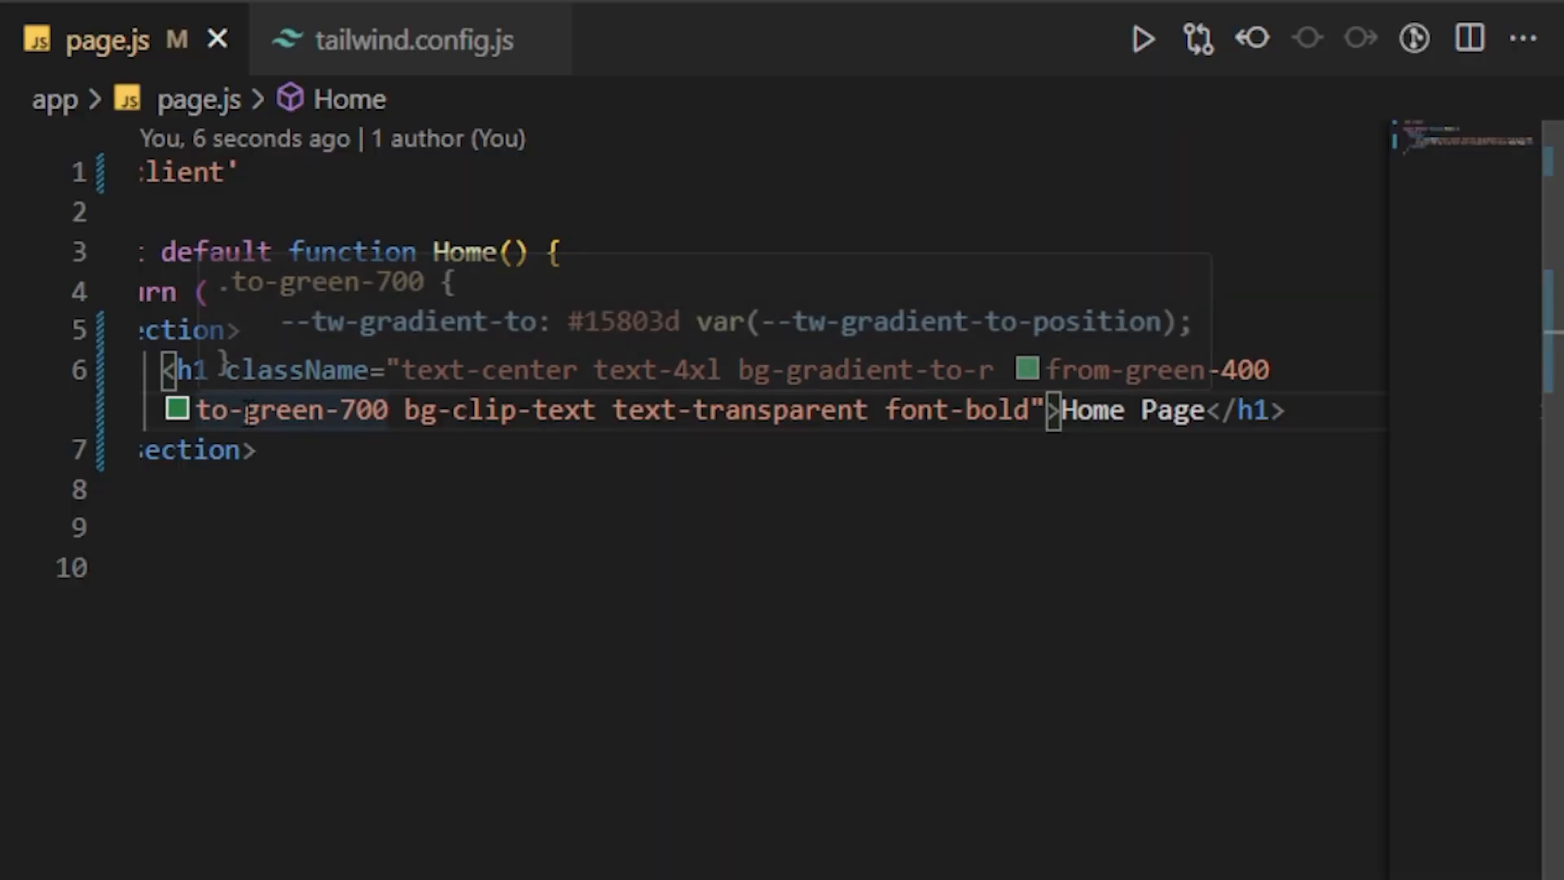
Type 'blue' into the heading's className.
type("blue")
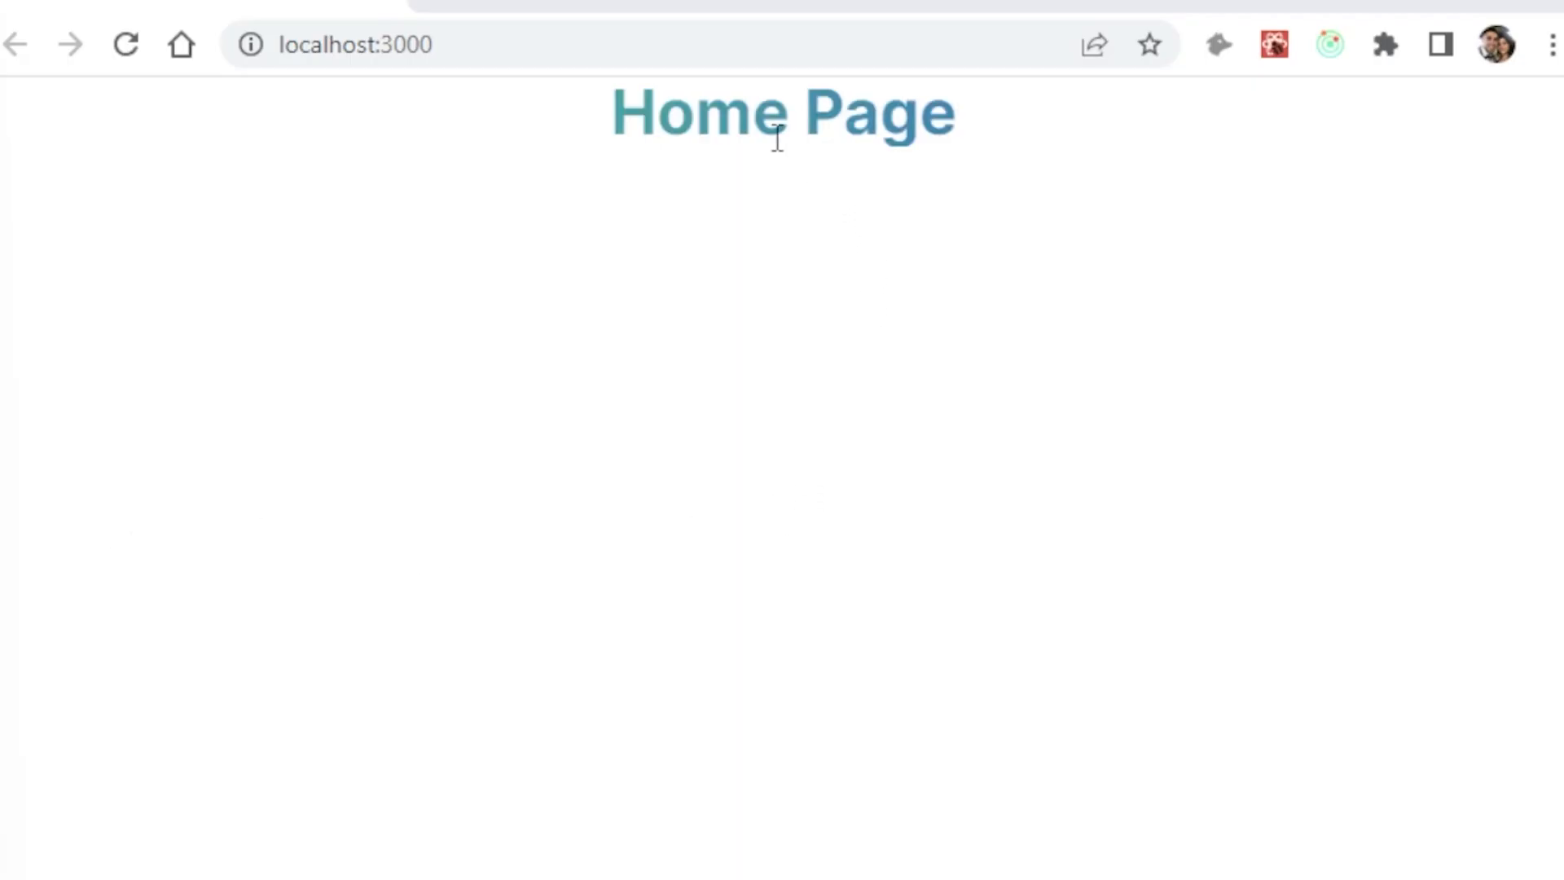
mouse_move(718, 214)
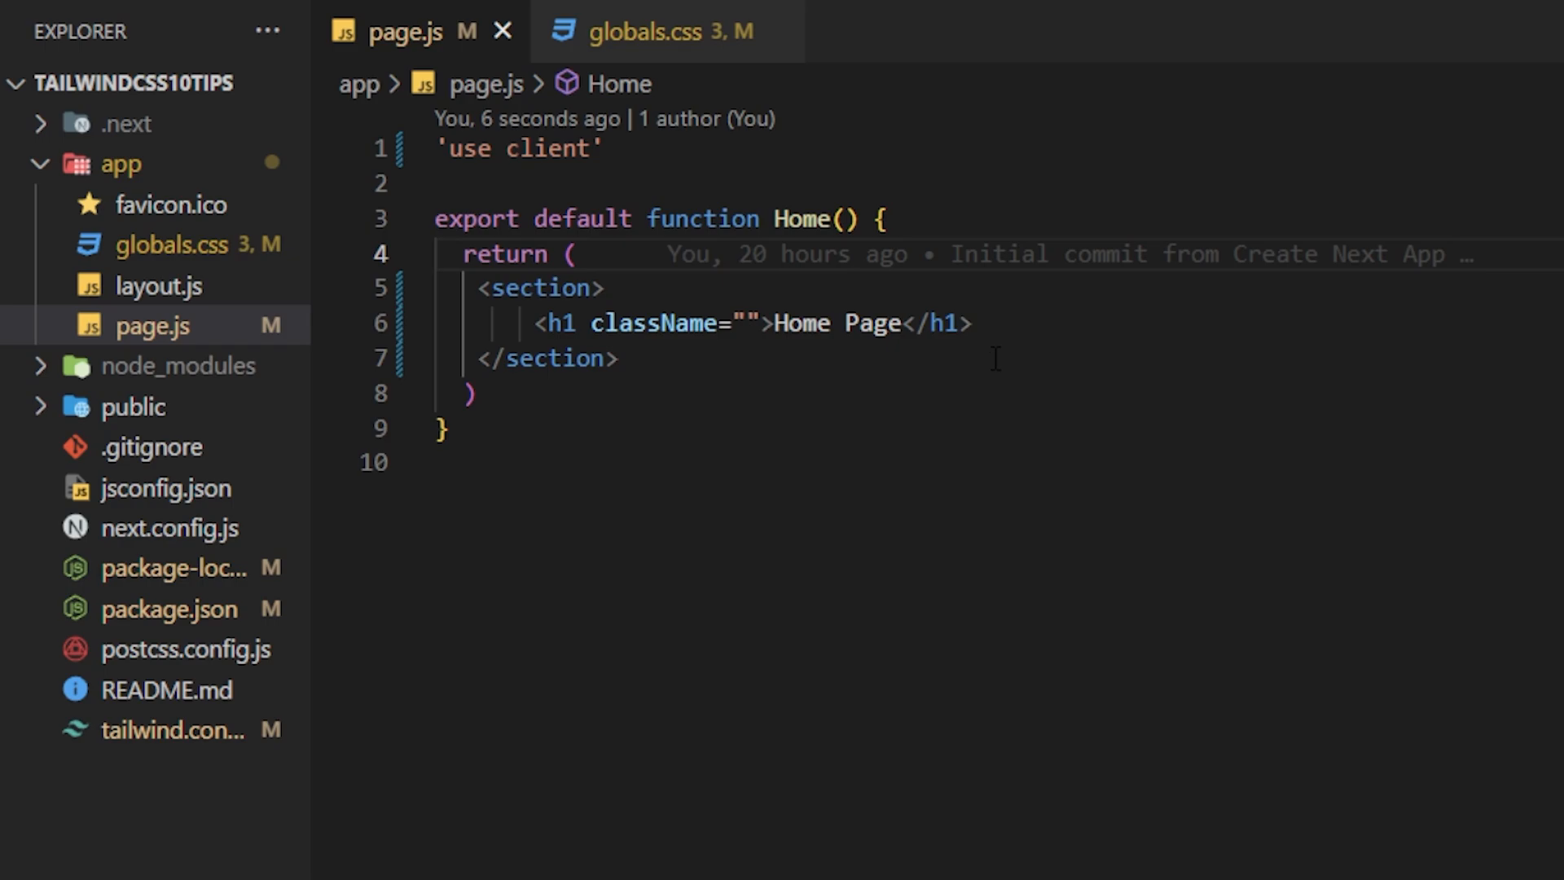
mouse_move(985, 323)
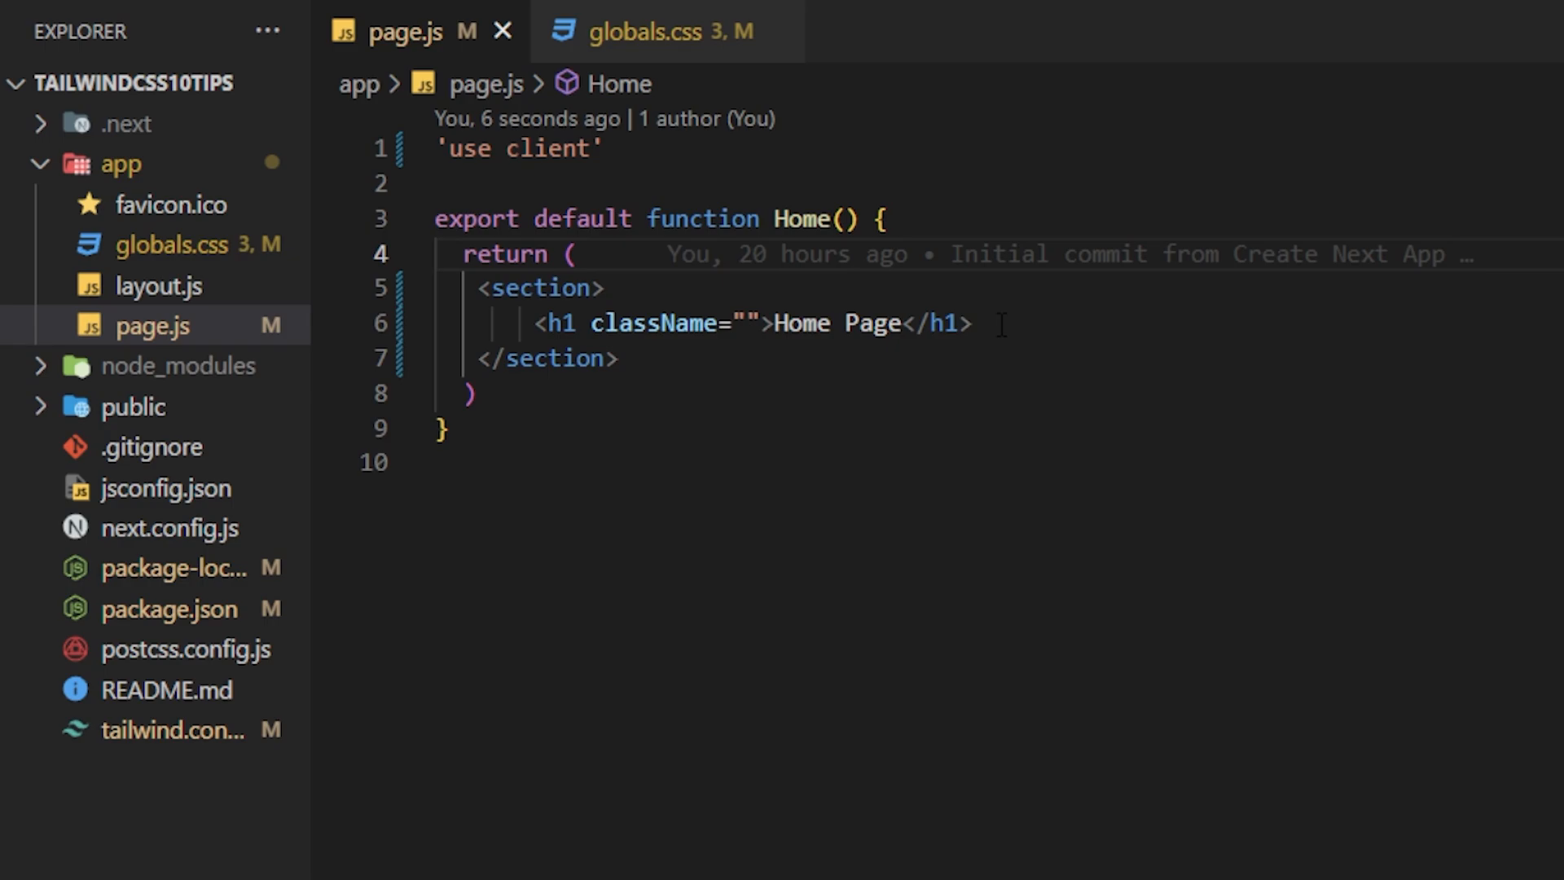
mouse_move(199, 264)
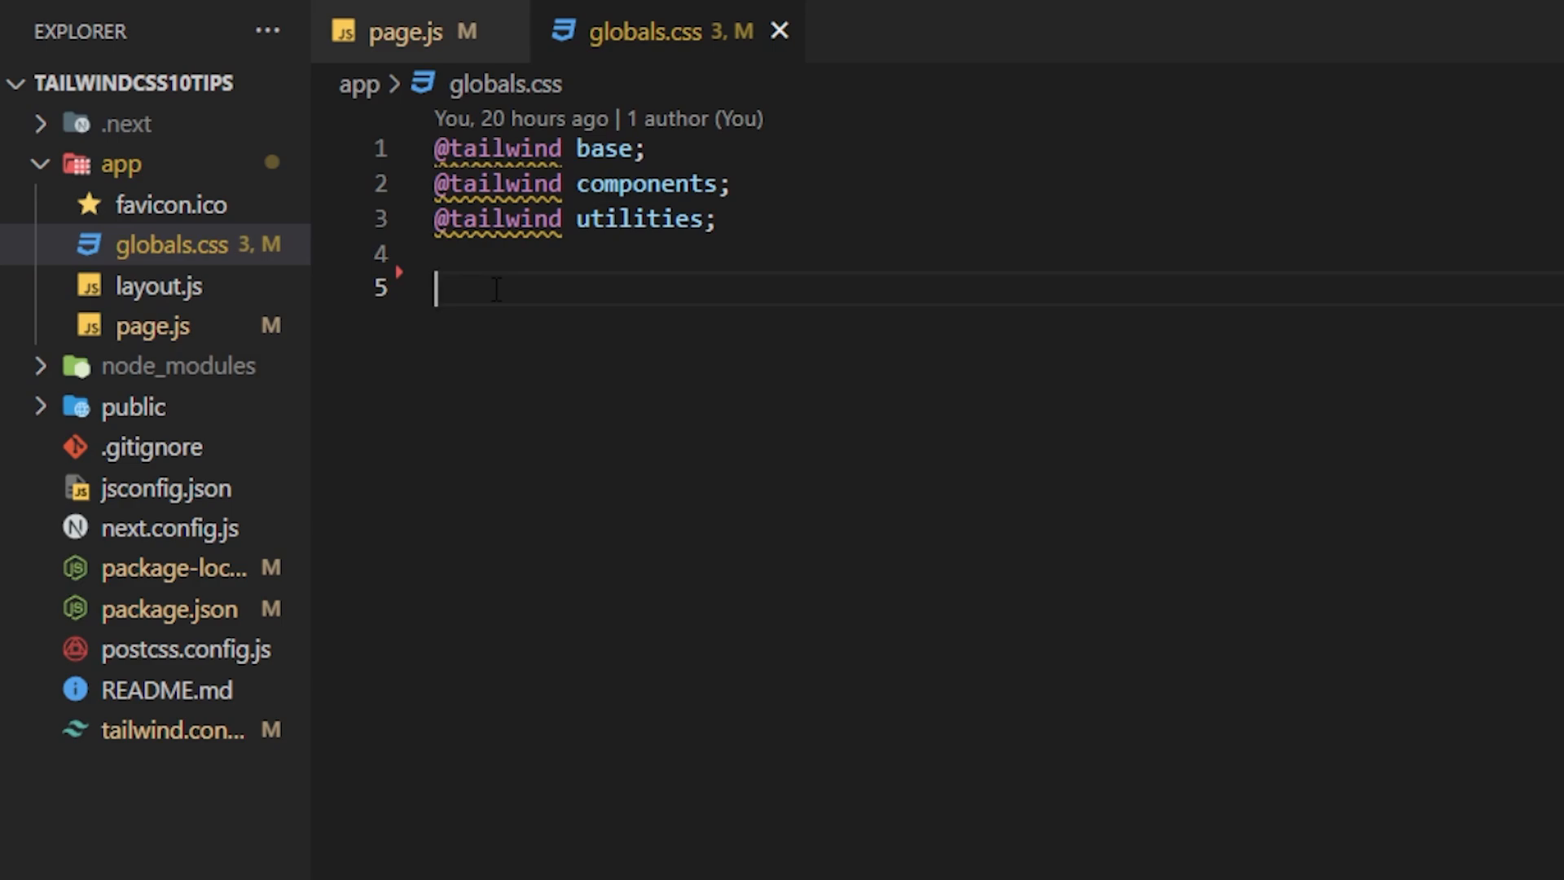
Begin typing the .heading rule in globals.css.
type(".heading {")
type("@apply text-2xl font-bold text-gray-900;")
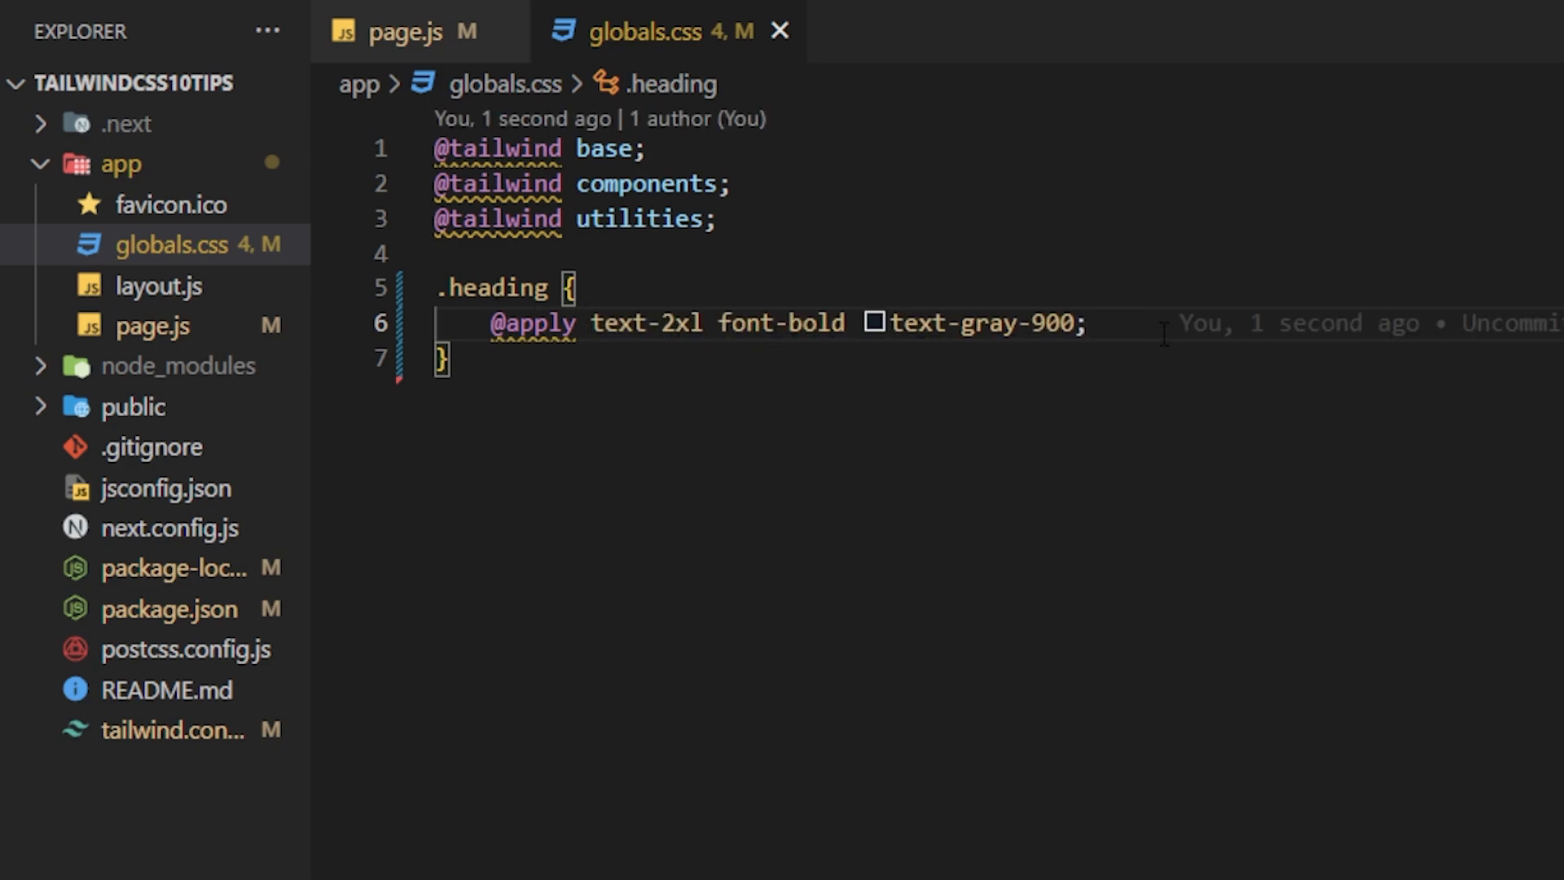
mouse_move(154, 326)
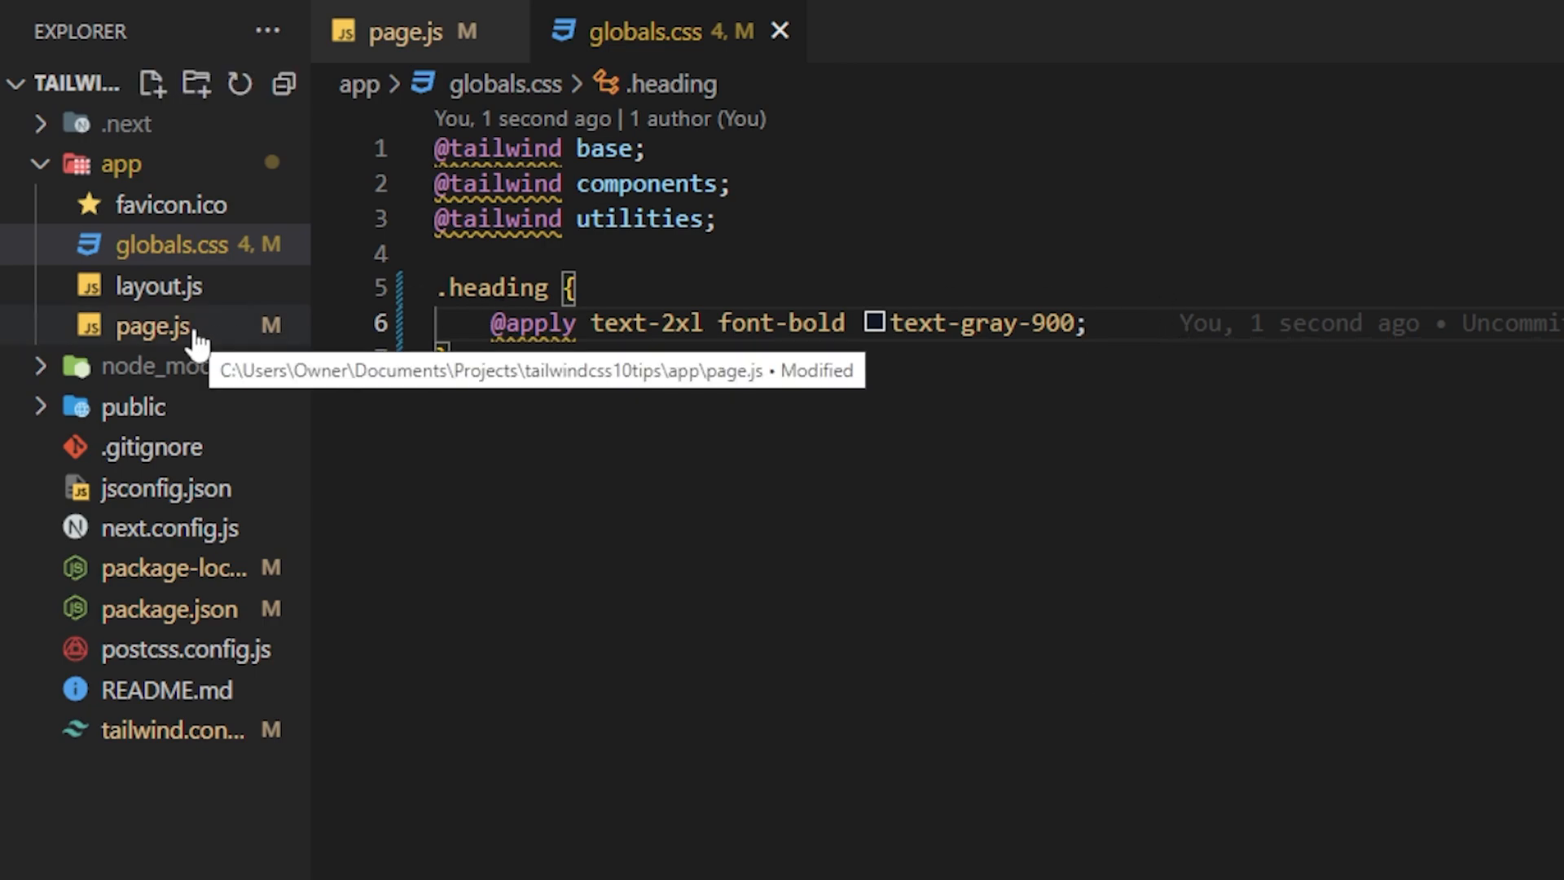
Give the page.js h1 the custom heading class and view its .heading rule in globals.css.
left_click(152, 326)
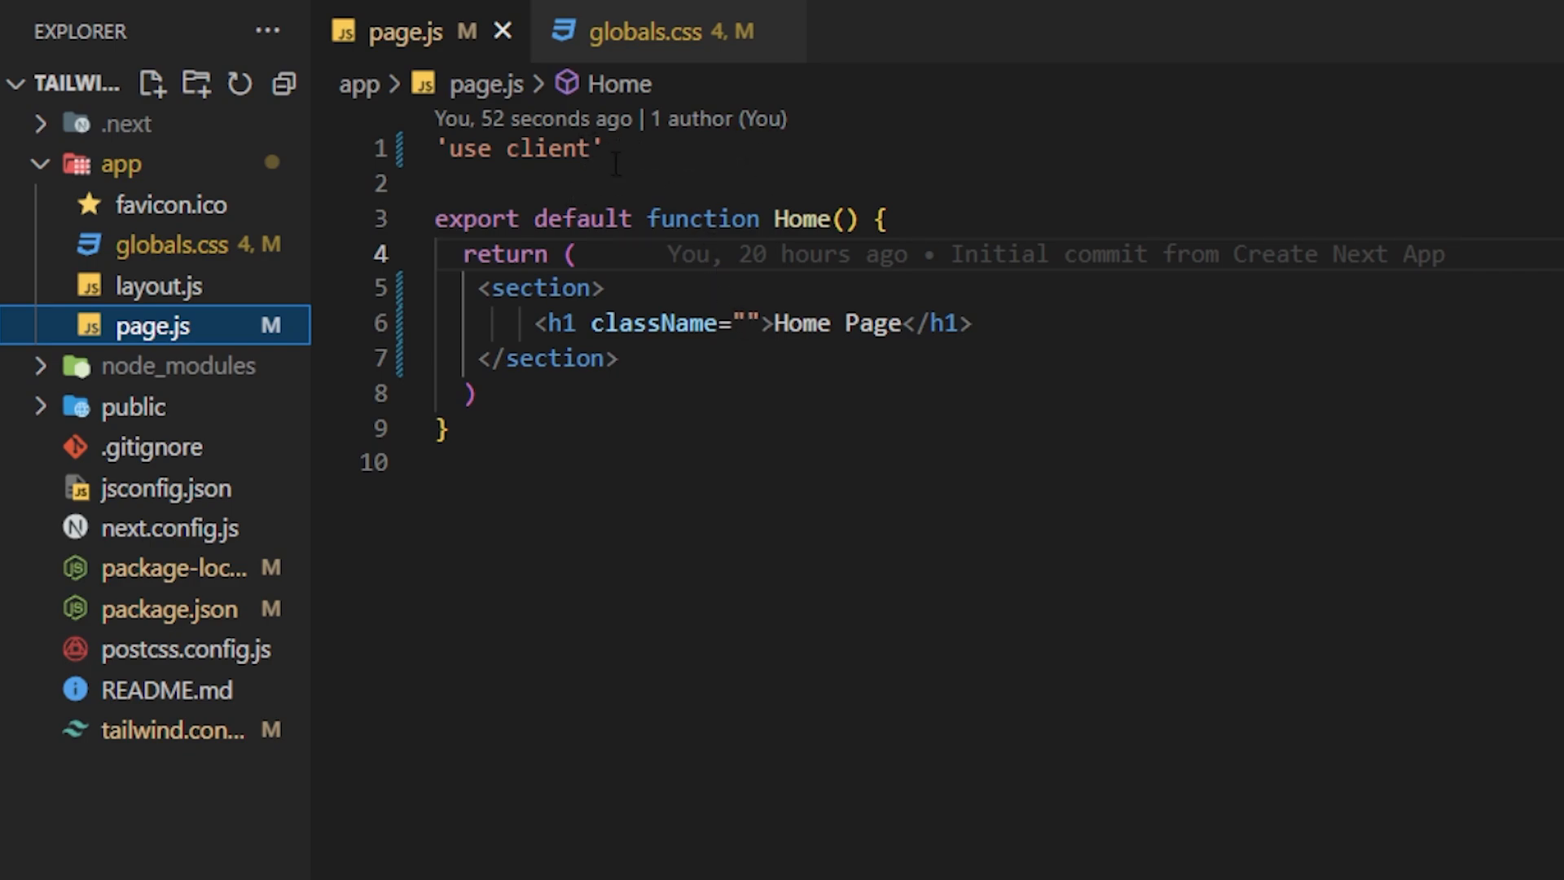
mouse_move(599, 84)
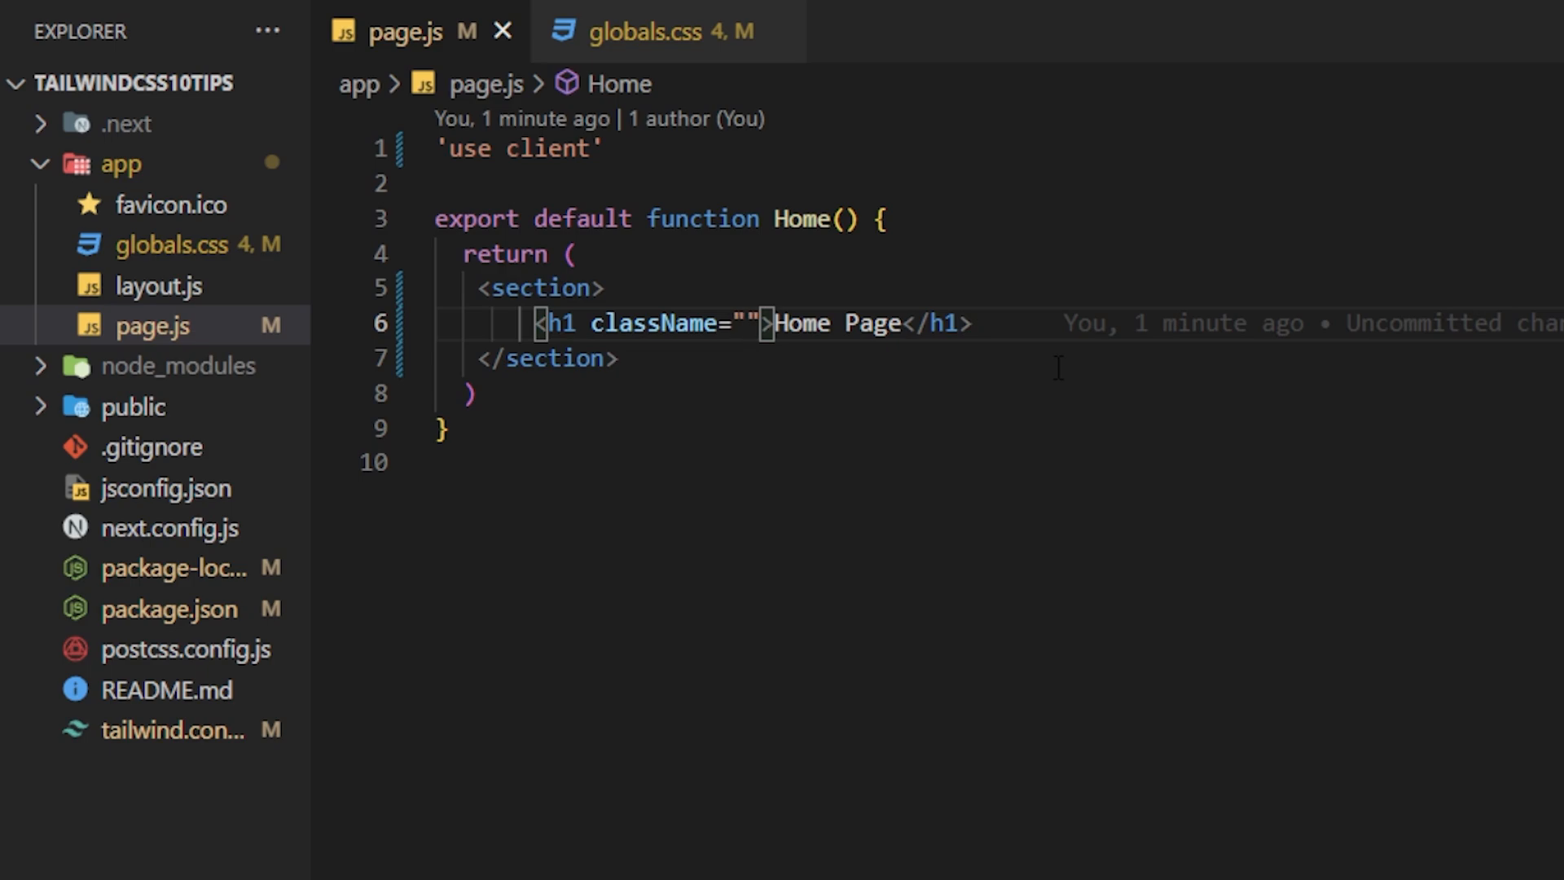
type("heading")
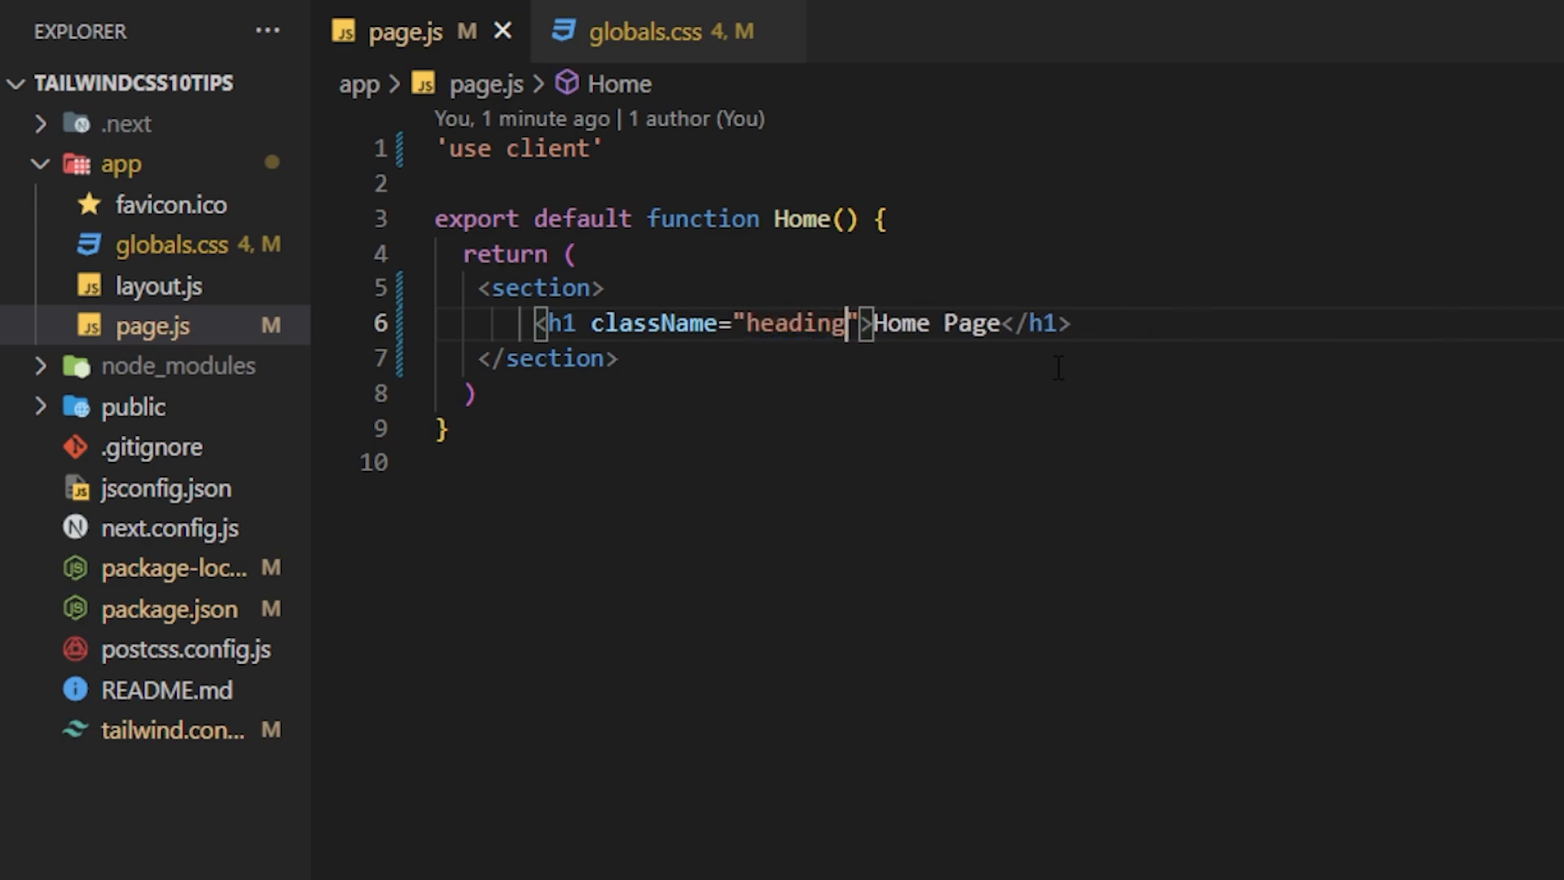
left_click(653, 31)
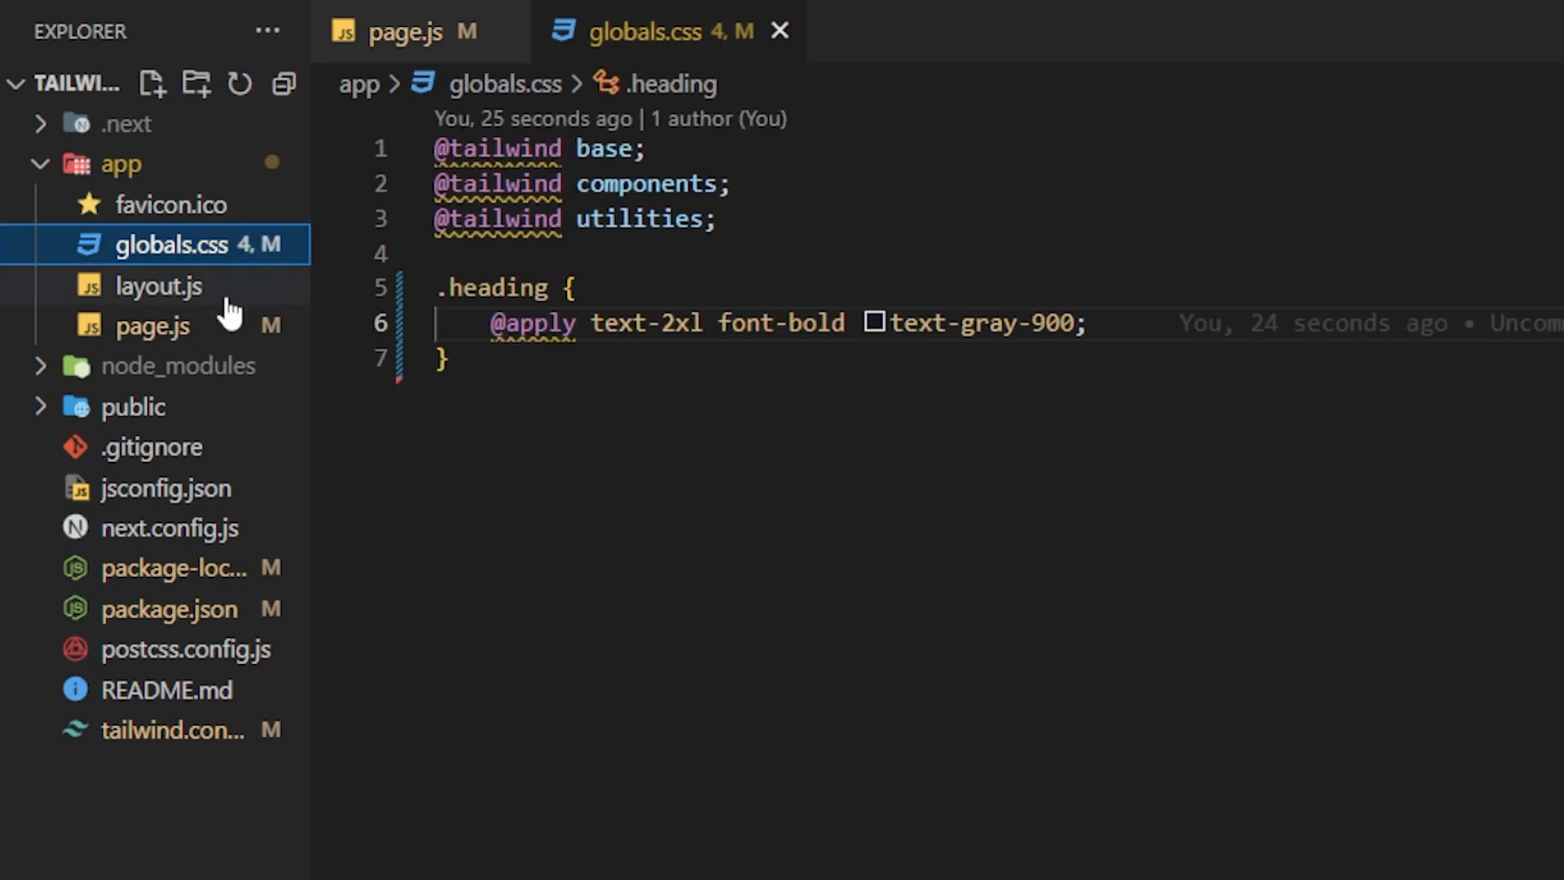
Review the tailwind-merge package page on npmjs.com and its npm i tailwind-merge command.
left_click(151, 326)
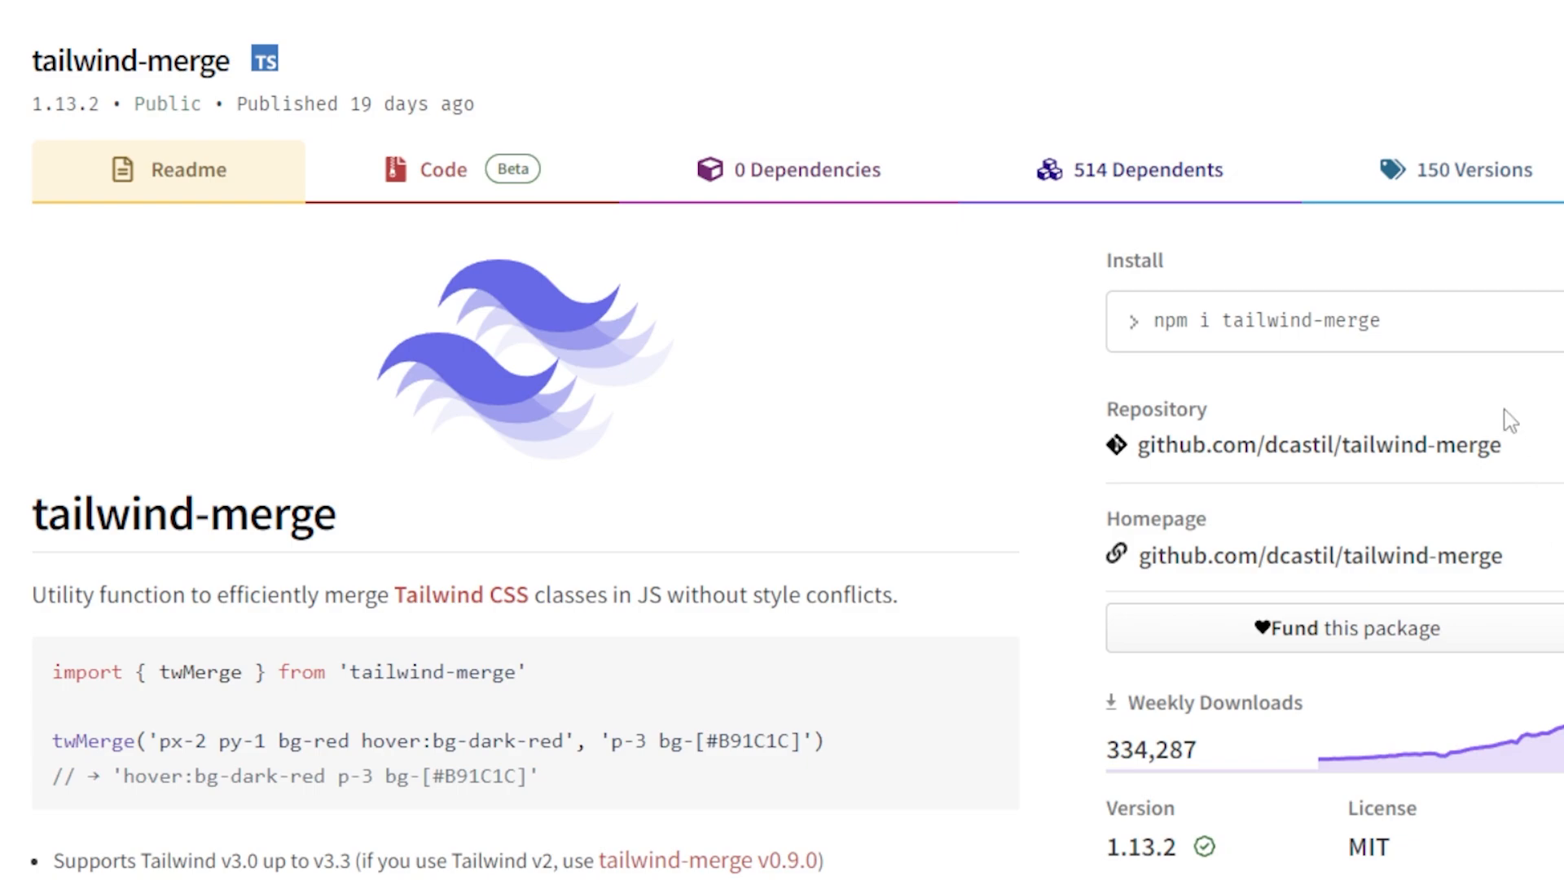
scroll("up", 3)
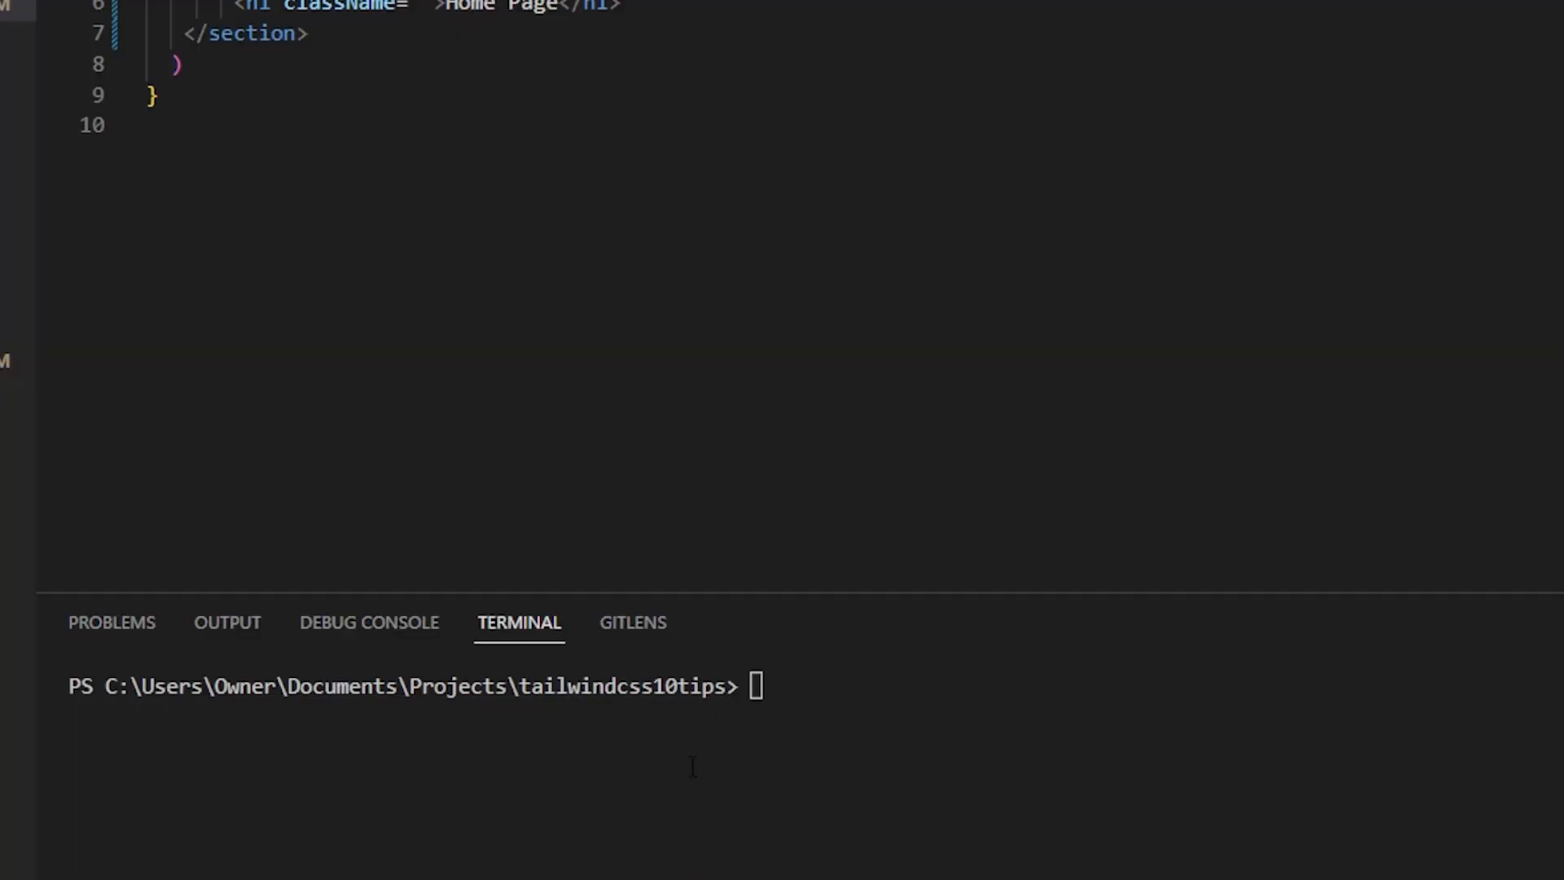
Install tailwind-merge by running npm i tailwind-merge in the project terminal.
type("npm i tailwind-merge")
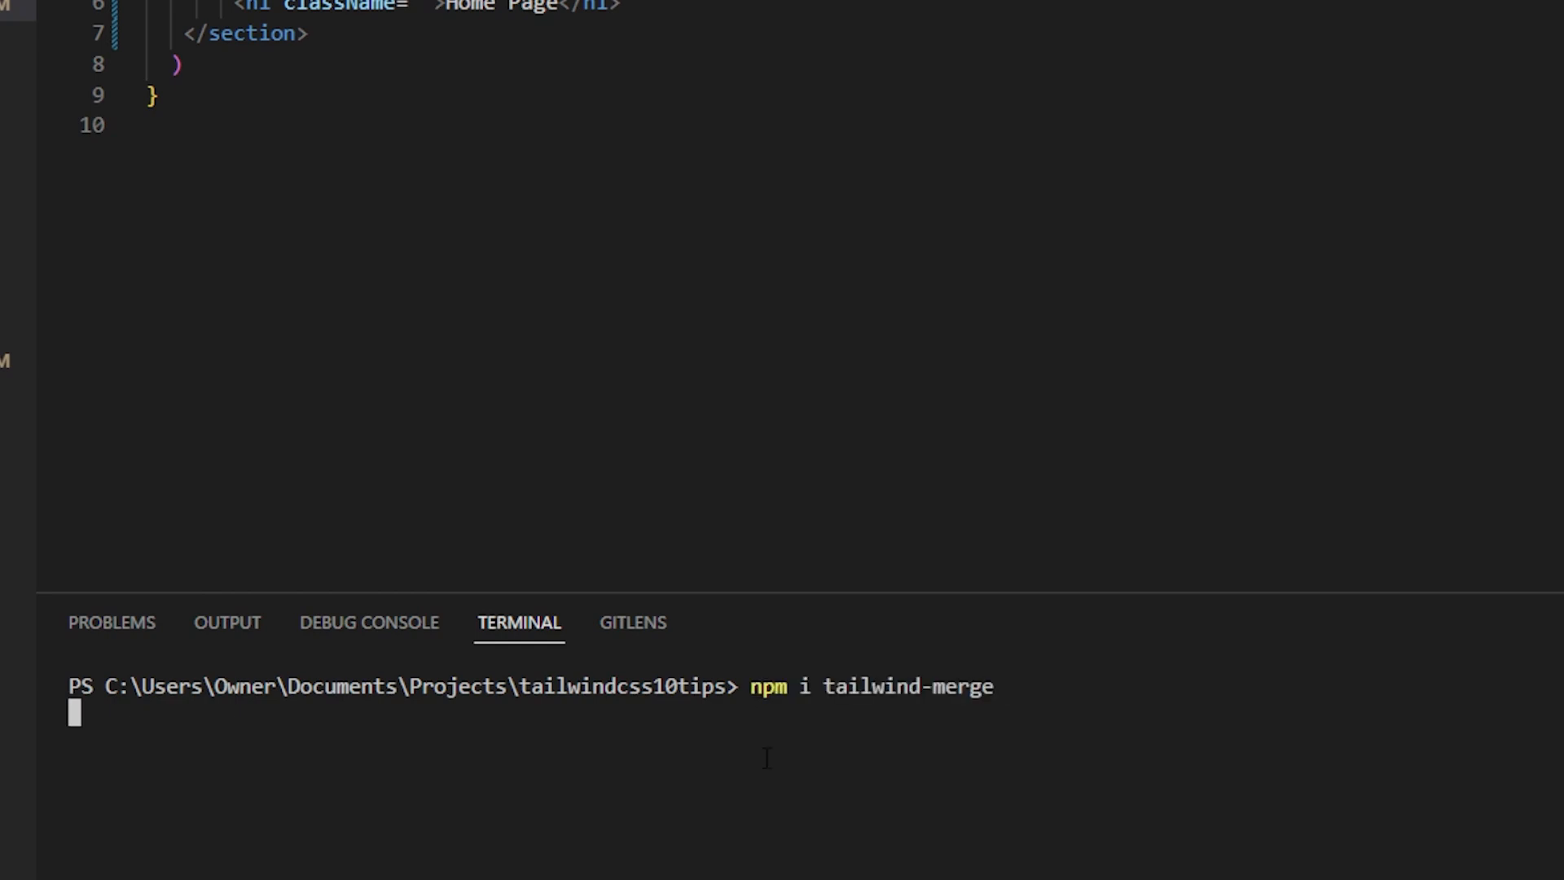
key("Return")
type("import { twMerge } from \"tailwind-merge\"")
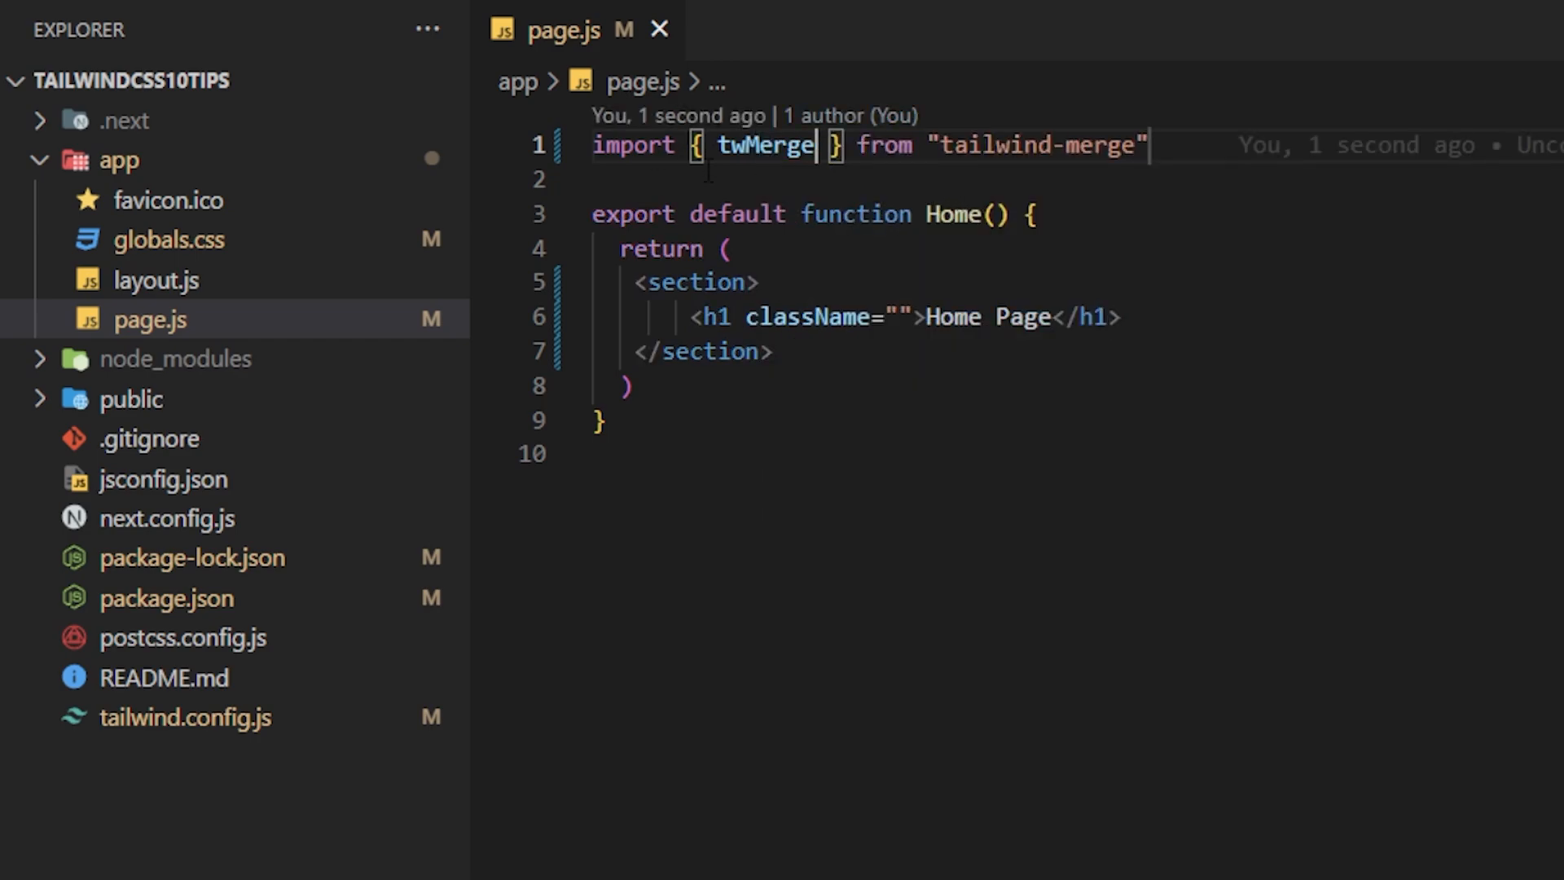
Set the h1 className to twMerge(styles.text, "text-5xl font-bold text-center").
left_click(896, 316)
type("twMerge(")
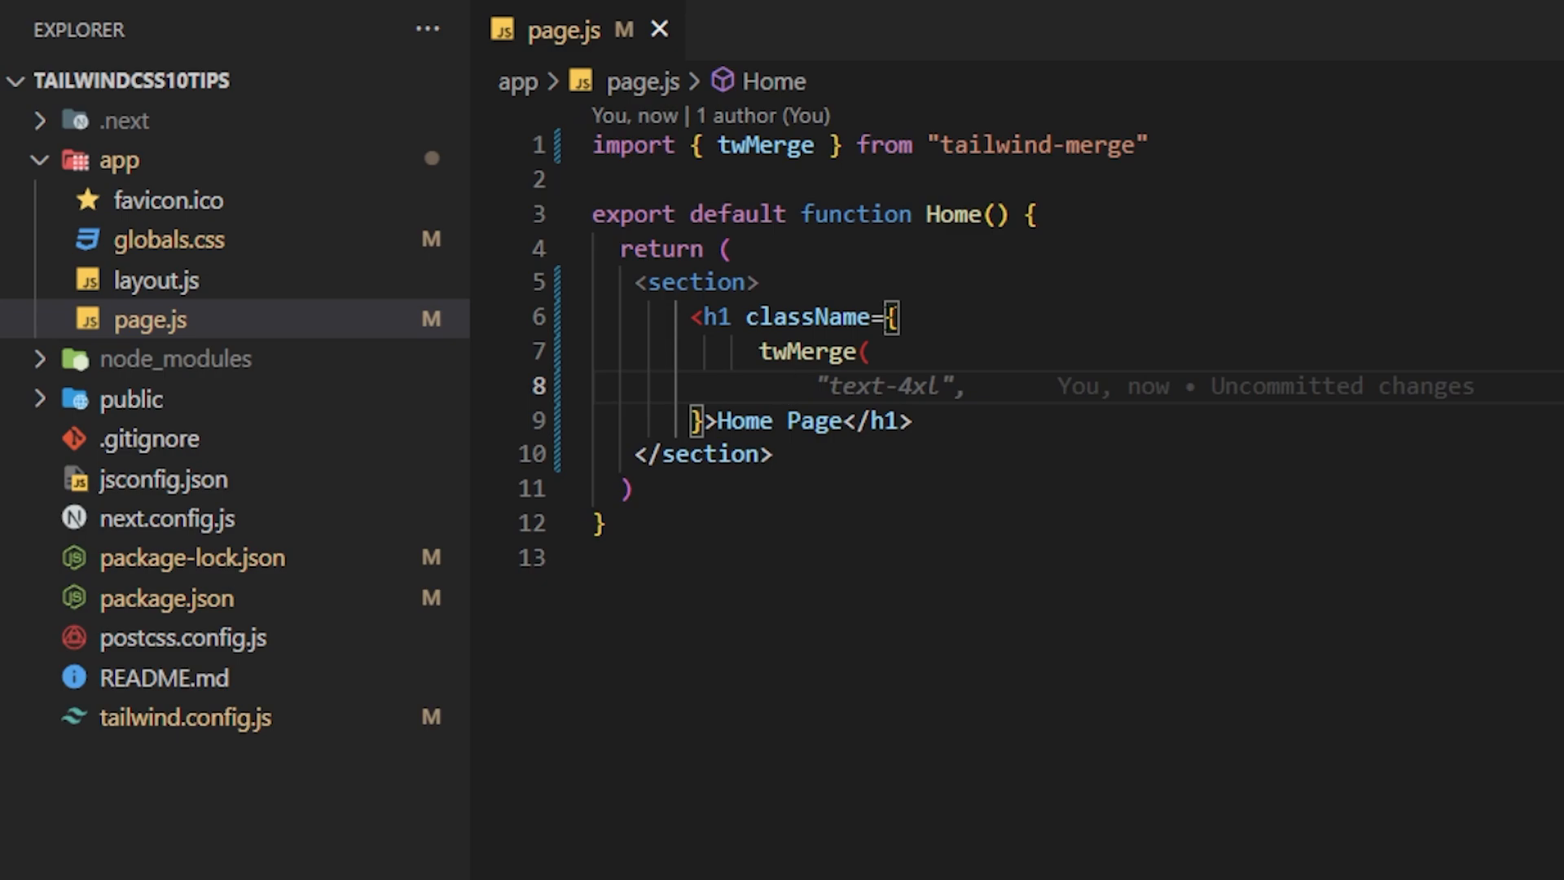
type("s")
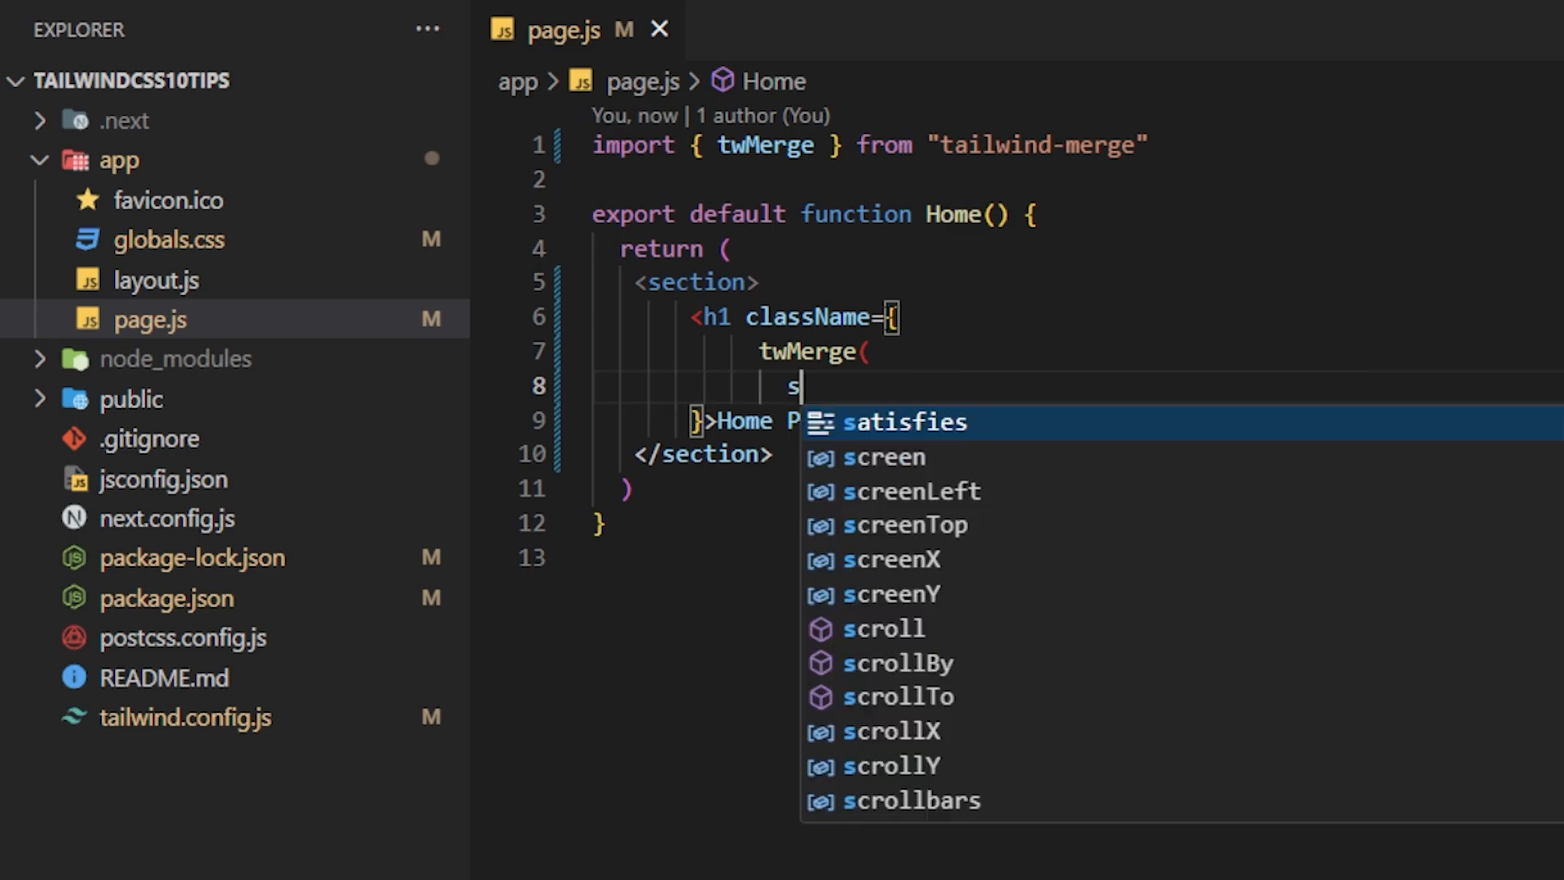
type("tyles.text,")
type("\"text-5xl")
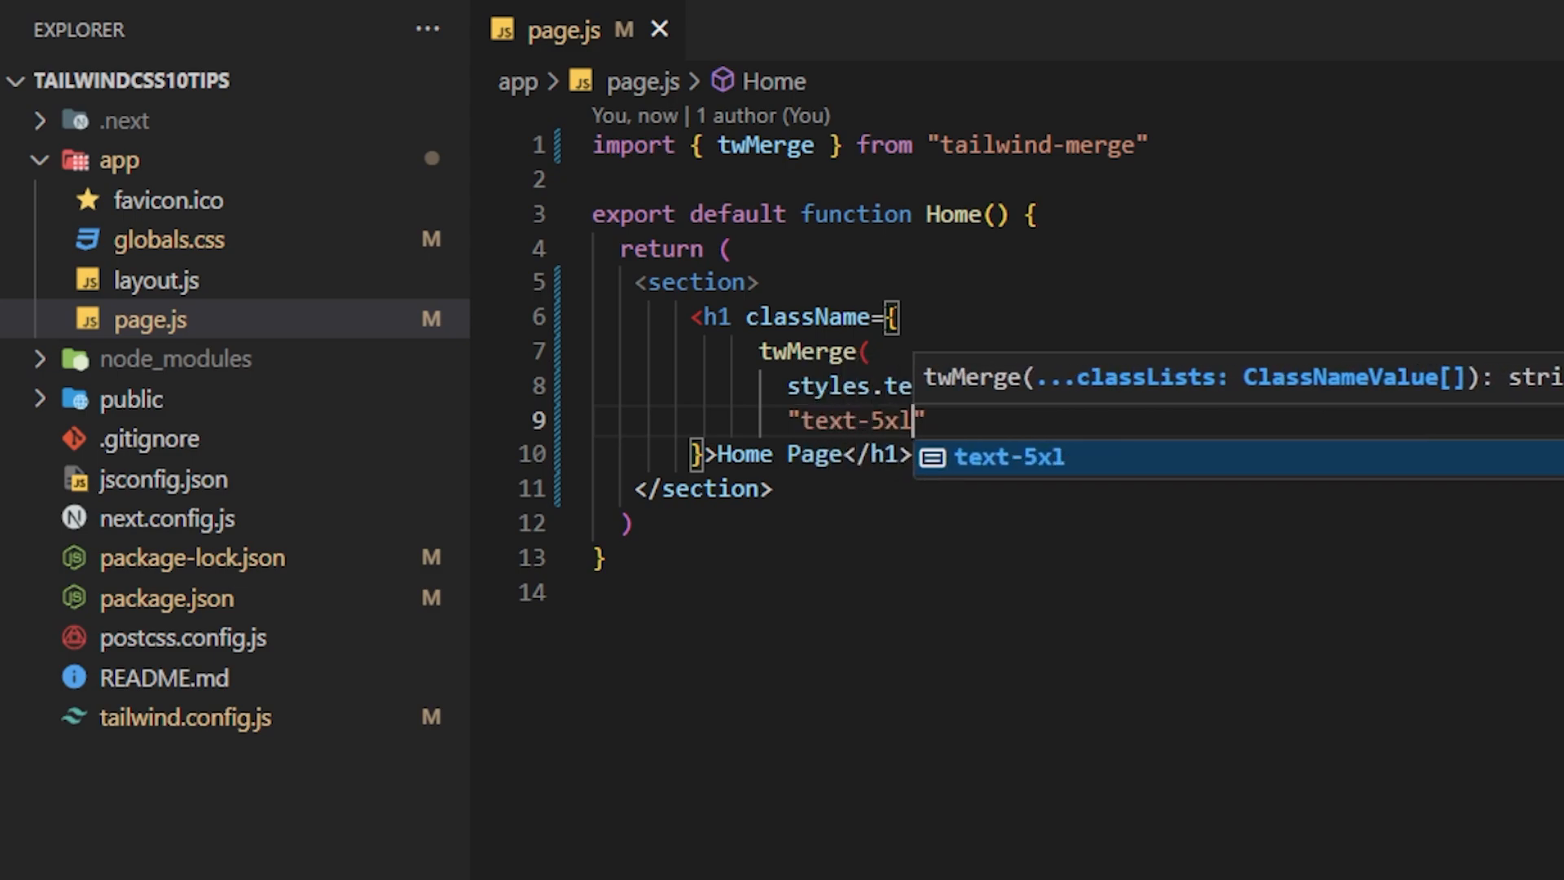
type("font-bold text-center")
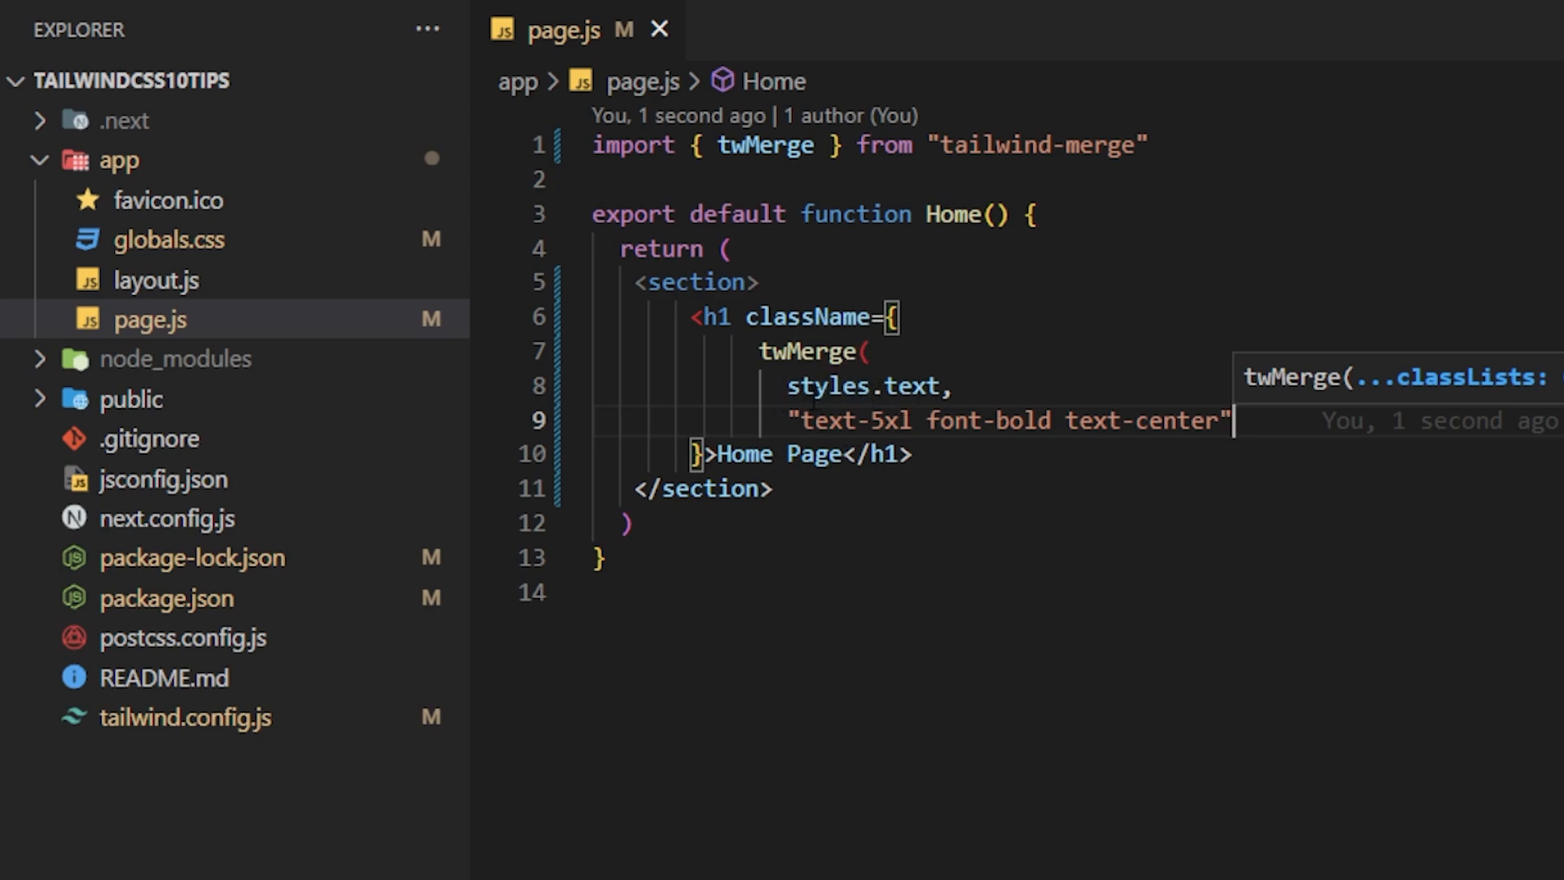
right_click(119, 160)
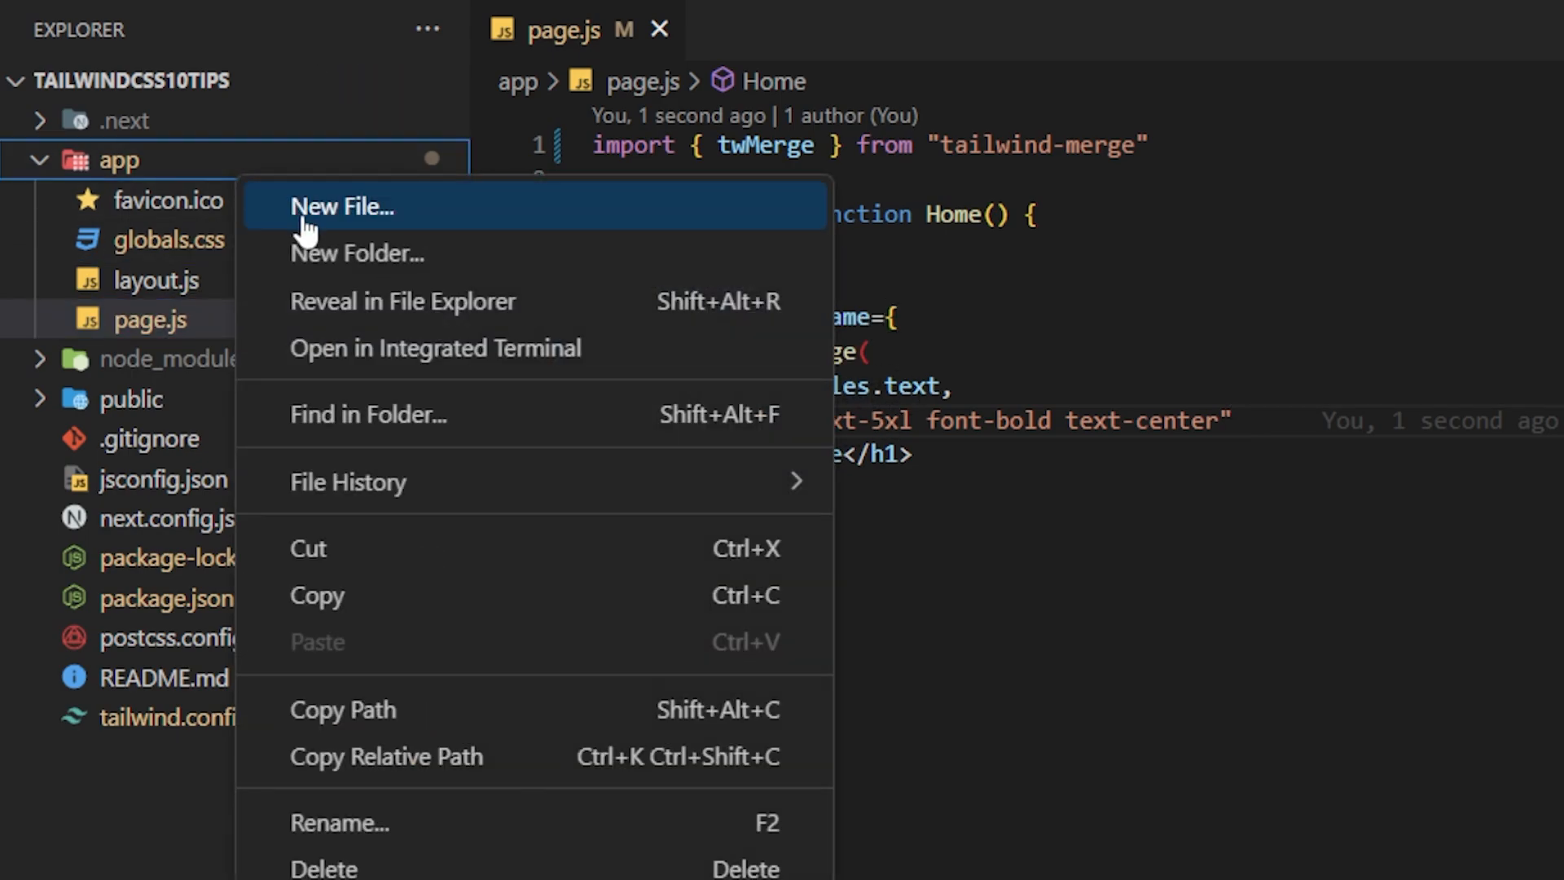
Create home.module.css in the app folder with a .text rule setting color green.
left_click(342, 206)
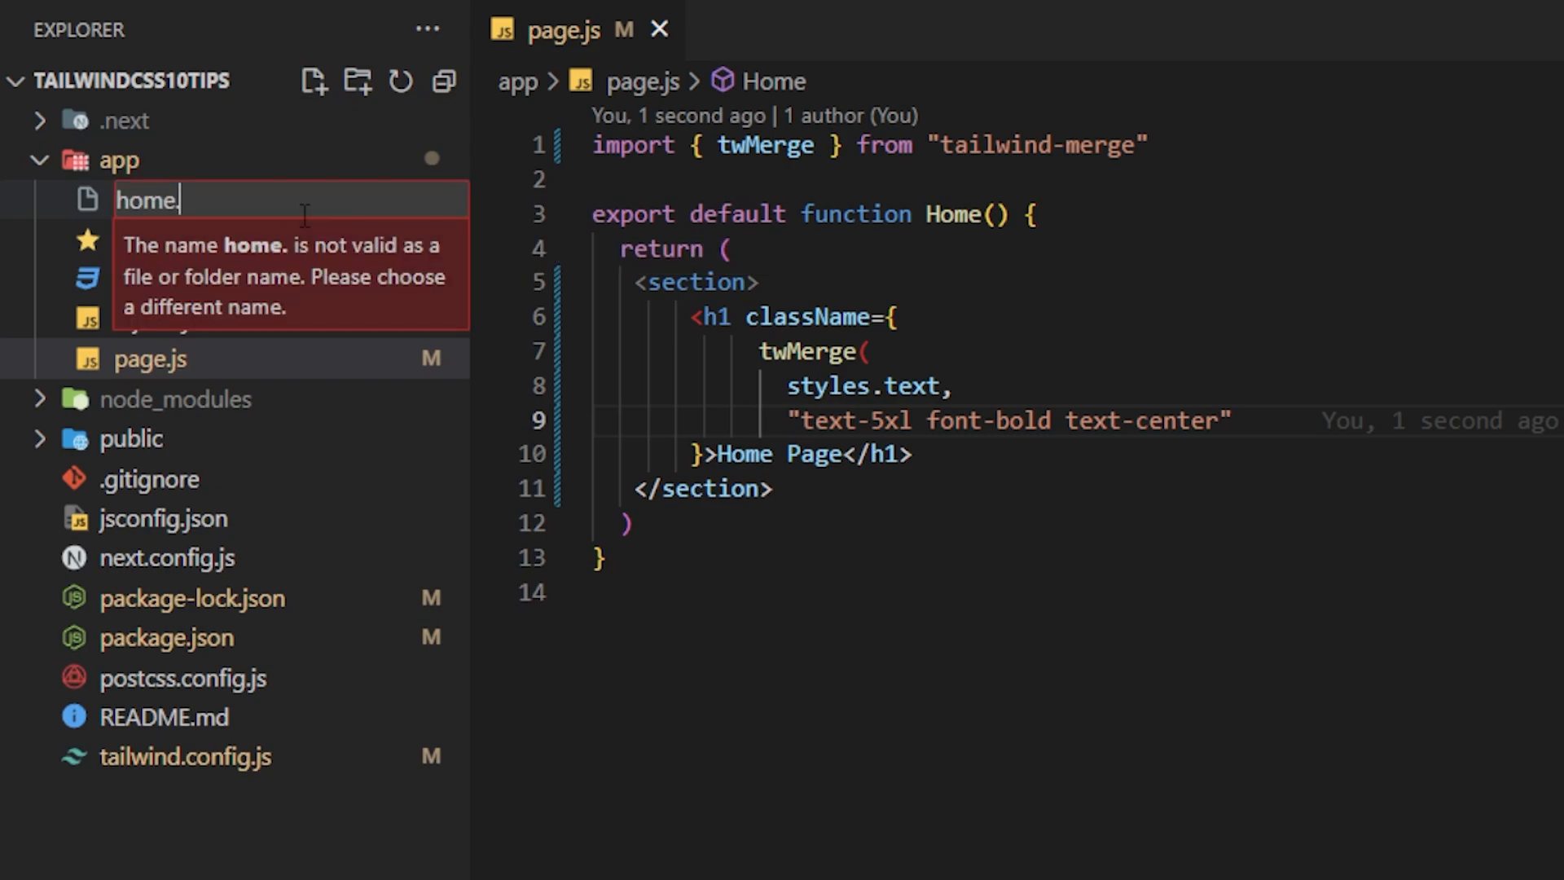
type("mode")
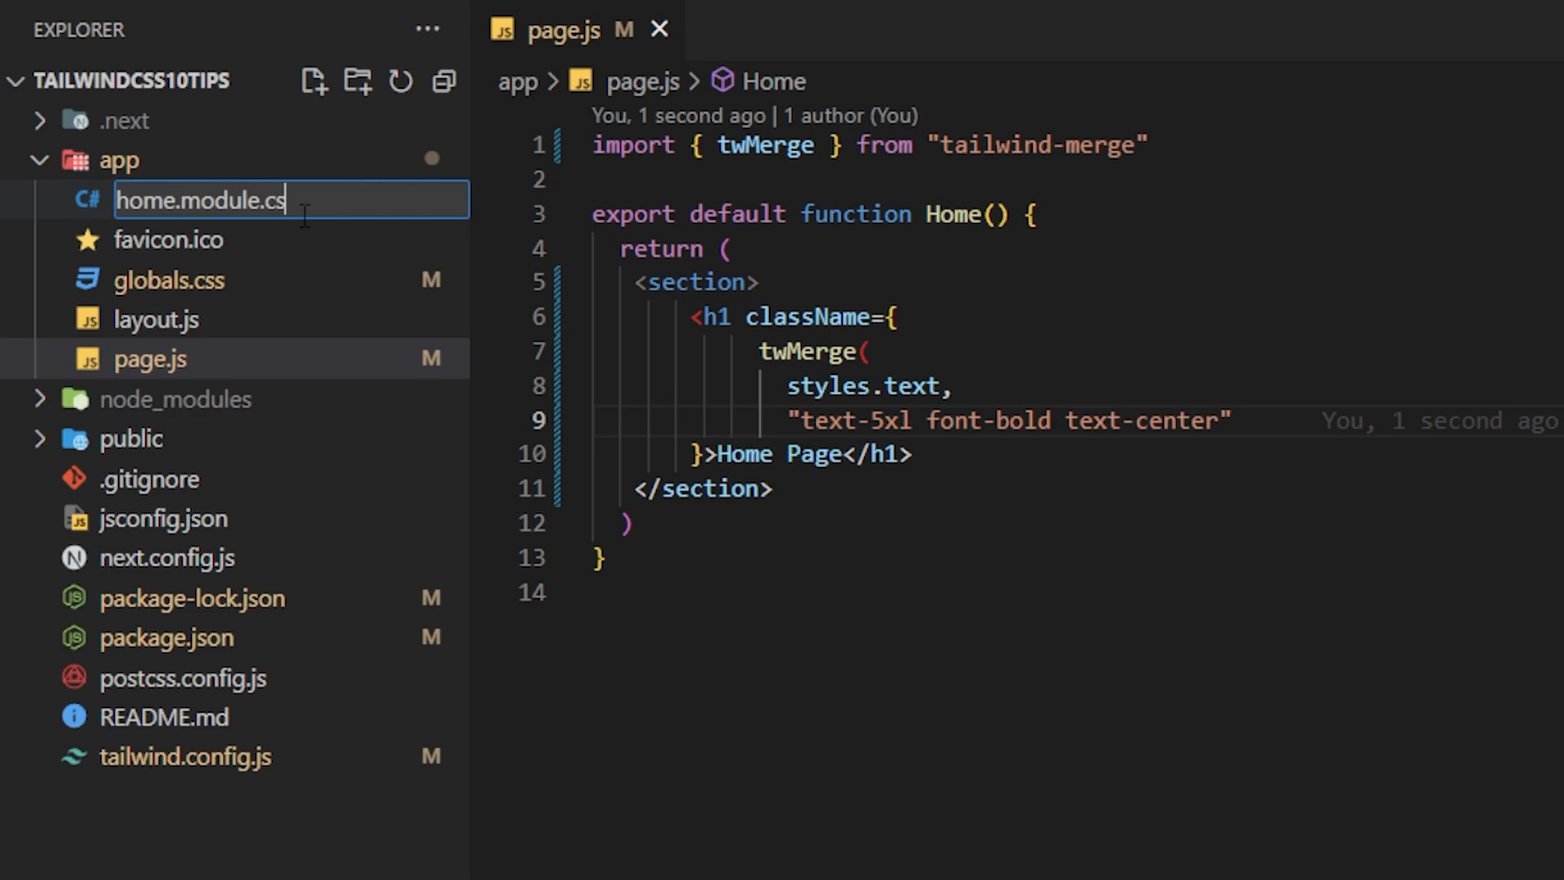
key("Return")
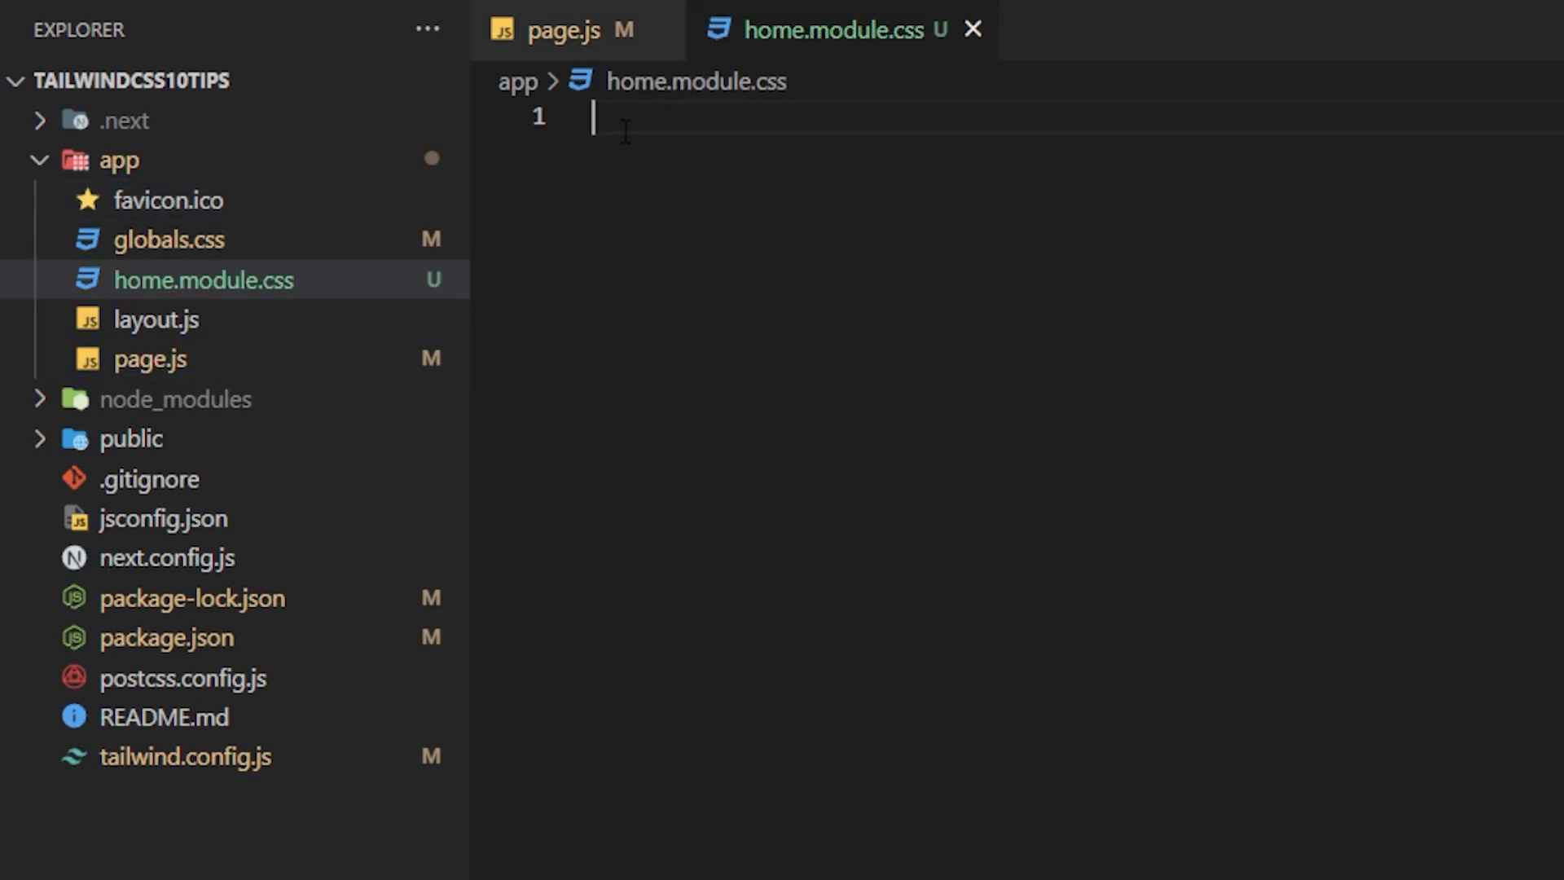
type(".text {")
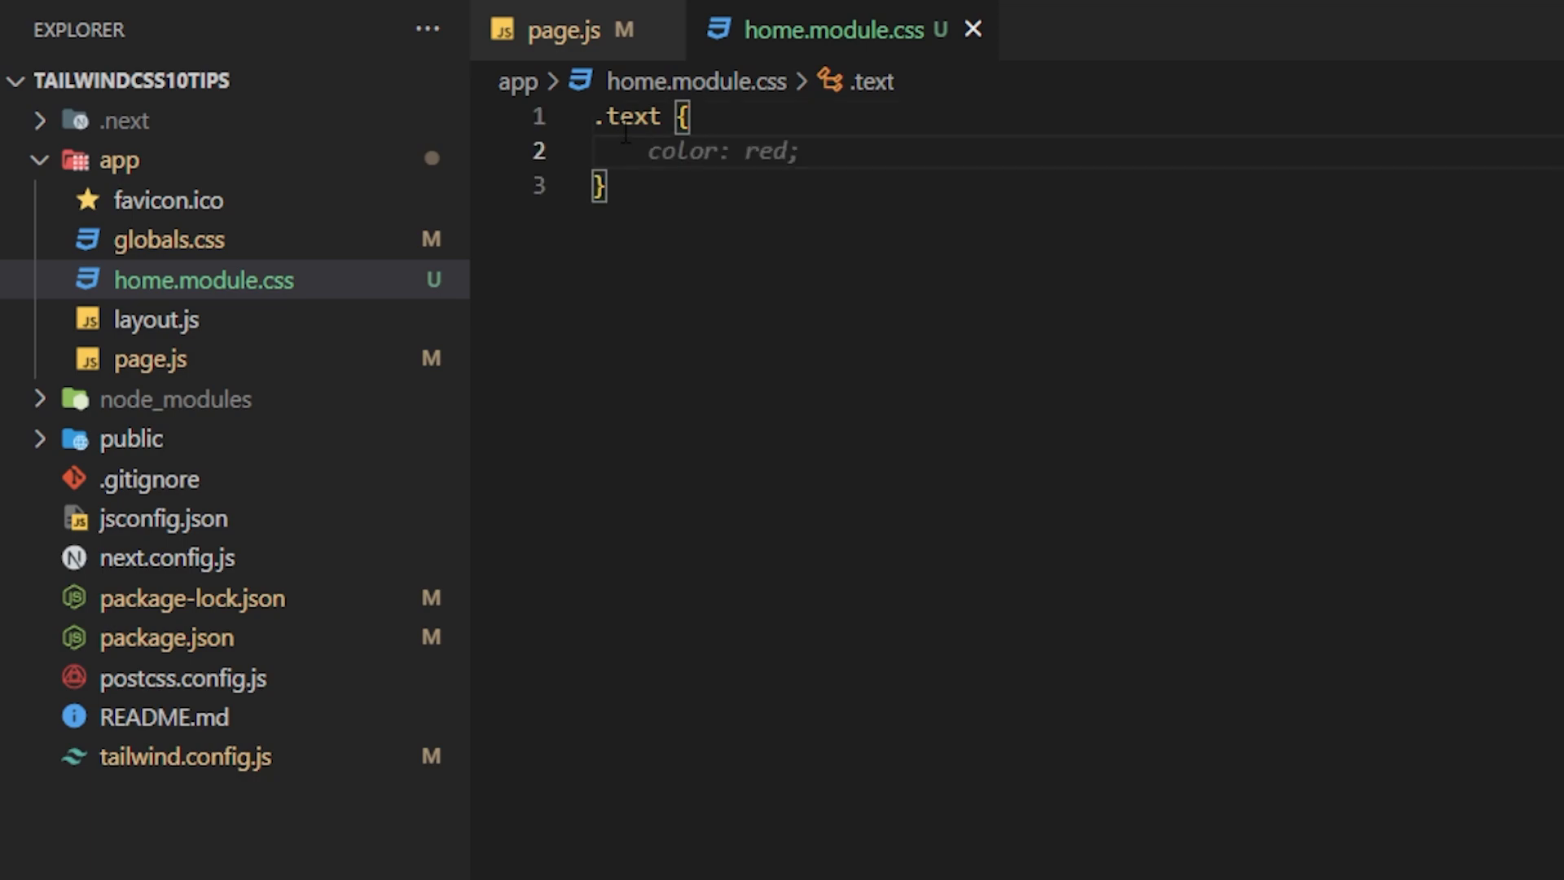
type("g")
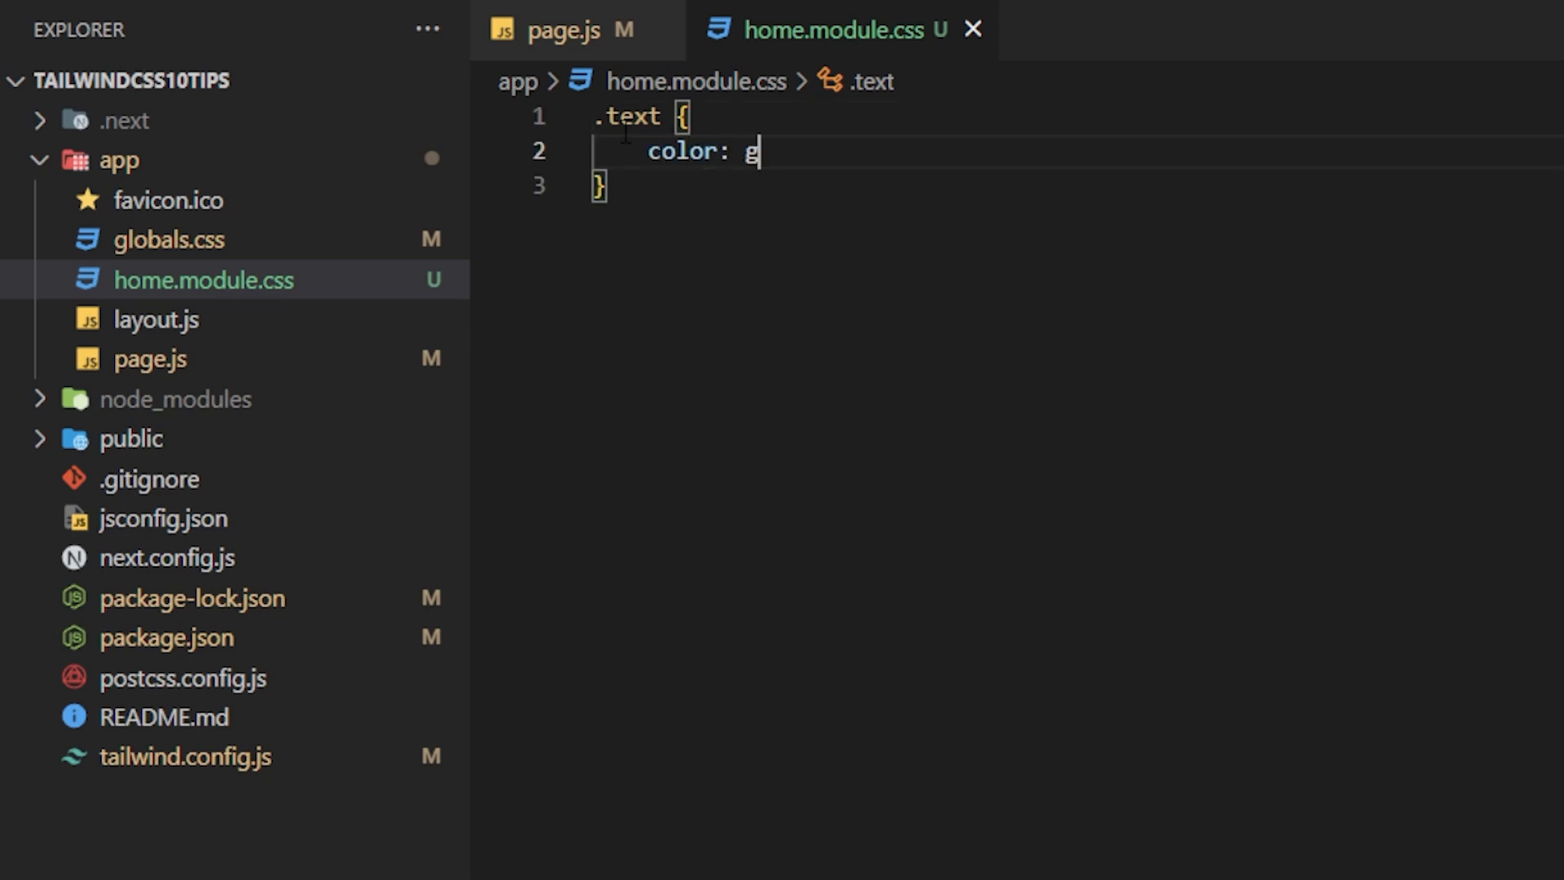
type("reen")
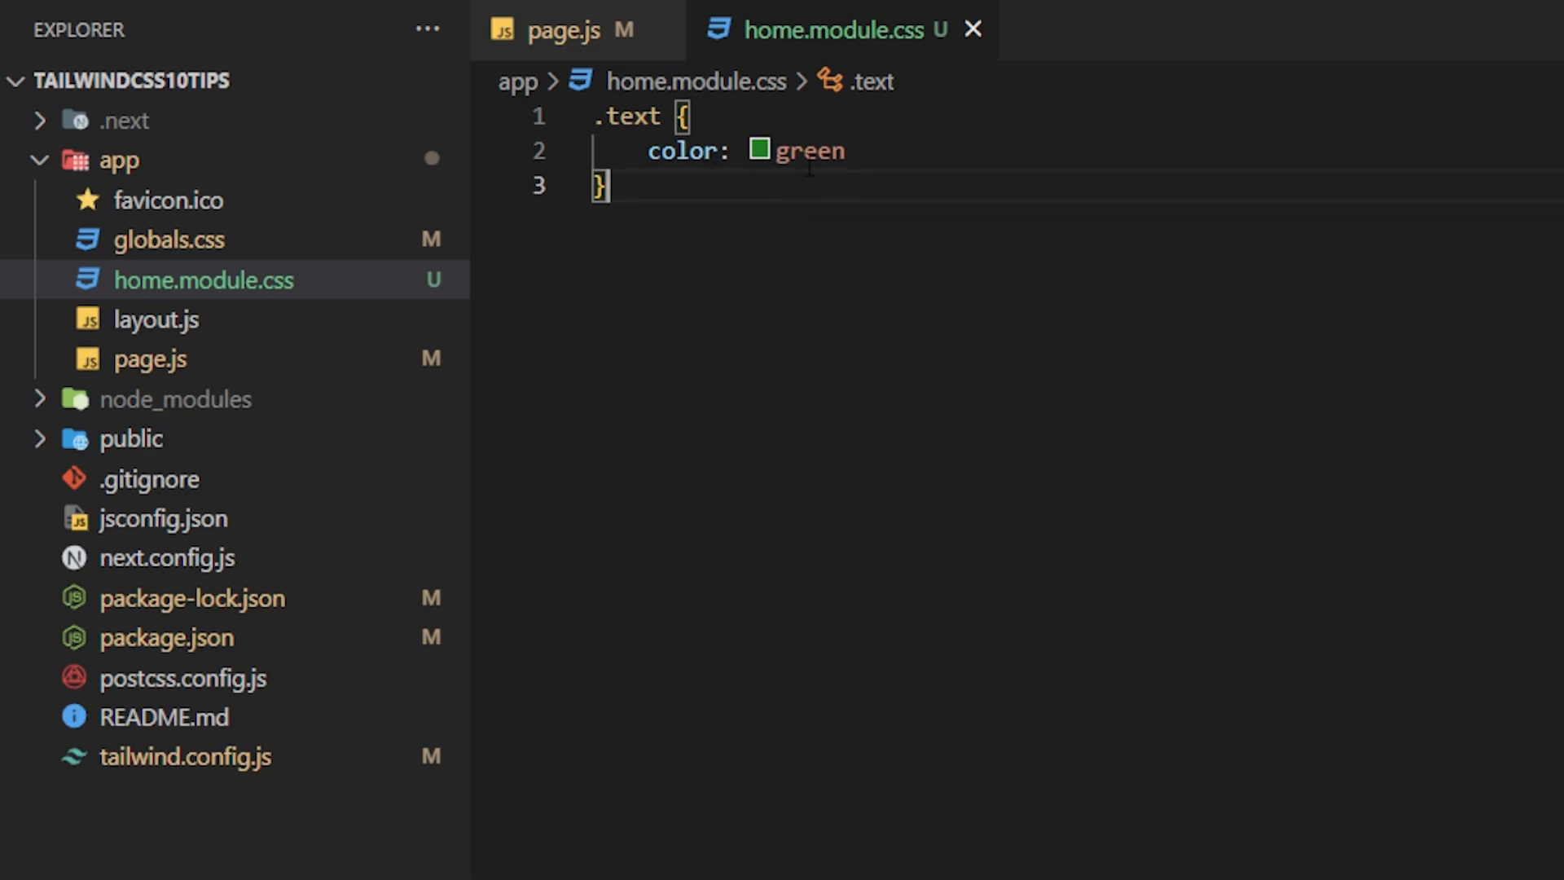
left_click(557, 30)
type("import styles from './'")
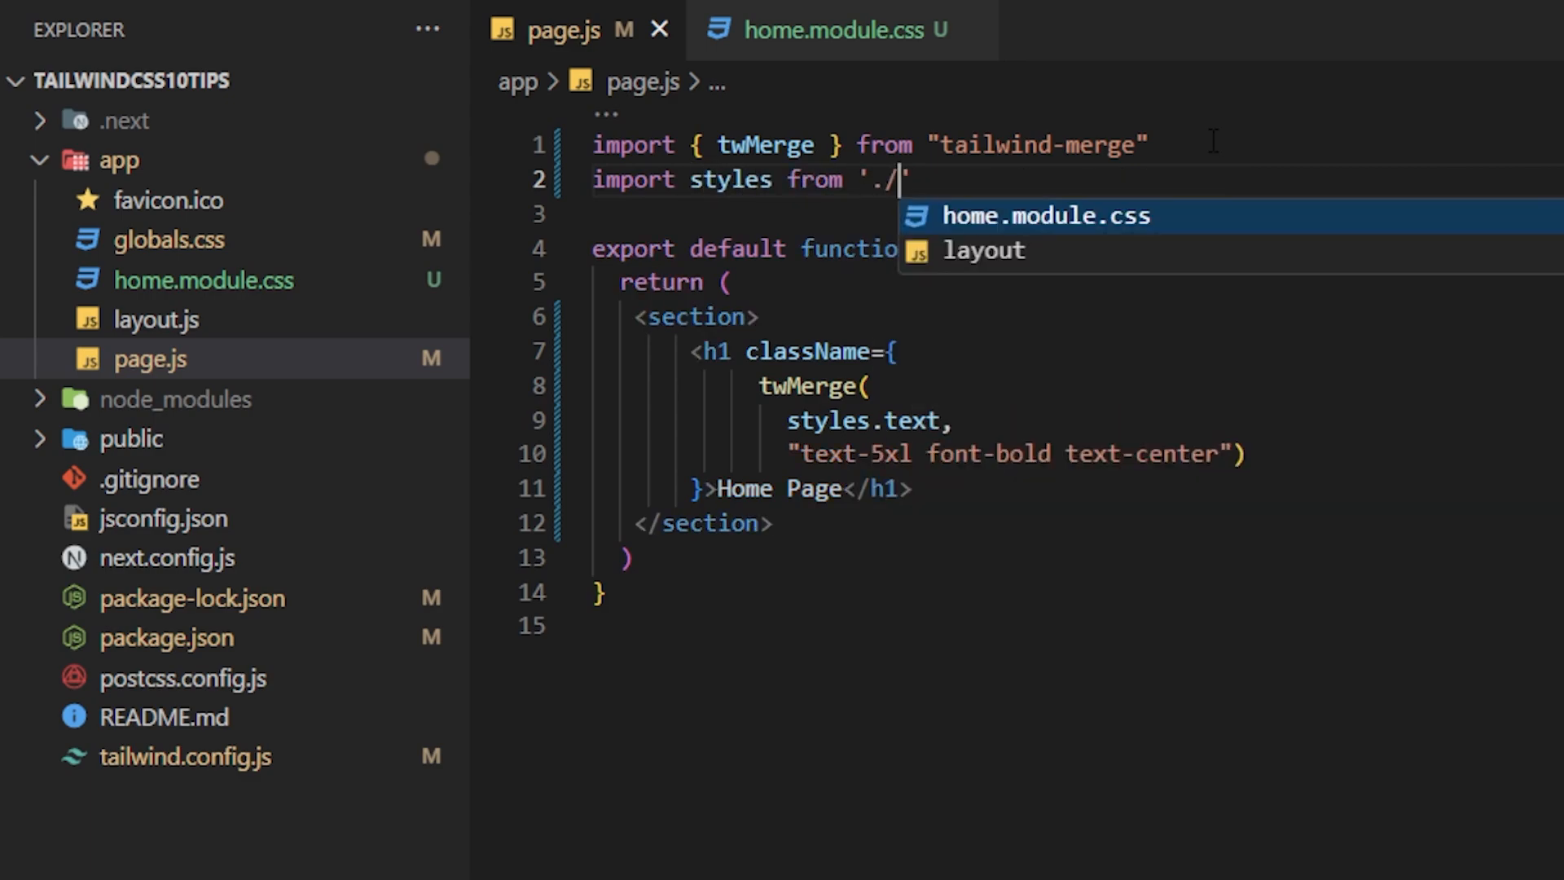
Complete the styles import path in page.js with './home.module.css'.
left_click(1048, 215)
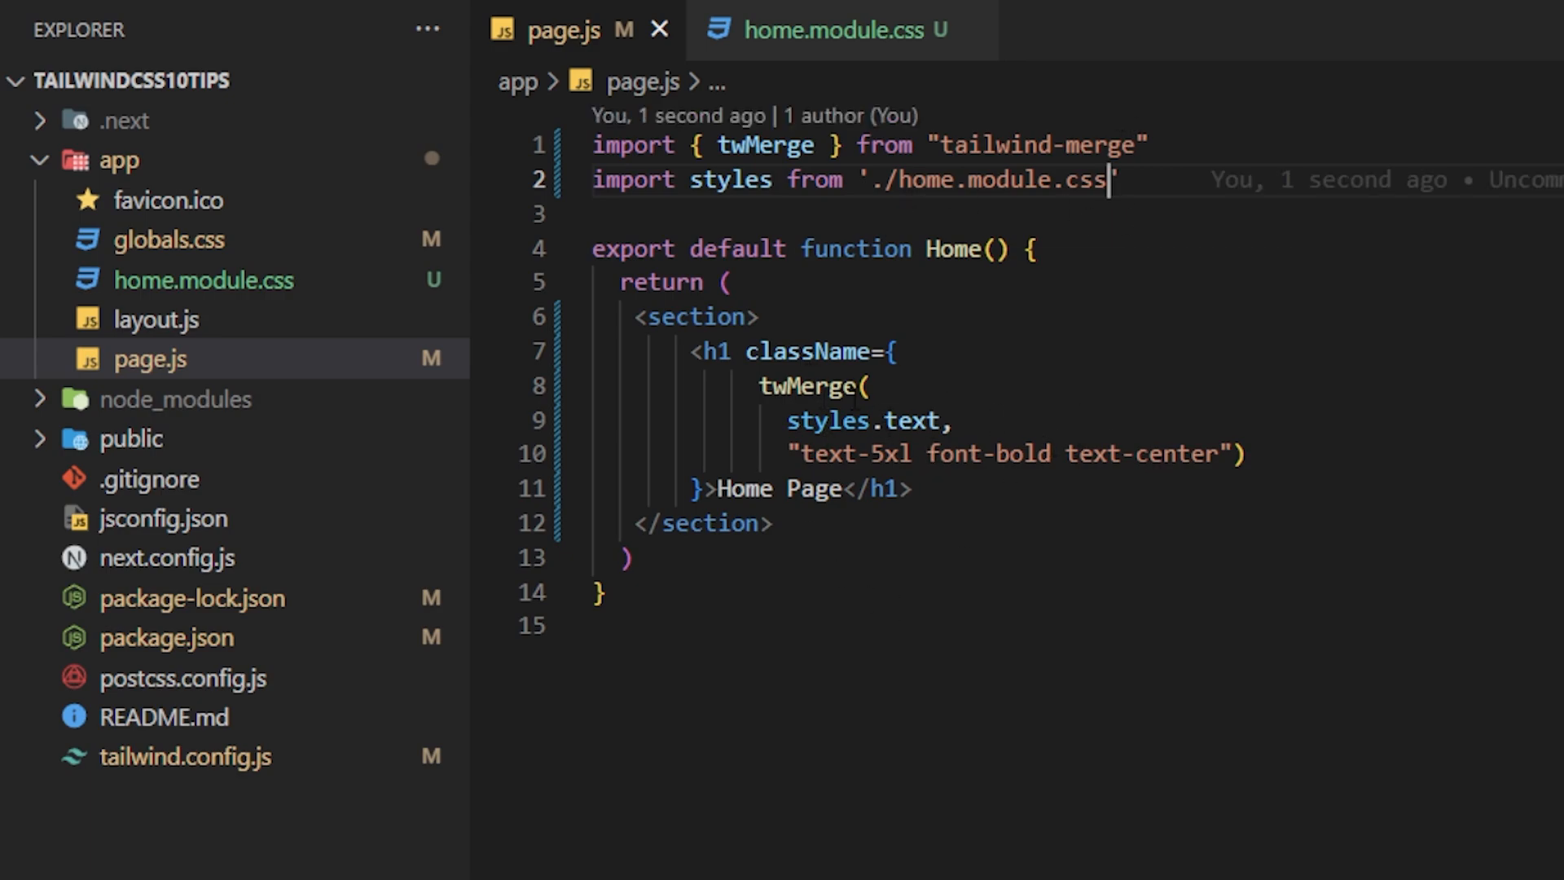
mouse_move(1035, 471)
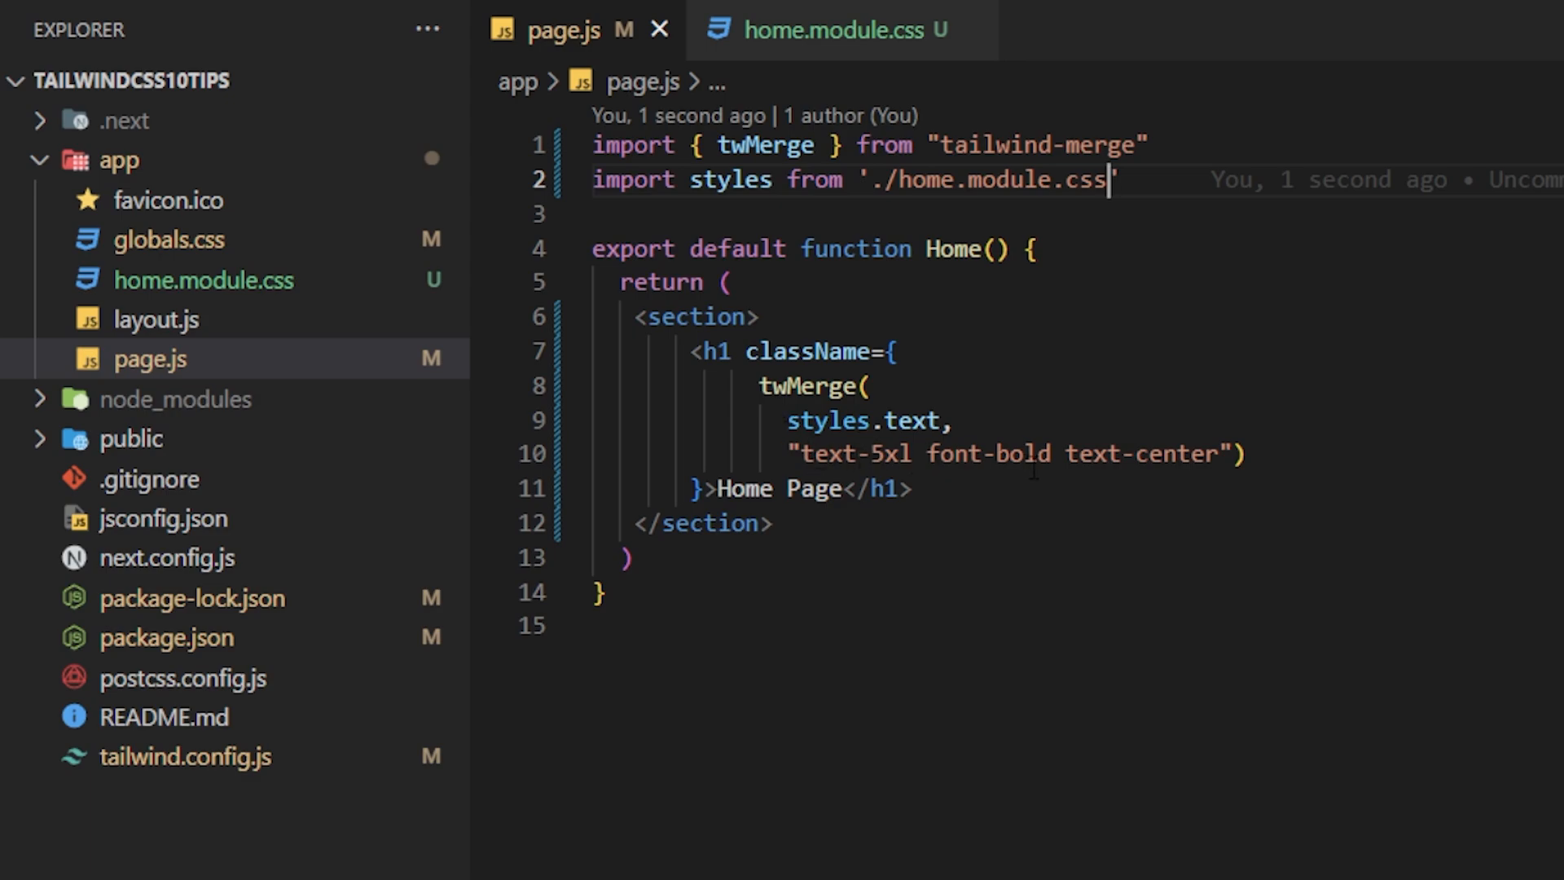
mouse_move(1032, 469)
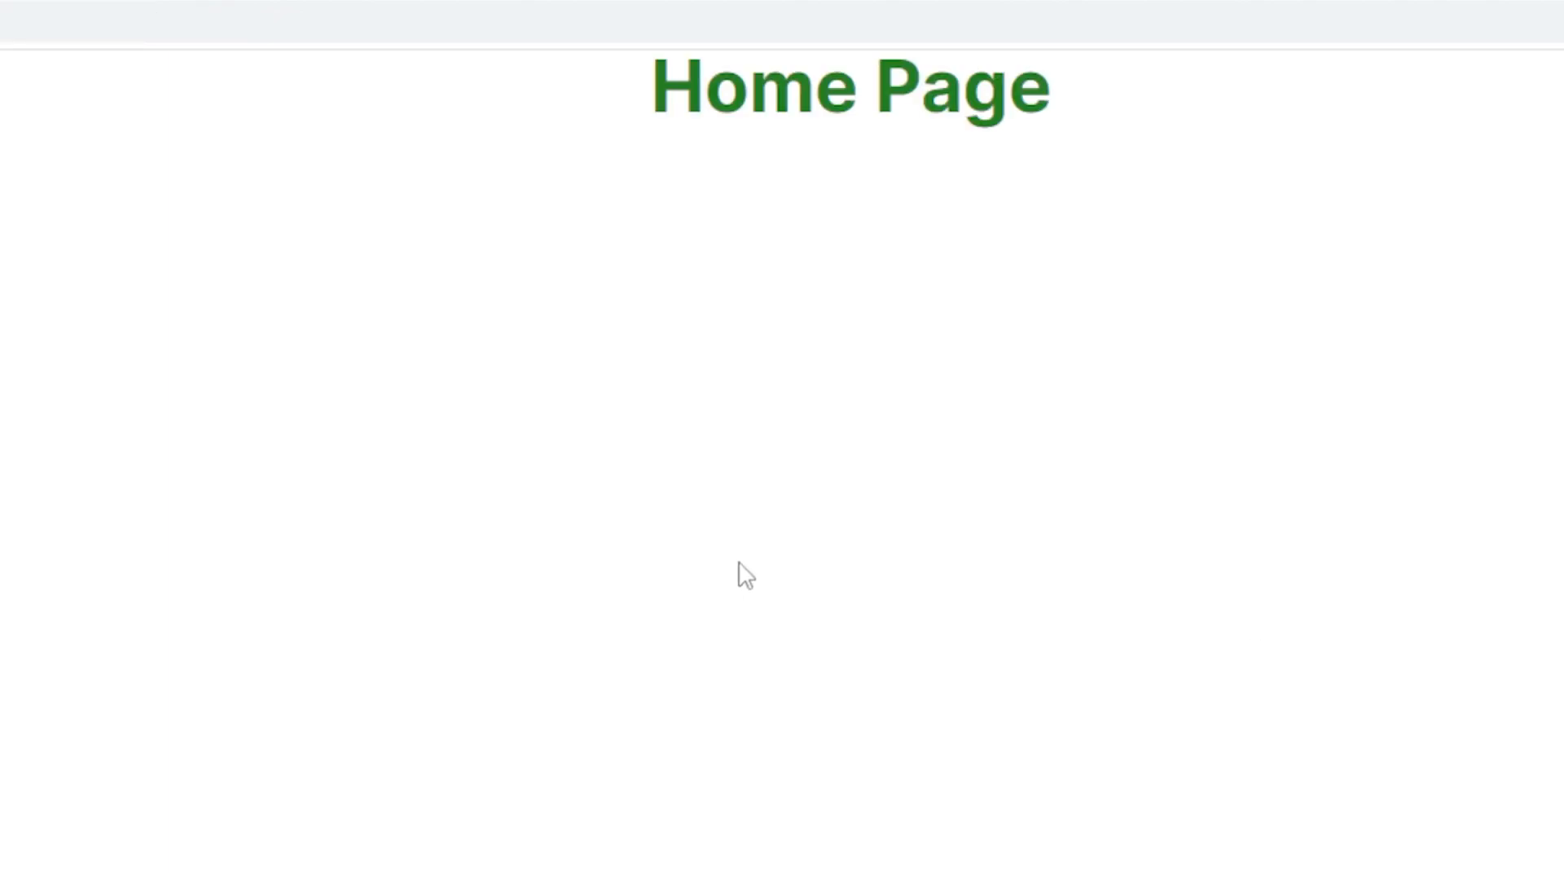
mouse_move(783, 152)
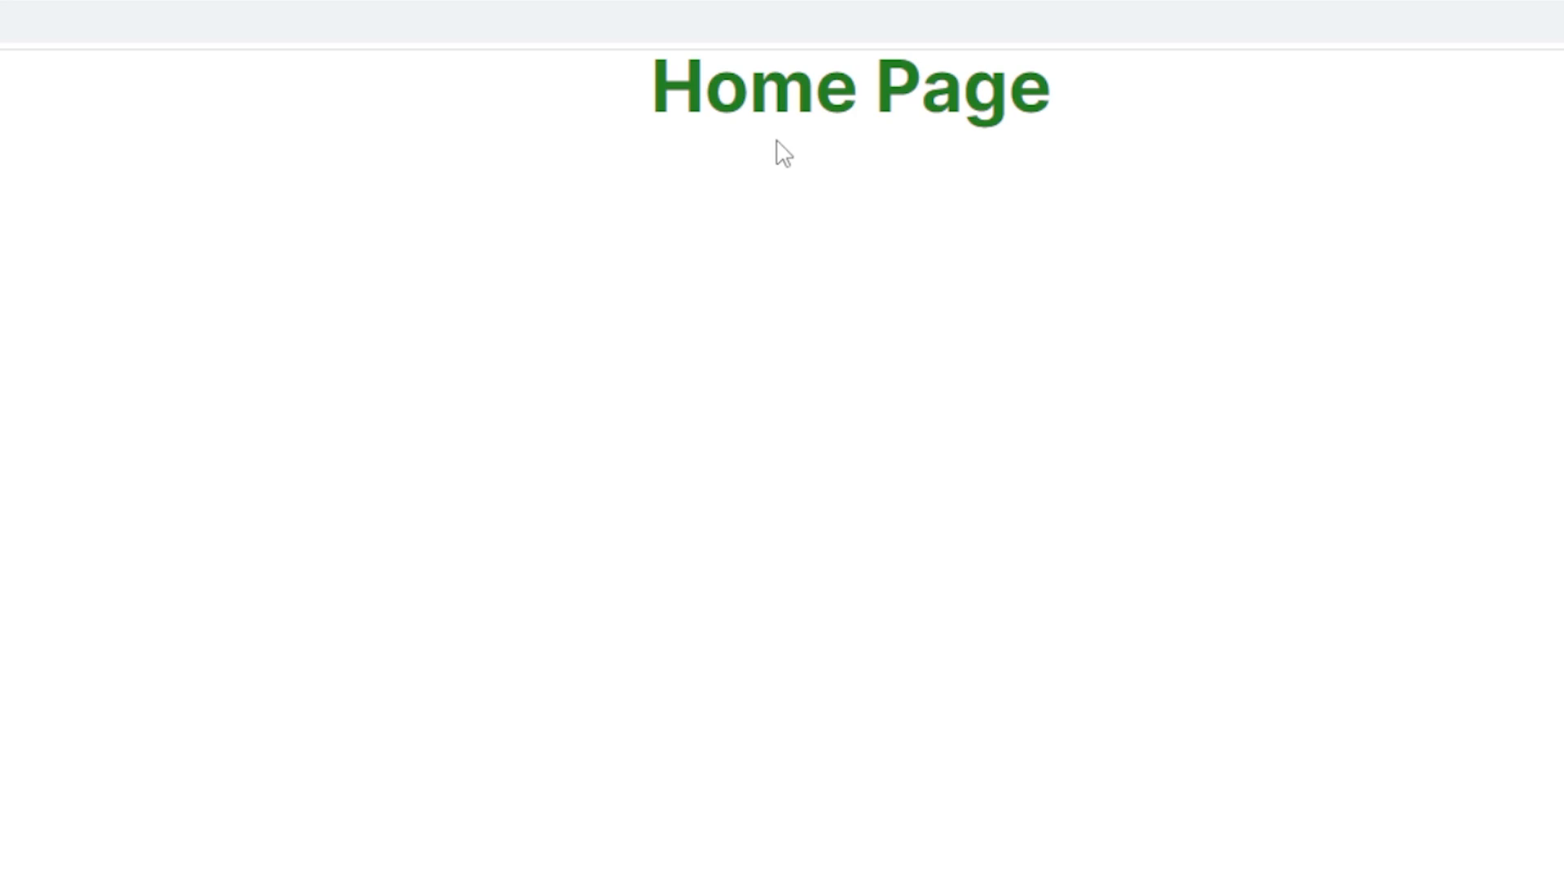